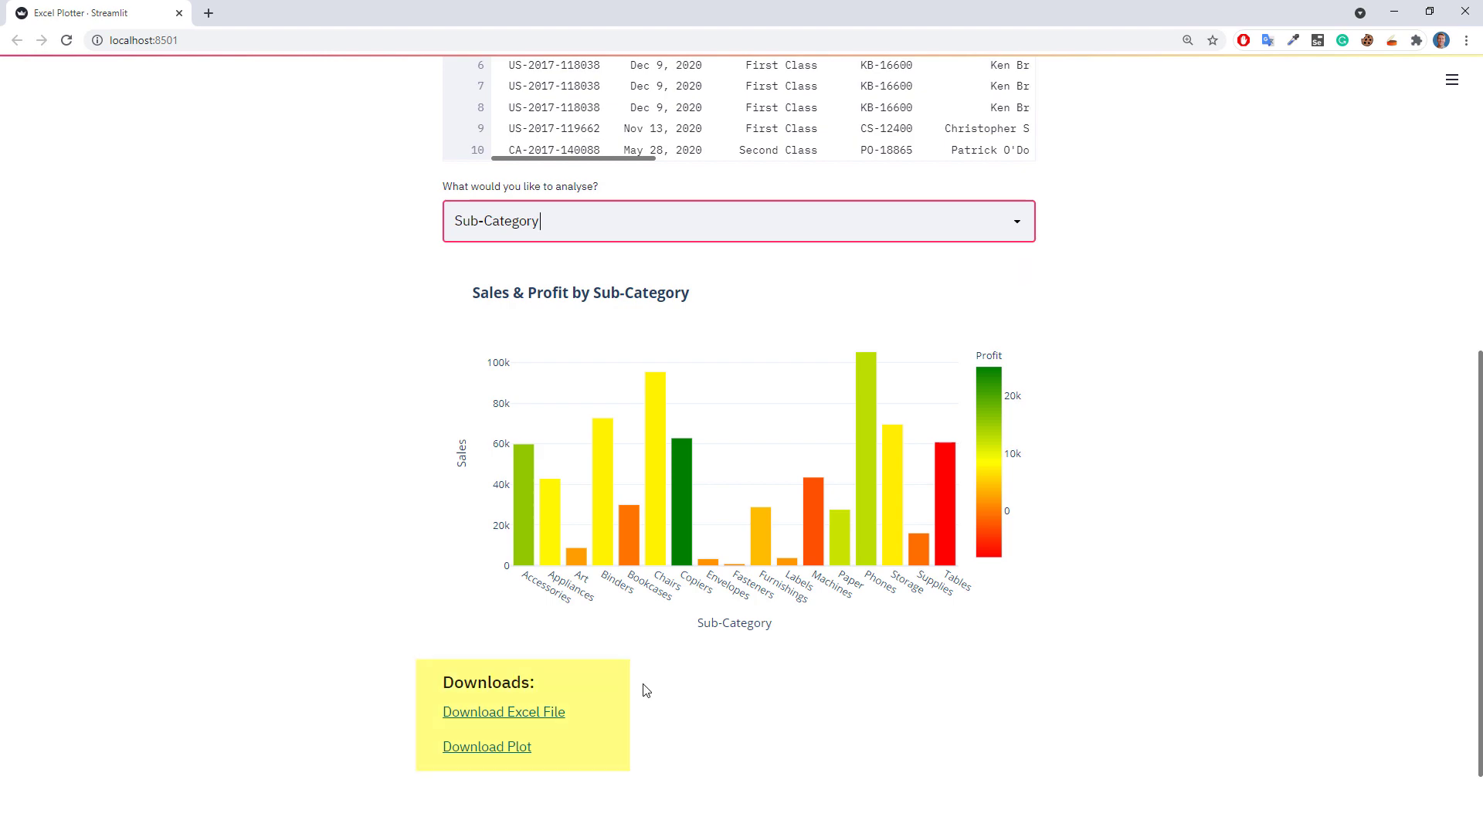
Download the Sales & Profit chart as an HTML file from the Downloads section.
left_click(503, 711)
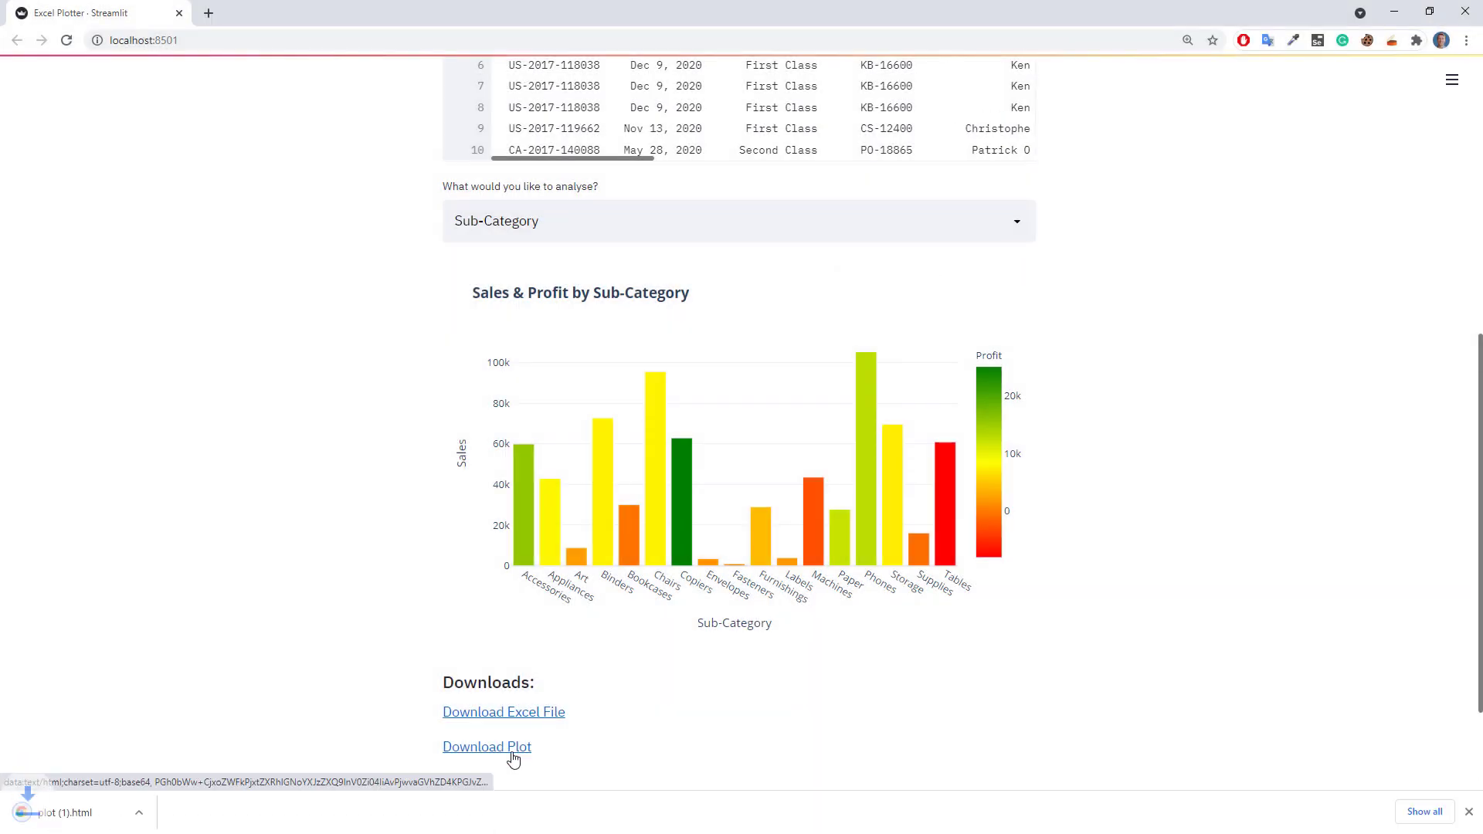
left_click(487, 746)
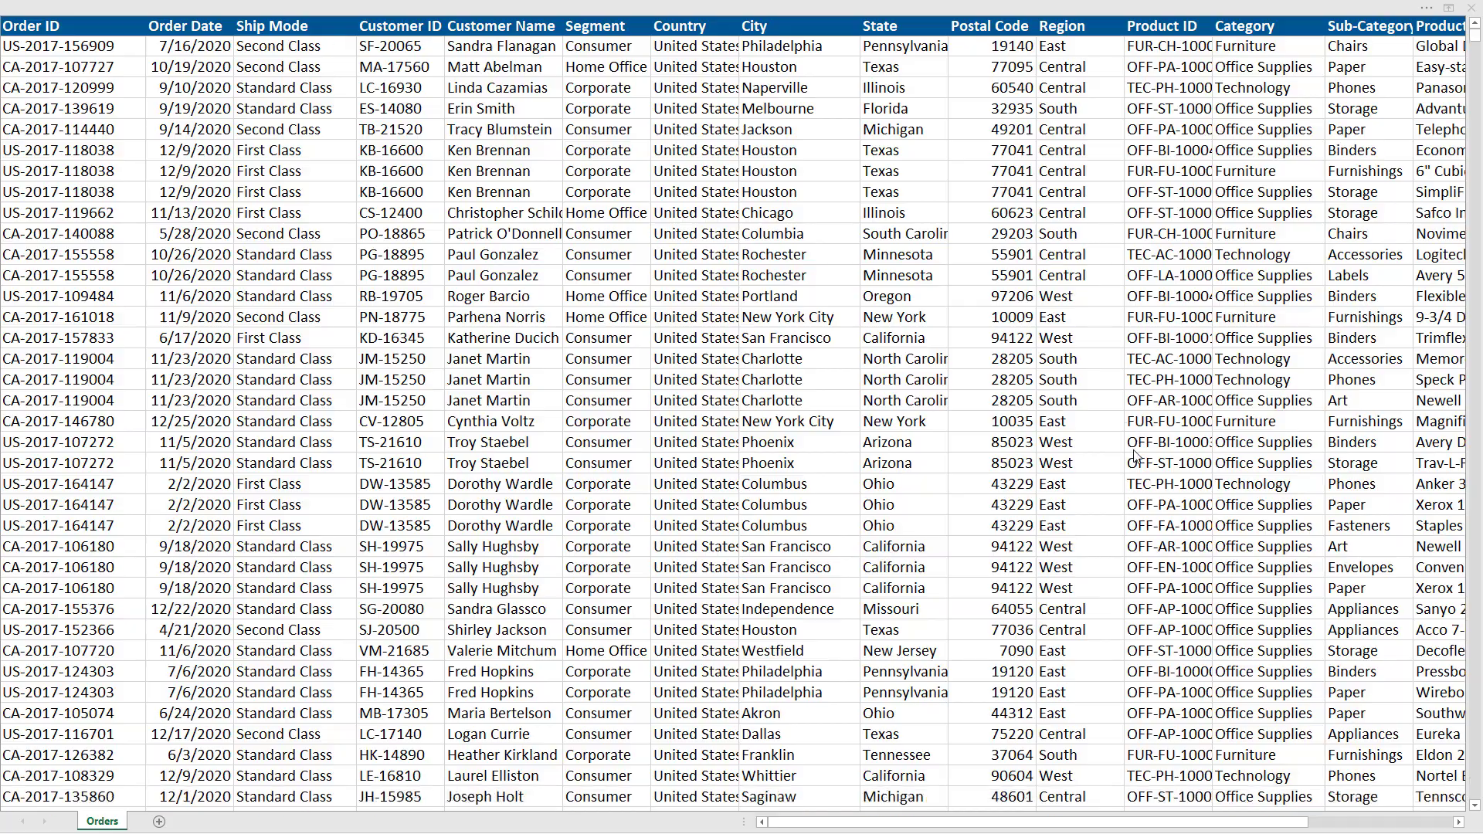
scroll("down", 3)
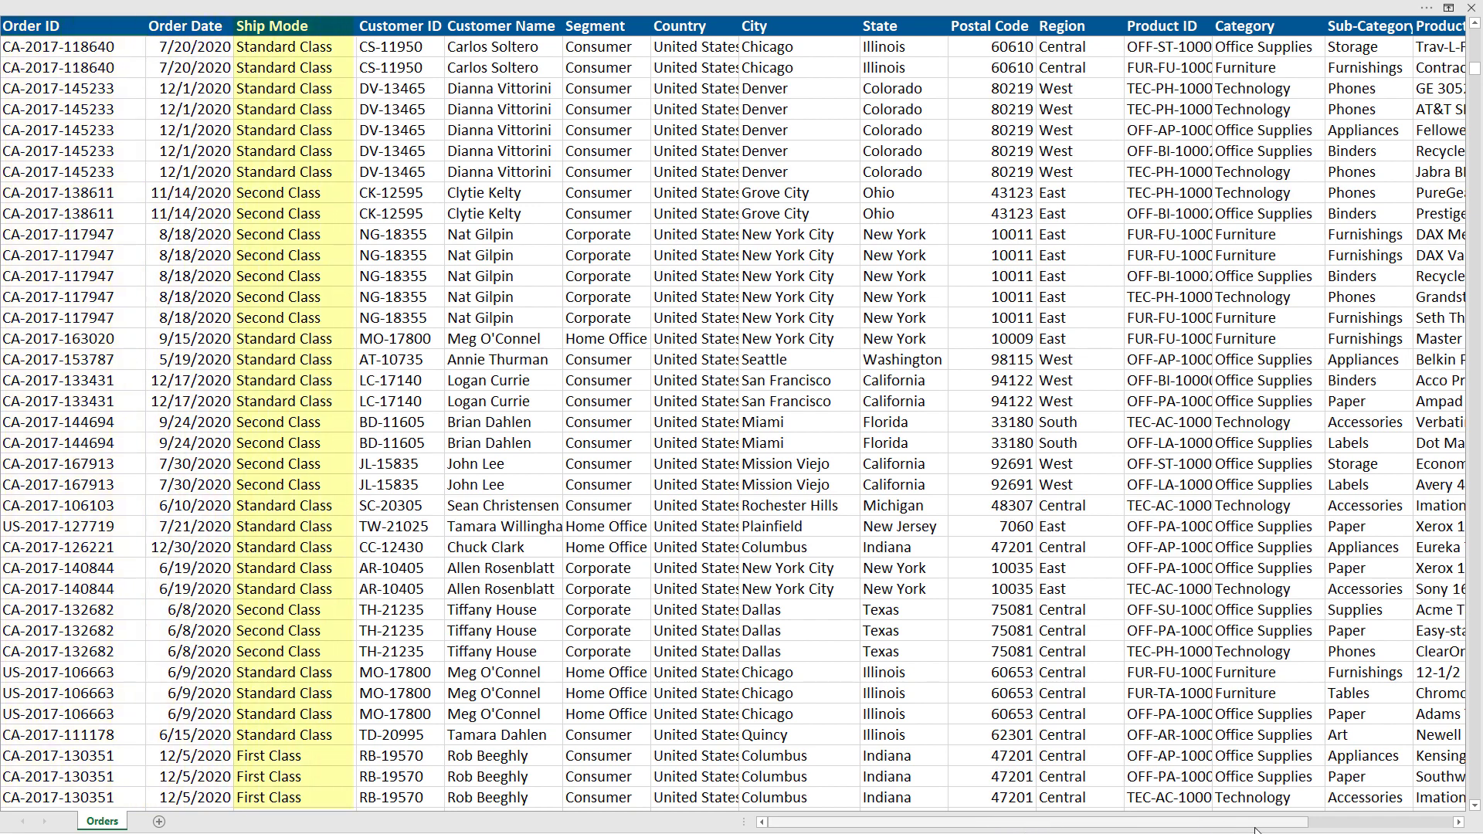
scroll("right", 3)
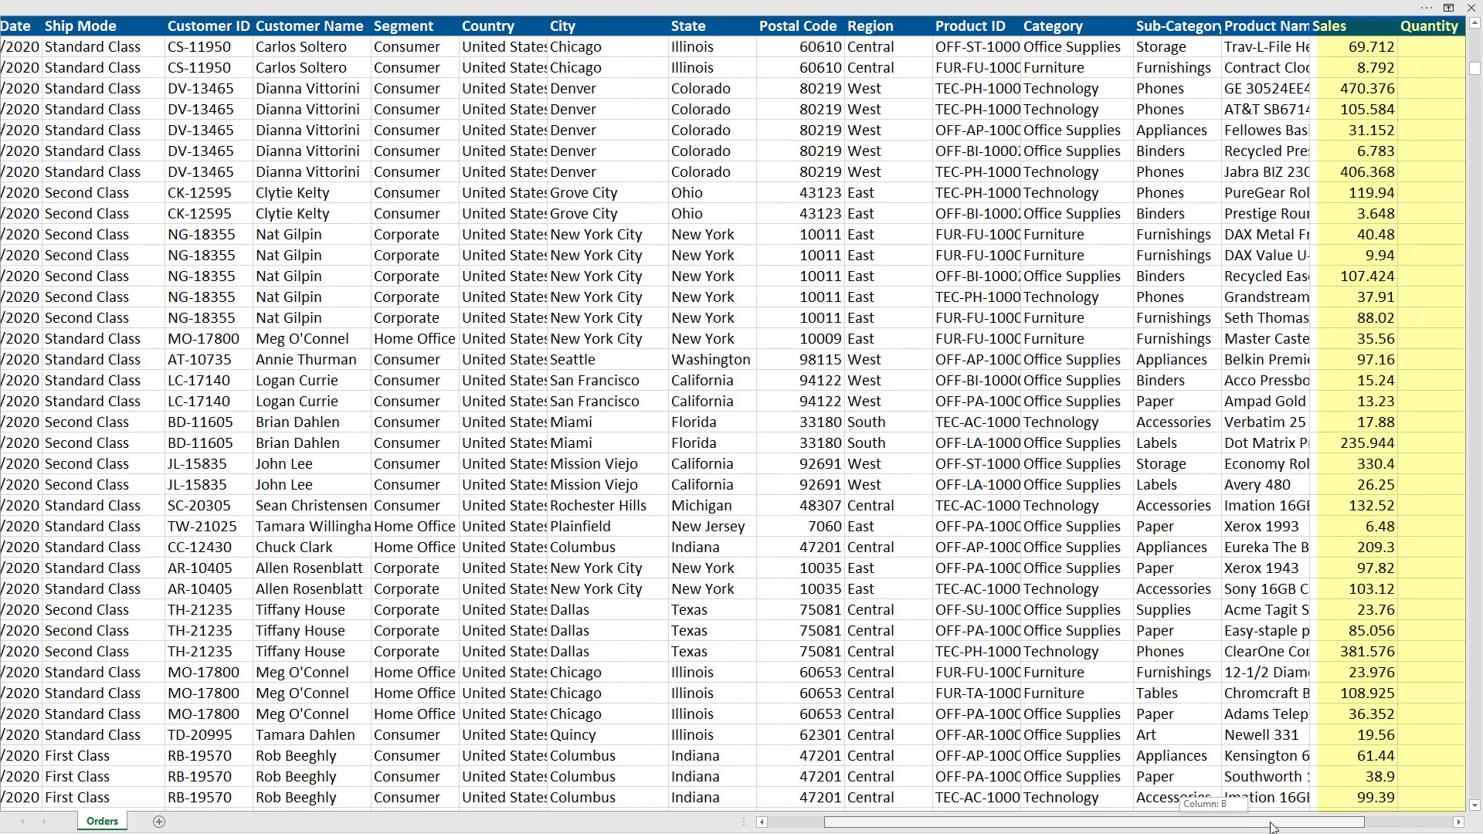
scroll("right", 3)
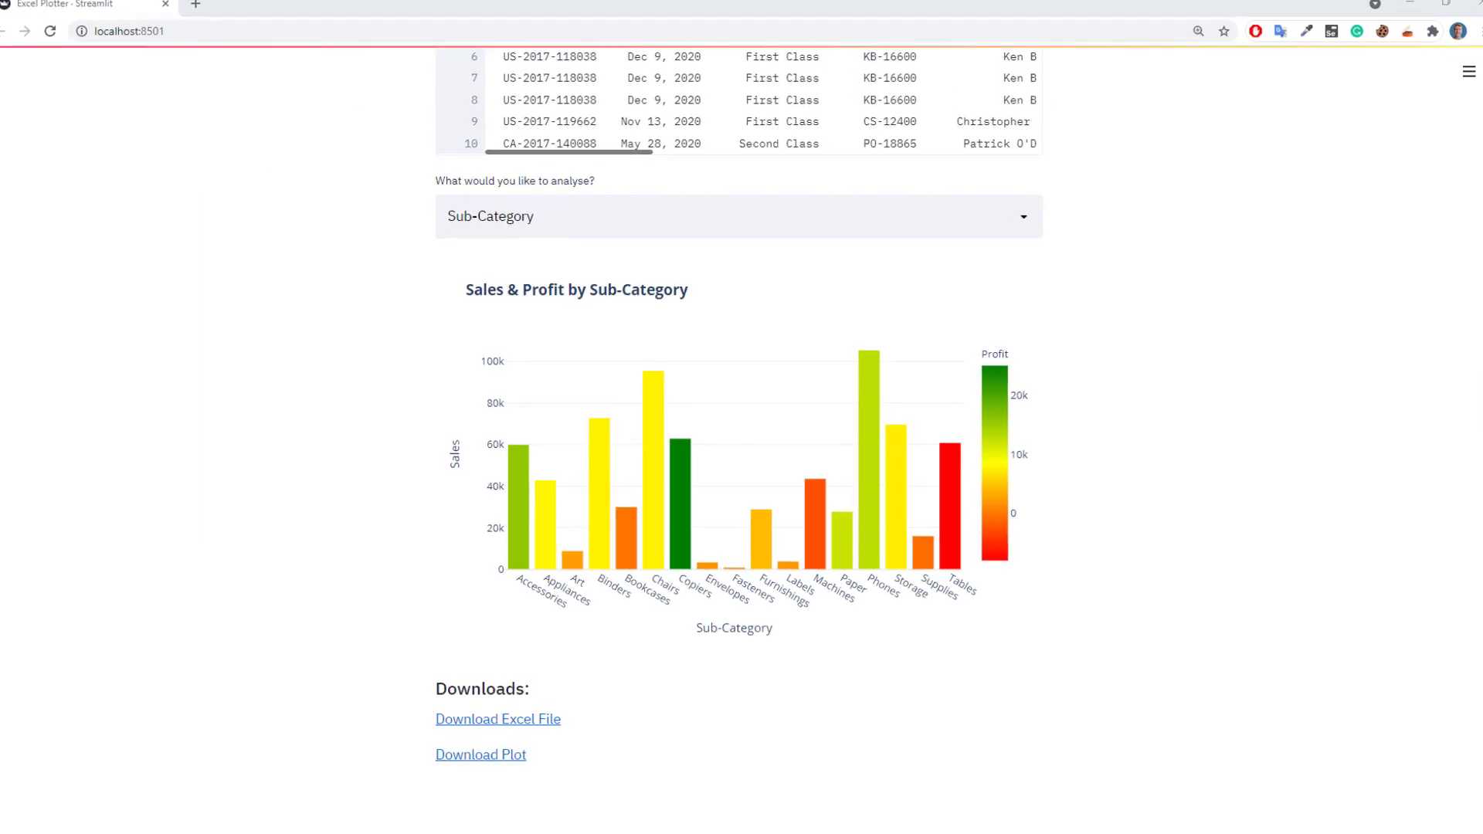
scroll("down", 3)
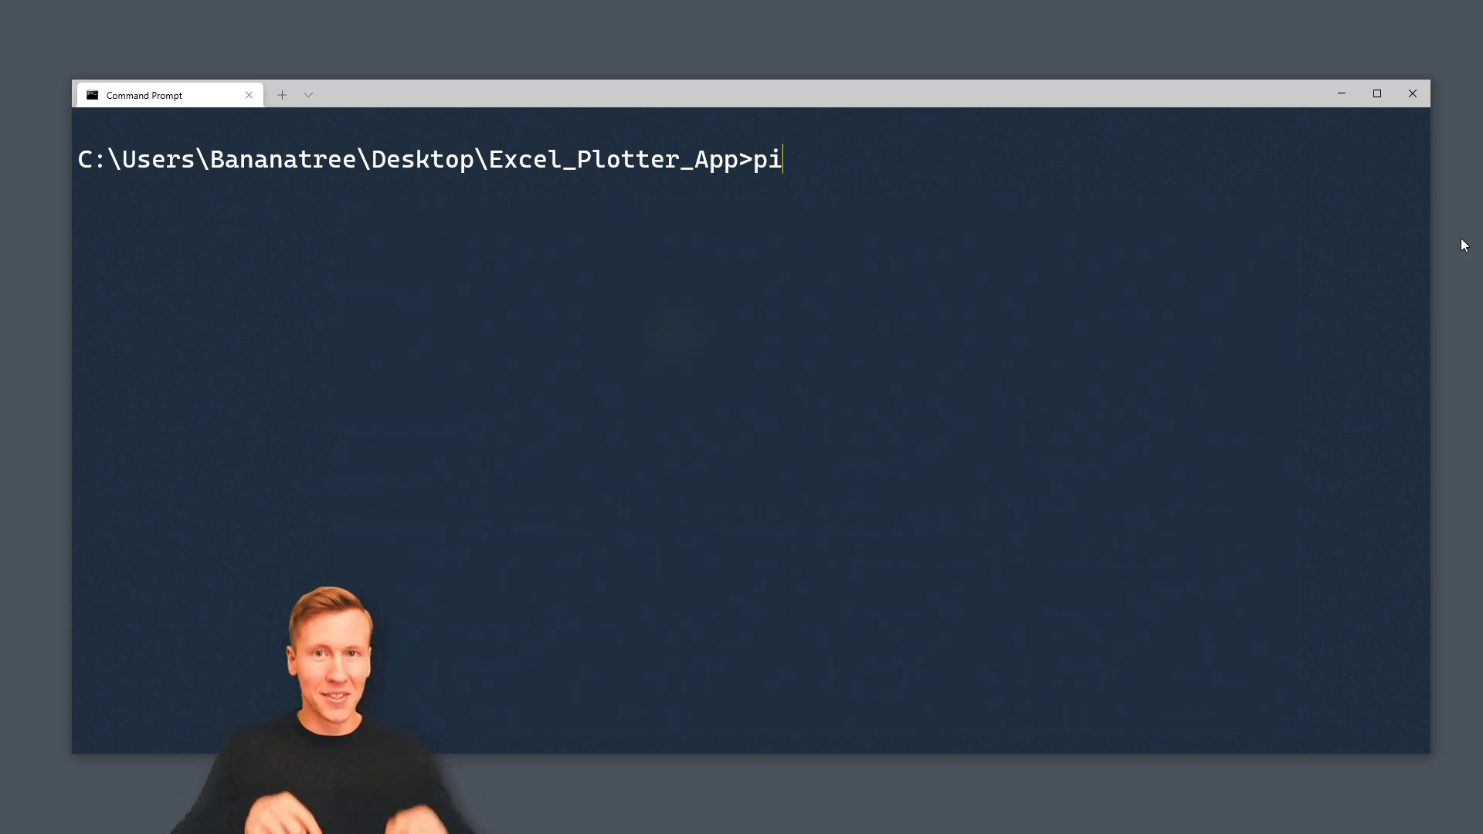
Install streamlit, pandas and openpyxl with pip in Command Prompt.
type("p install stre")
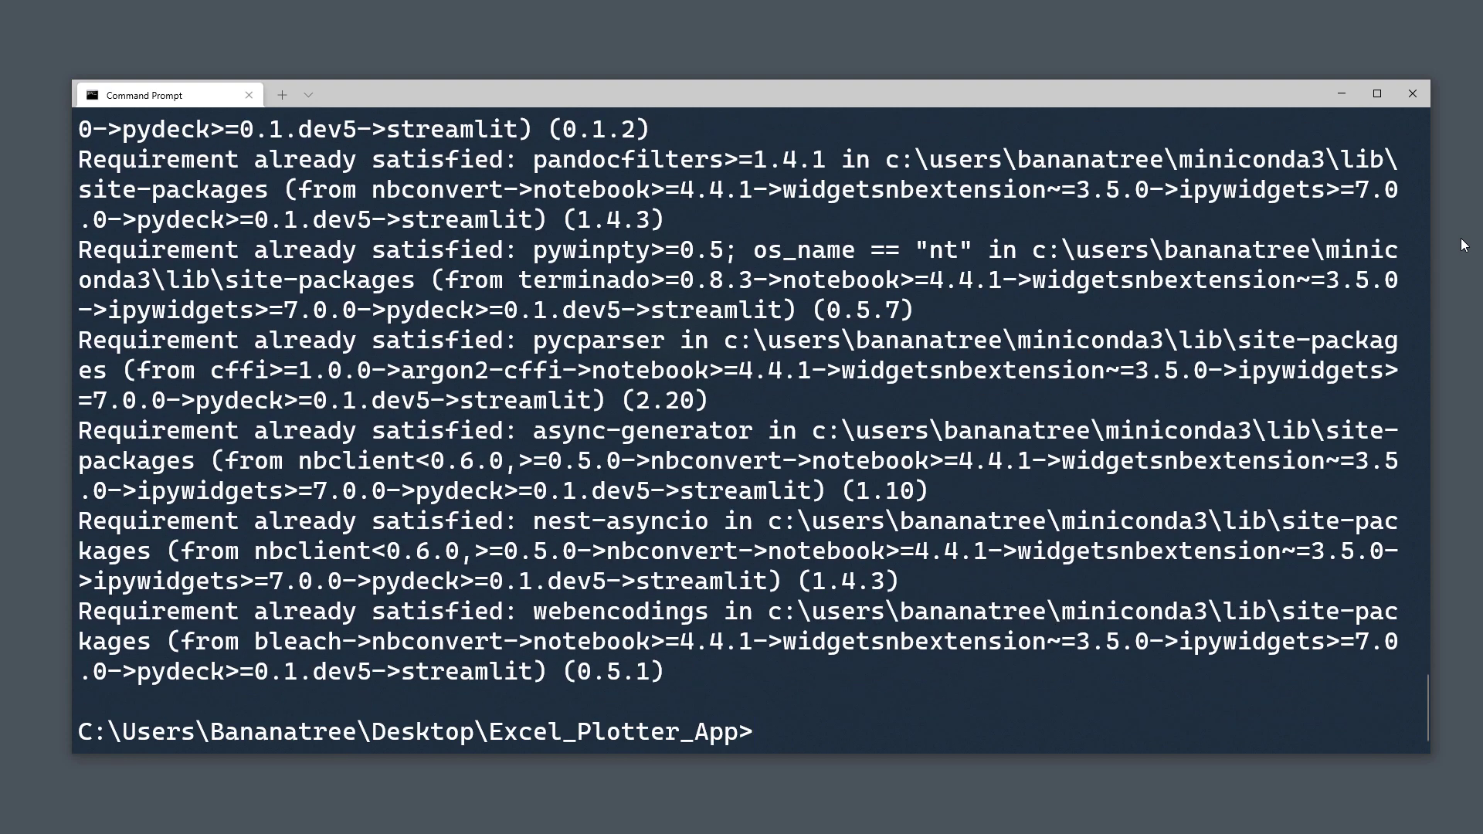
type("pip install pandas")
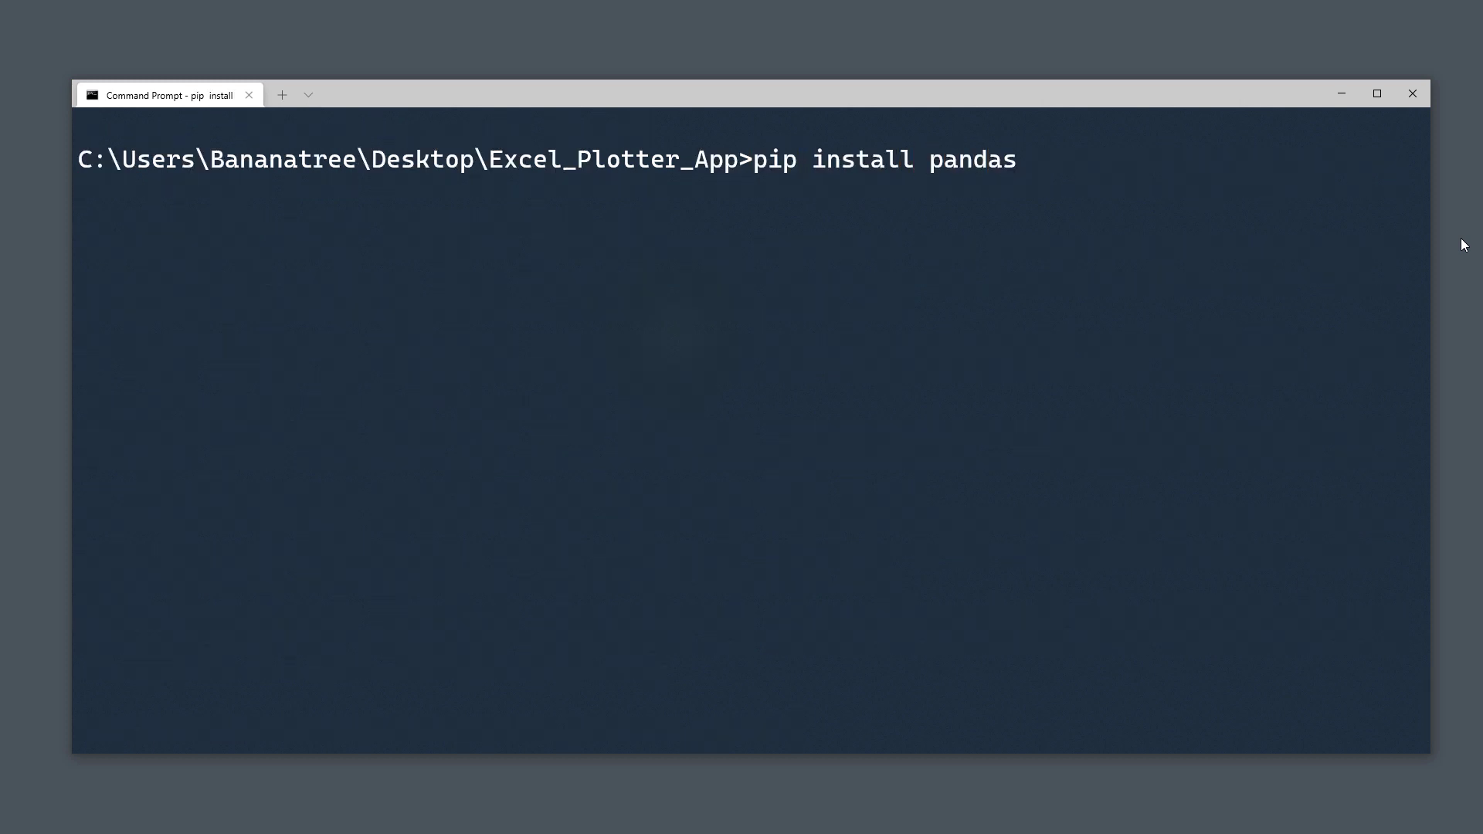
key("Return")
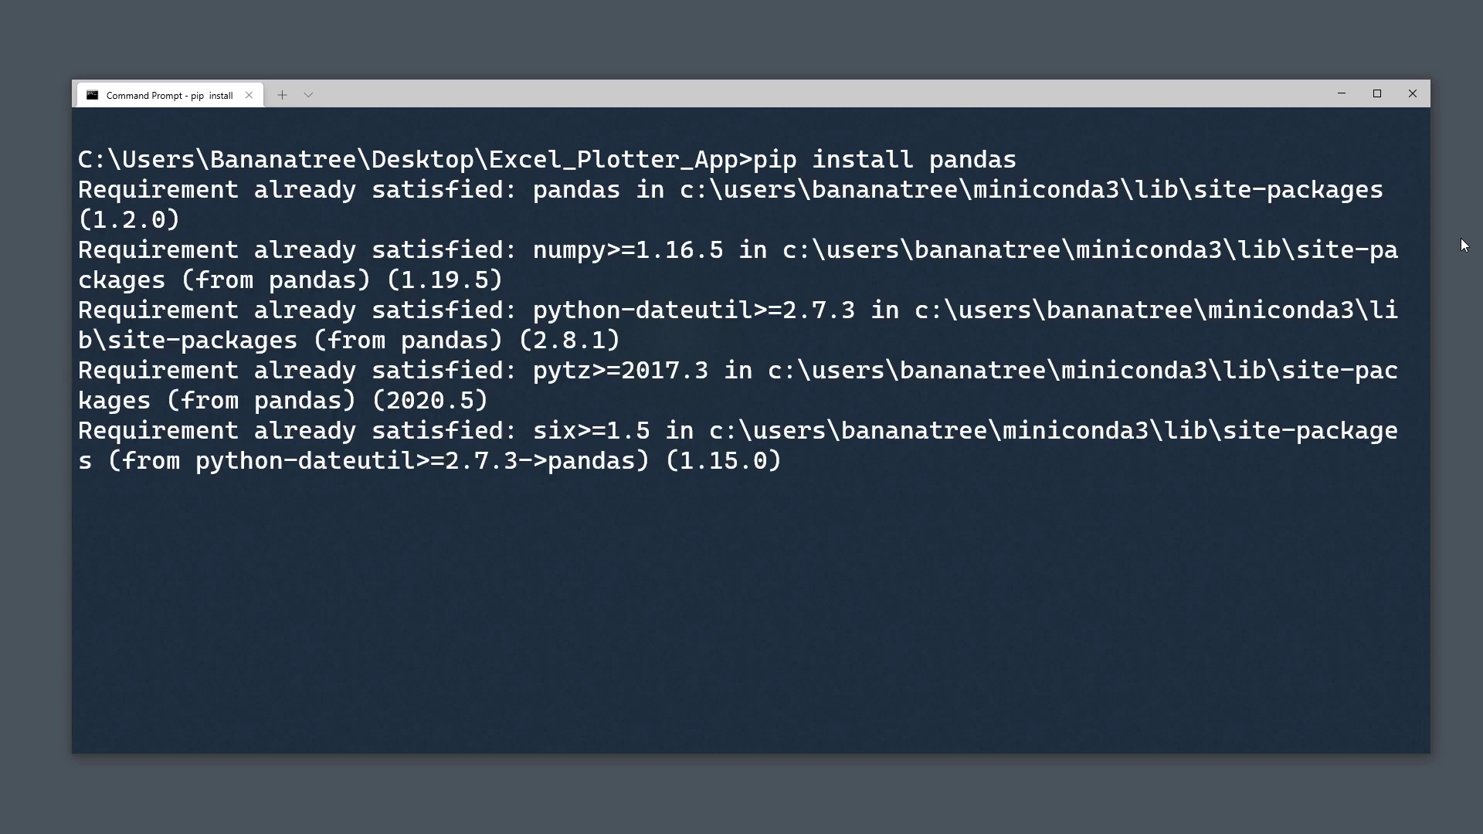
type("pip")
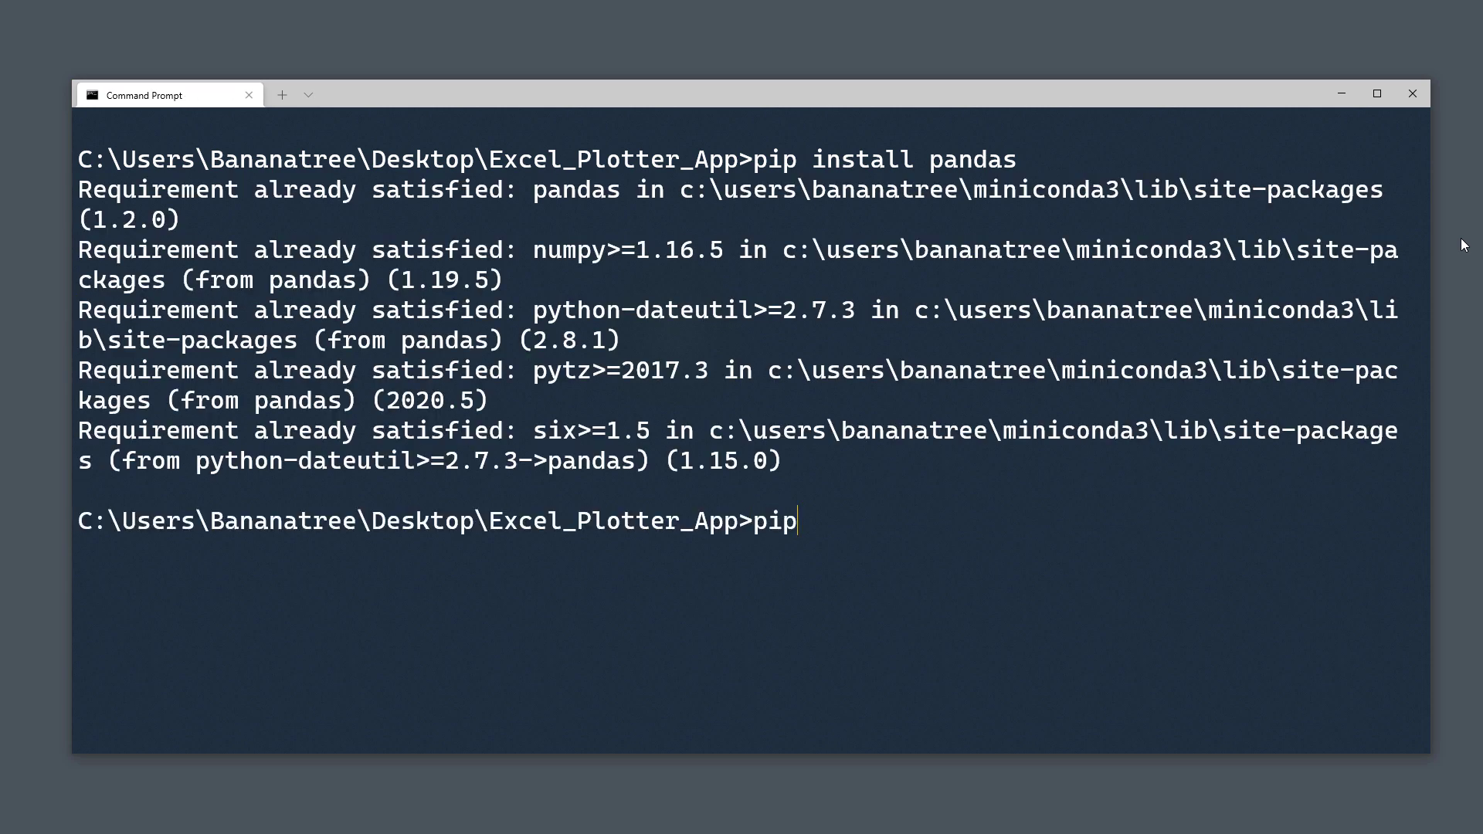
type("install openpyxl")
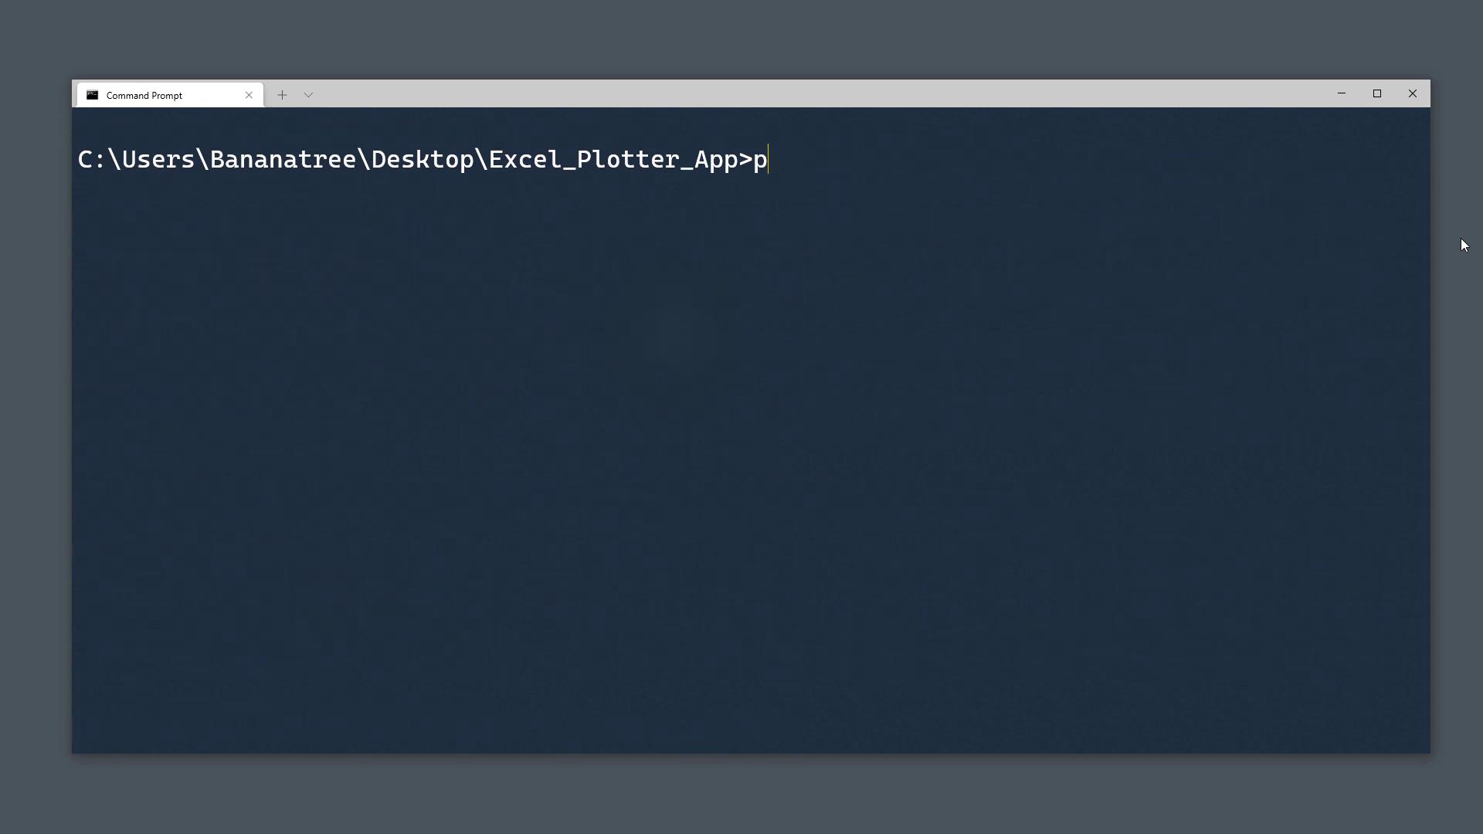
Install plotly-express with pip, then open app.py from the project folder in Atom.
type("ip insta")
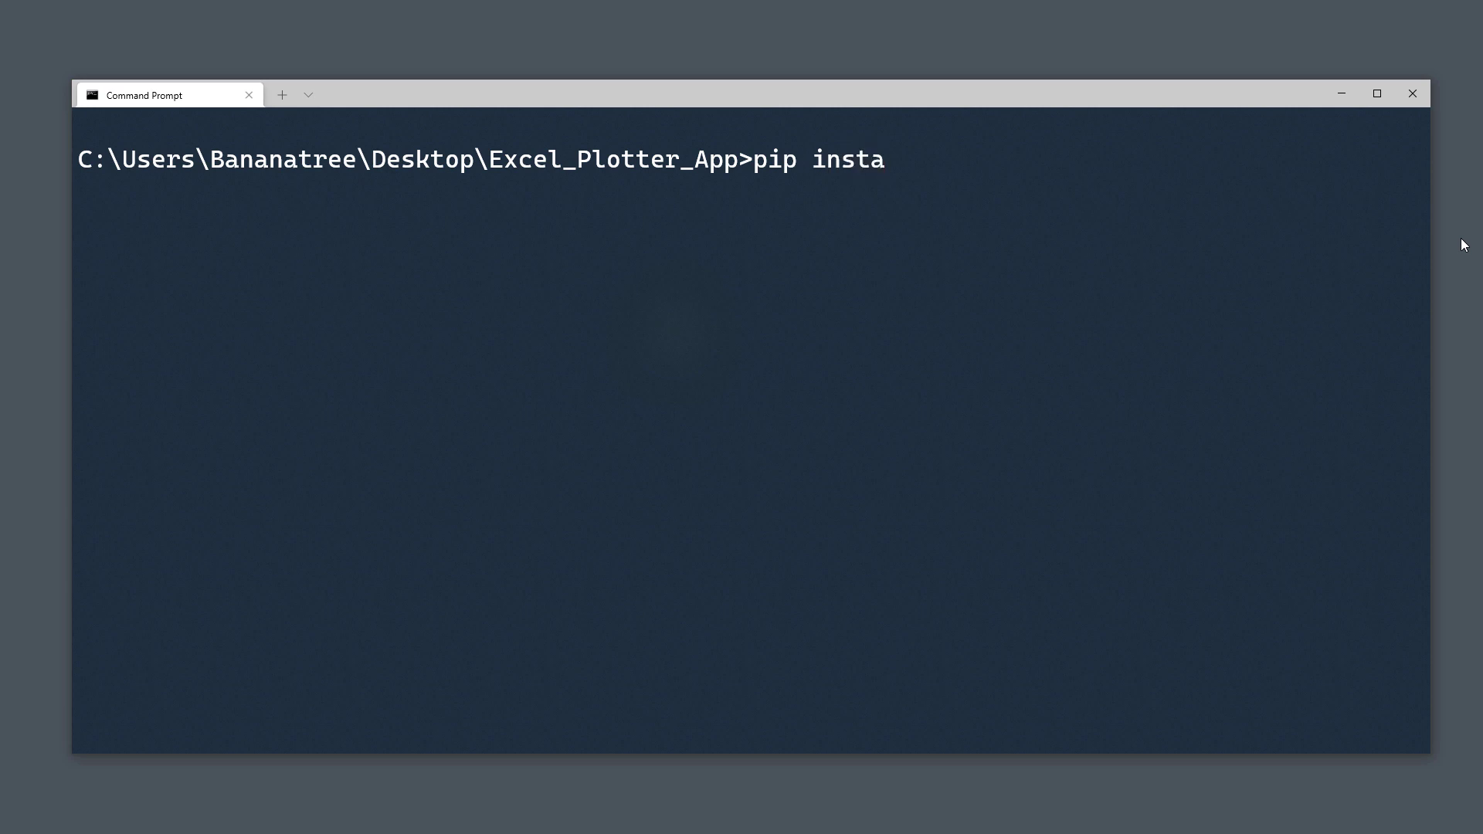
type("ll plotly-")
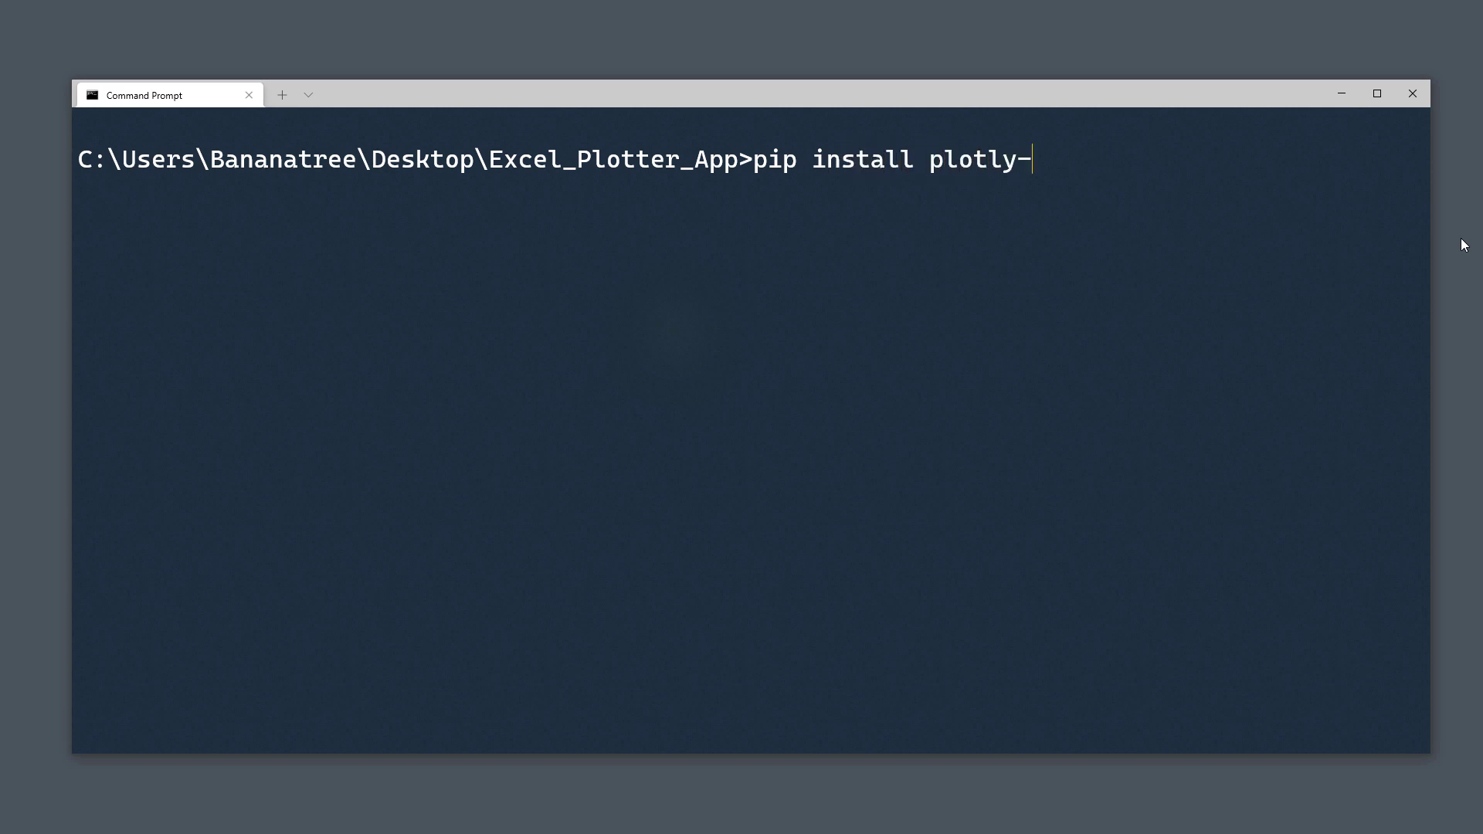
type("express")
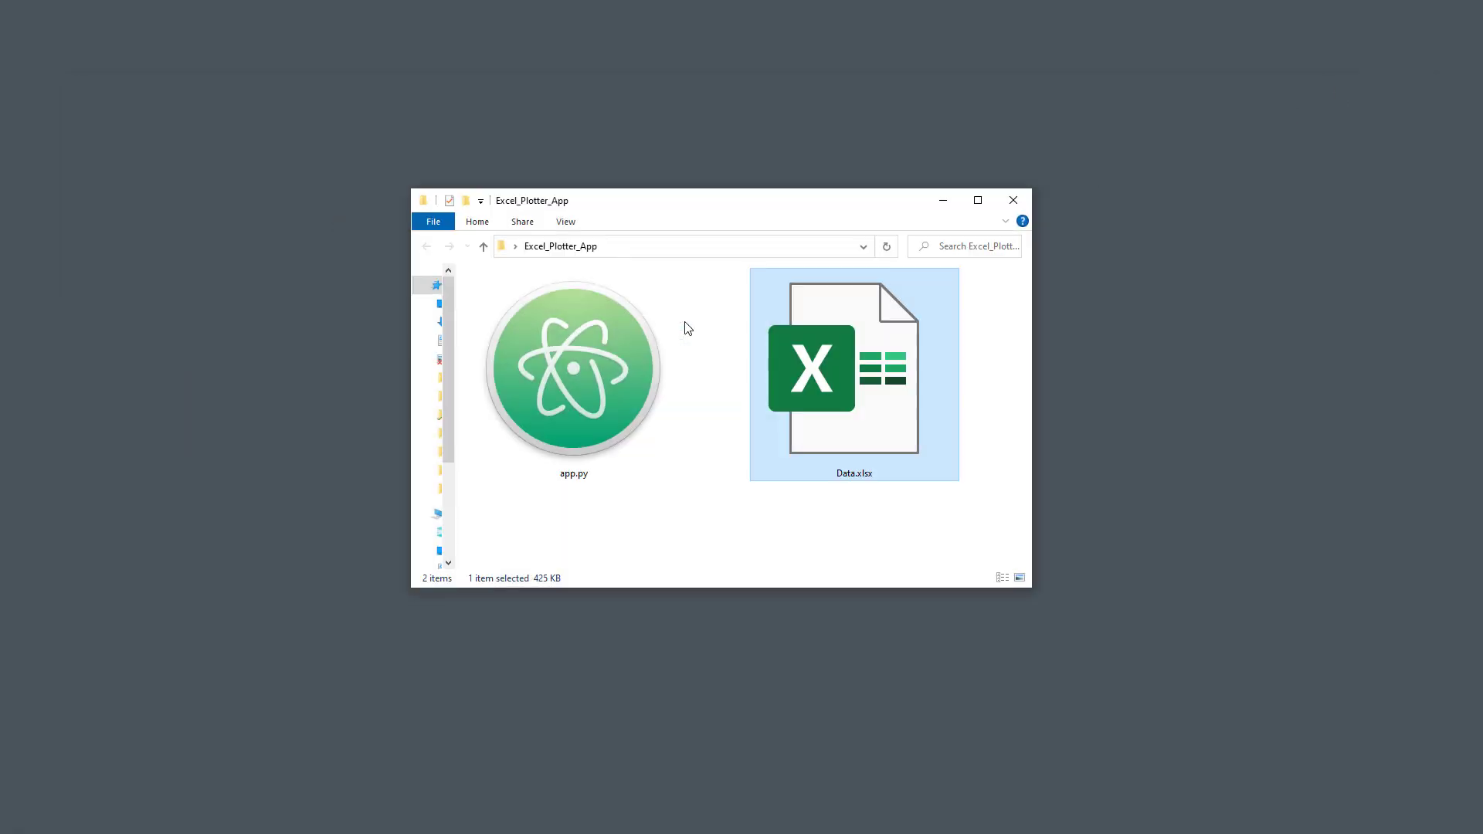
left_click(573, 370)
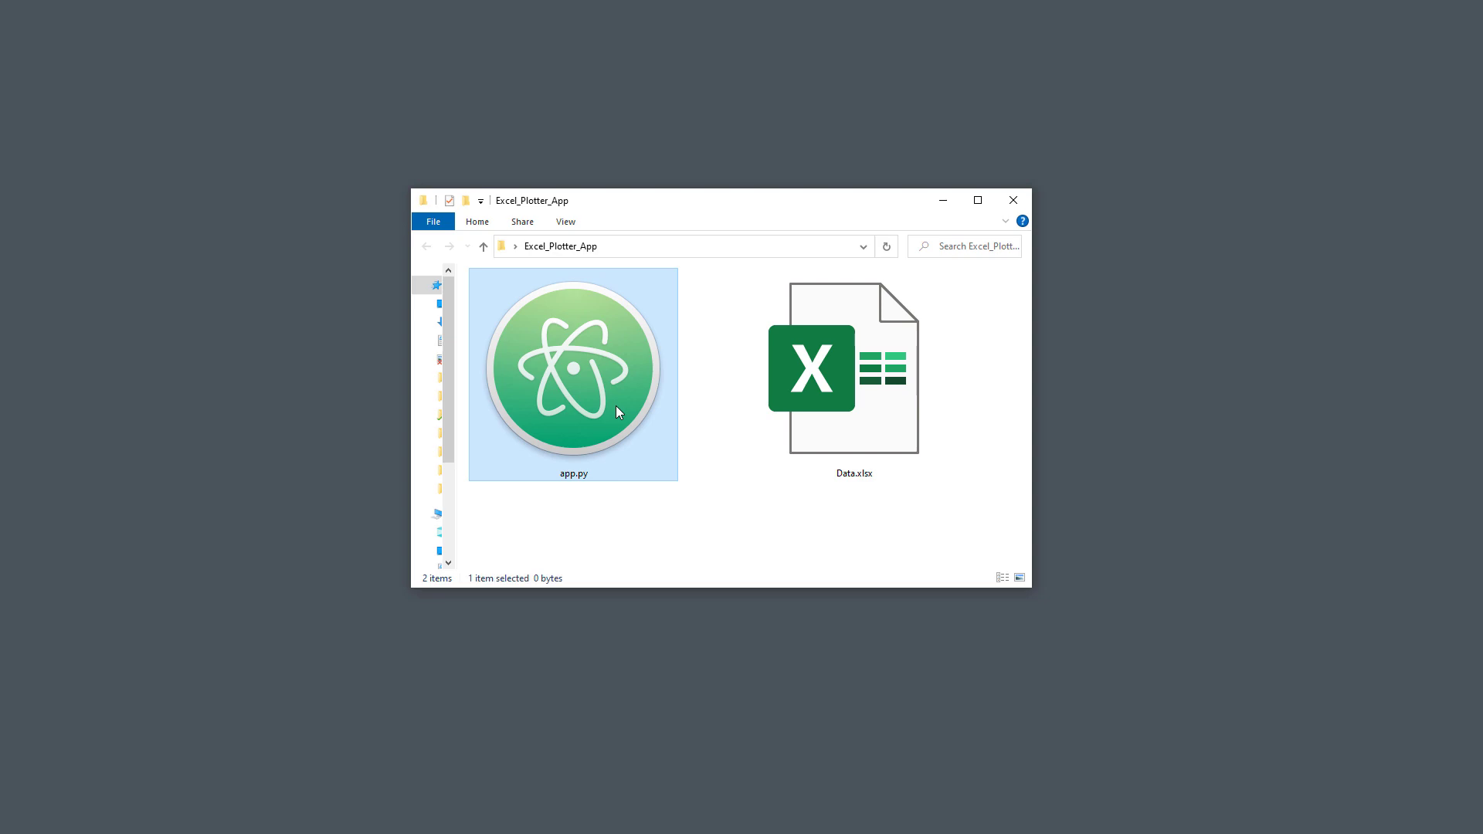
double_click(571, 369)
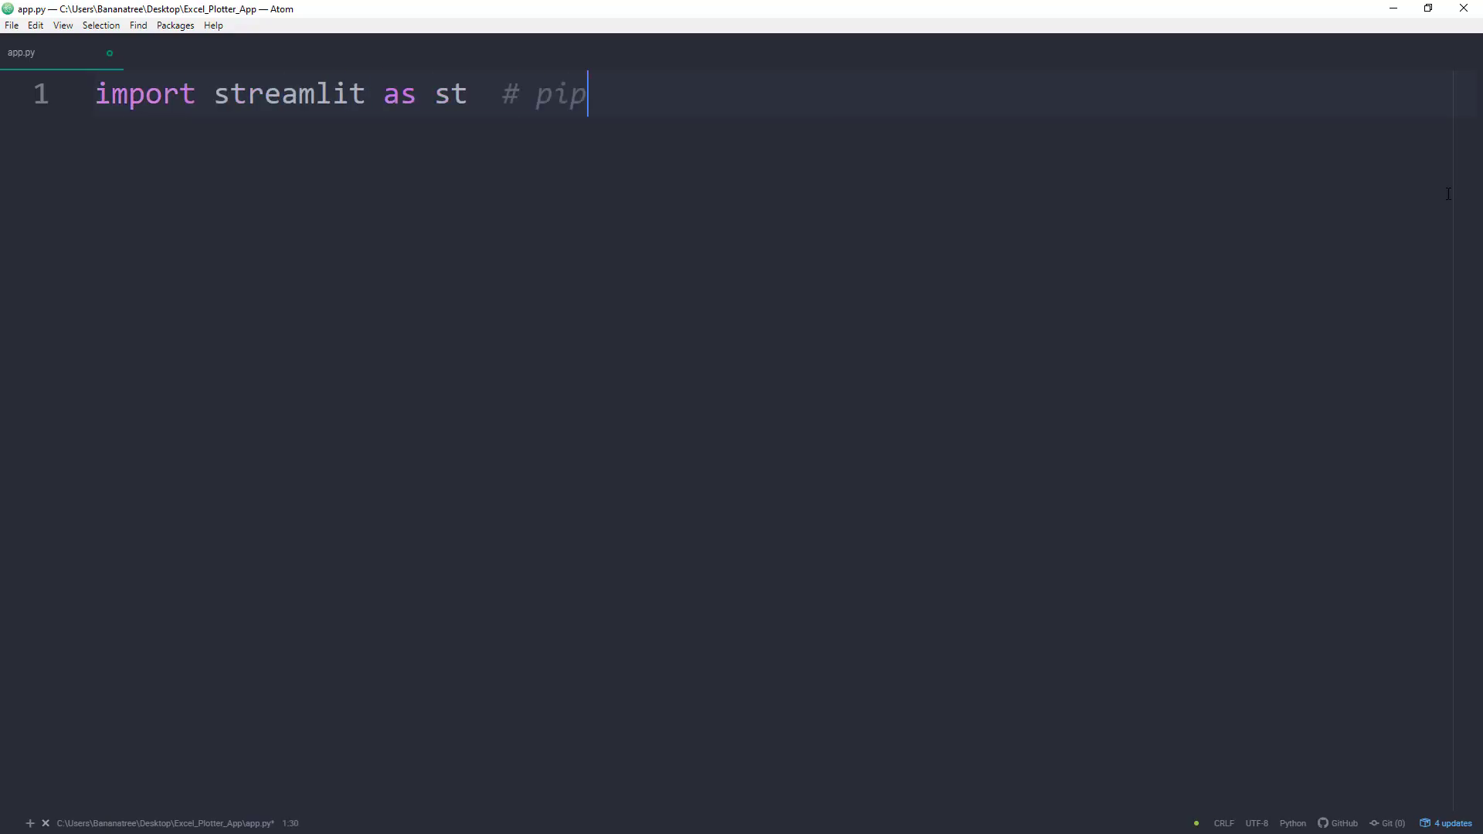
Write the imports and st.set_page_config(page_title='Excel Plotter').
type("install streamlit")
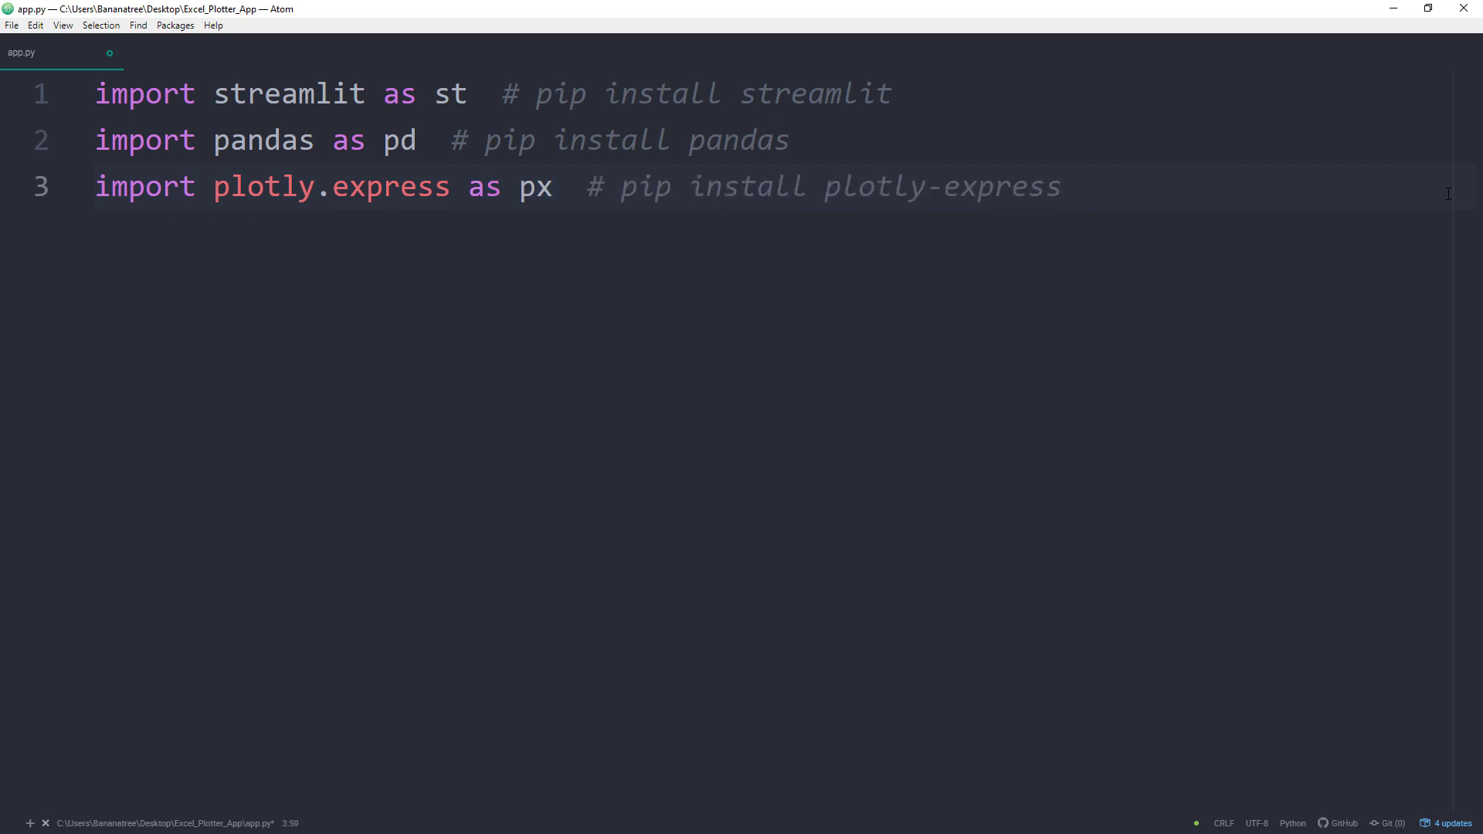
type("st.set_page")
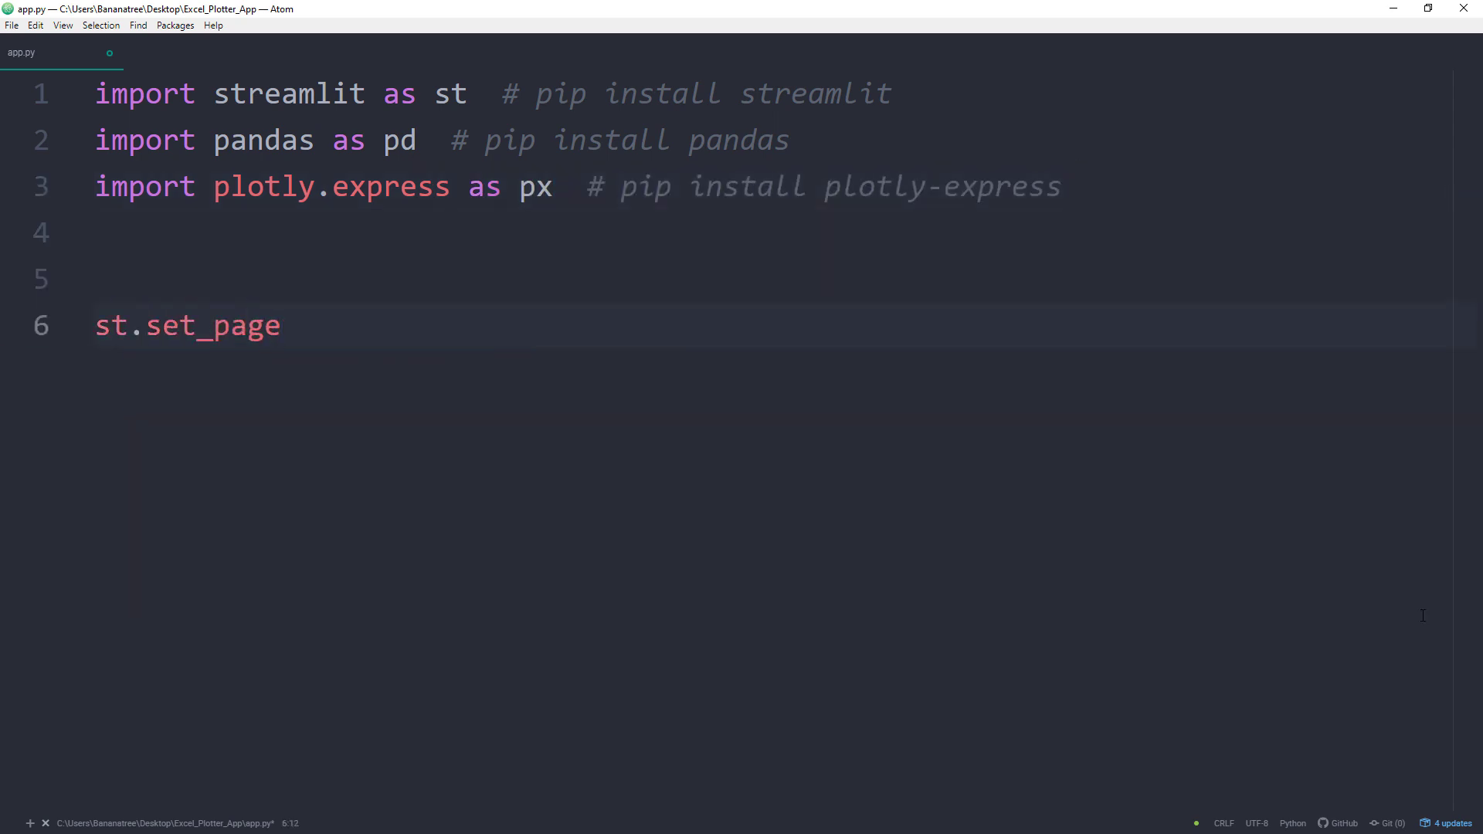
type("_config(page")
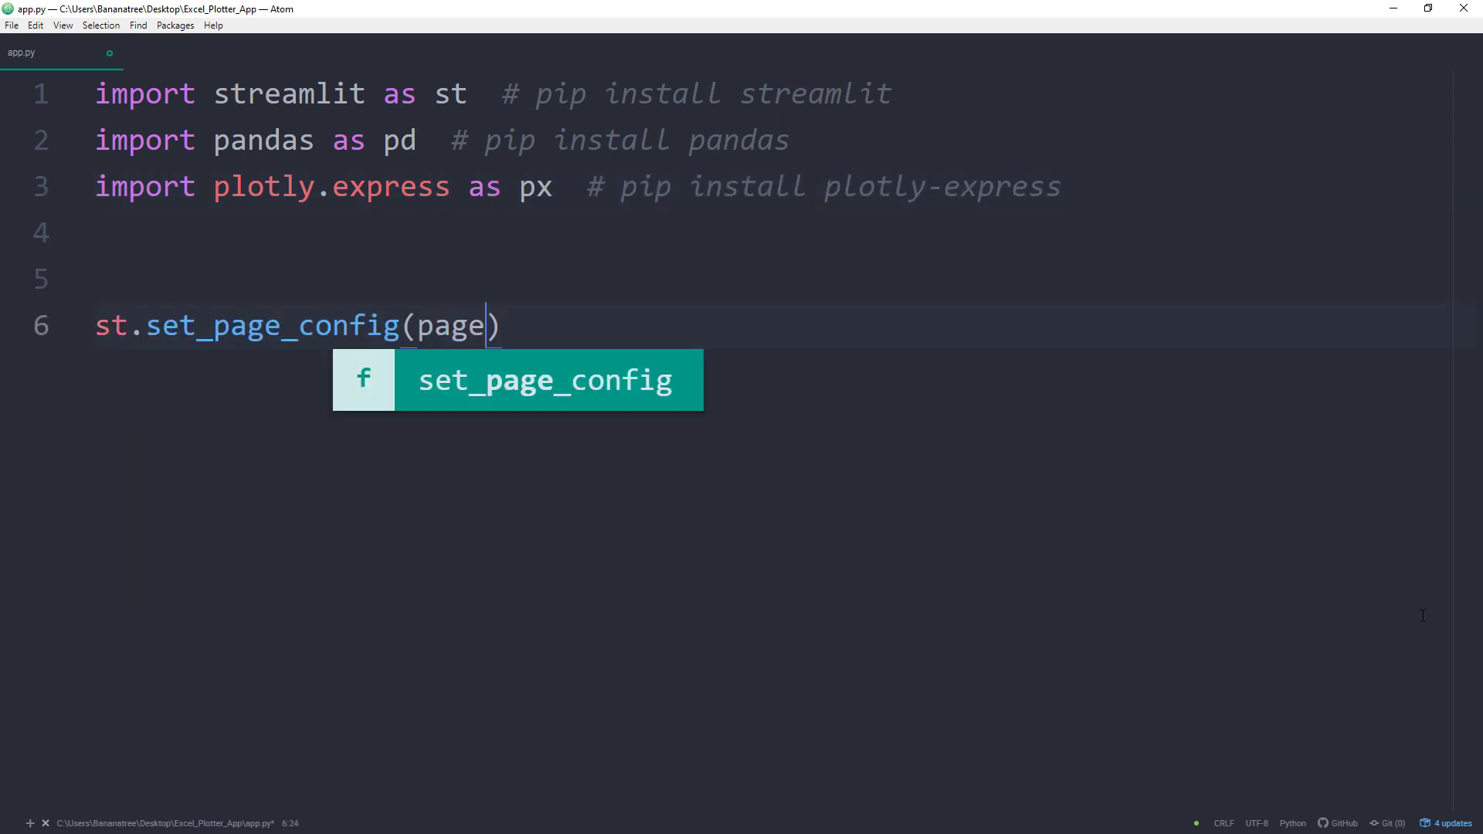
type("_title='Excel Plotter'")
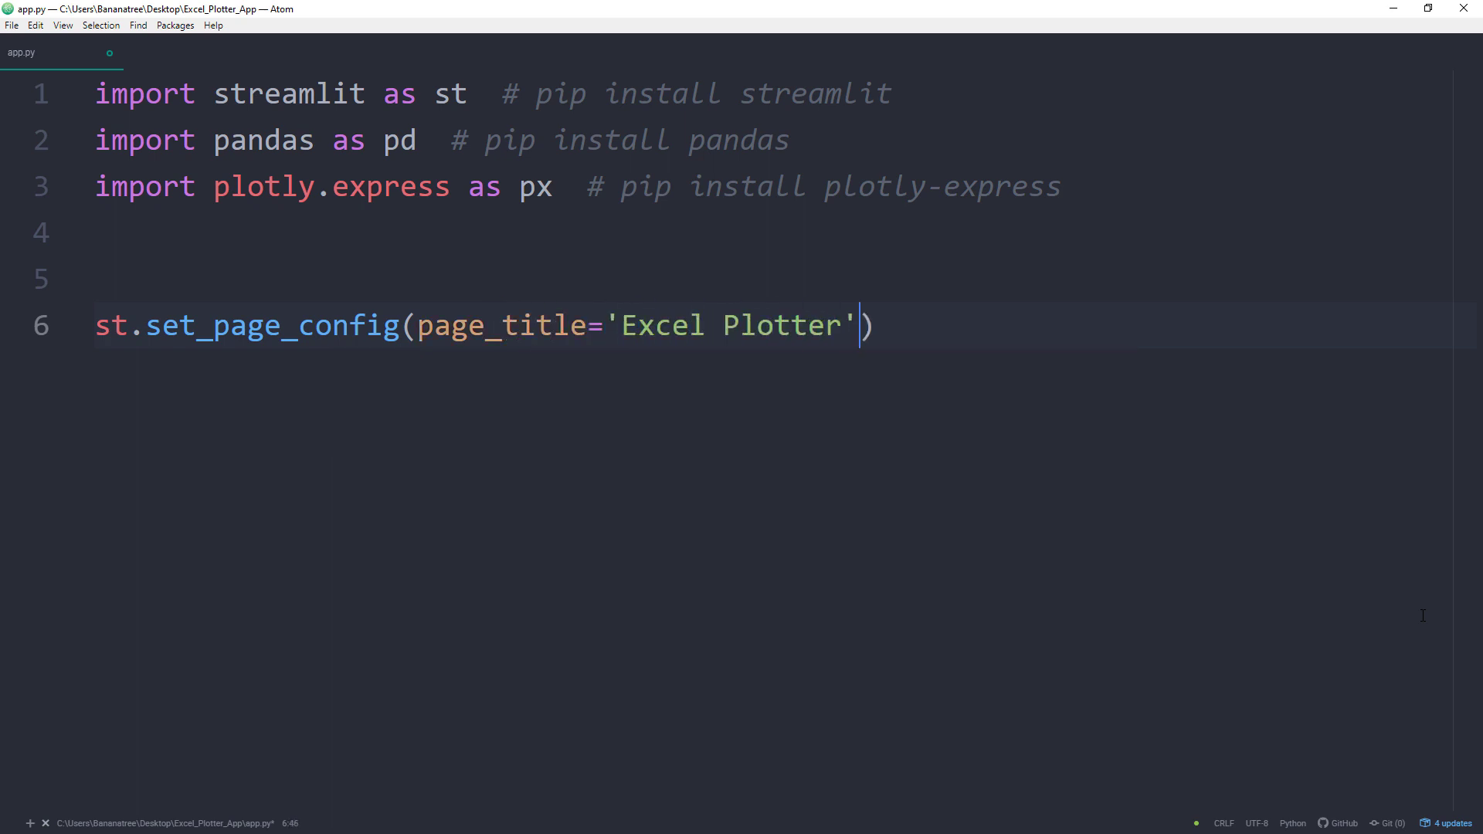
key("Return")
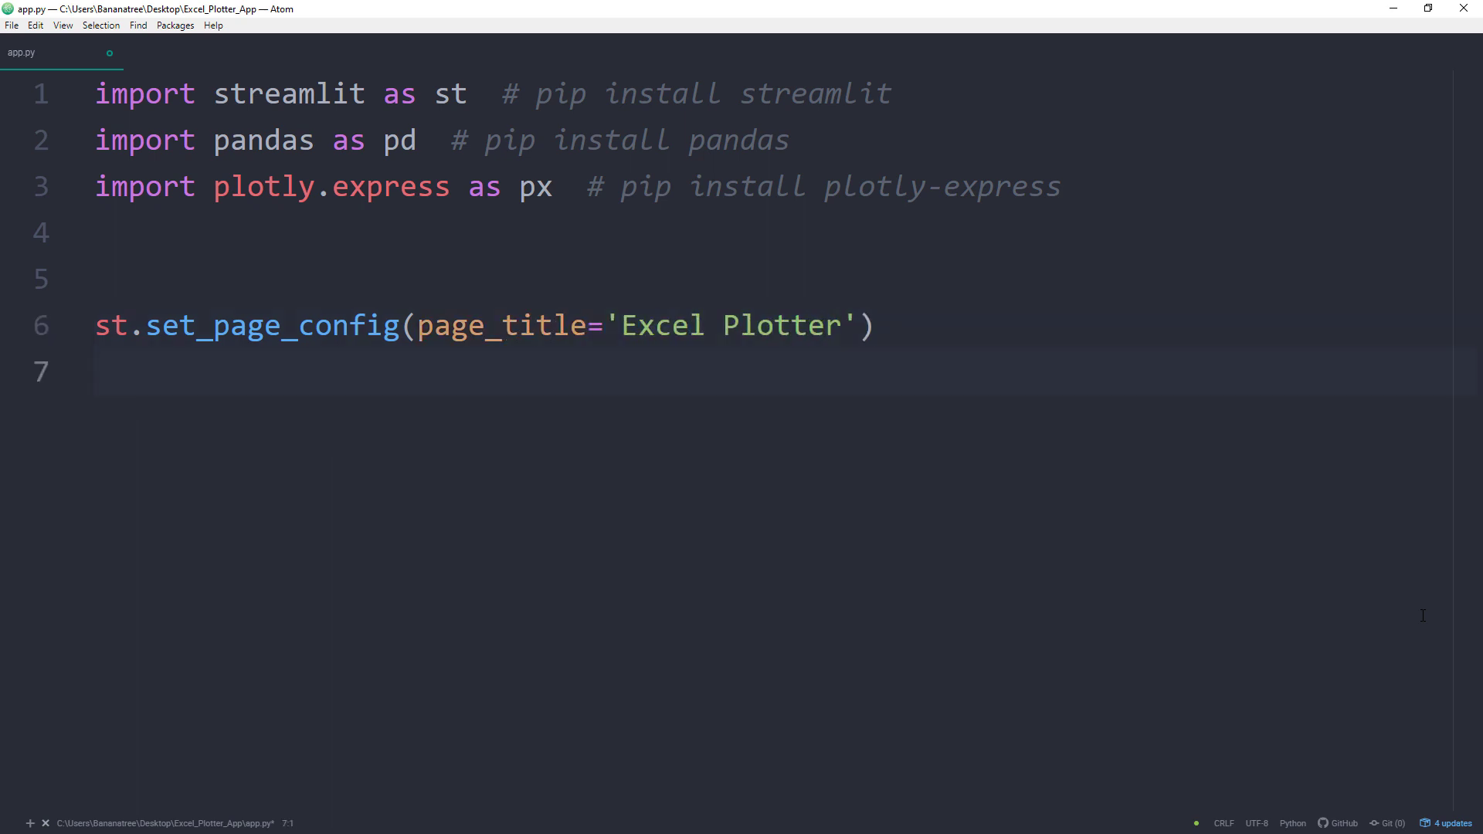
Begin the st.title('Excel Plotter') line.
type("st.title")
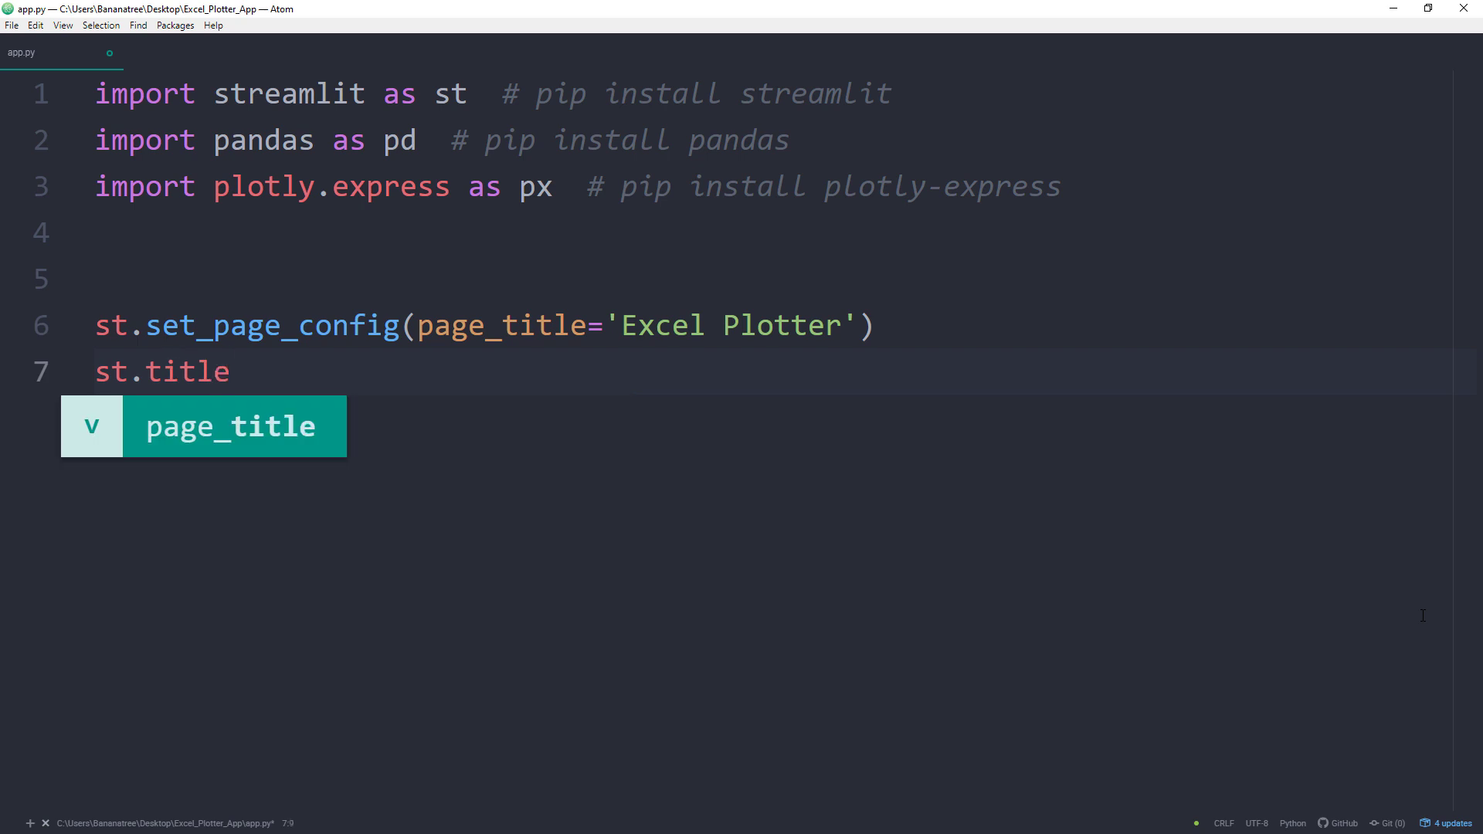
type("('Excel Plot")
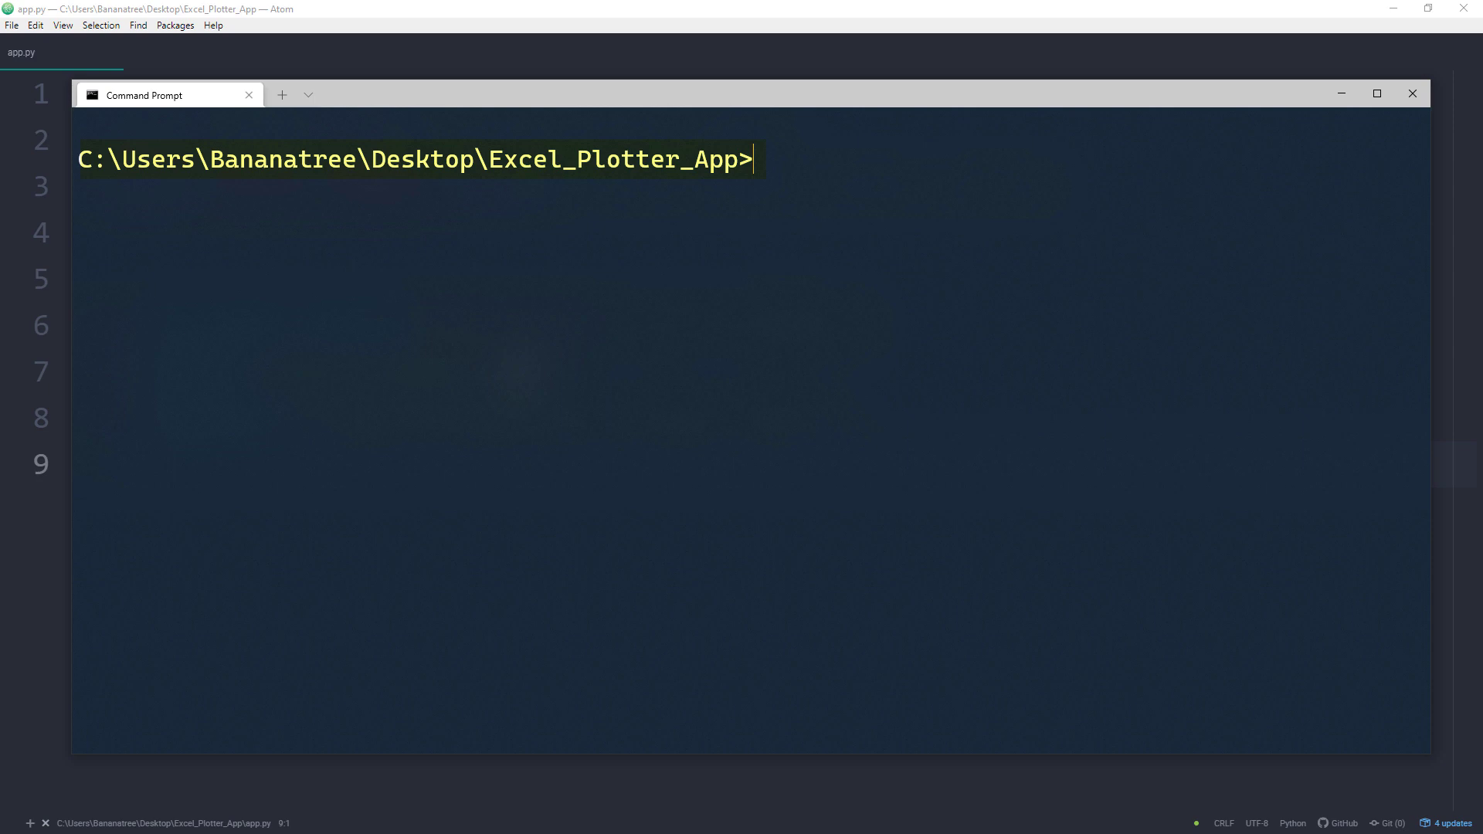
Launch the app with streamlit run app.py from the project folder.
type("strea")
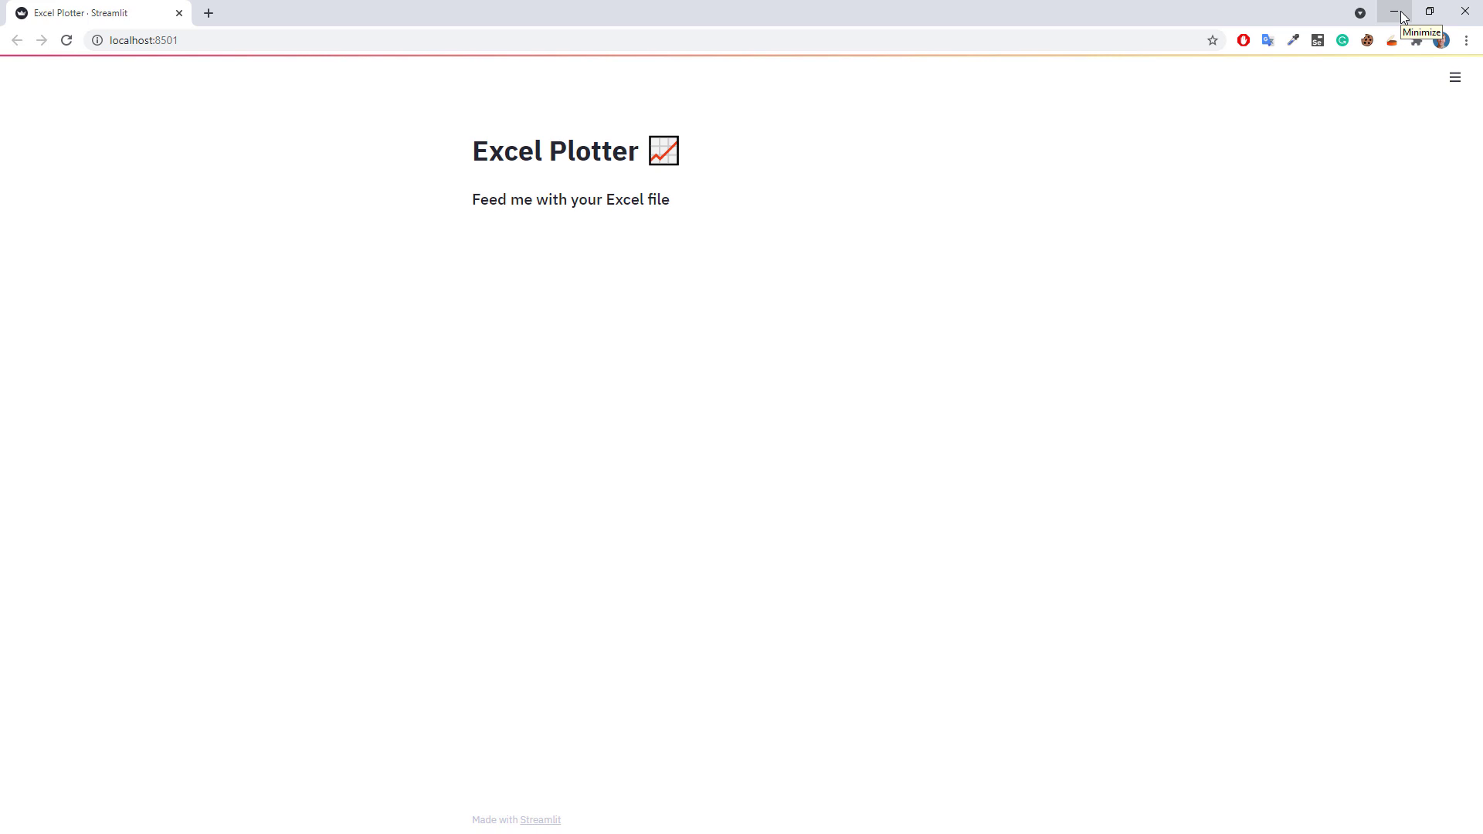
Minimize the browser after viewing the Excel Plotter page to return to Atom.
left_click(1396, 11)
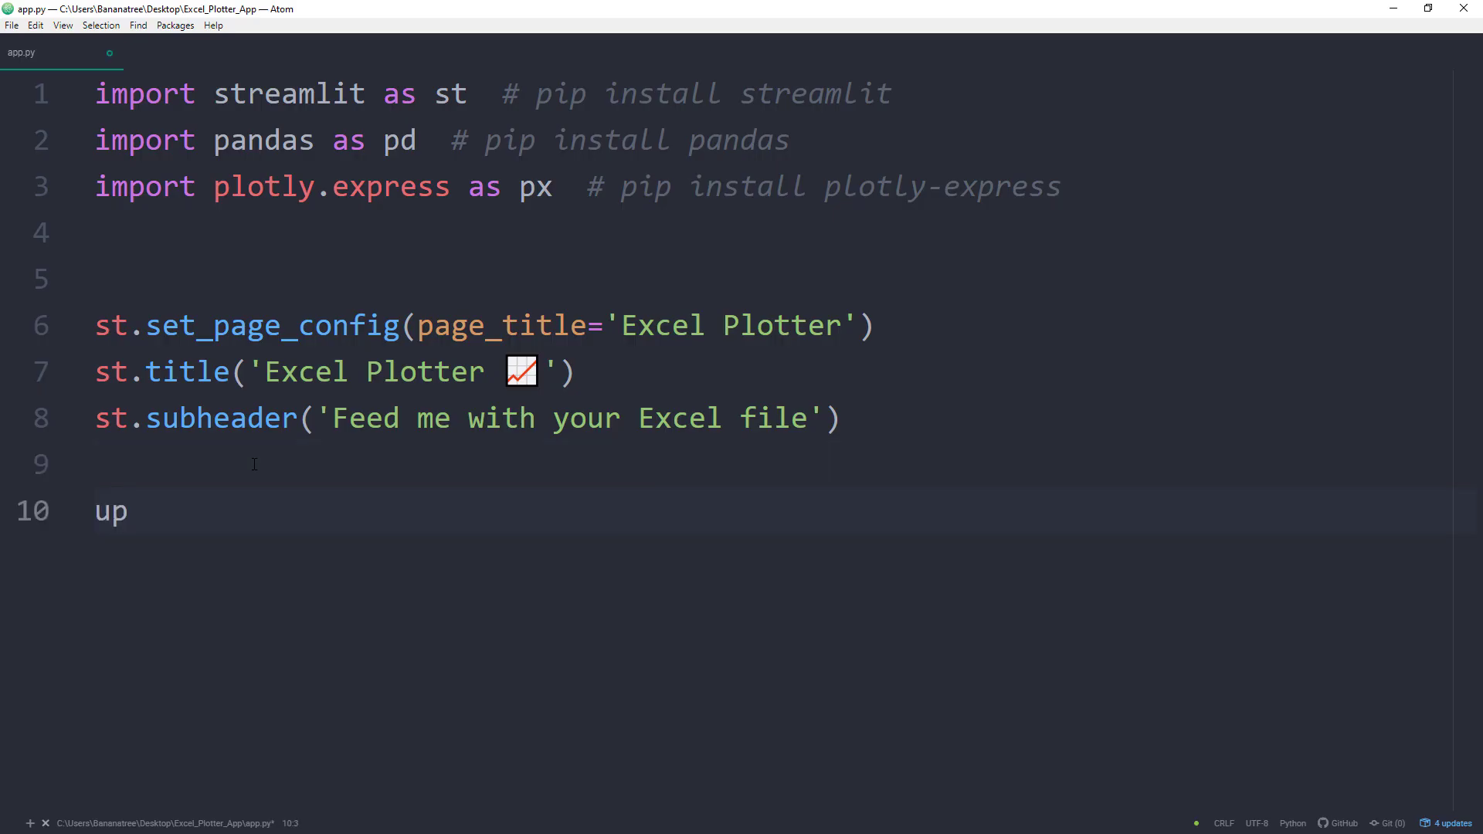
Add uploaded_file = st.file_uploader('Choose a XLSX file', type='xlsx').
type("loaded_file")
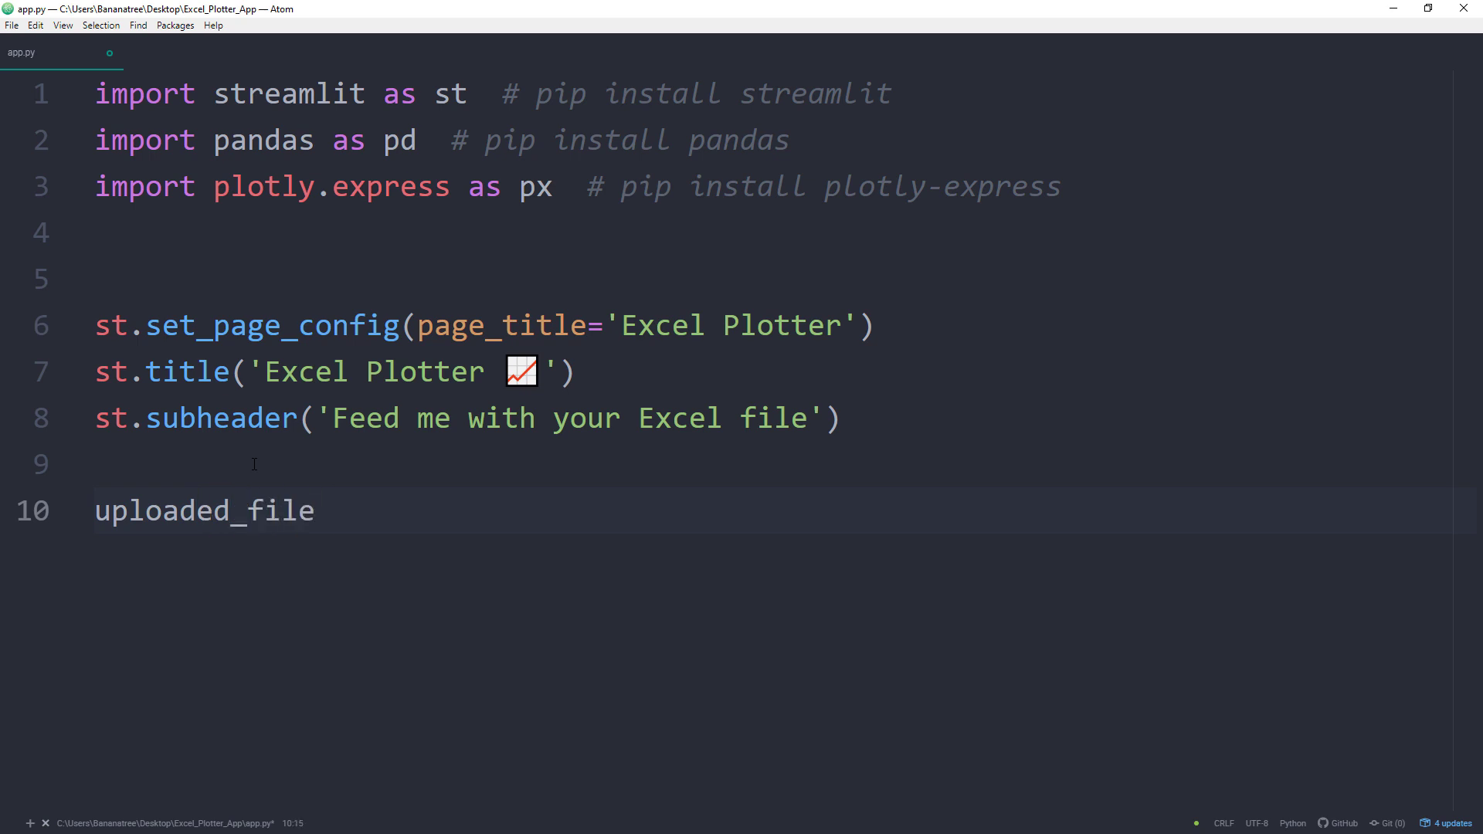
type("= st.file_uploader")
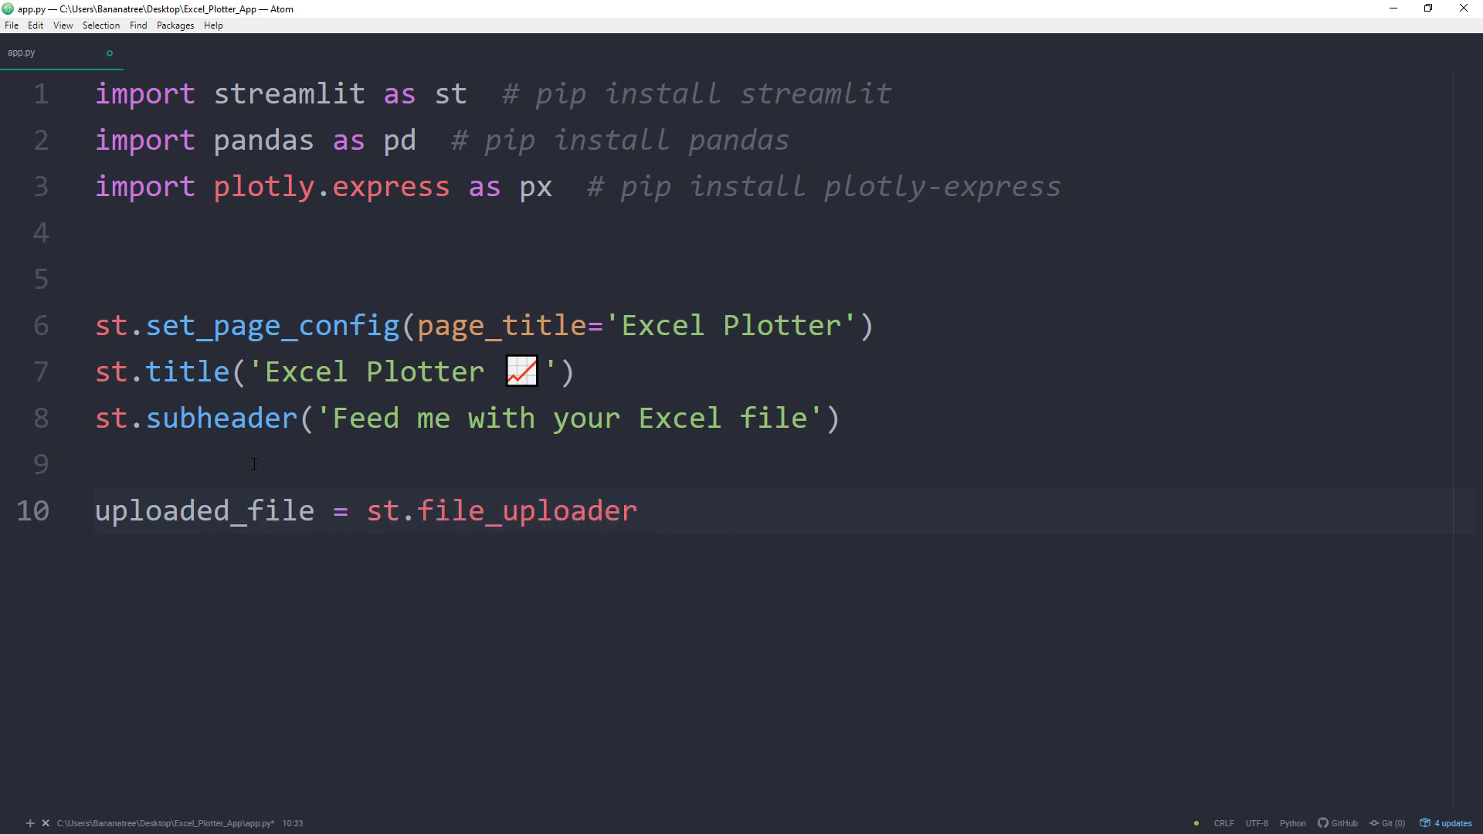
type("('Choose a XL')")
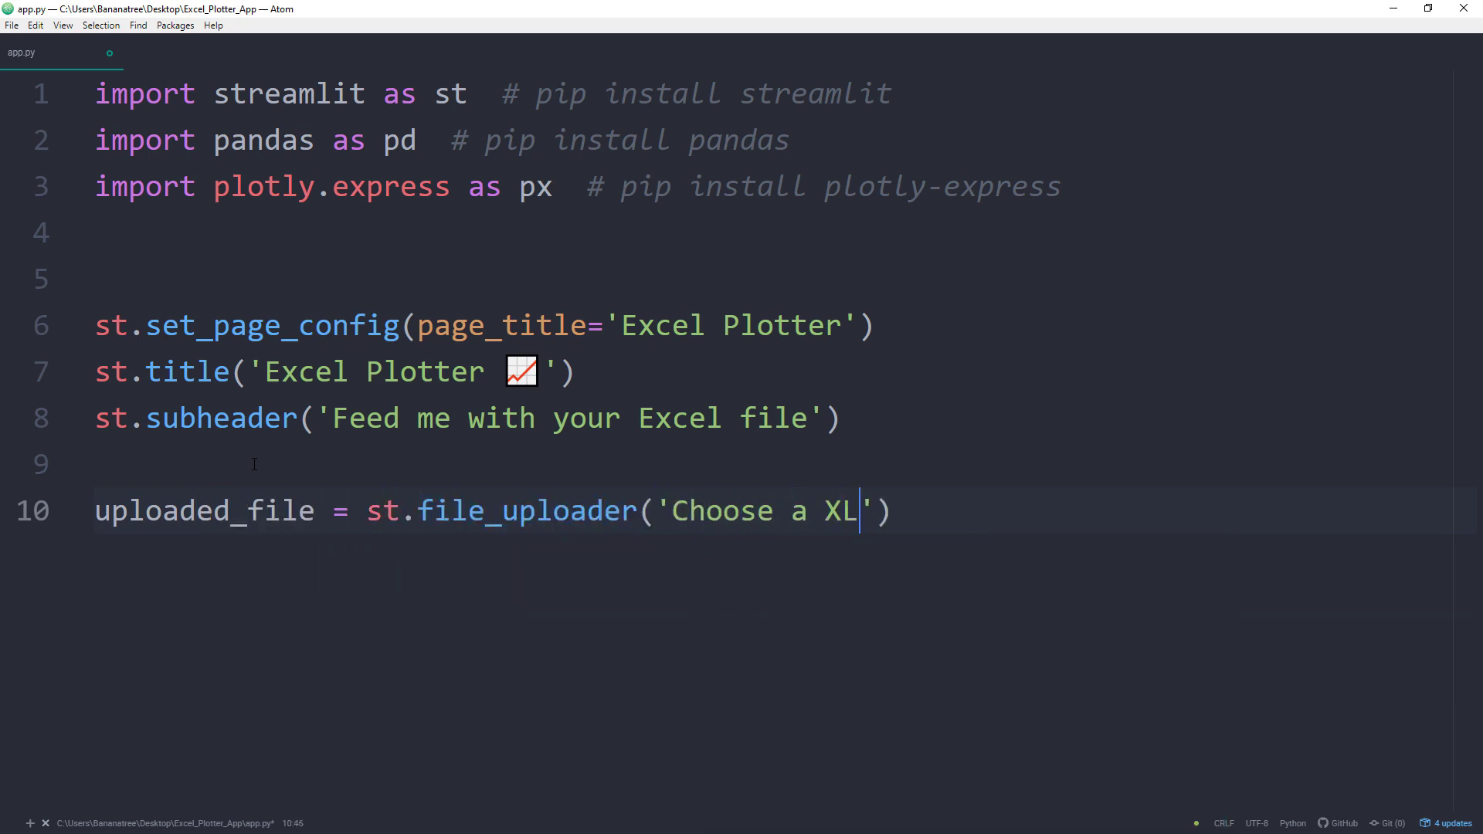
type("SX file")
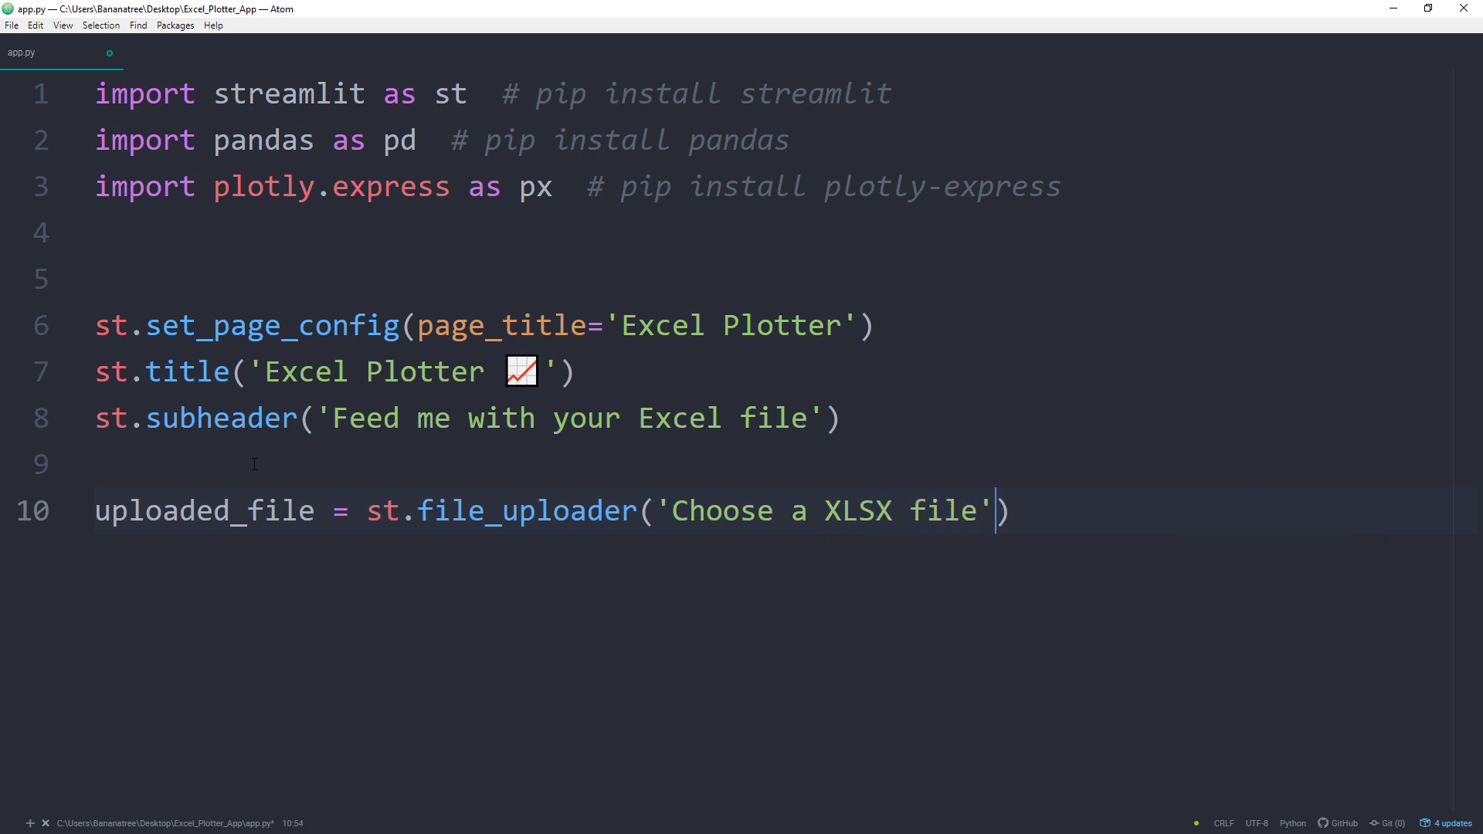
type(", type='")
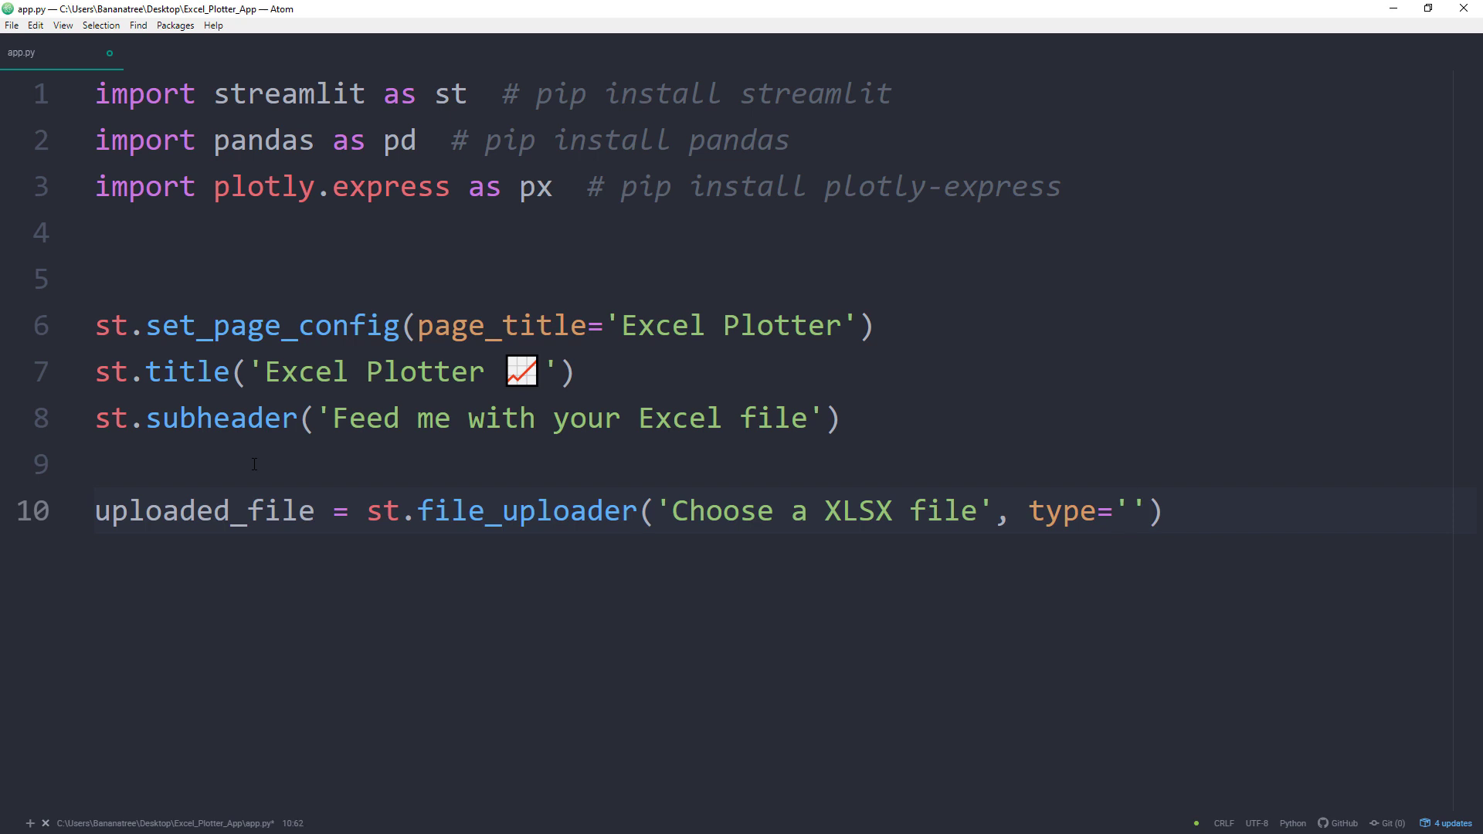
type("xlsx")
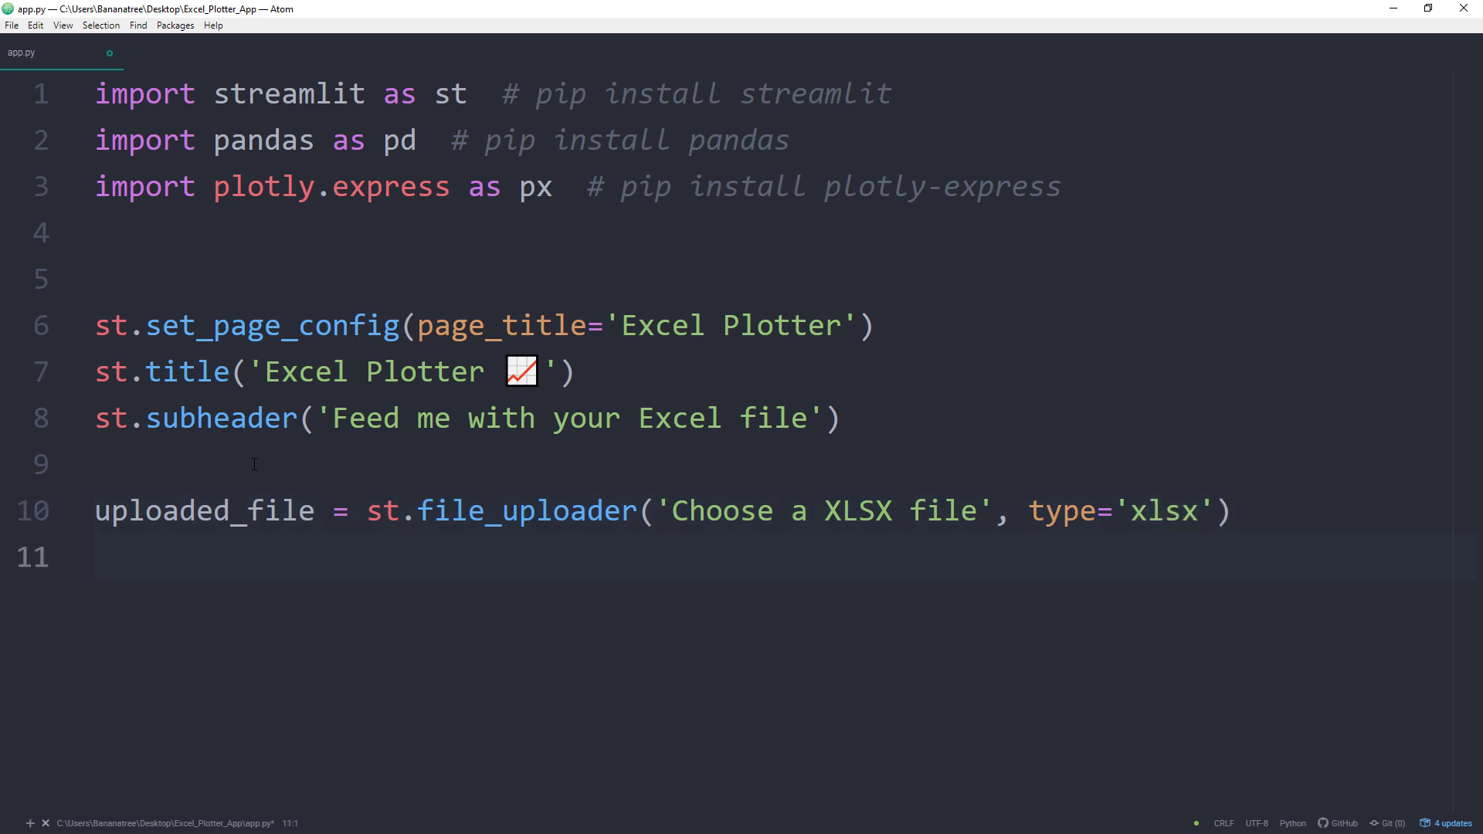
Start an if uploaded_file block that writes an st.markdown('---') divider.
left_click(104, 558)
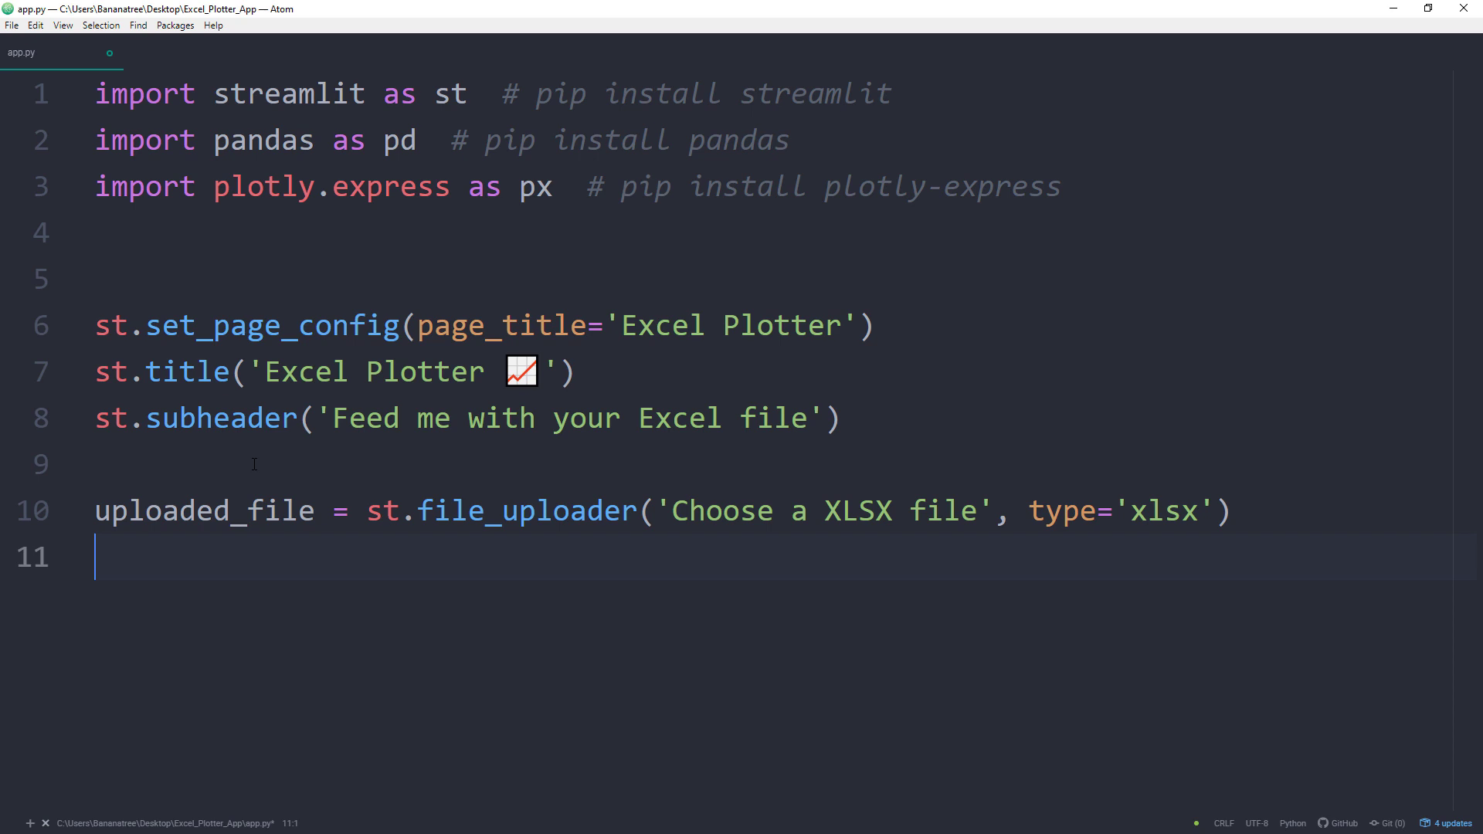
type("i")
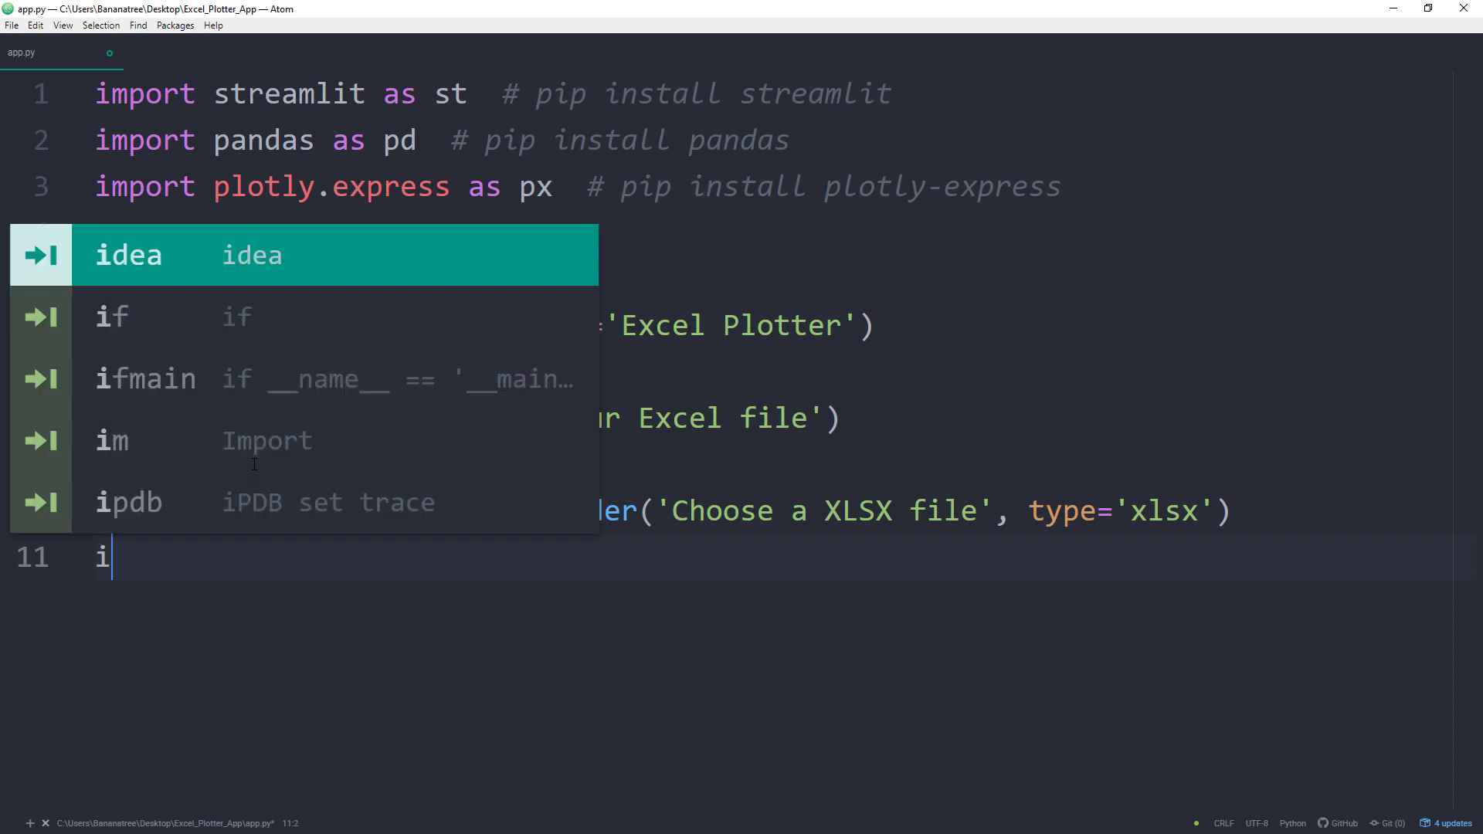
type("f uploaded_file:")
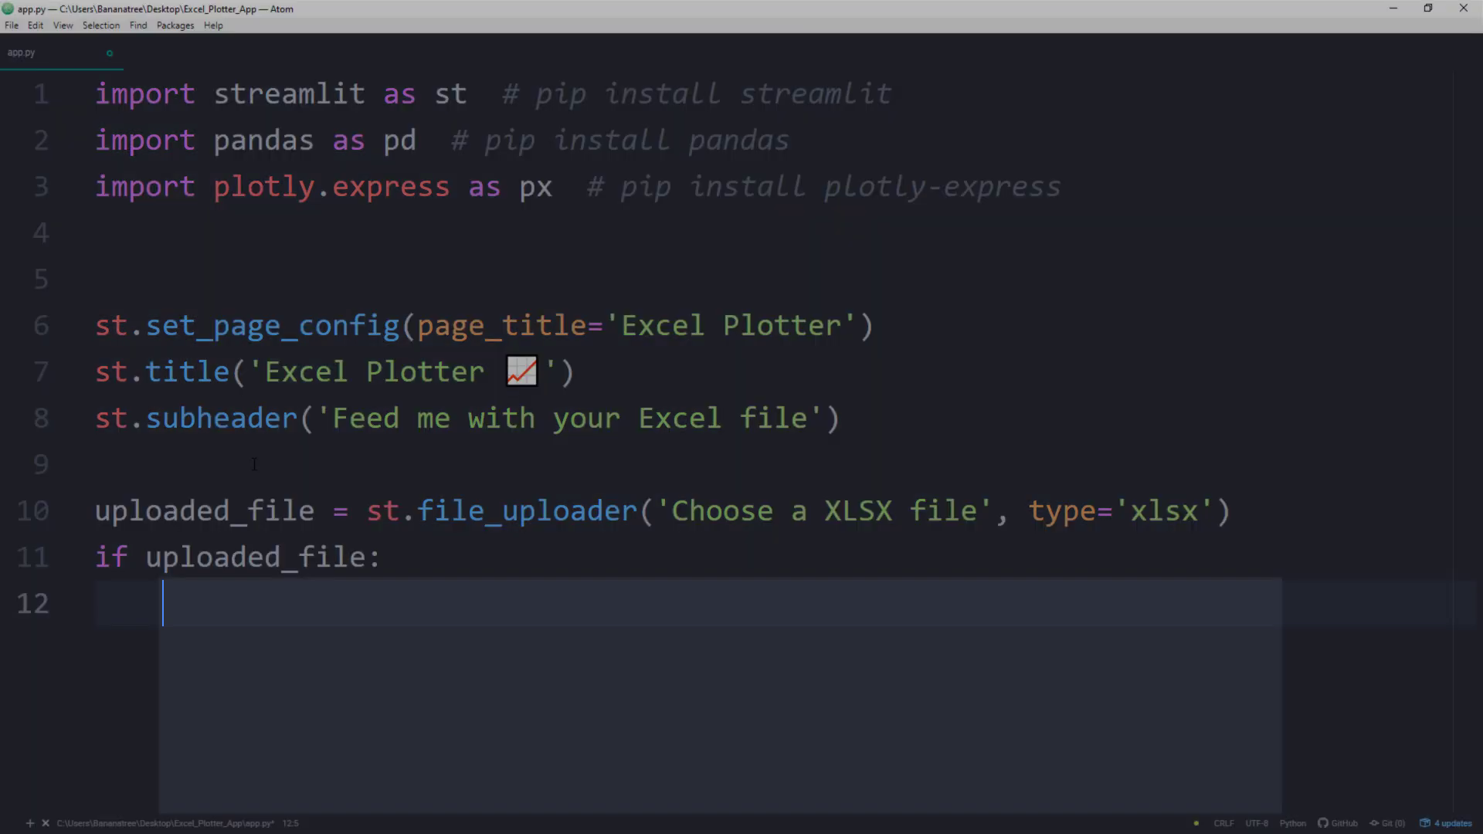
type("st")
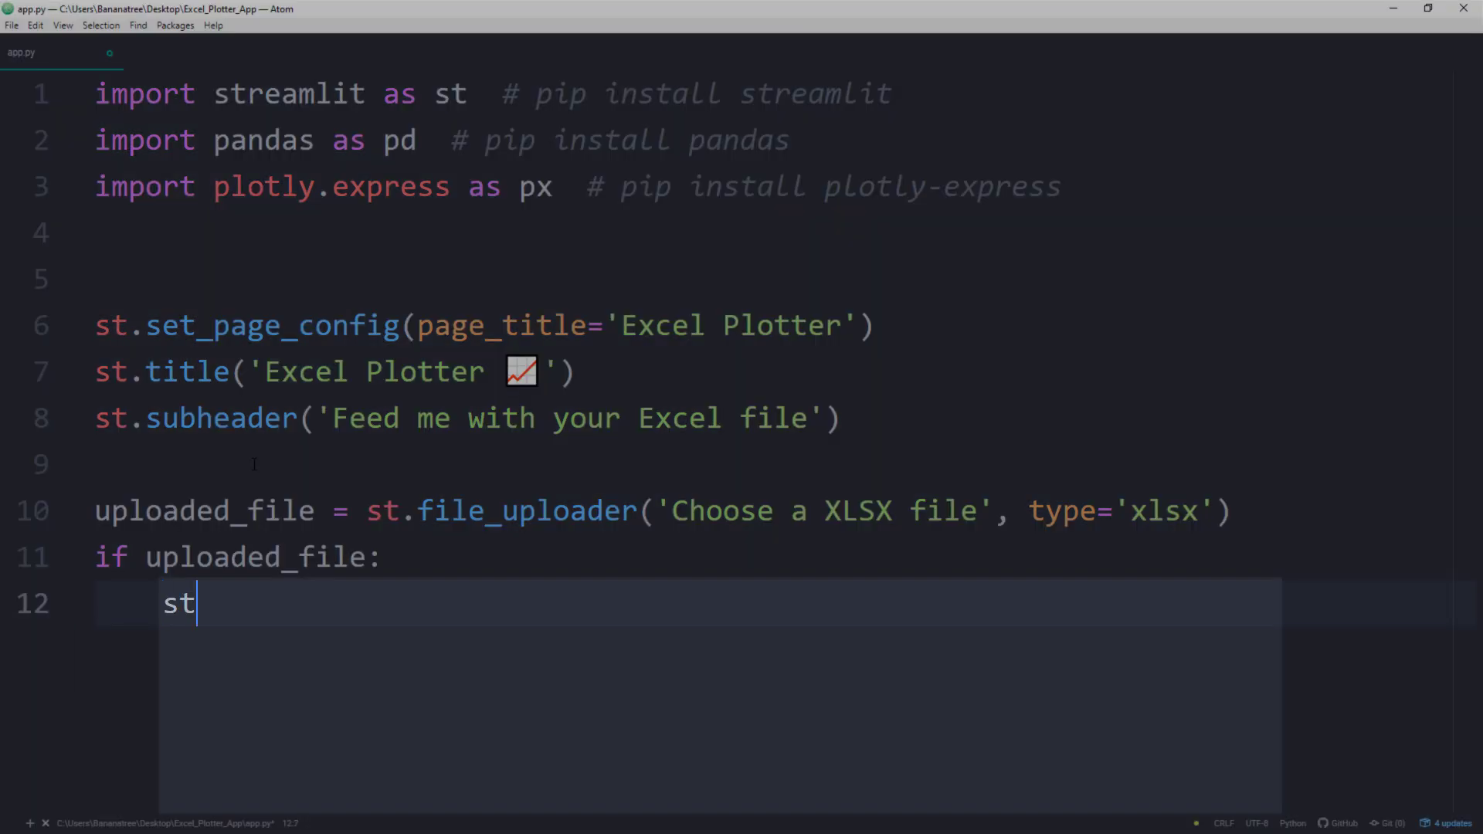
type(".markdown")
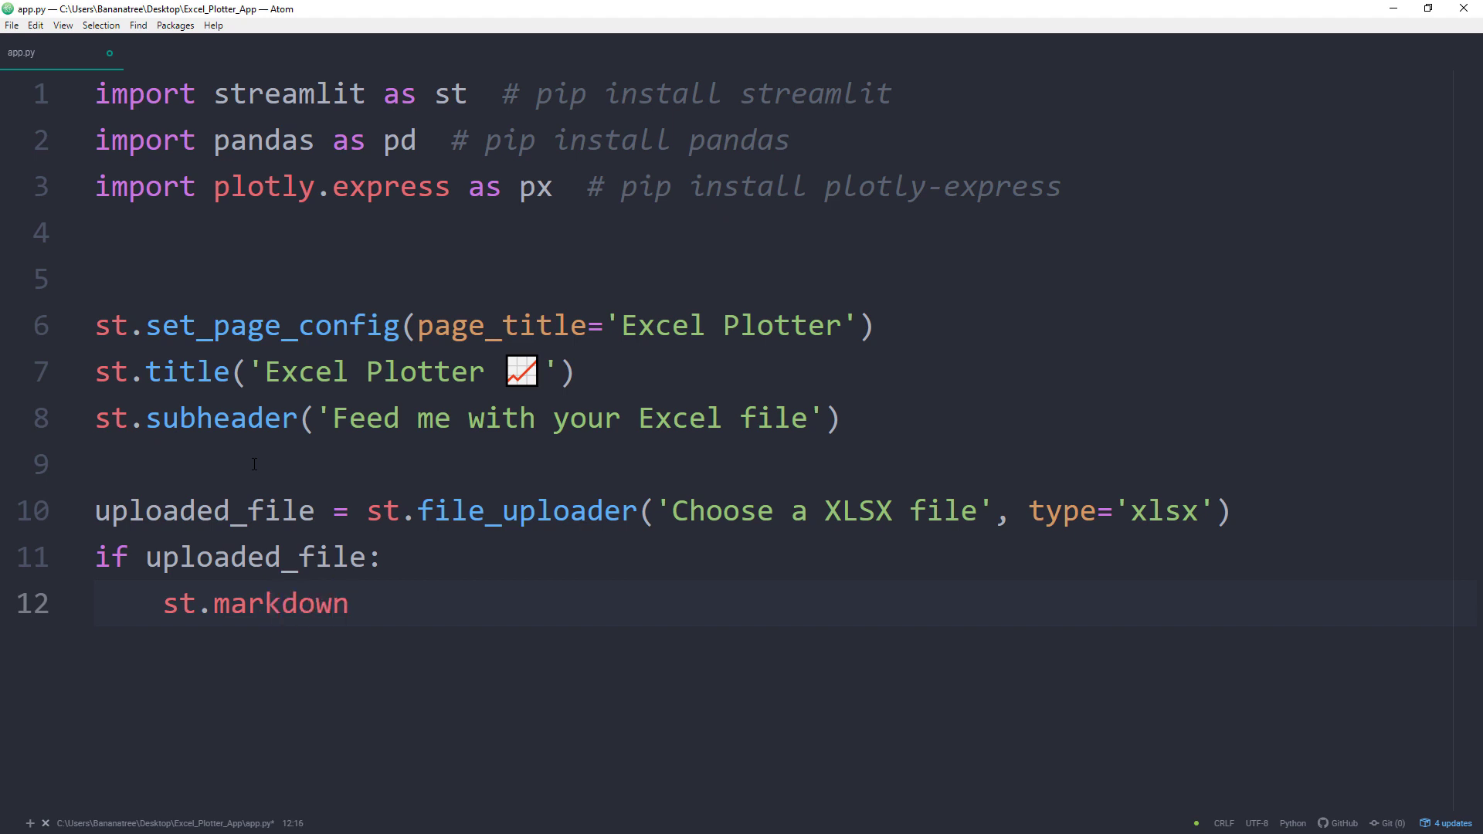
type("()")
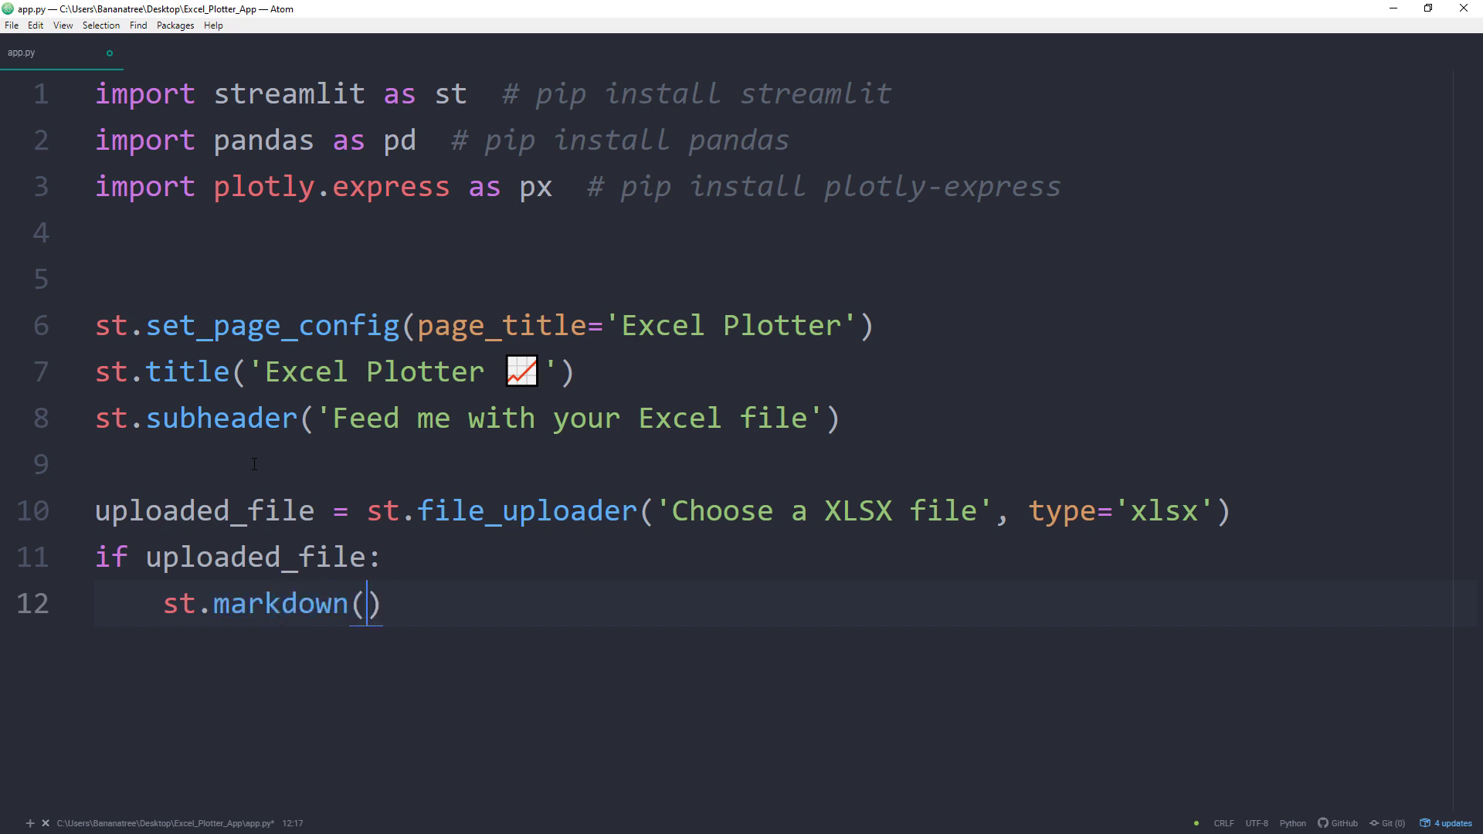
type("'---'")
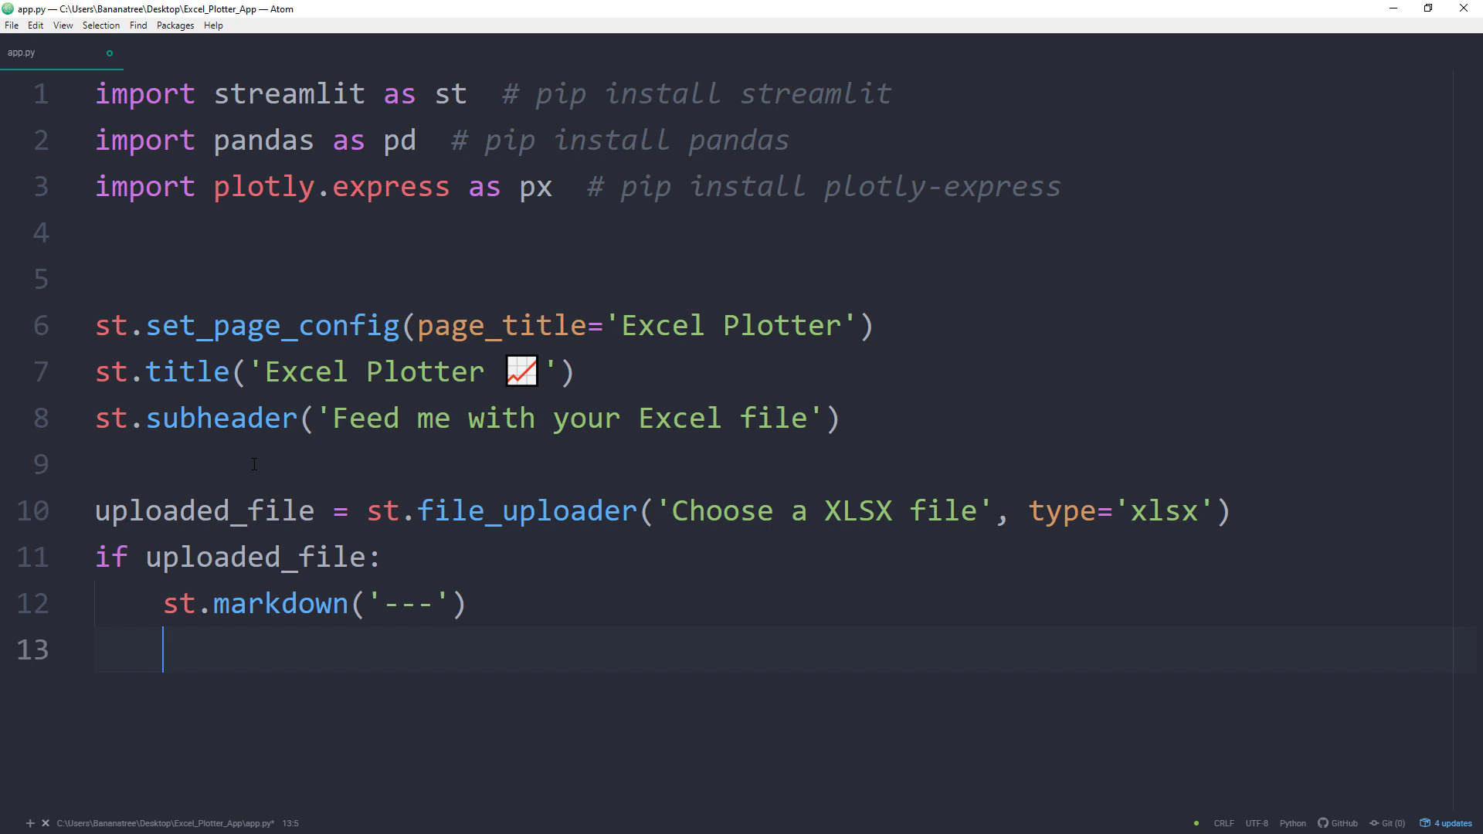
Read the uploaded file into df with pd.read_excel(uploaded_file, engine='openpyxl').
type("df =")
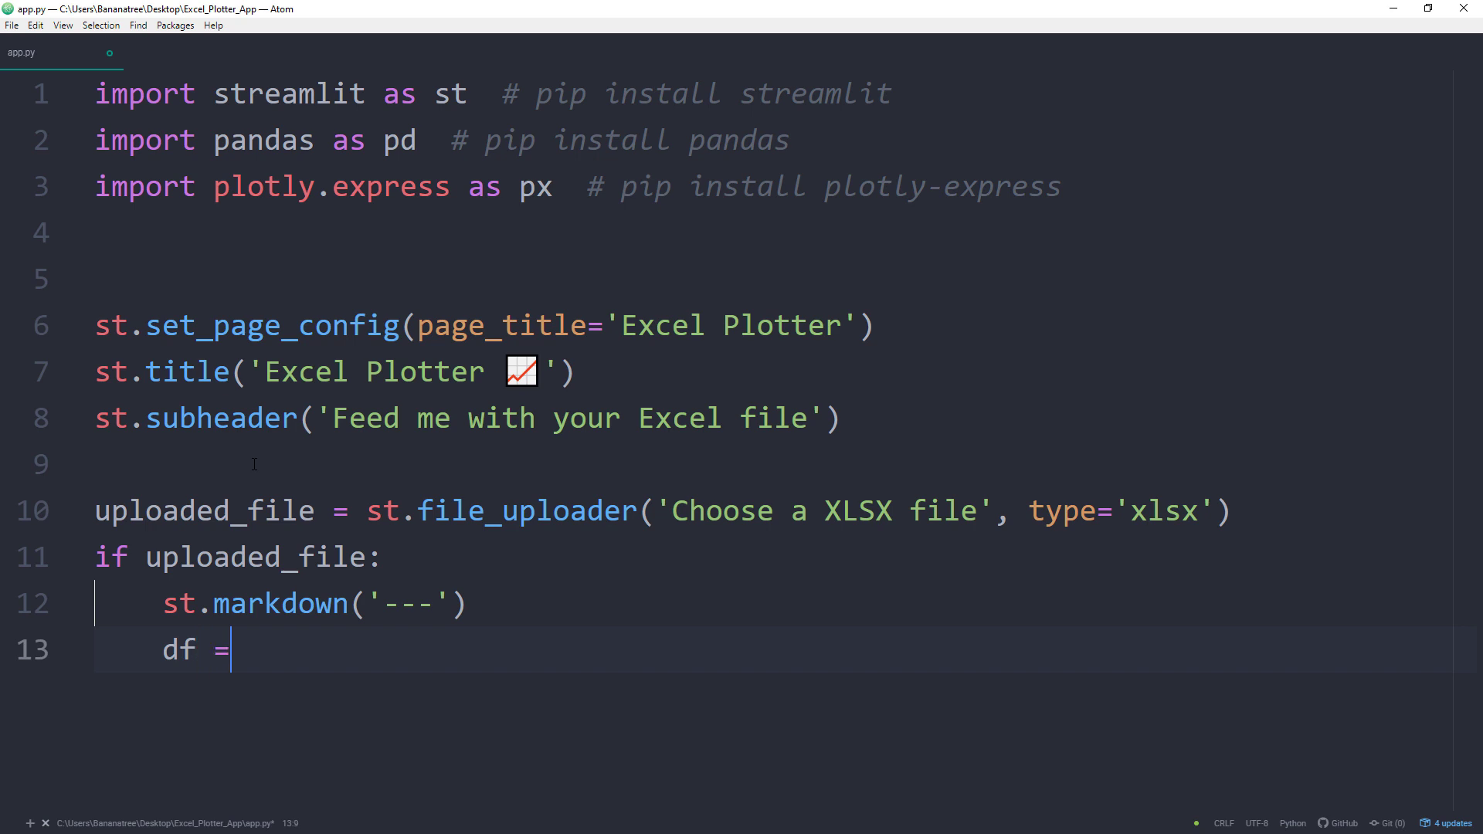
type("pd.read_excel(")
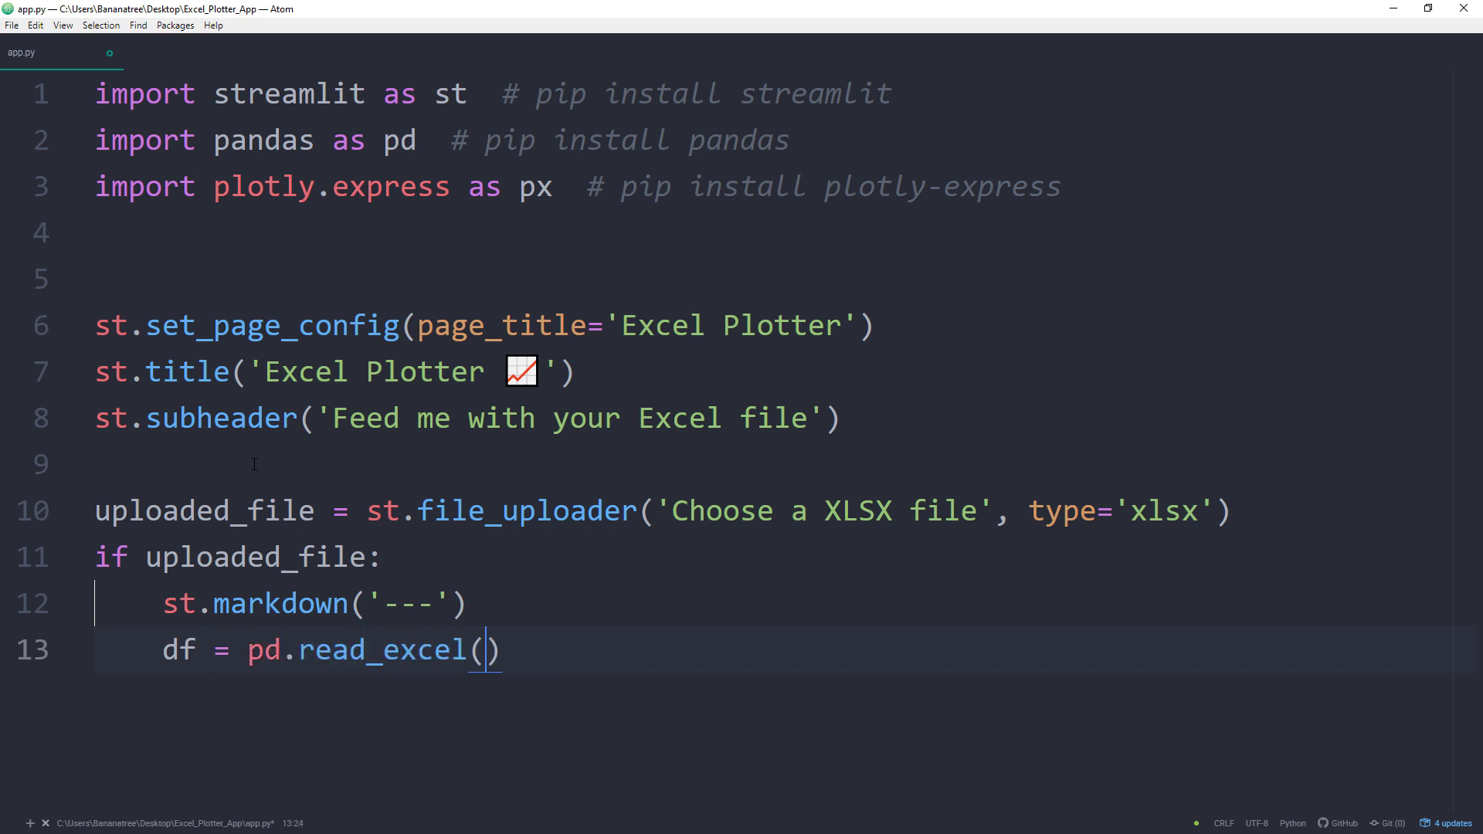
type("uploaded_file")
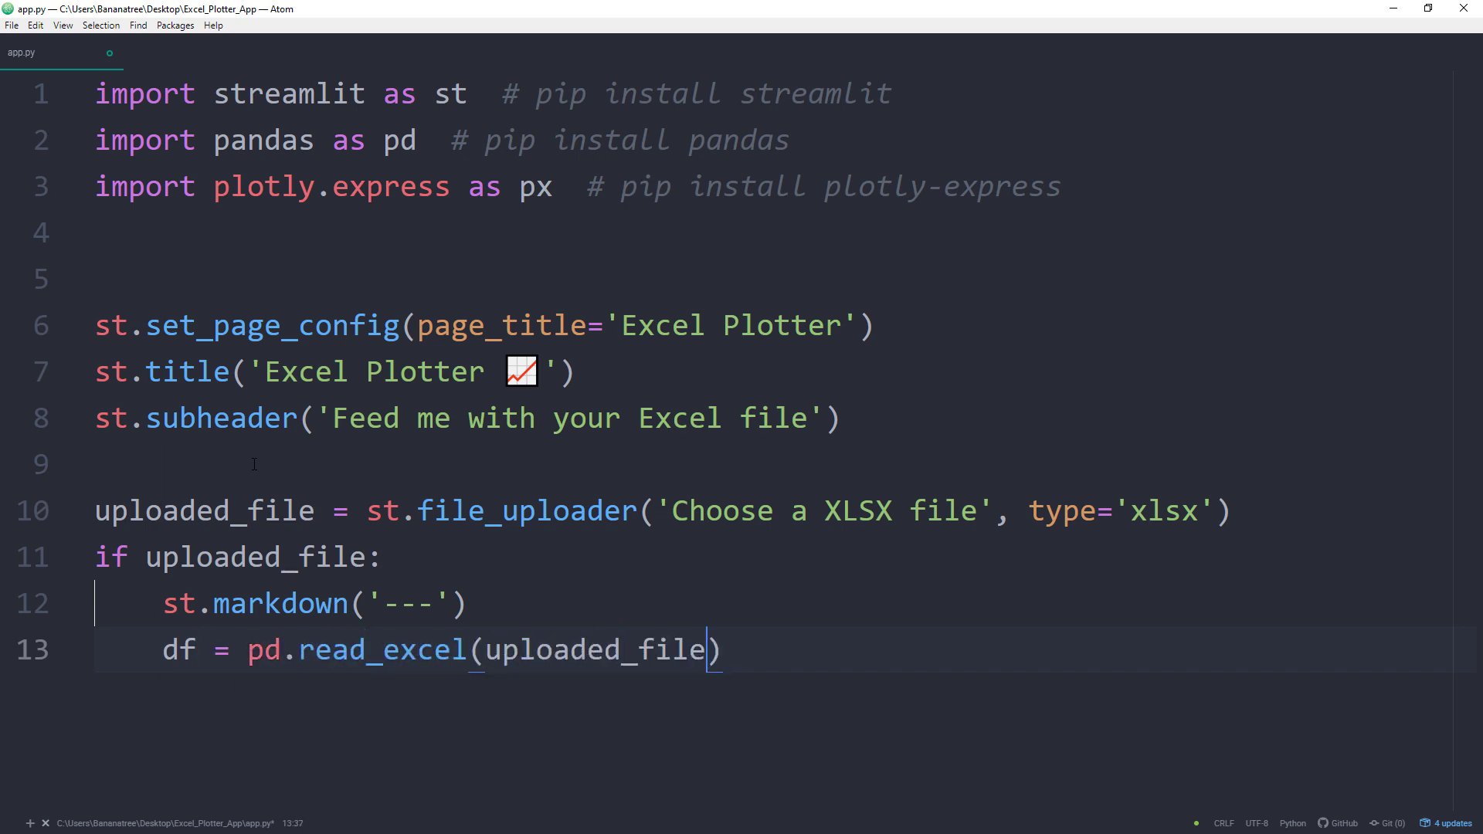
type(", engine='open'")
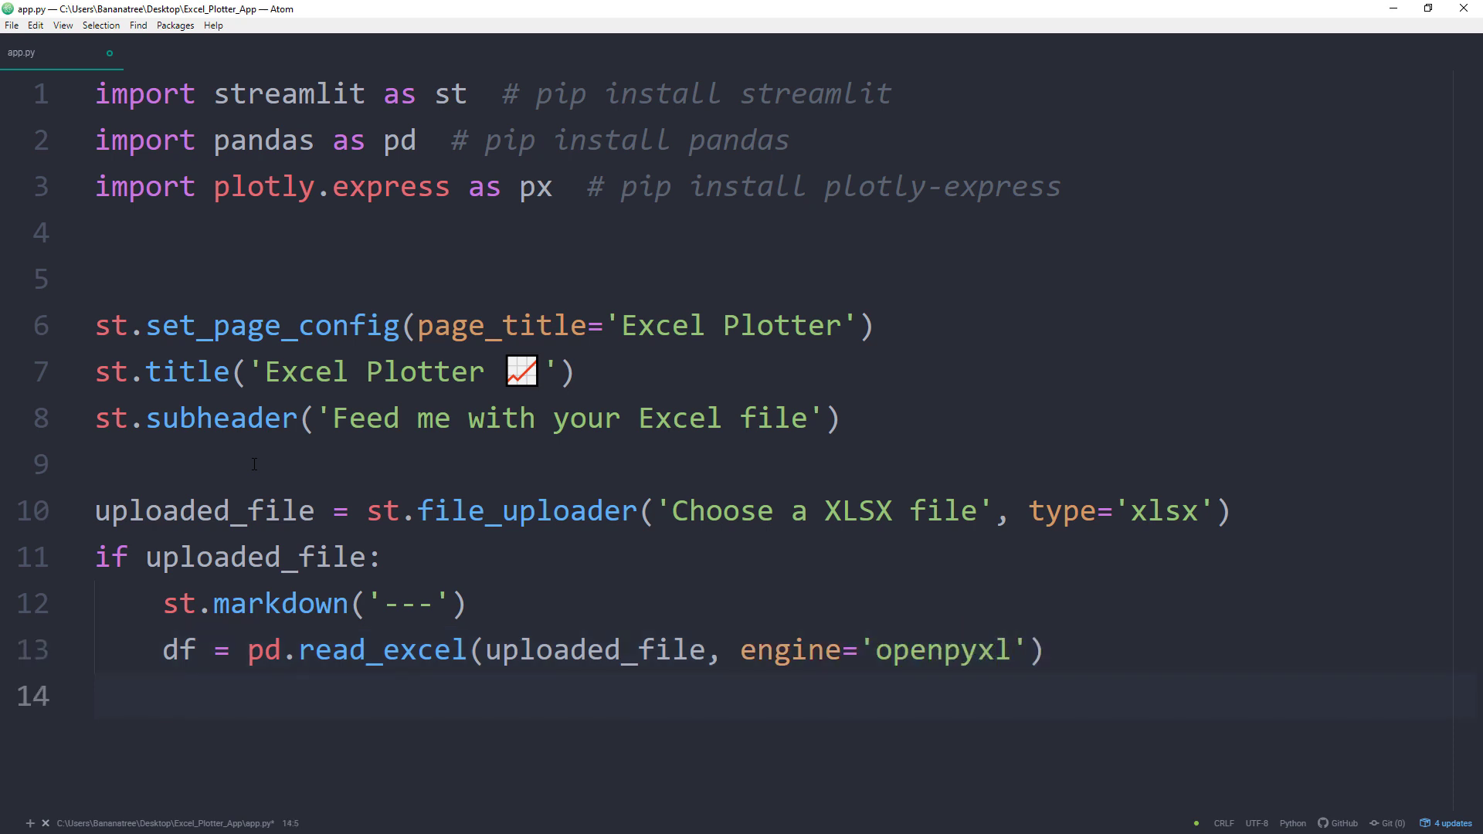
Display the loaded data with st.dataframe(df) inside the if block.
type("st.")
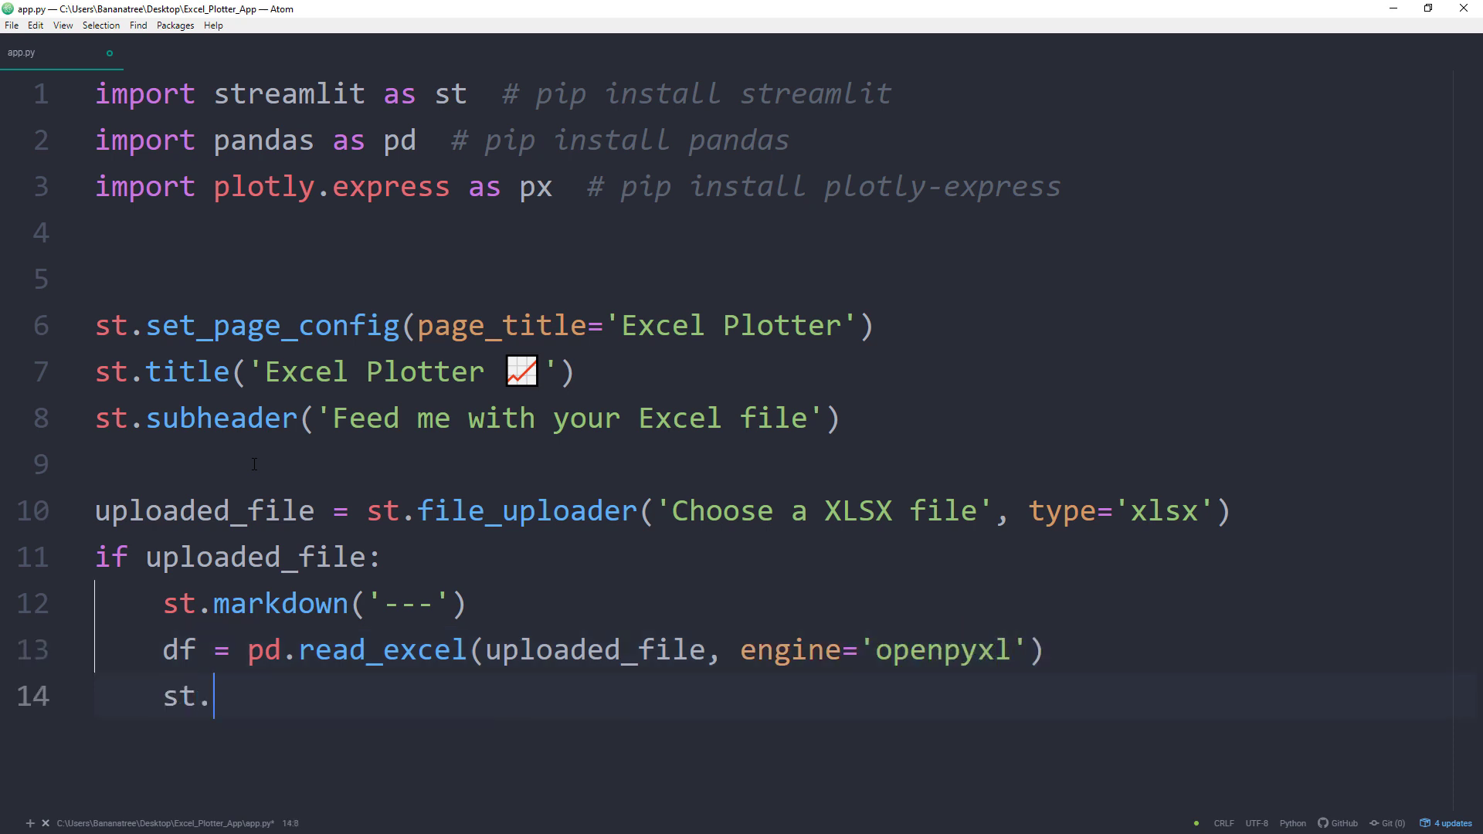
type("dataframe()")
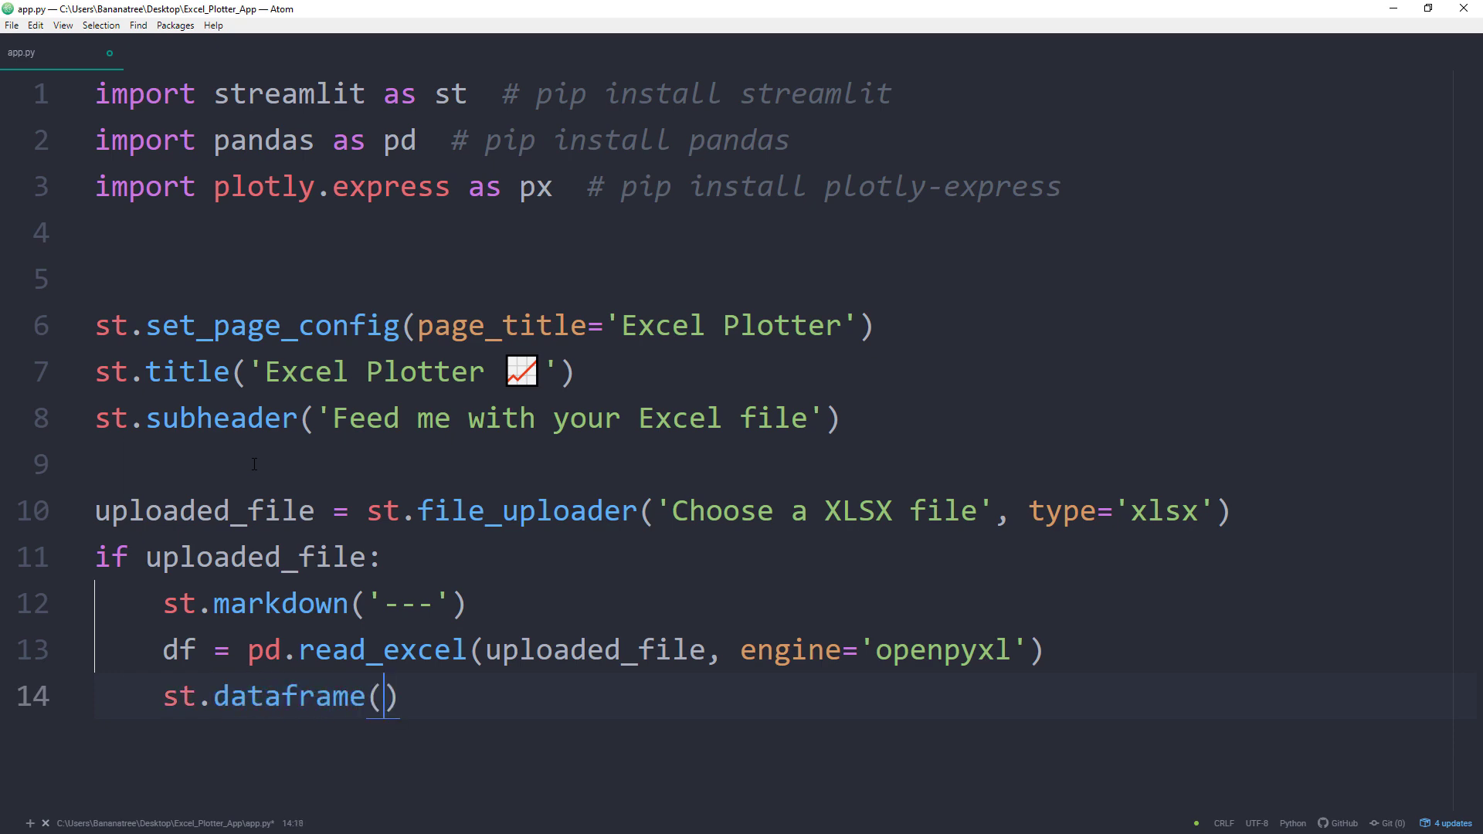
type("df")
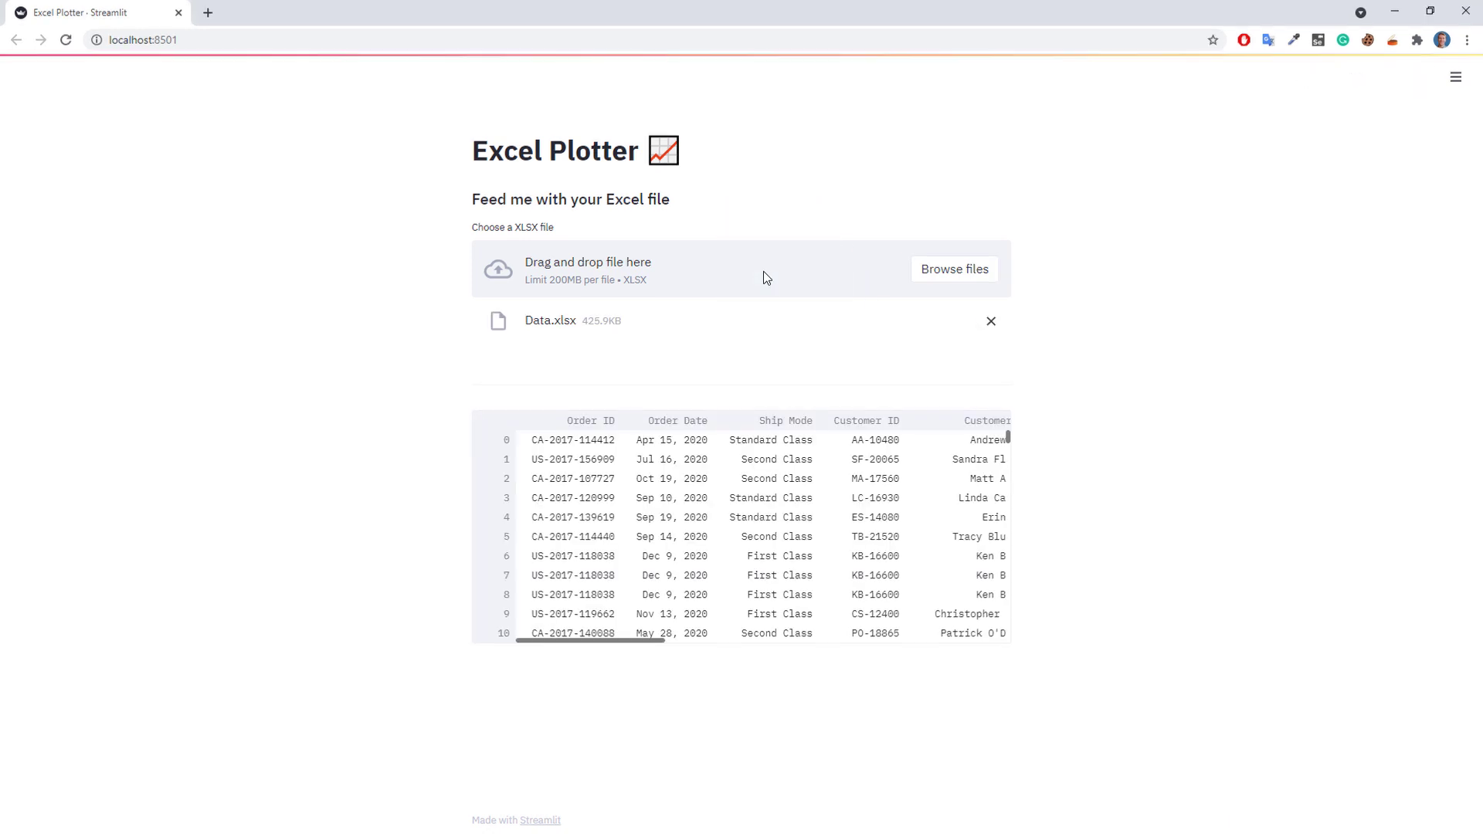
Scroll down through the uploaded Data.xlsx orders table in the app.
scroll("down", 3)
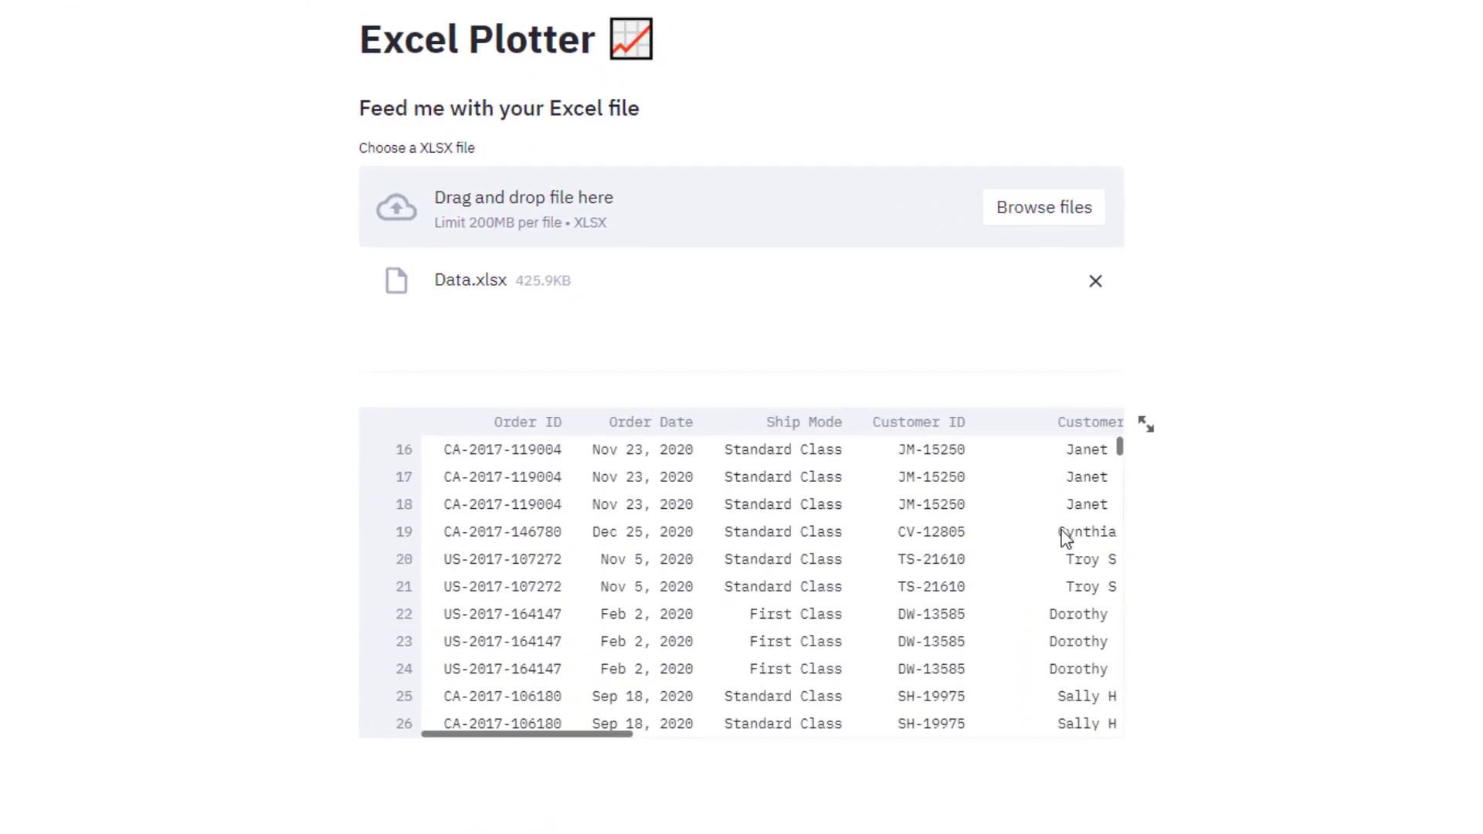
scroll("down", 3)
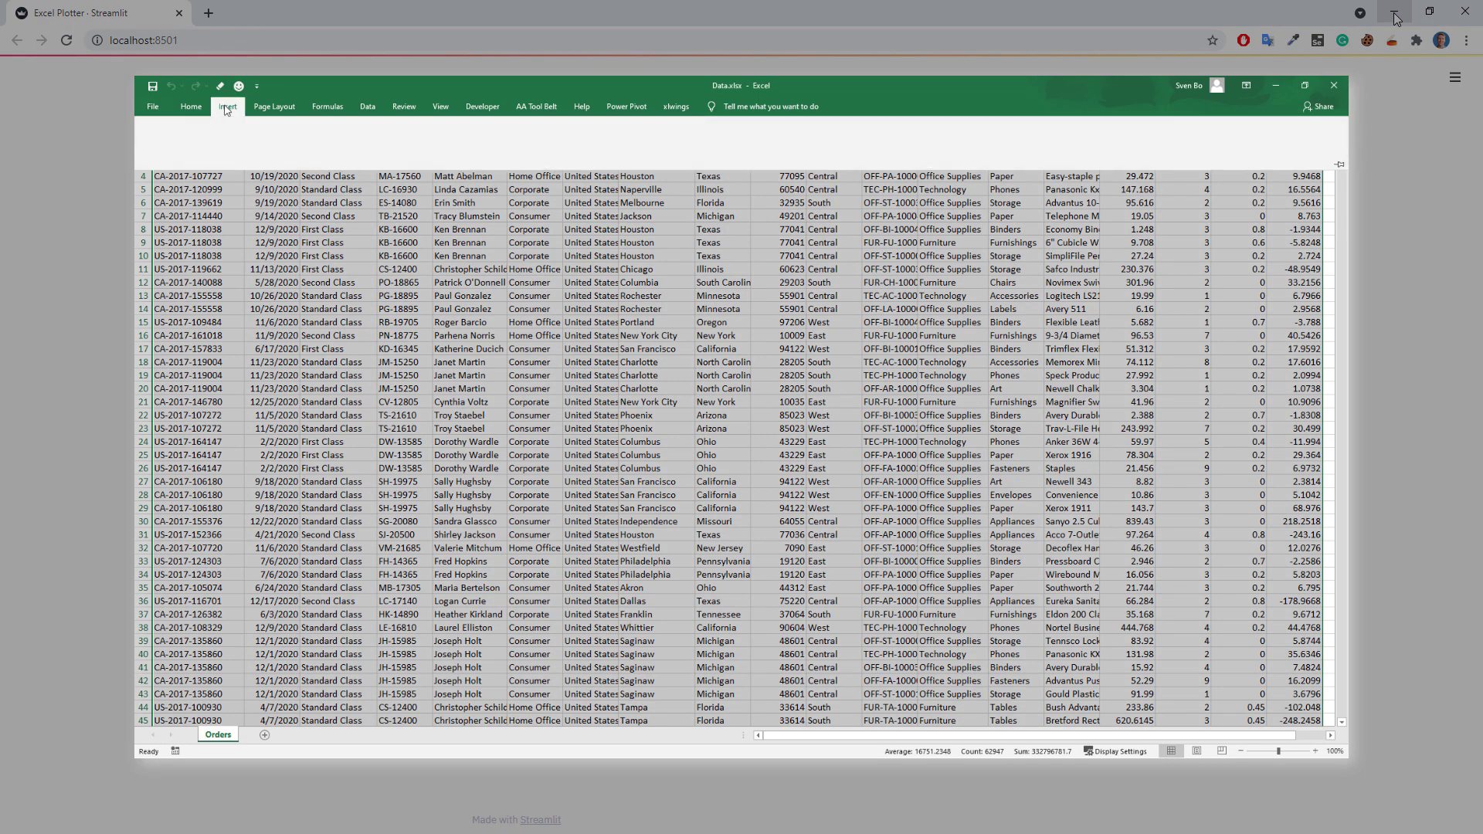
Insert a PivotTable summing Sales and Profit by Category from the orders data.
left_click(227, 107)
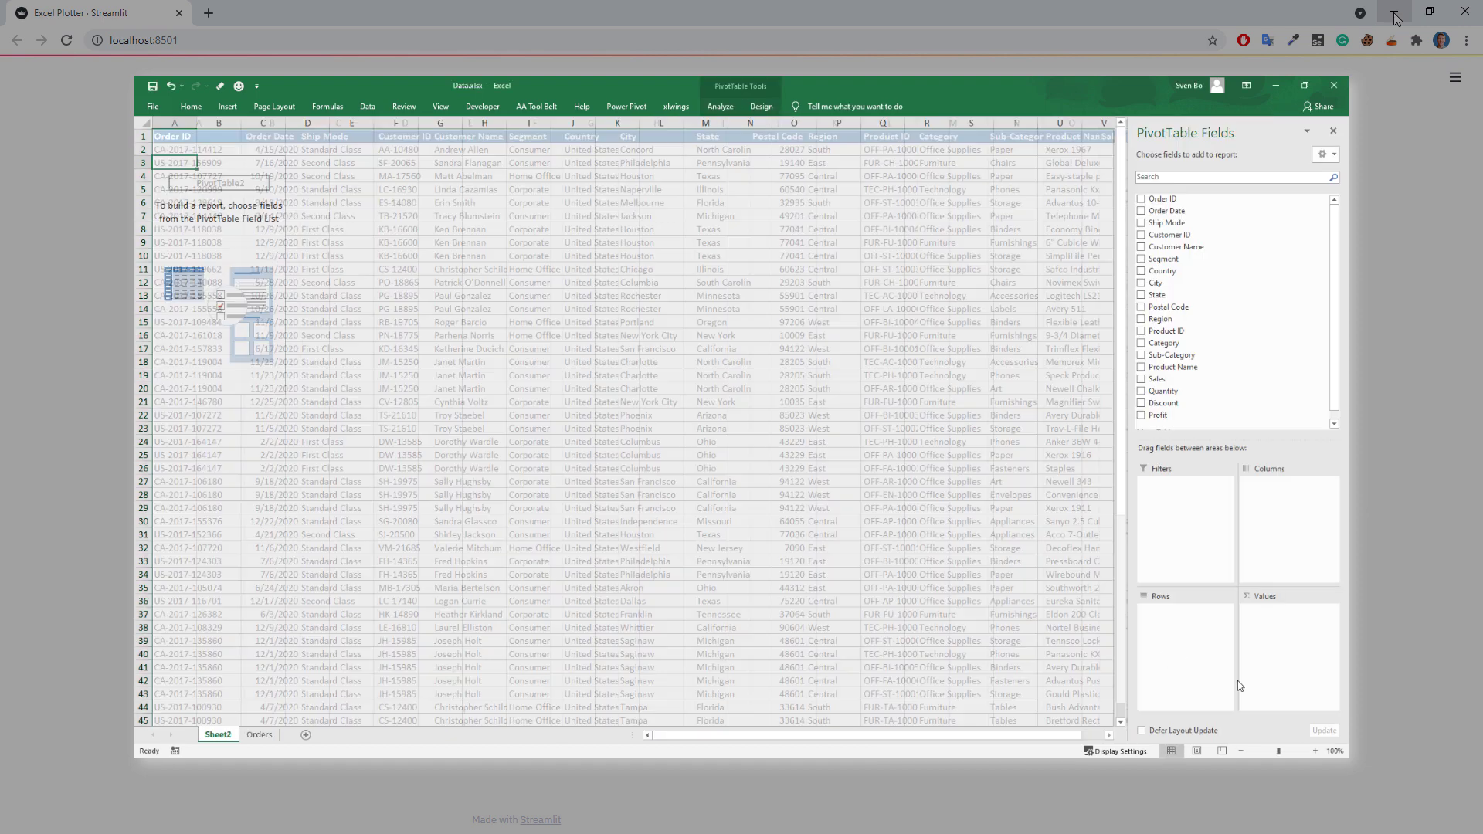
left_click(1141, 343)
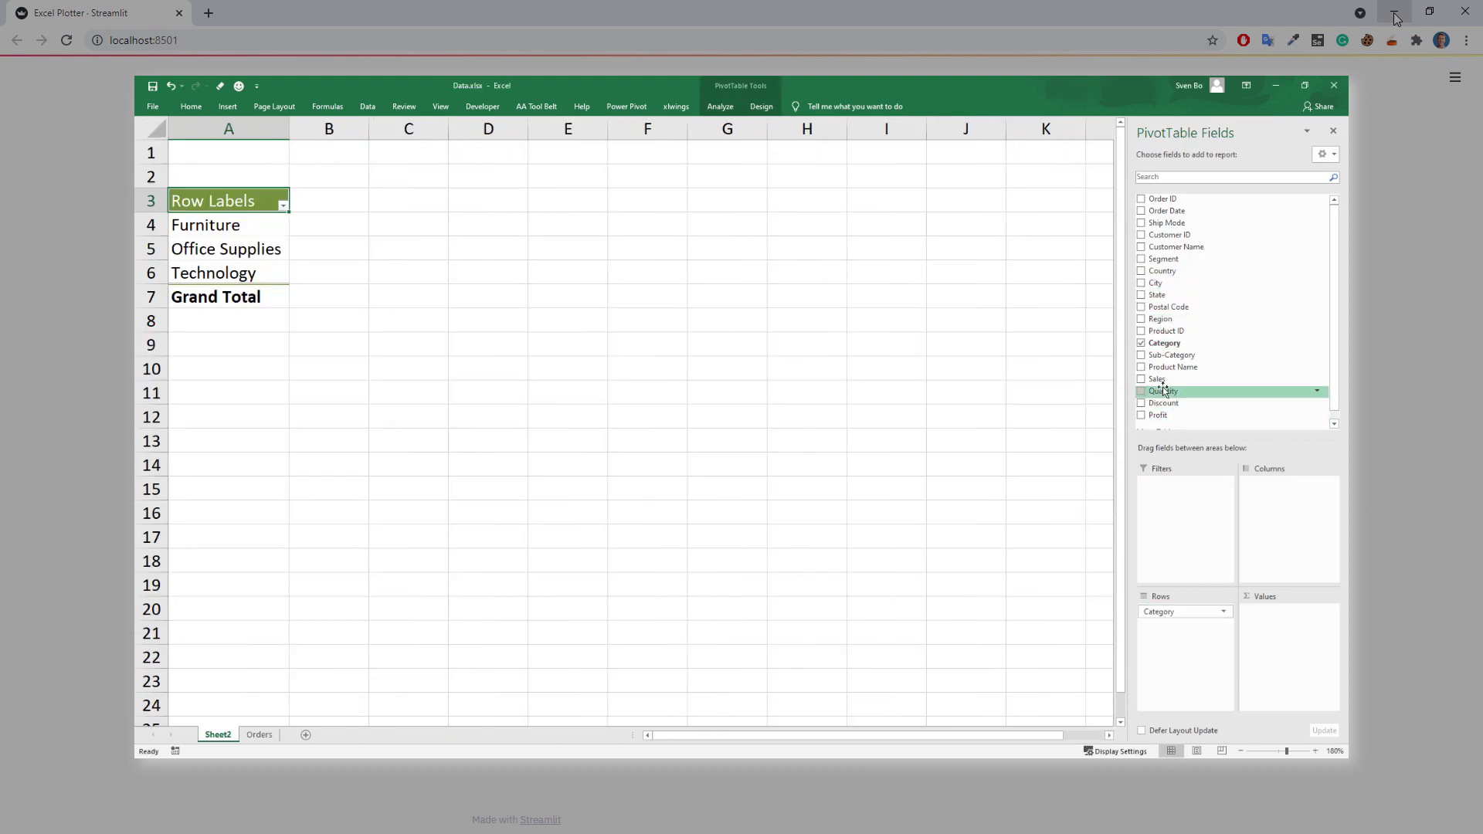
left_click(1140, 379)
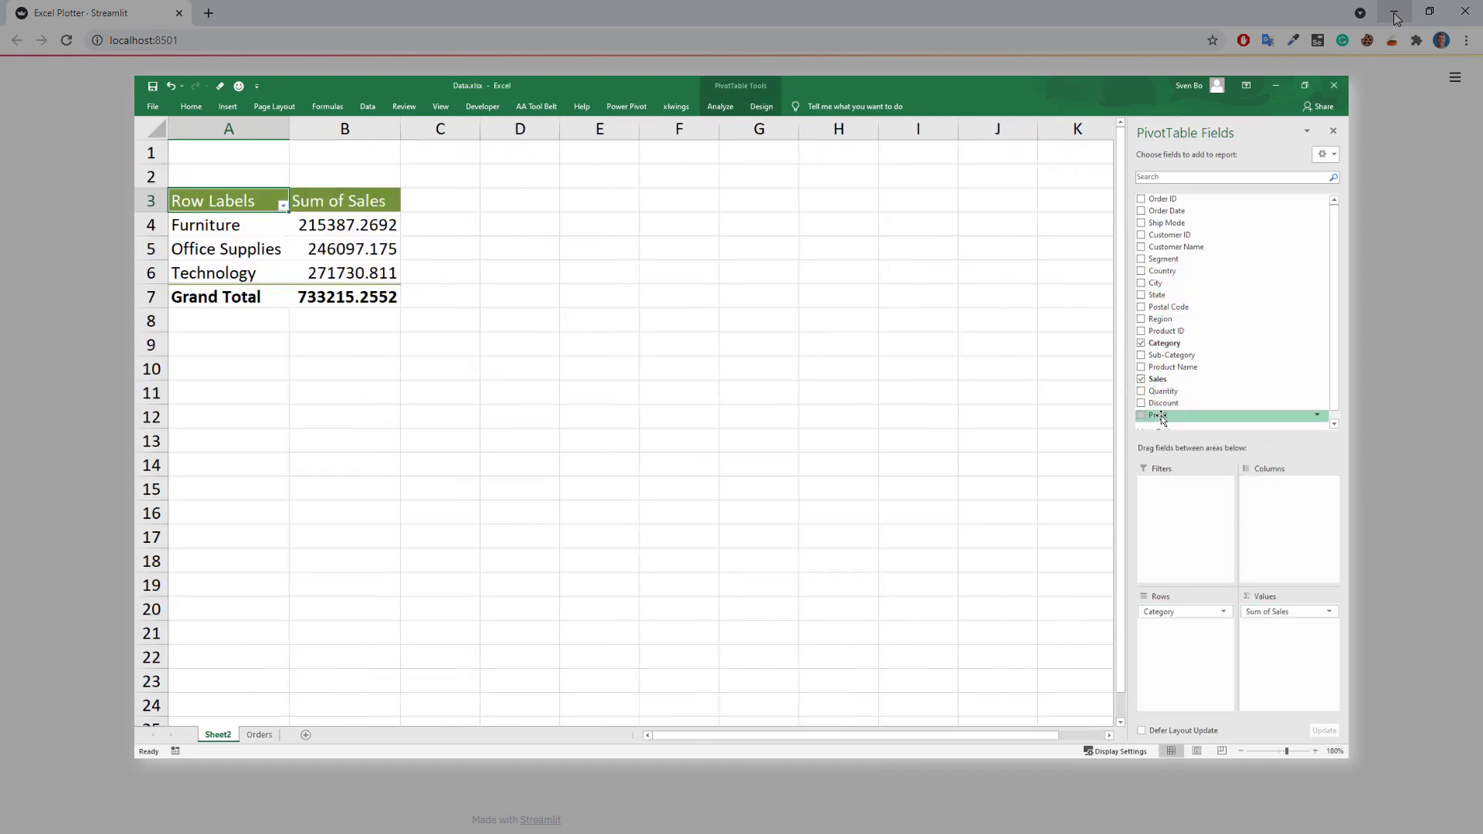
left_click(1141, 414)
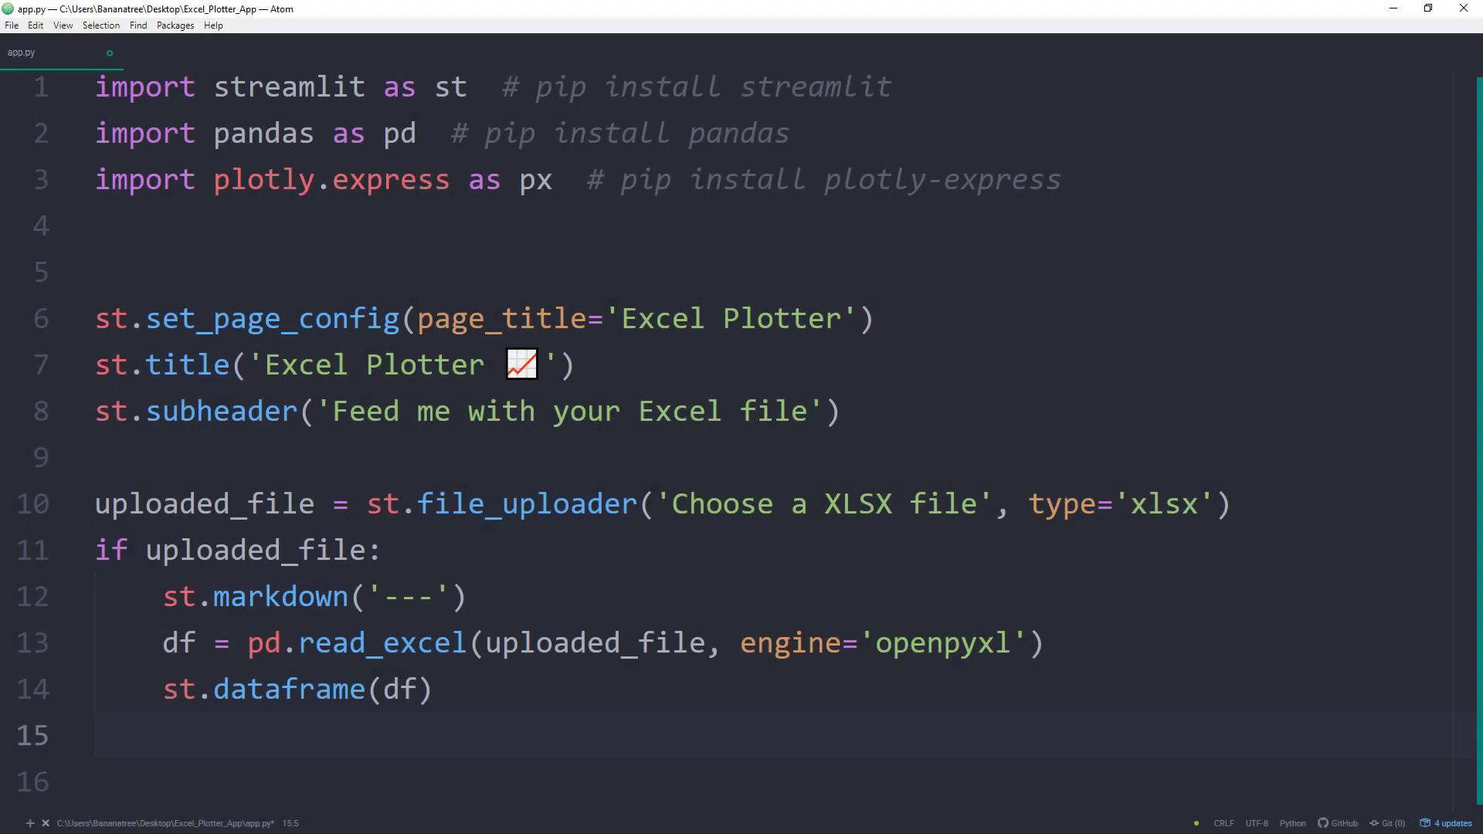
Assign groupby_column to a selectbox 'What would you like to analyse?' with Ship Mode, Segment, Category, Sub-Category options.
type("groupby_column = st.selectbox(")
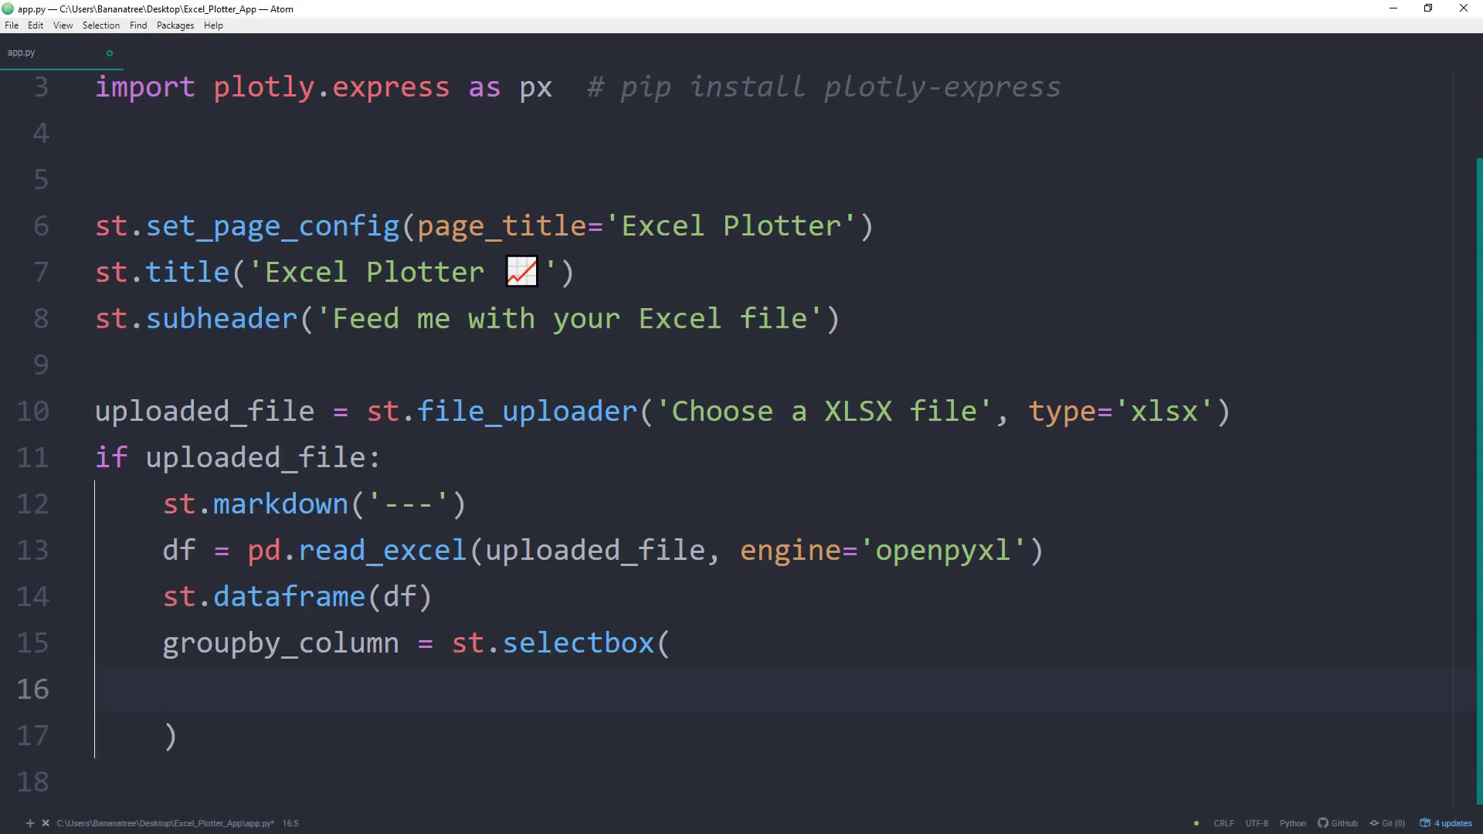
left_click(165, 689)
type("'What ")
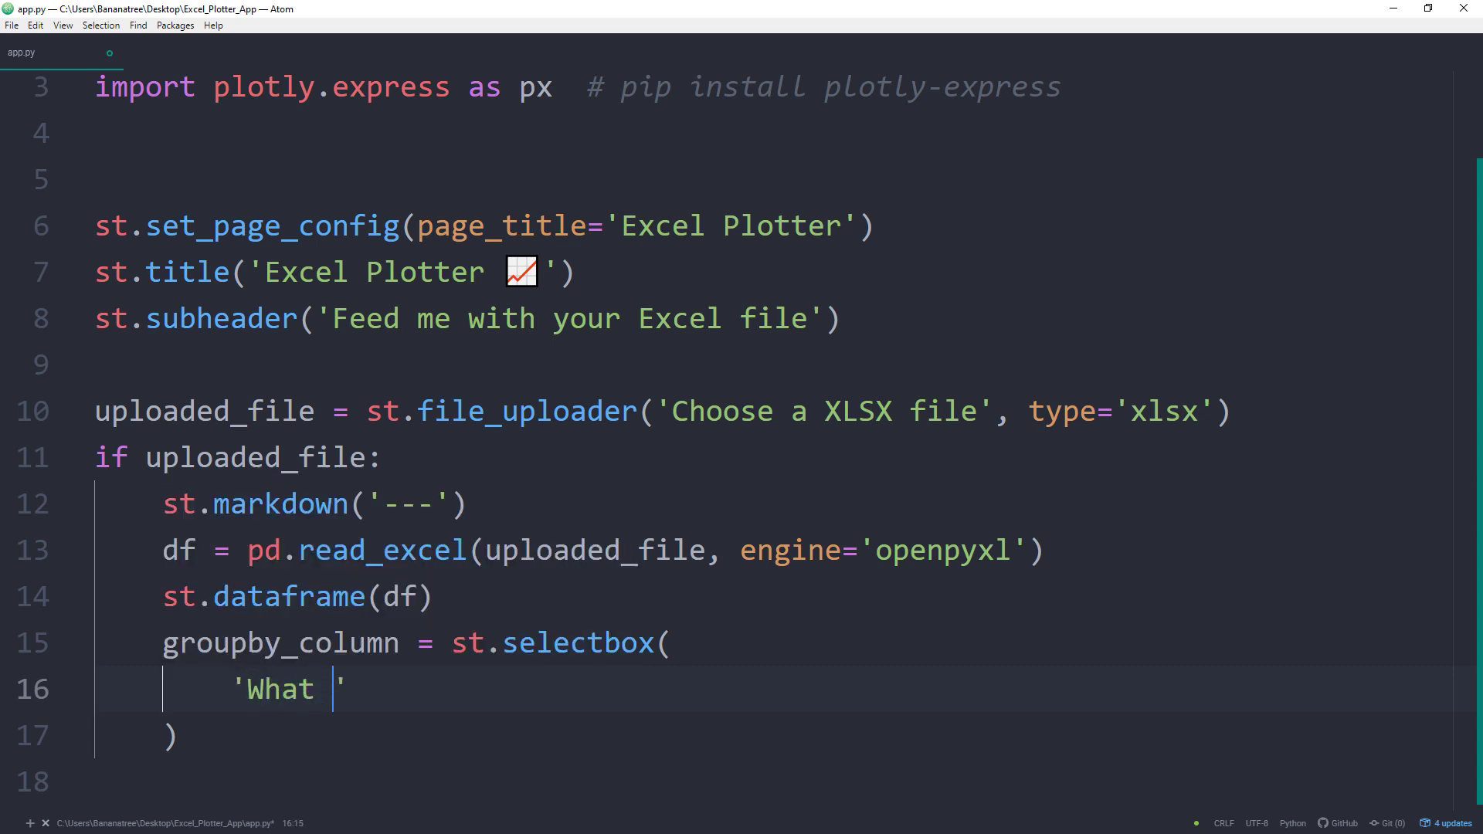
type("would you like to analyse?',")
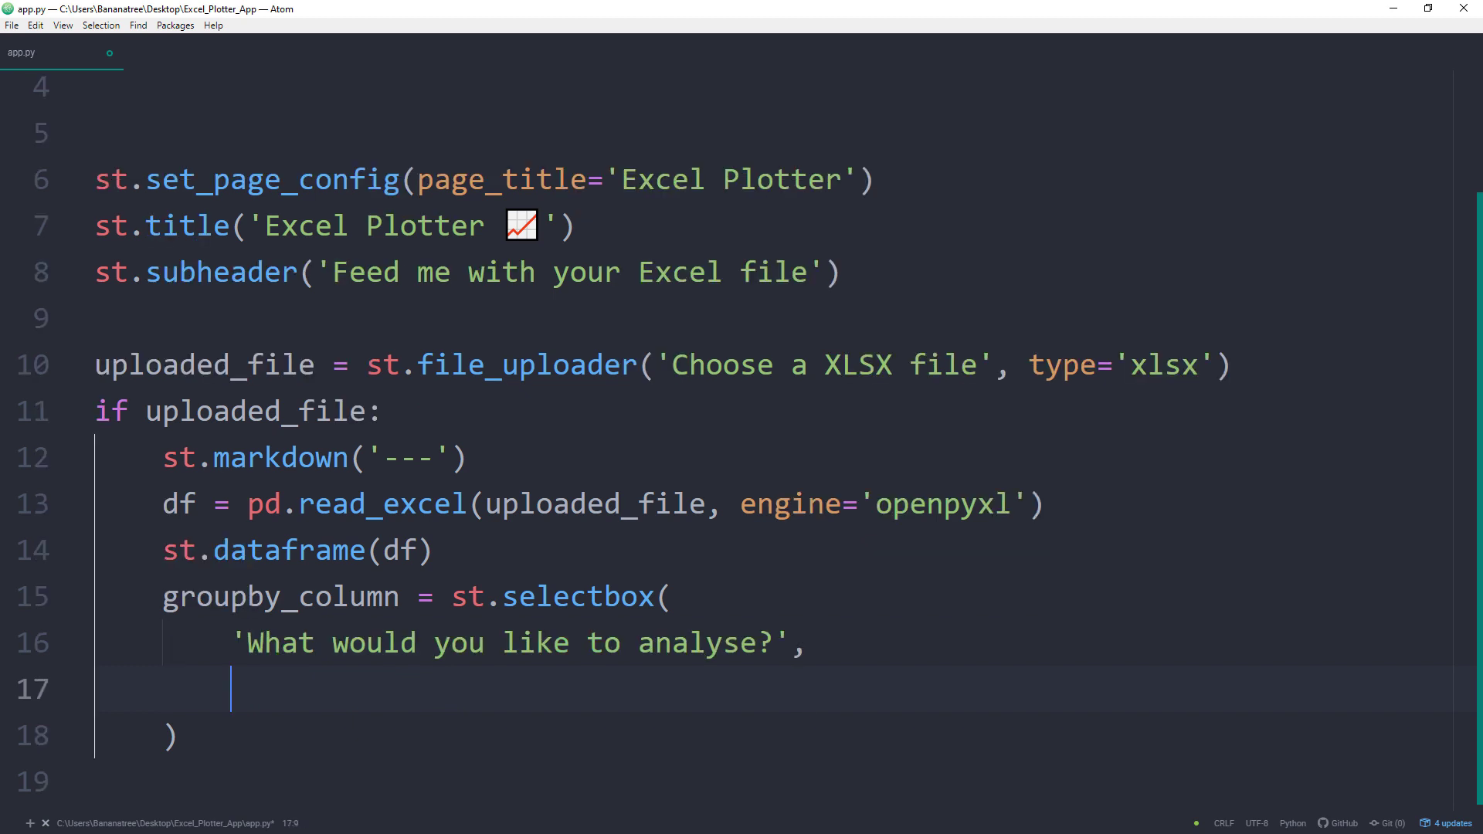
type("('Ship Mode', 'Segment', 'Cate'")
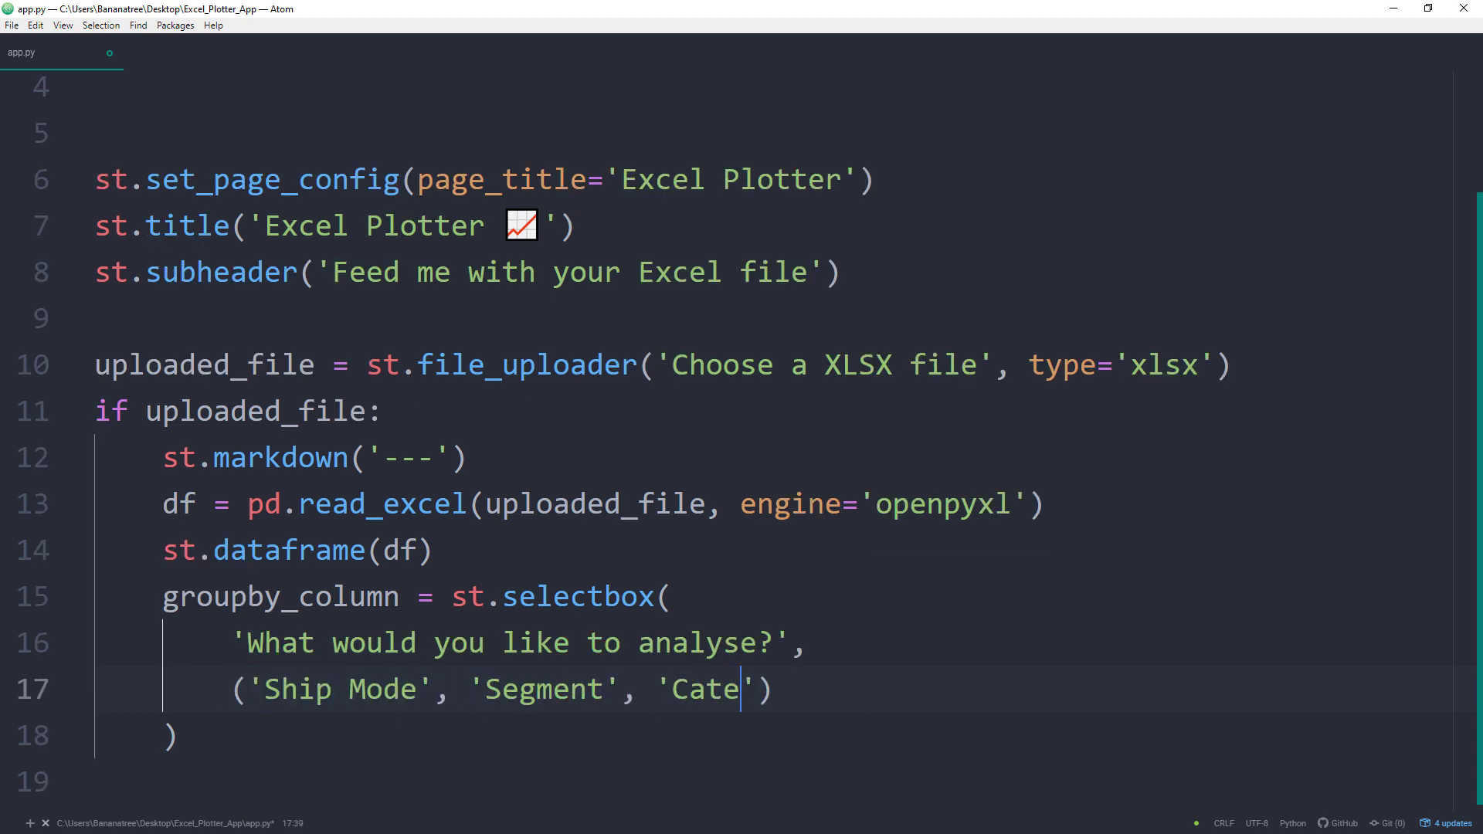
type("gory', 'Sub-Category')")
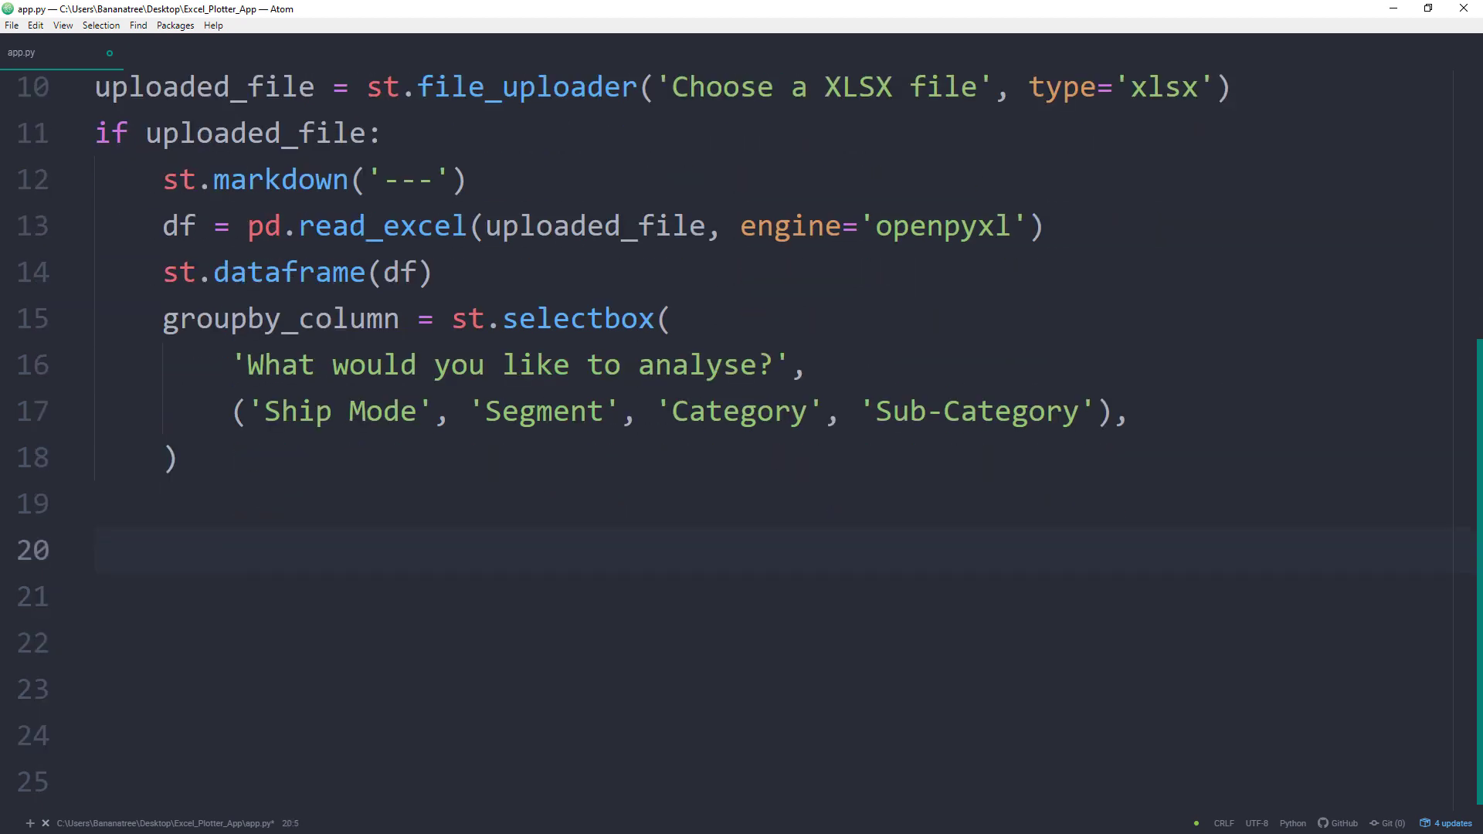
Add a GROUP DATAFRAME comment and define output_columns = ['Sales', 'Profit'].
type("# -- GROUP DATAFRAME")
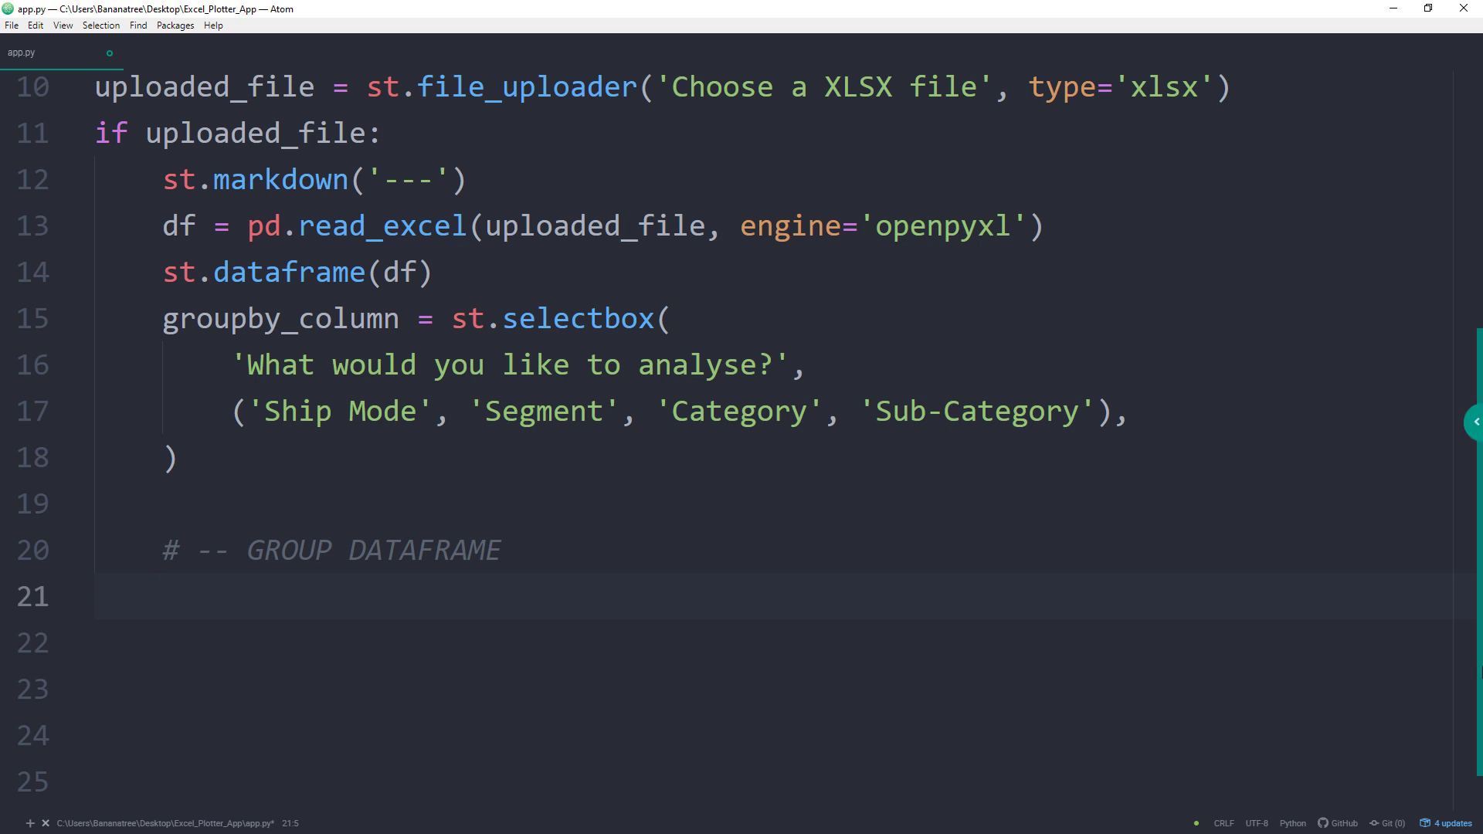
type("output")
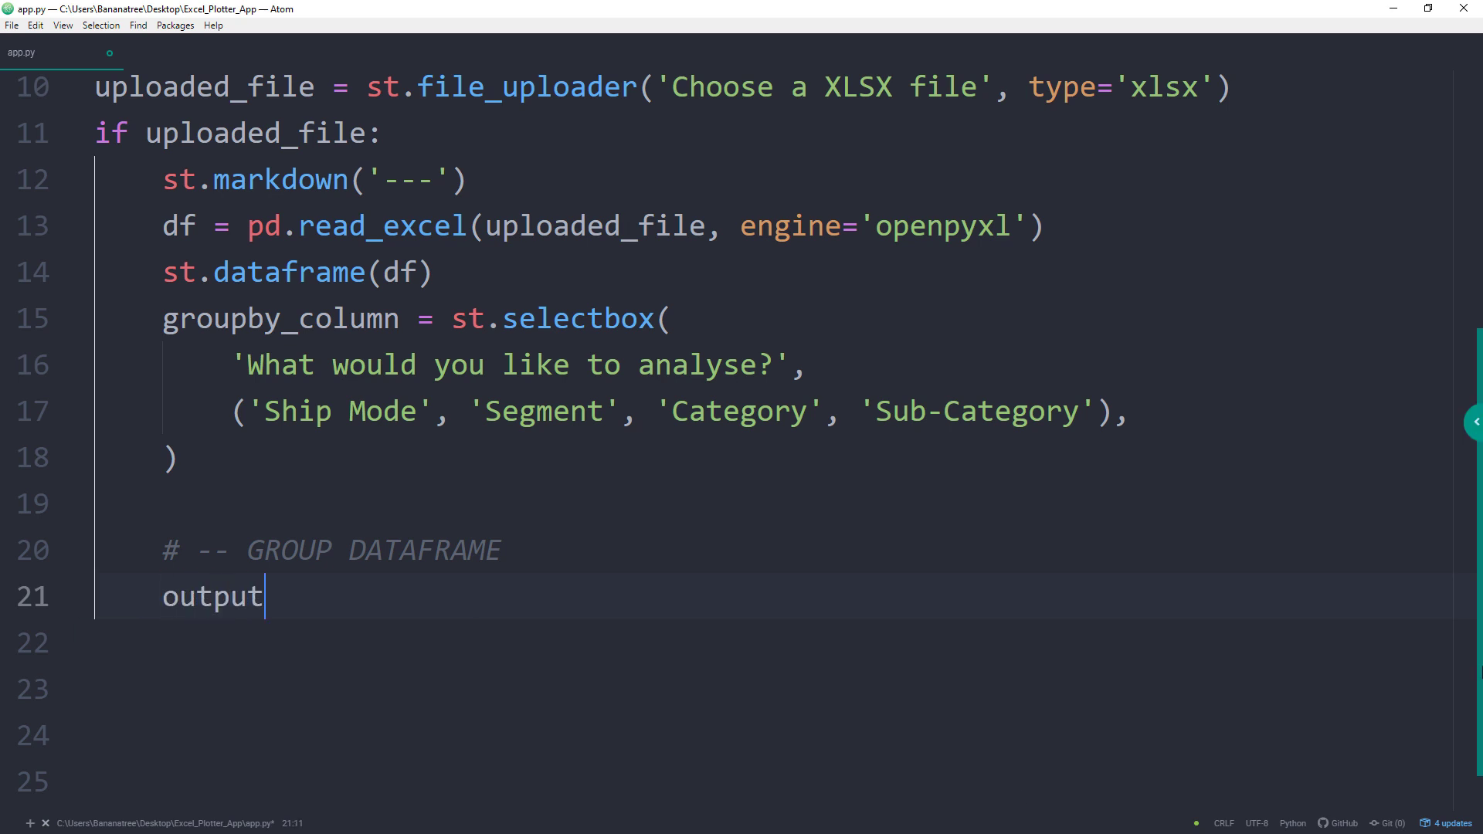
type("_columns")
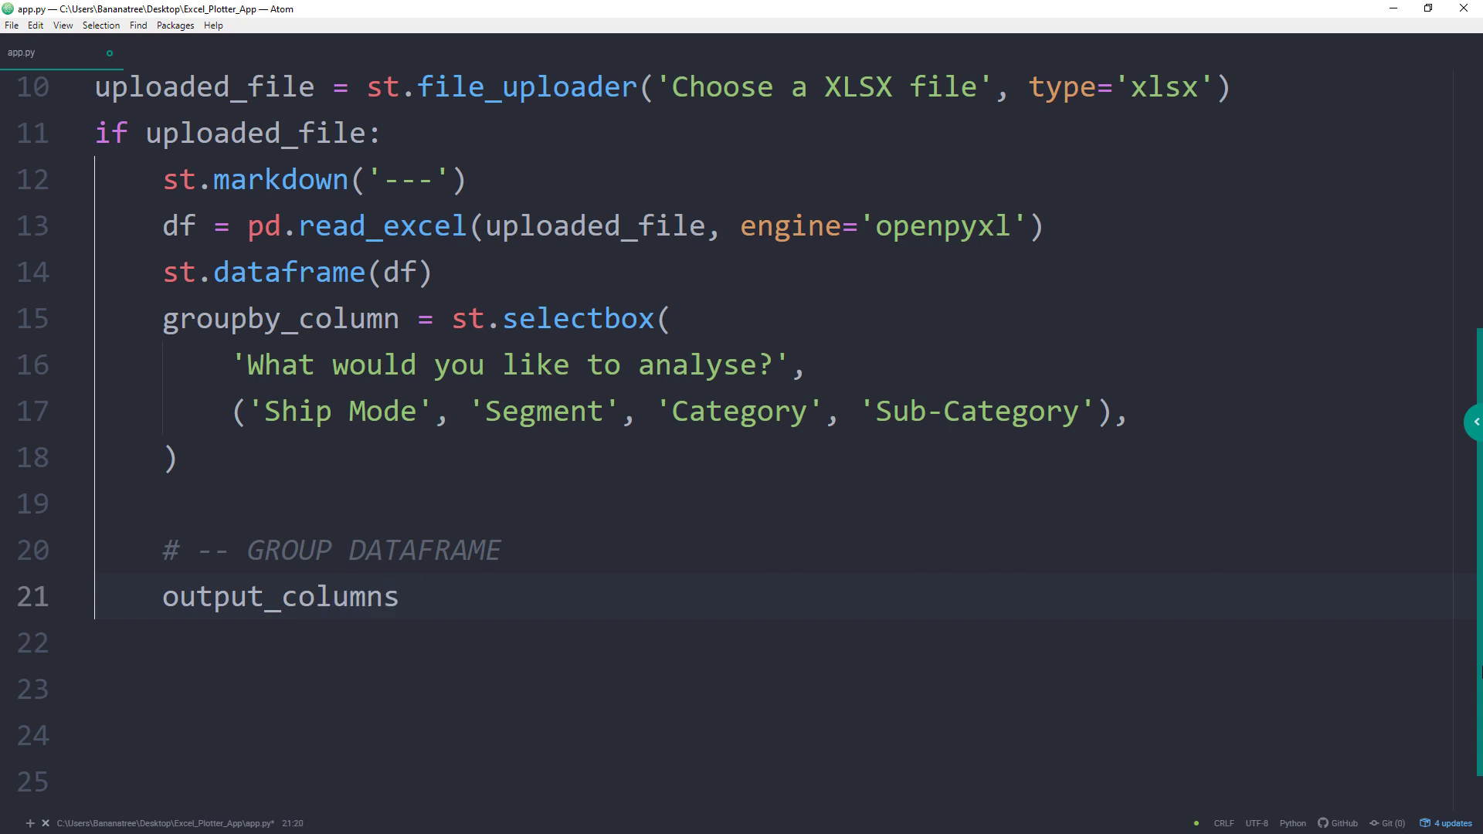
type("= ['Sales']")
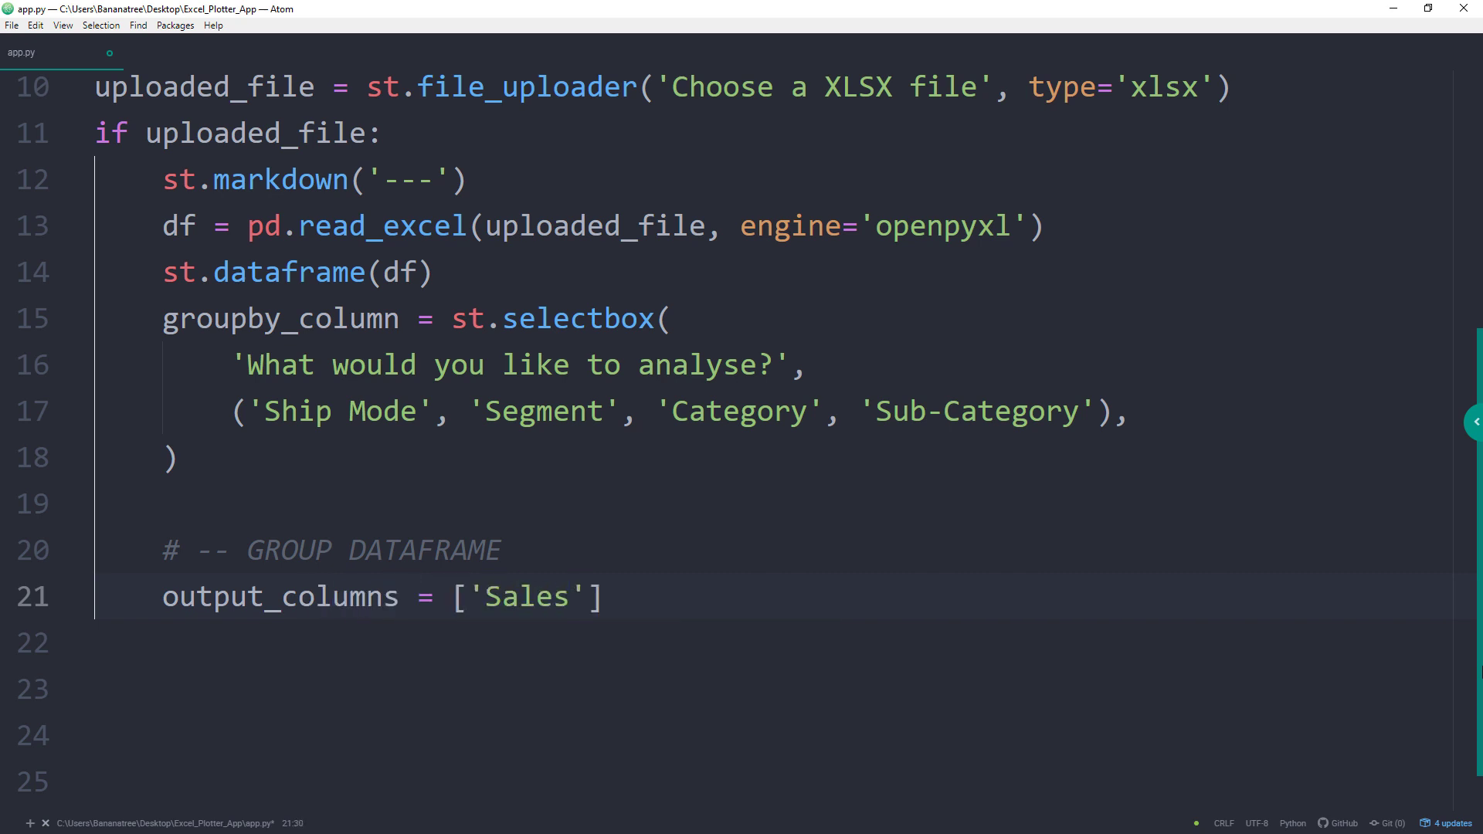
type(", 'Profit'")
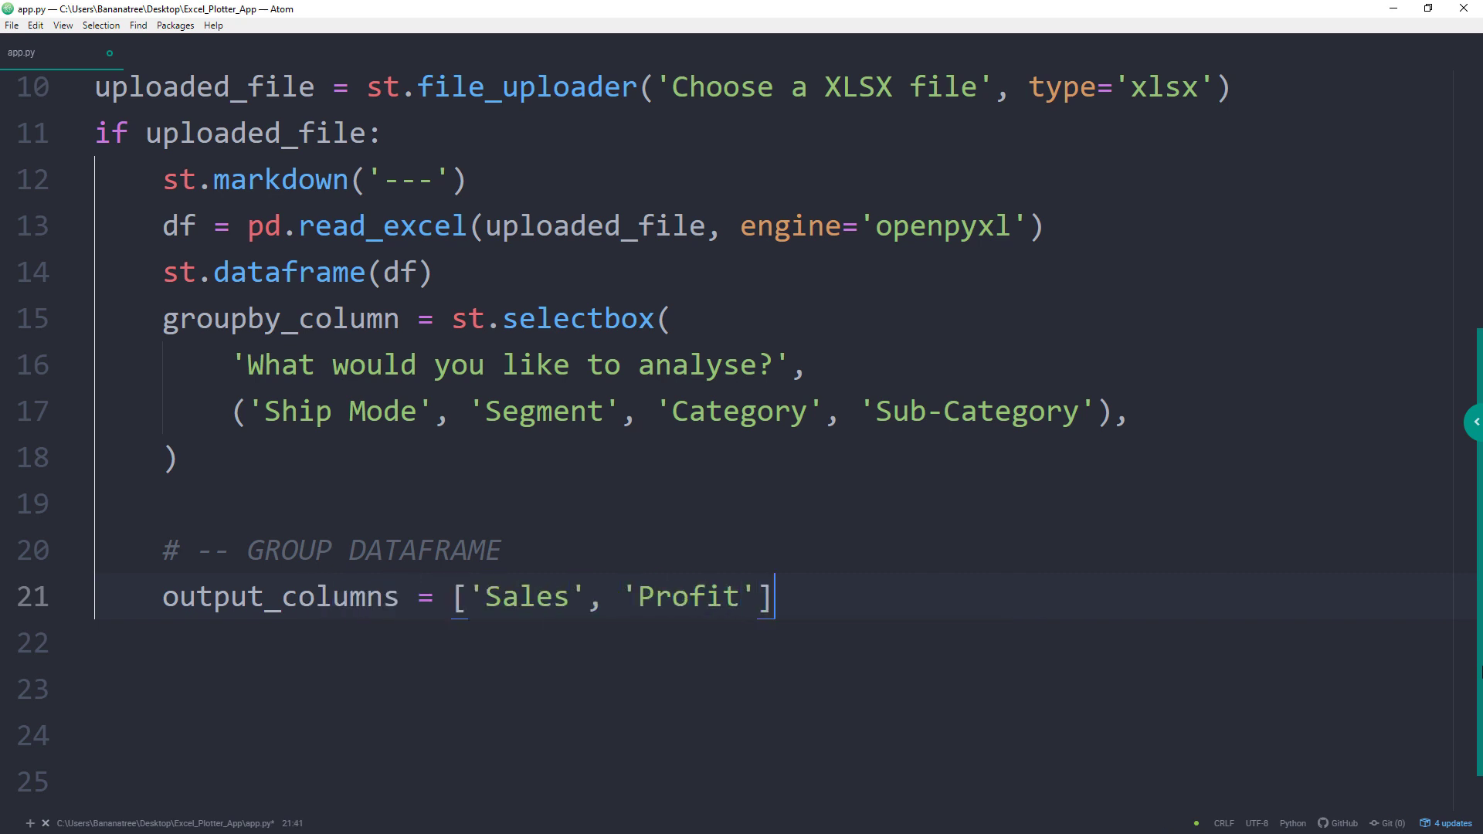
Build df_grouped via df.groupby(by=[groupby_column], as_index=False)[output_columns].sum() and display it with st.dataframe.
type("df_grou")
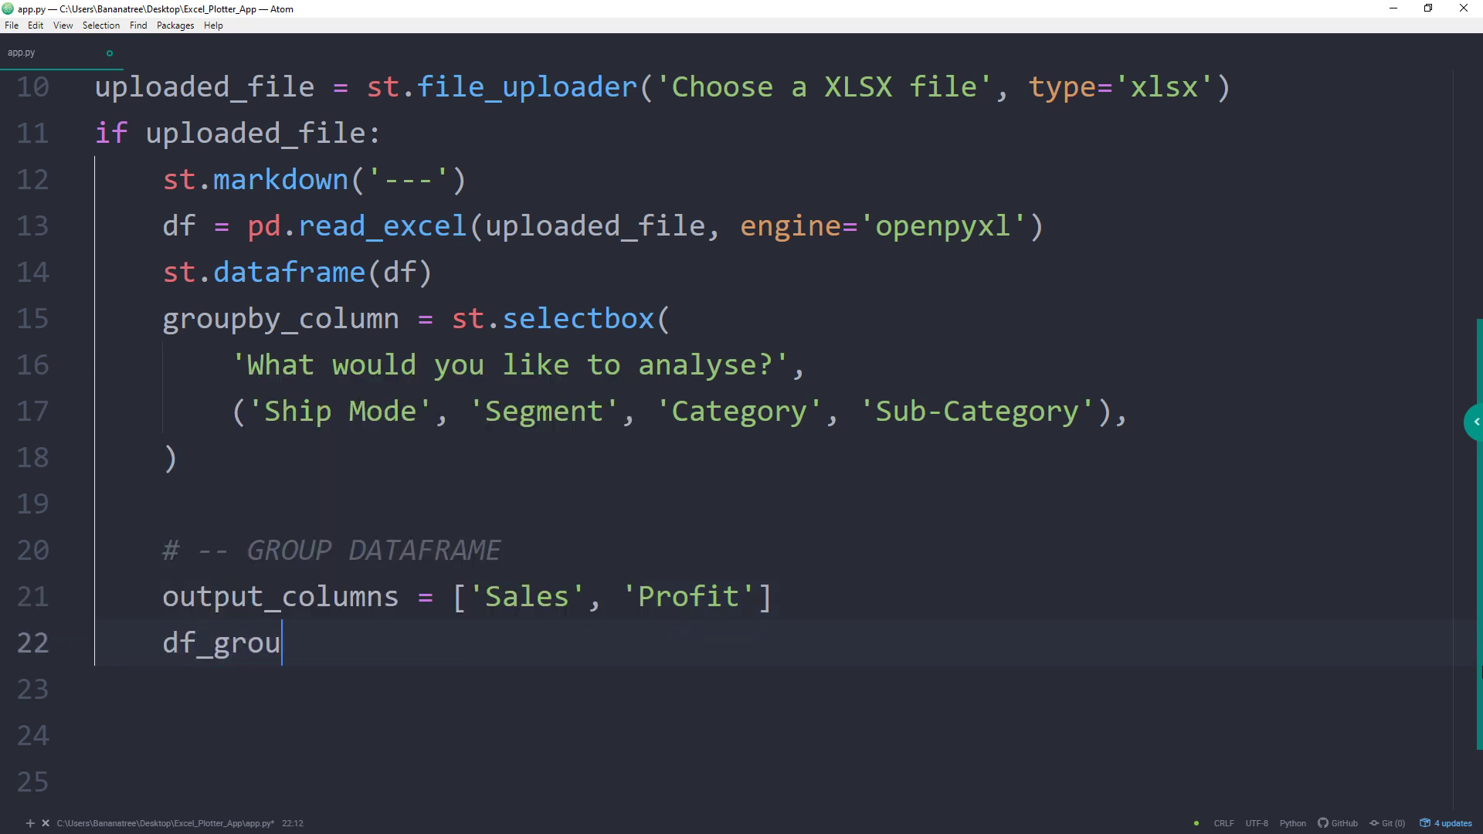
type("ped =")
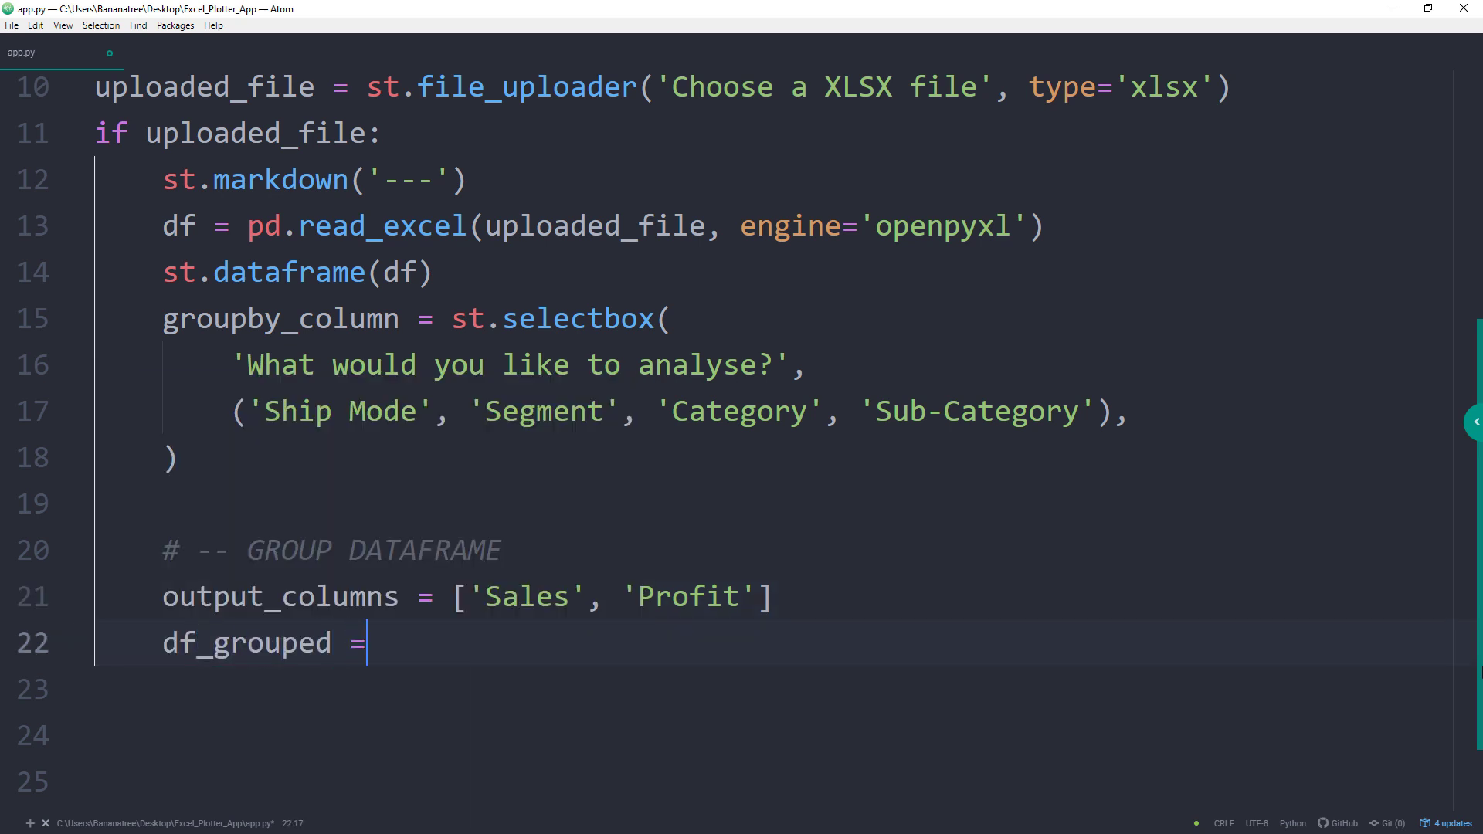
type("df")
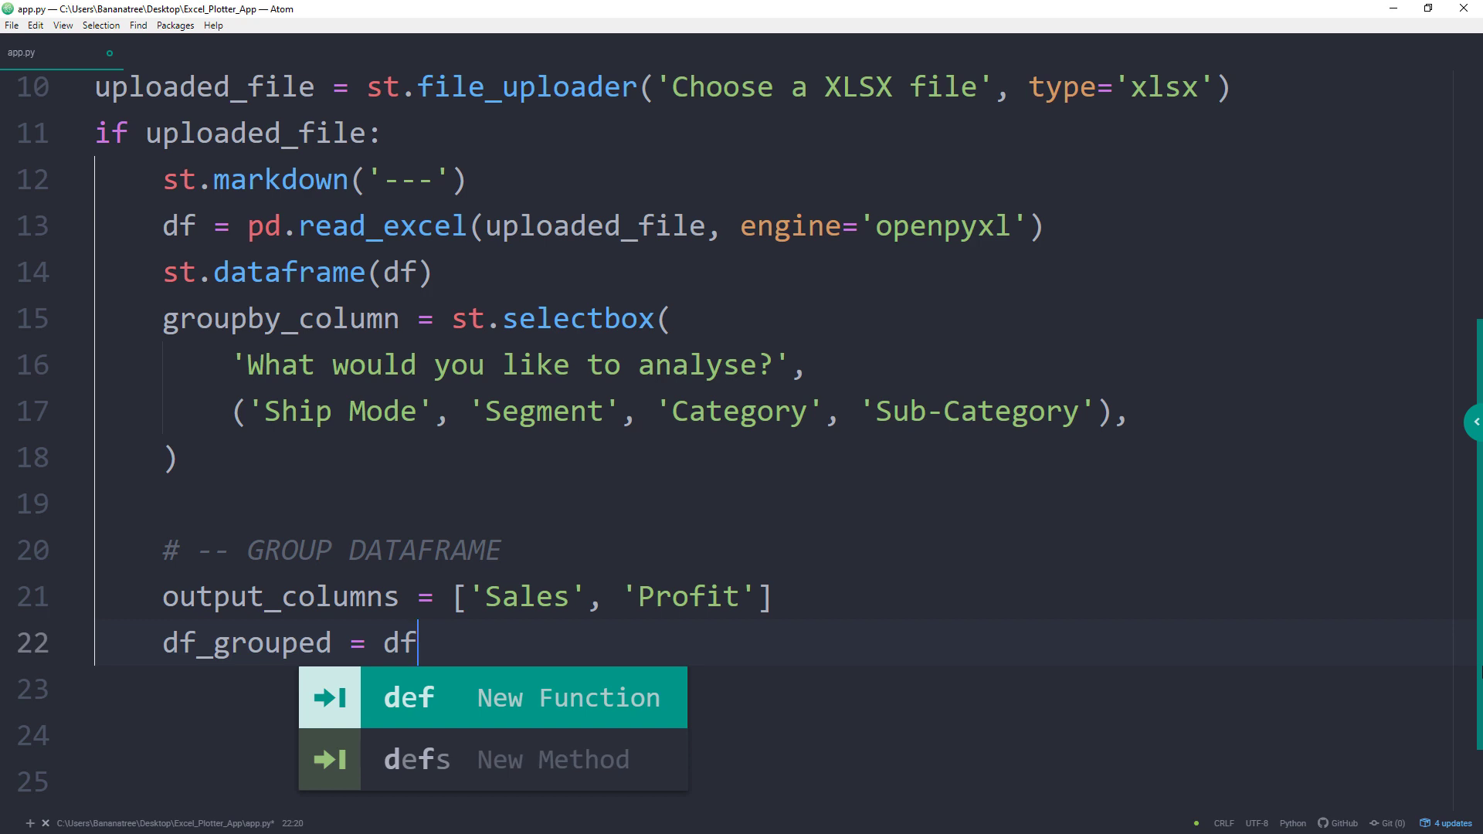
type(".groupby")
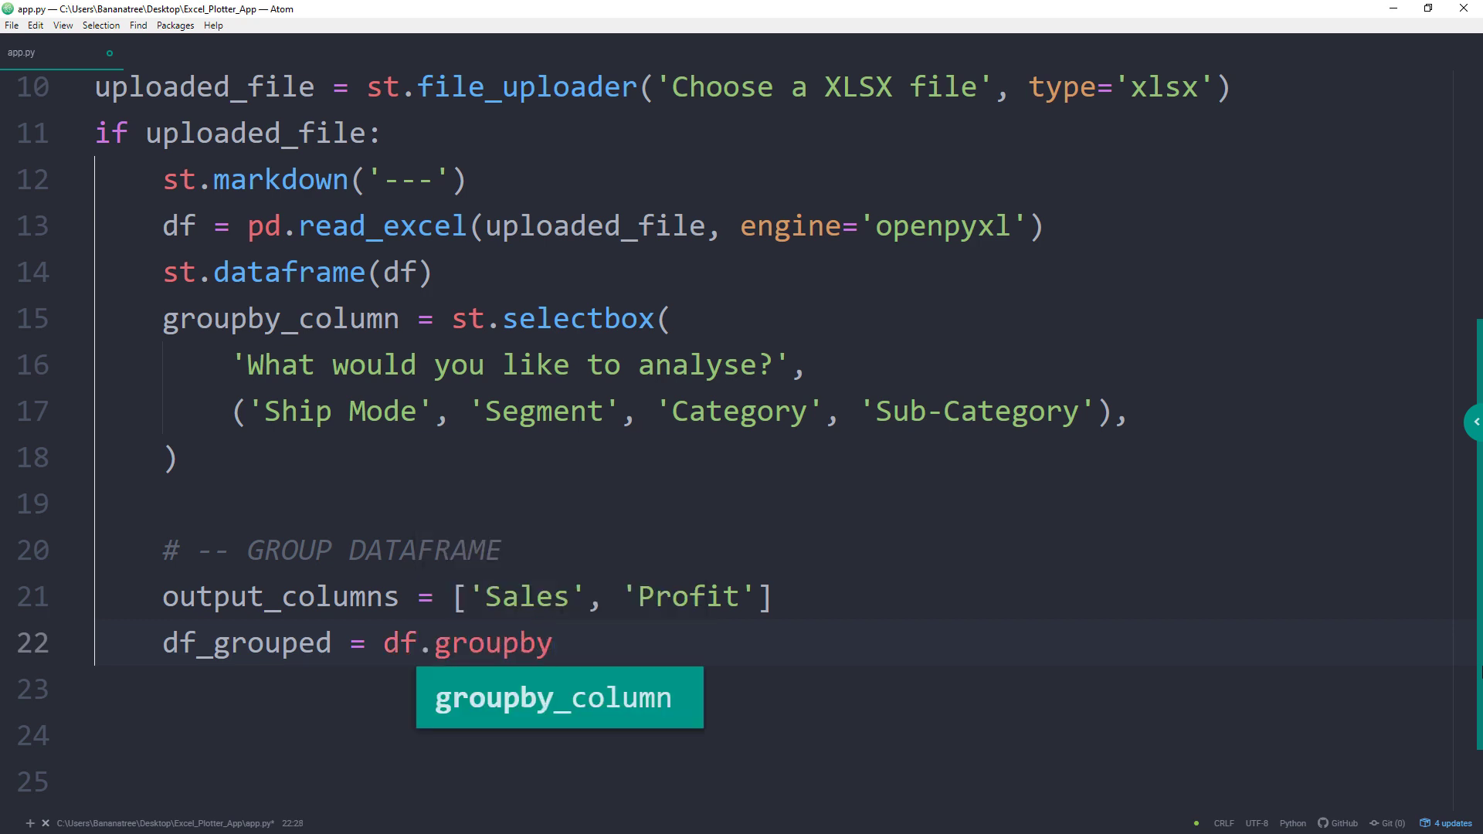
type("(by)")
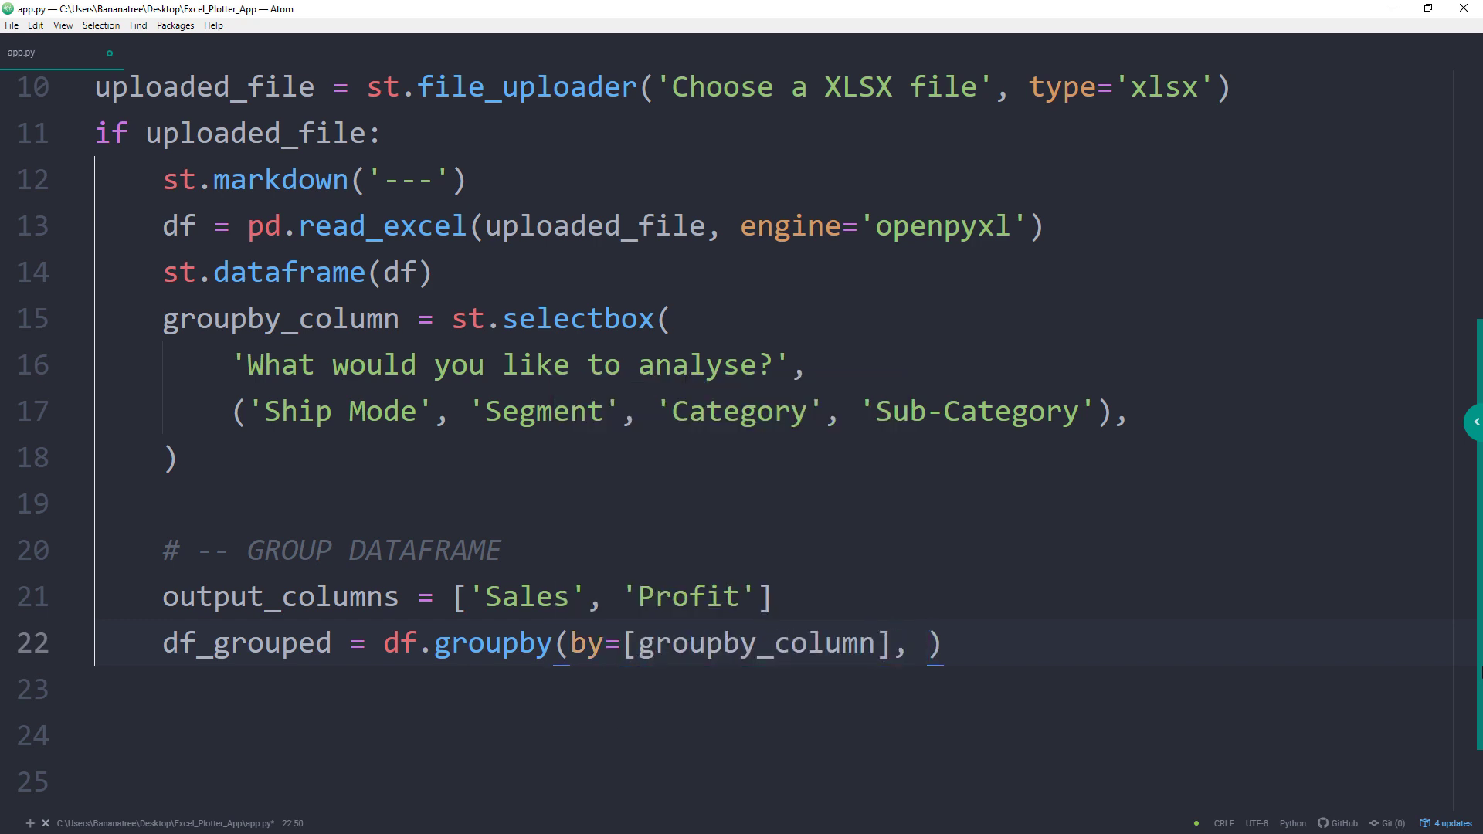
type("as_index")
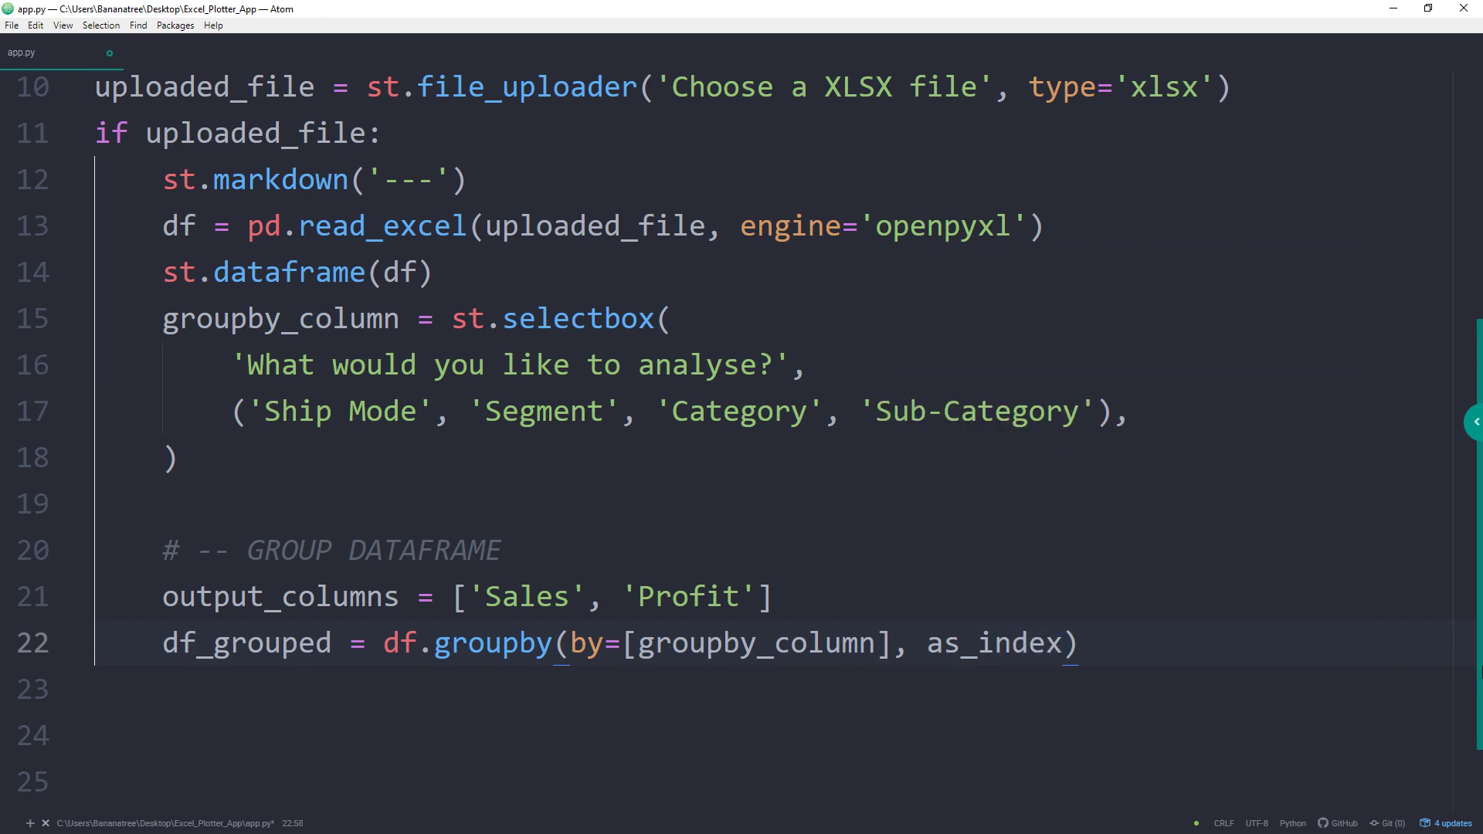
type("=False)[")
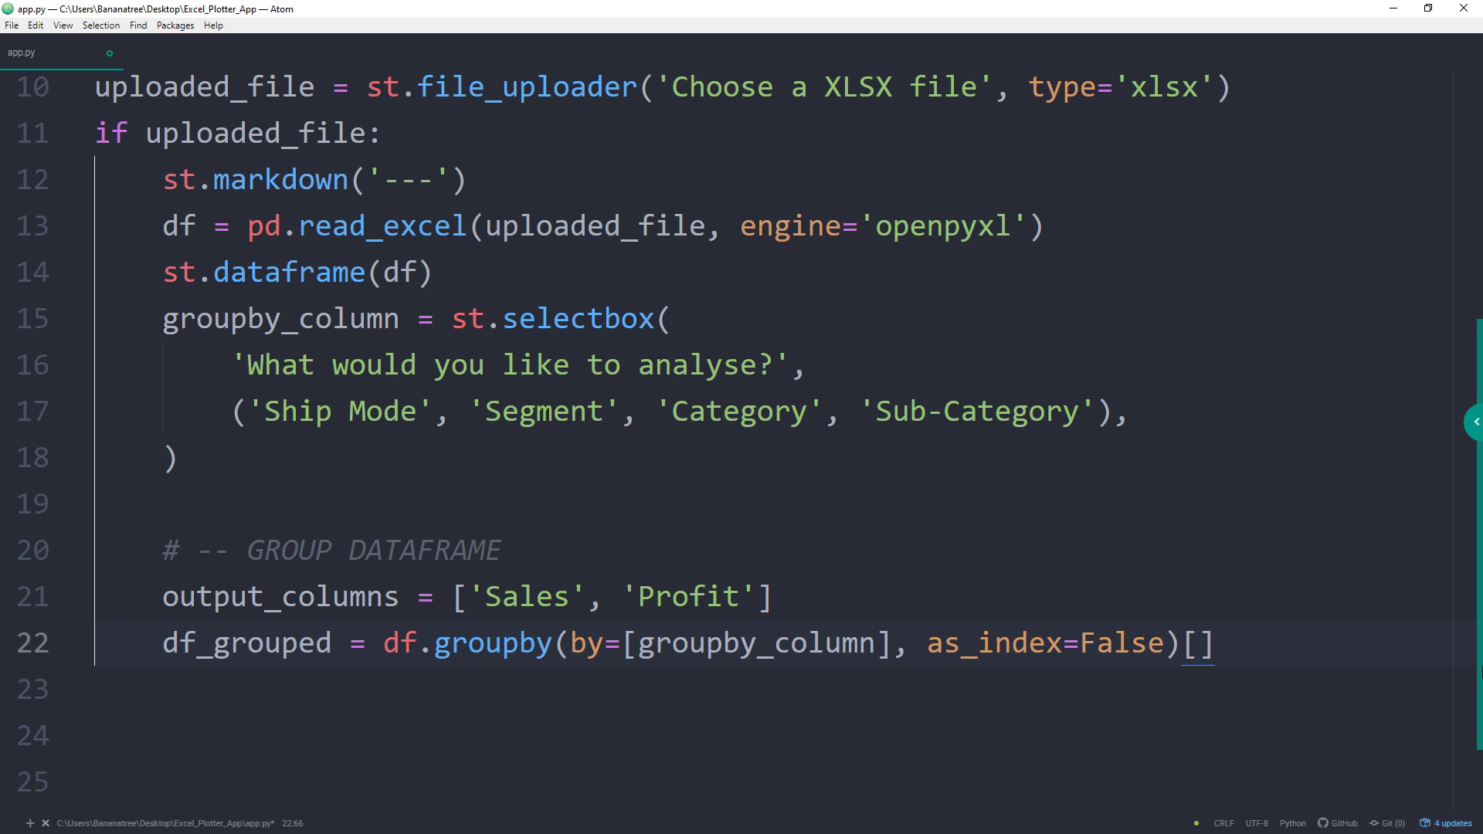
type("output_columns")
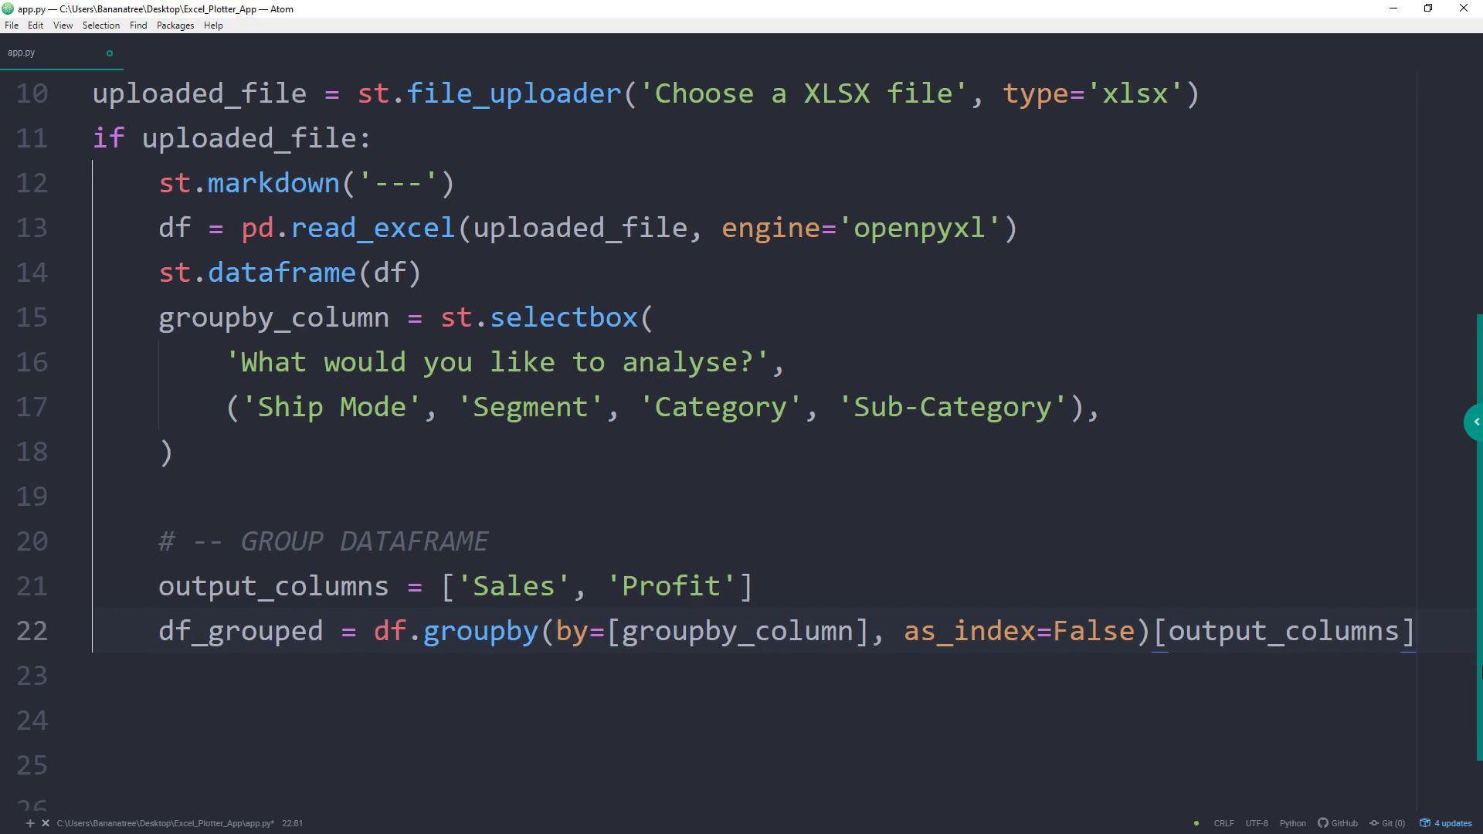
scroll("down", 3)
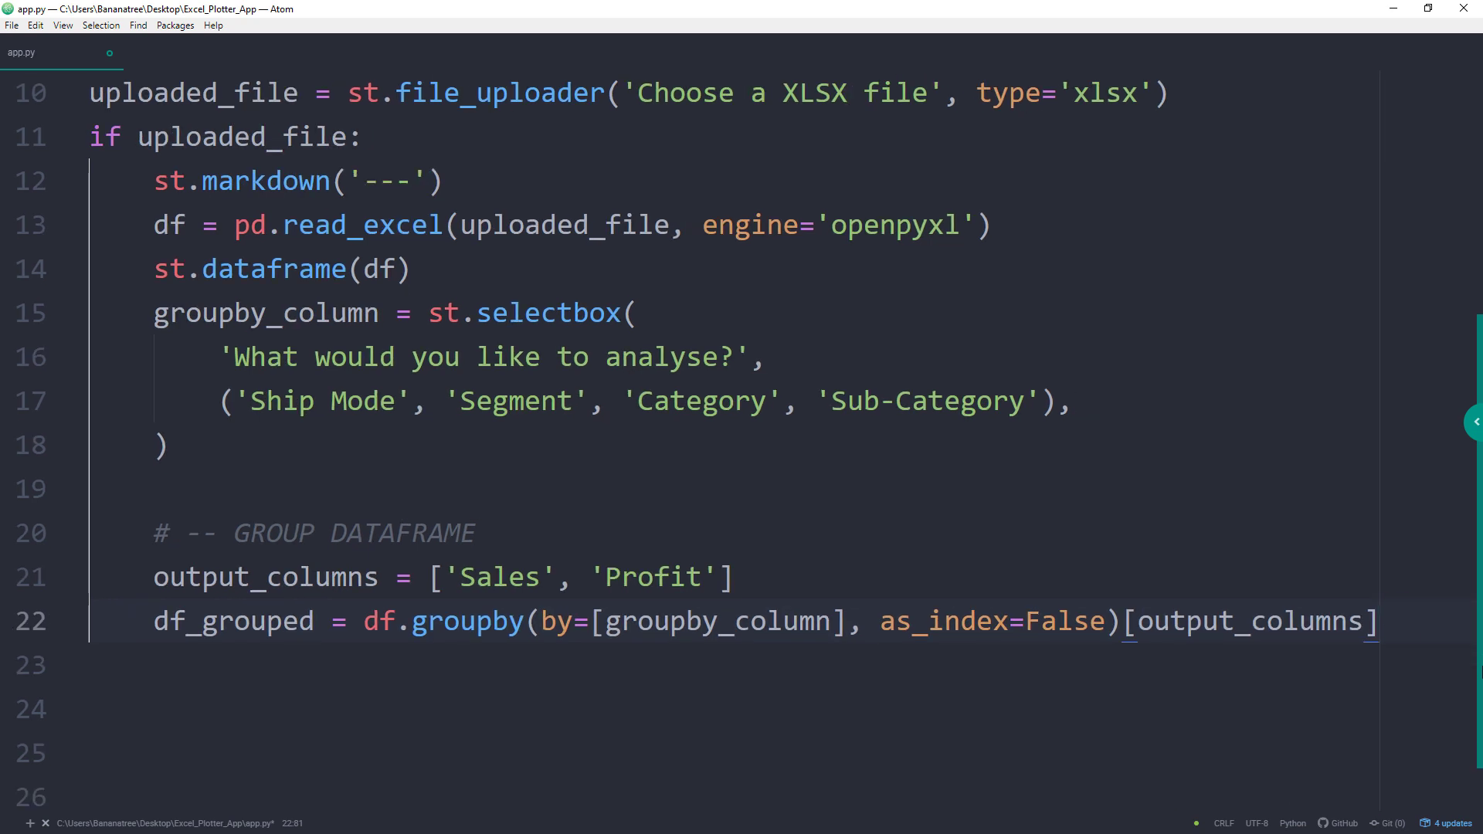
type(".sum()")
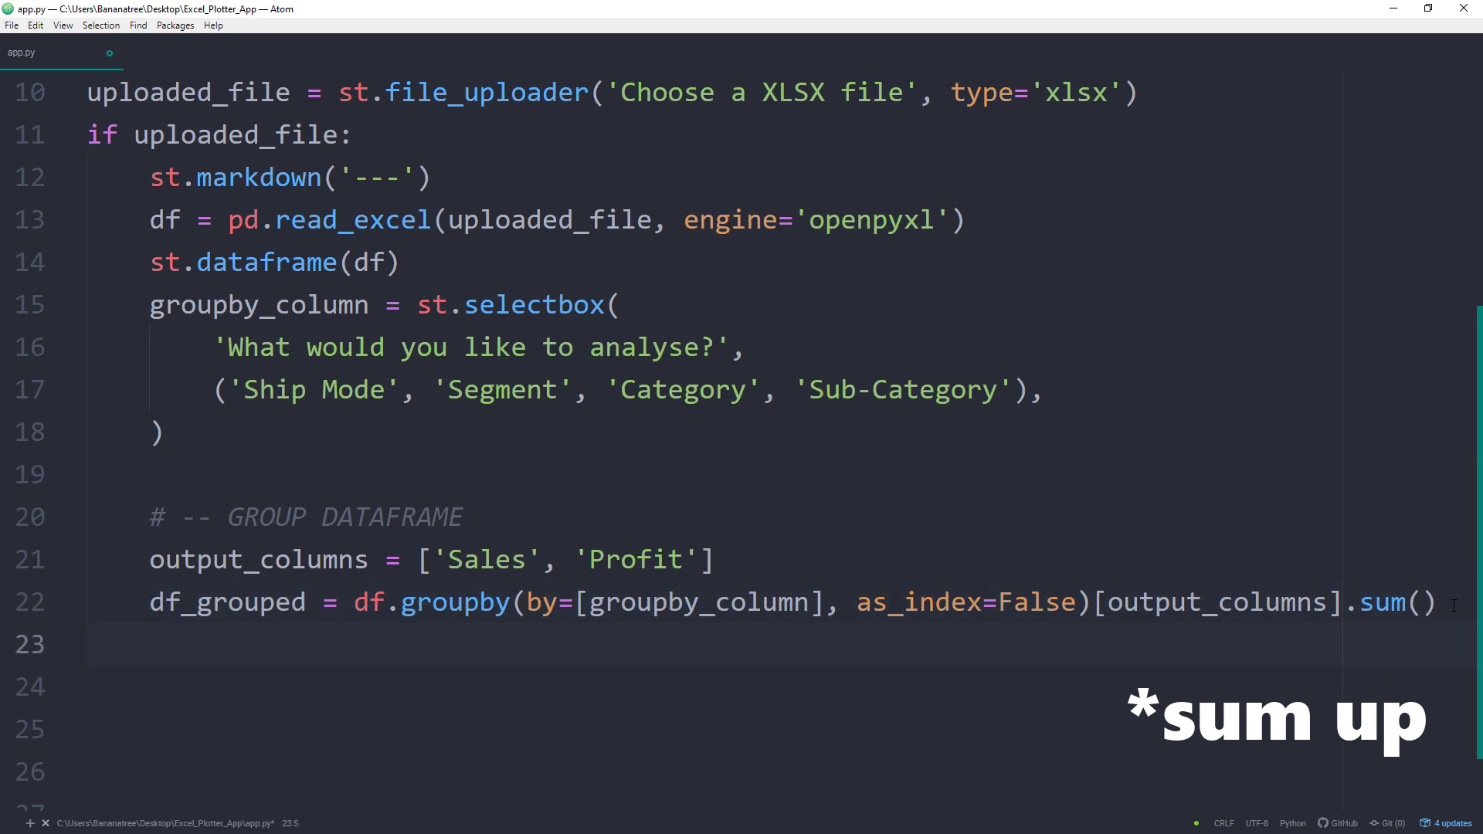
type("st.dataframe(df)")
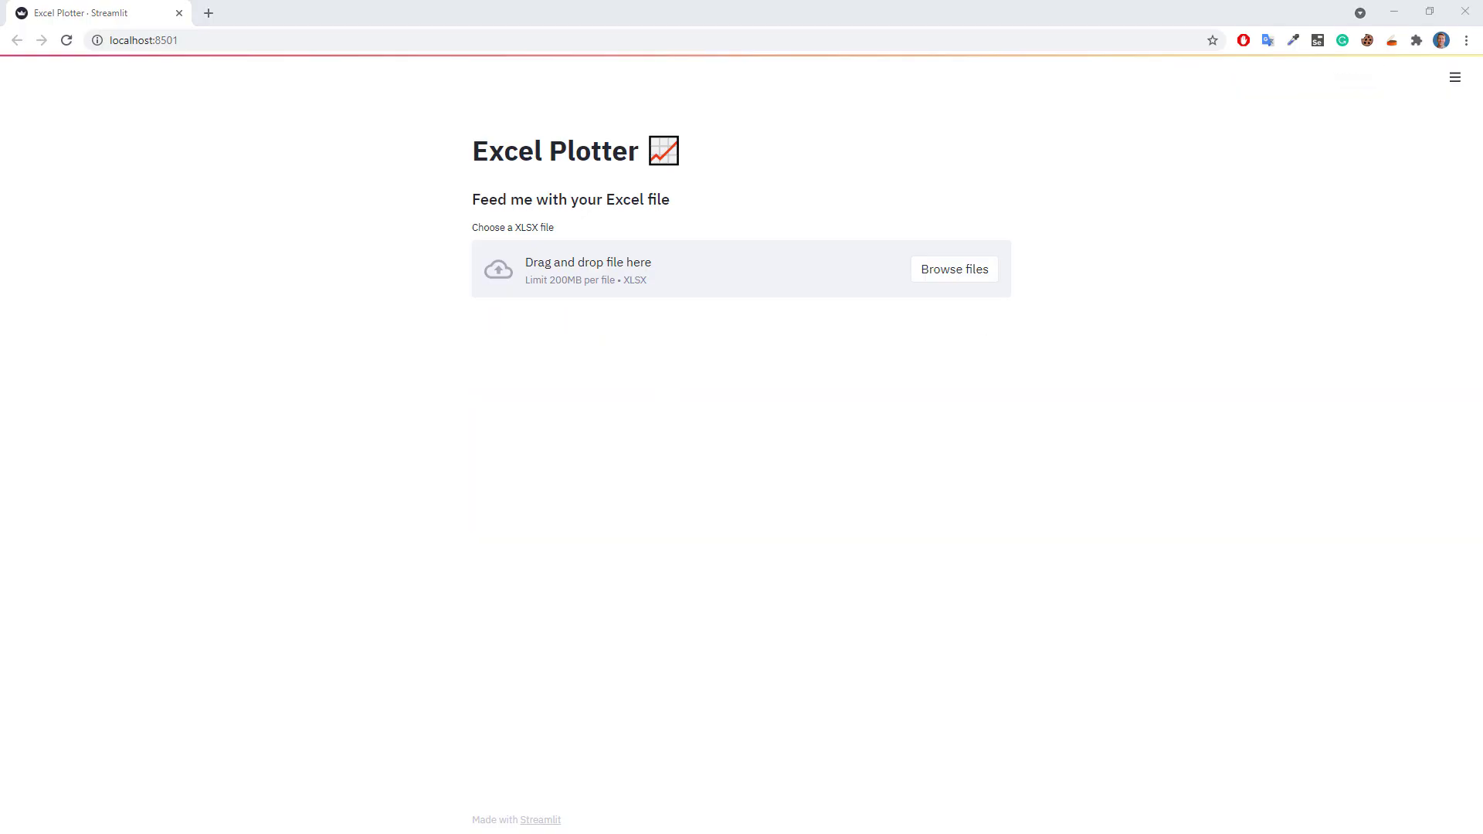
mouse_move(740, 275)
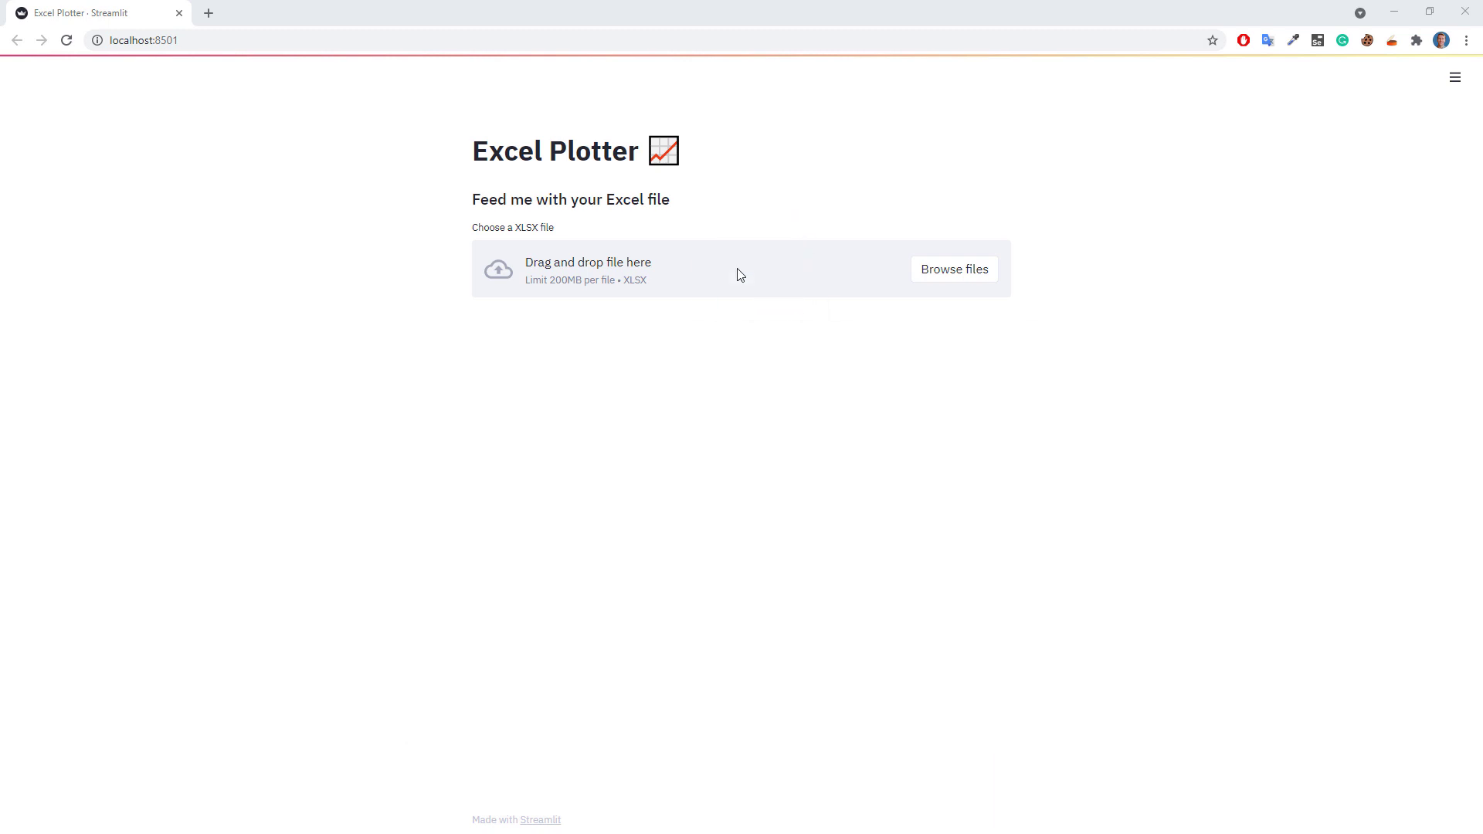
Upload the Excel file and scroll to the Sales and Profit table summed per Sub-Category.
left_click(953, 268)
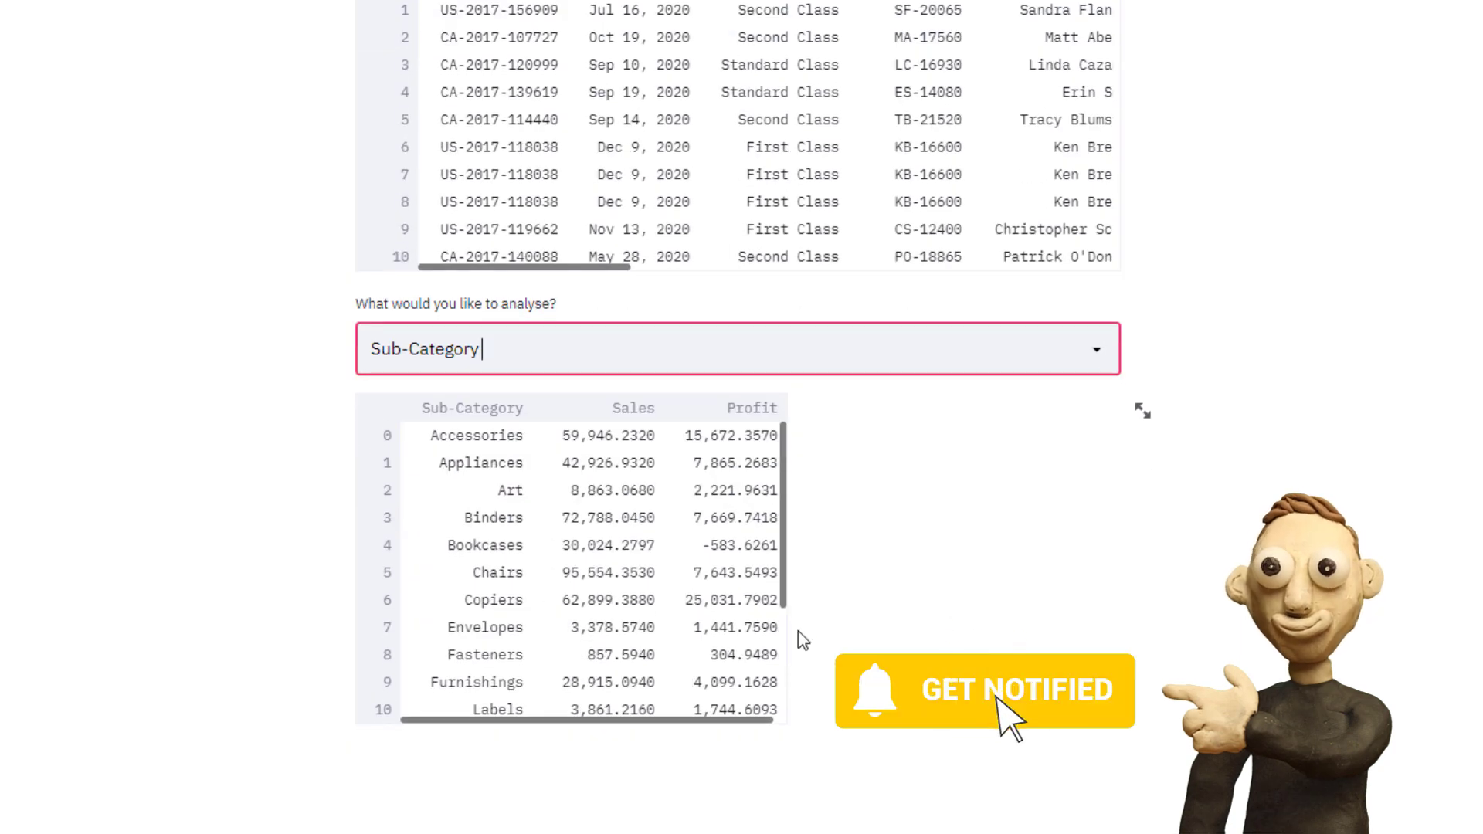
scroll("down", 3)
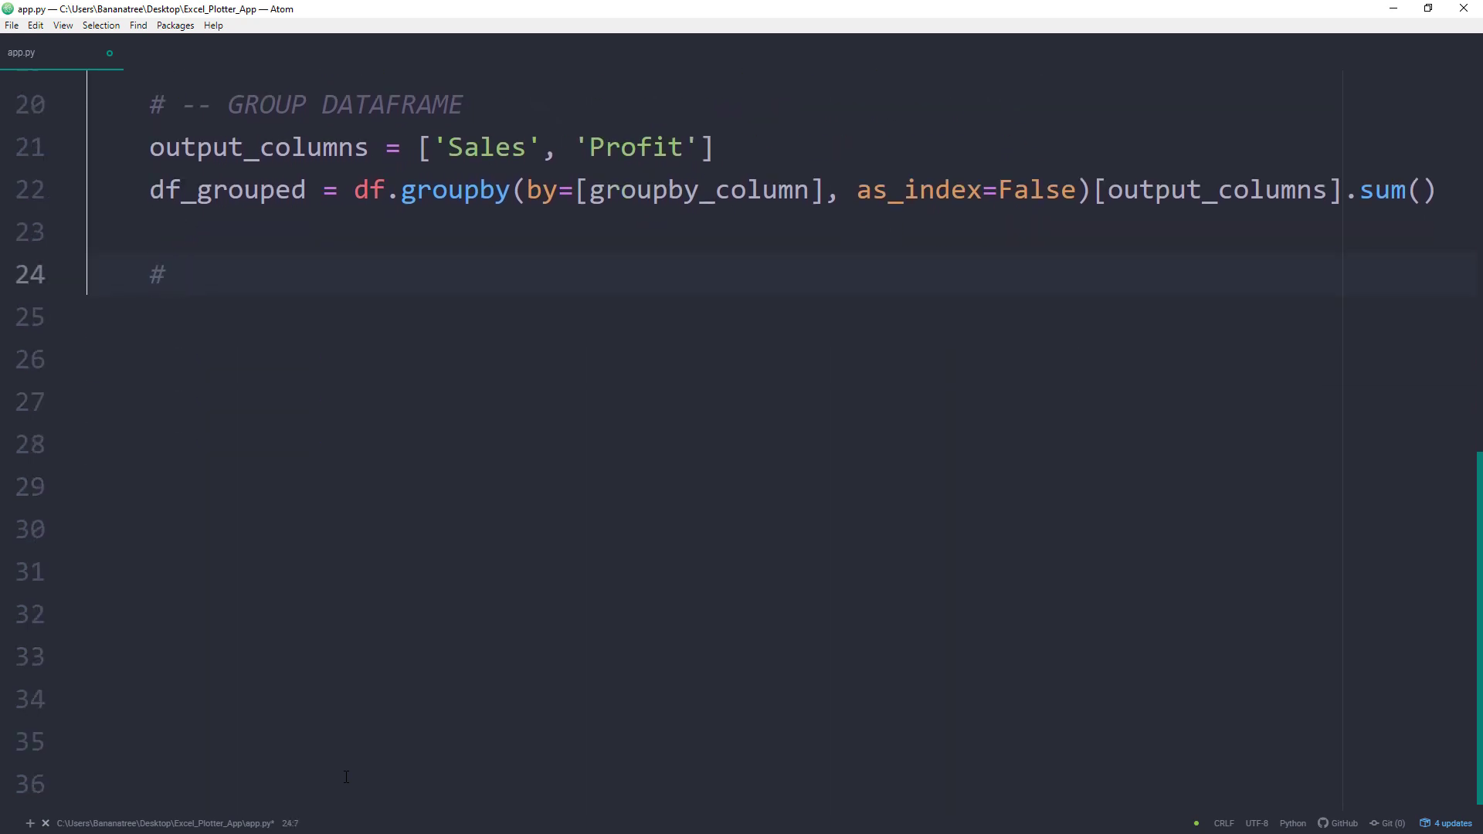
Write fig = px.bar(df_grouped, x=groupby_column, y='Sales', color='Profit') with a red-to-green continuous colour scale.
type("-- PLOT DATAFRAME")
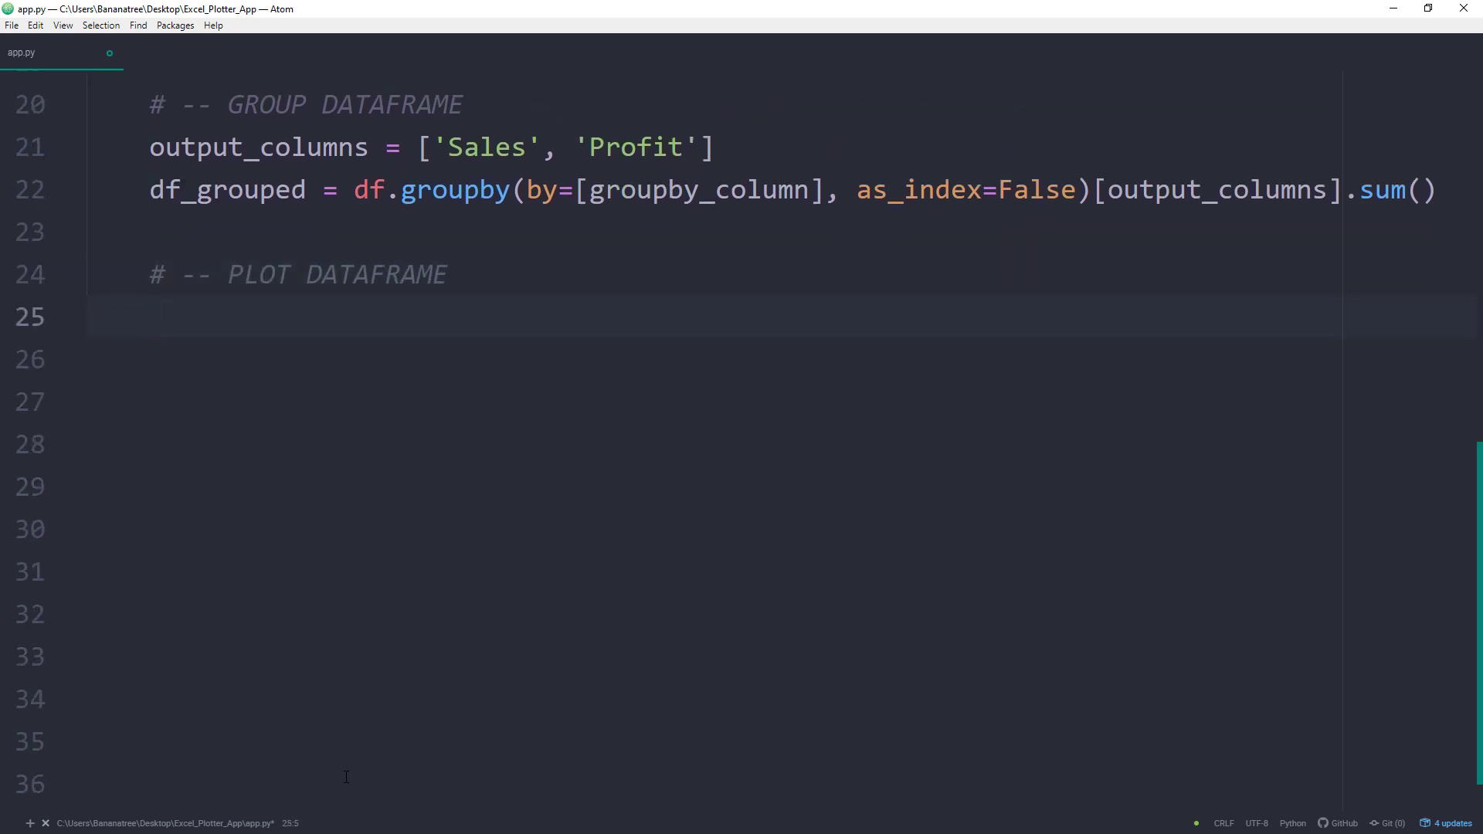
type("fig")
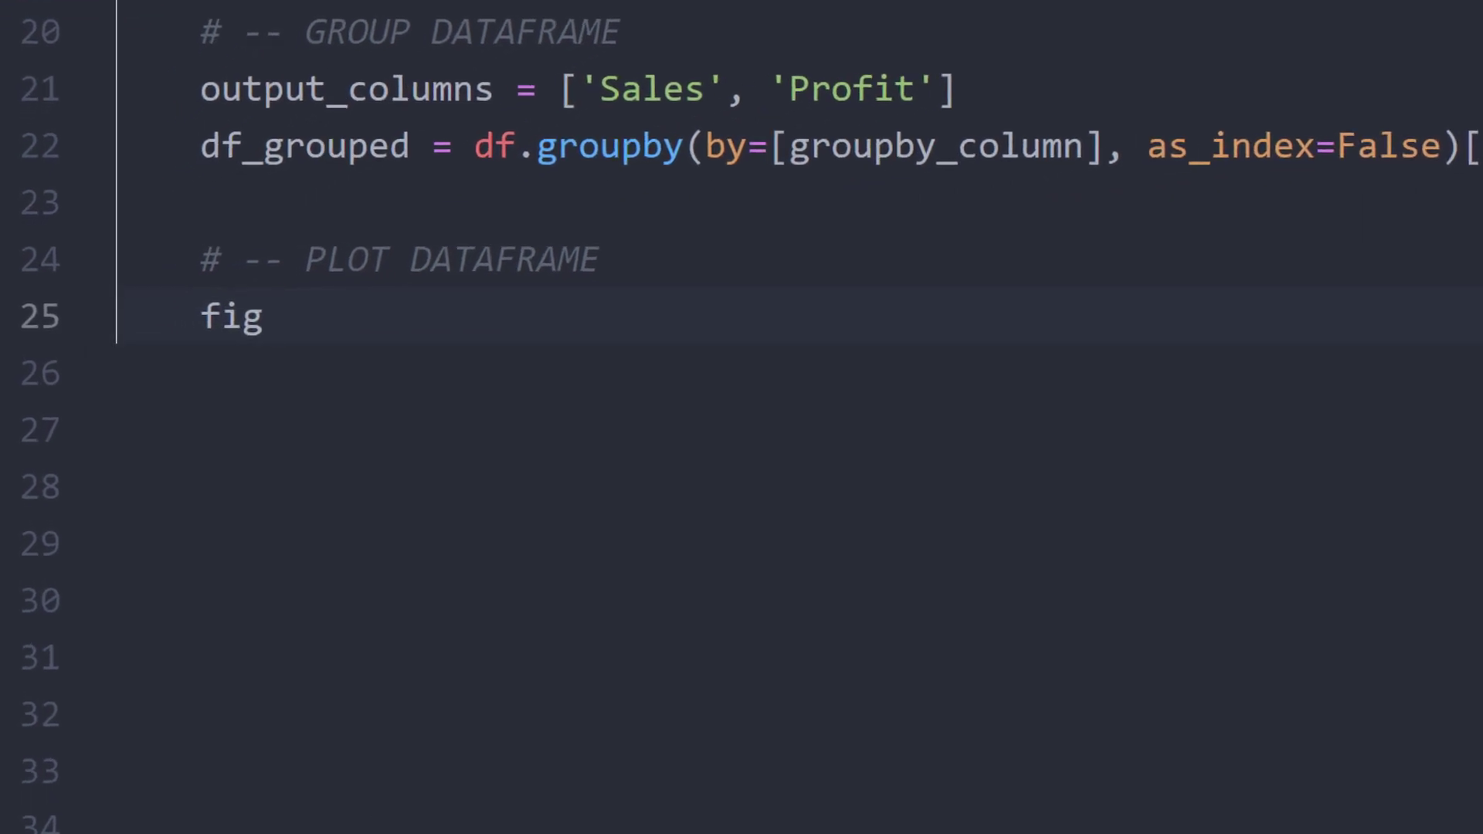
type("= px.bar(")
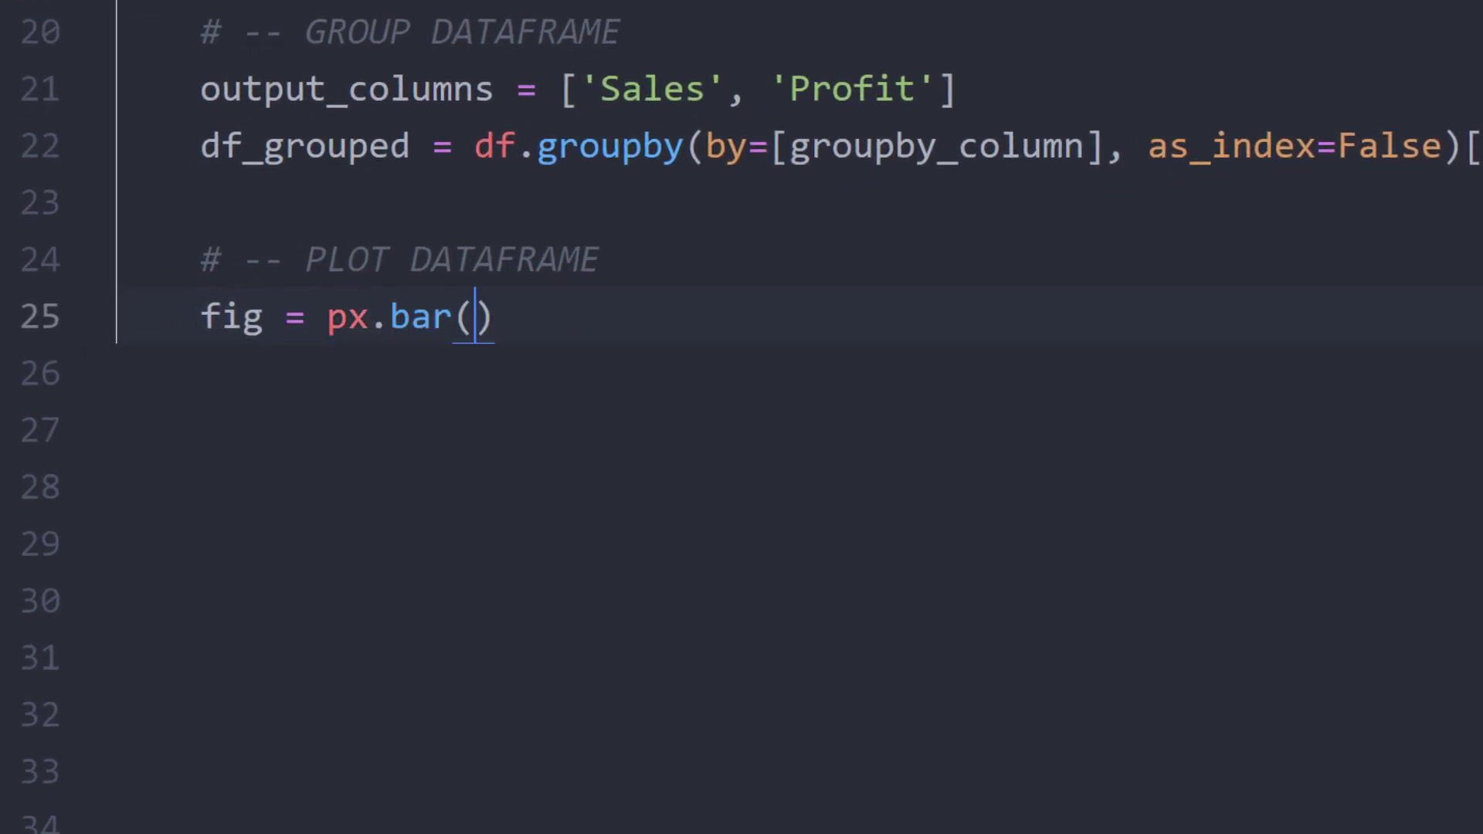
key("enter")
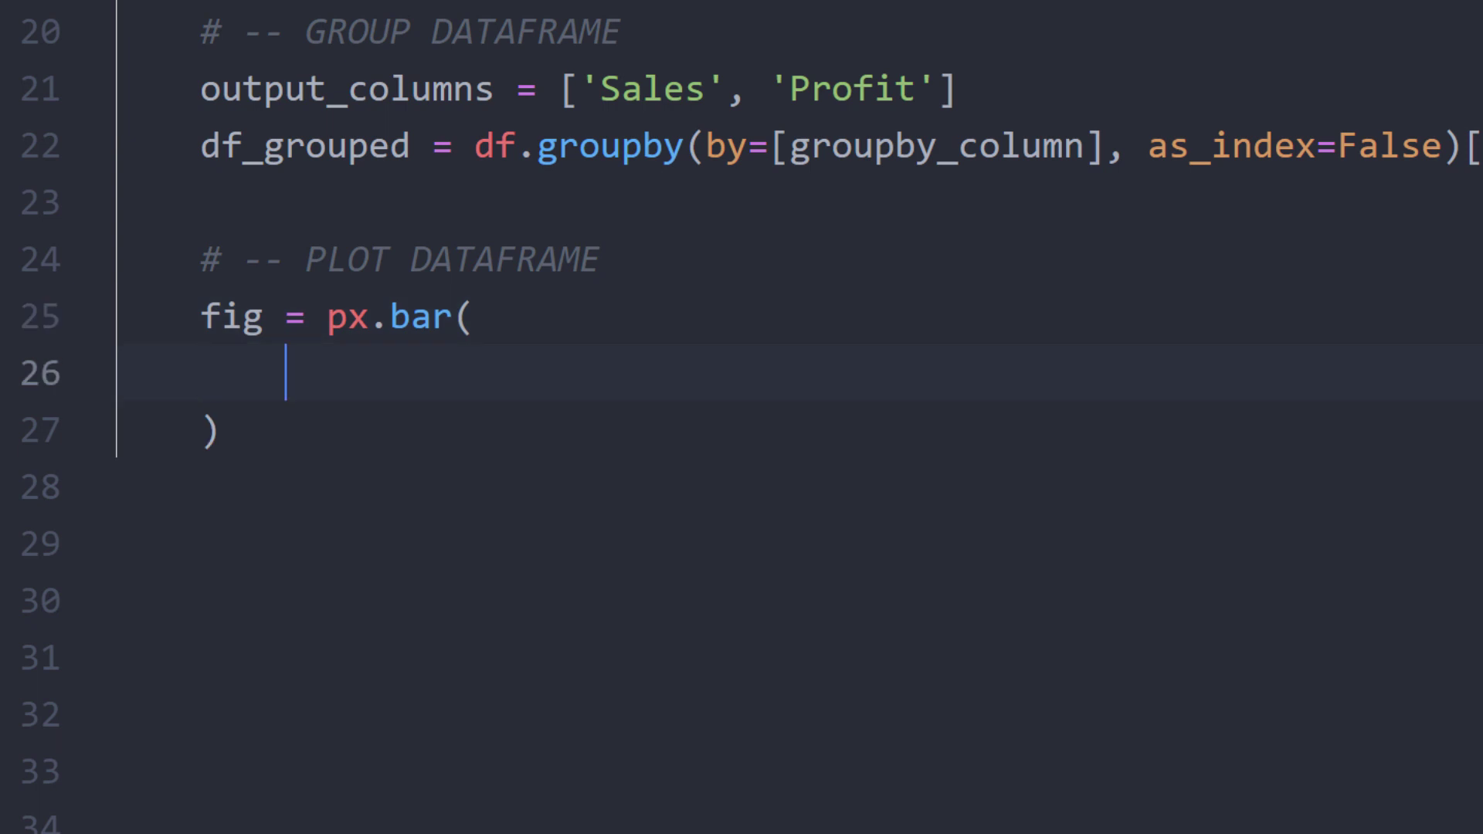
type("df_grouped")
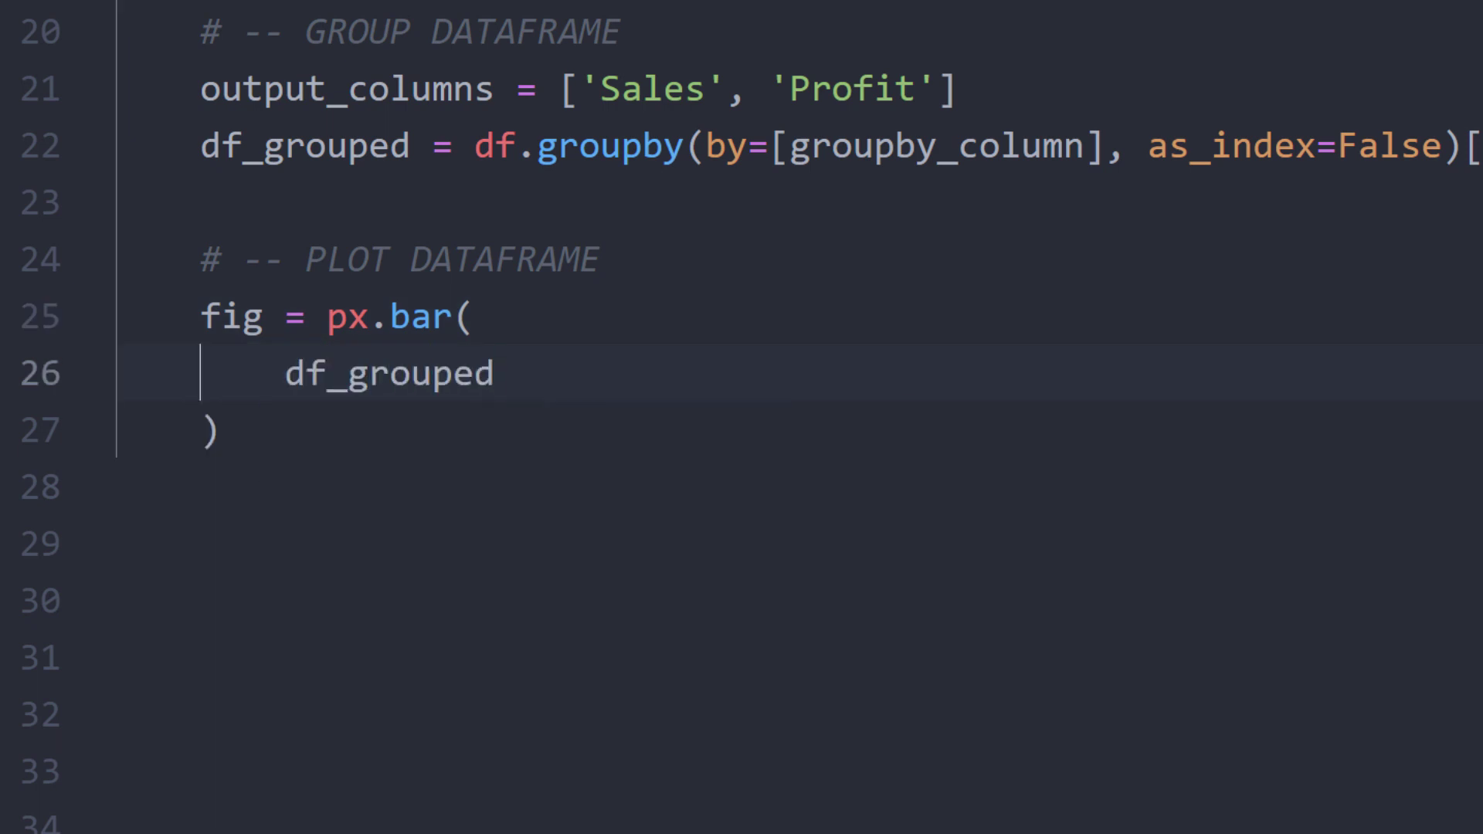
type("x")
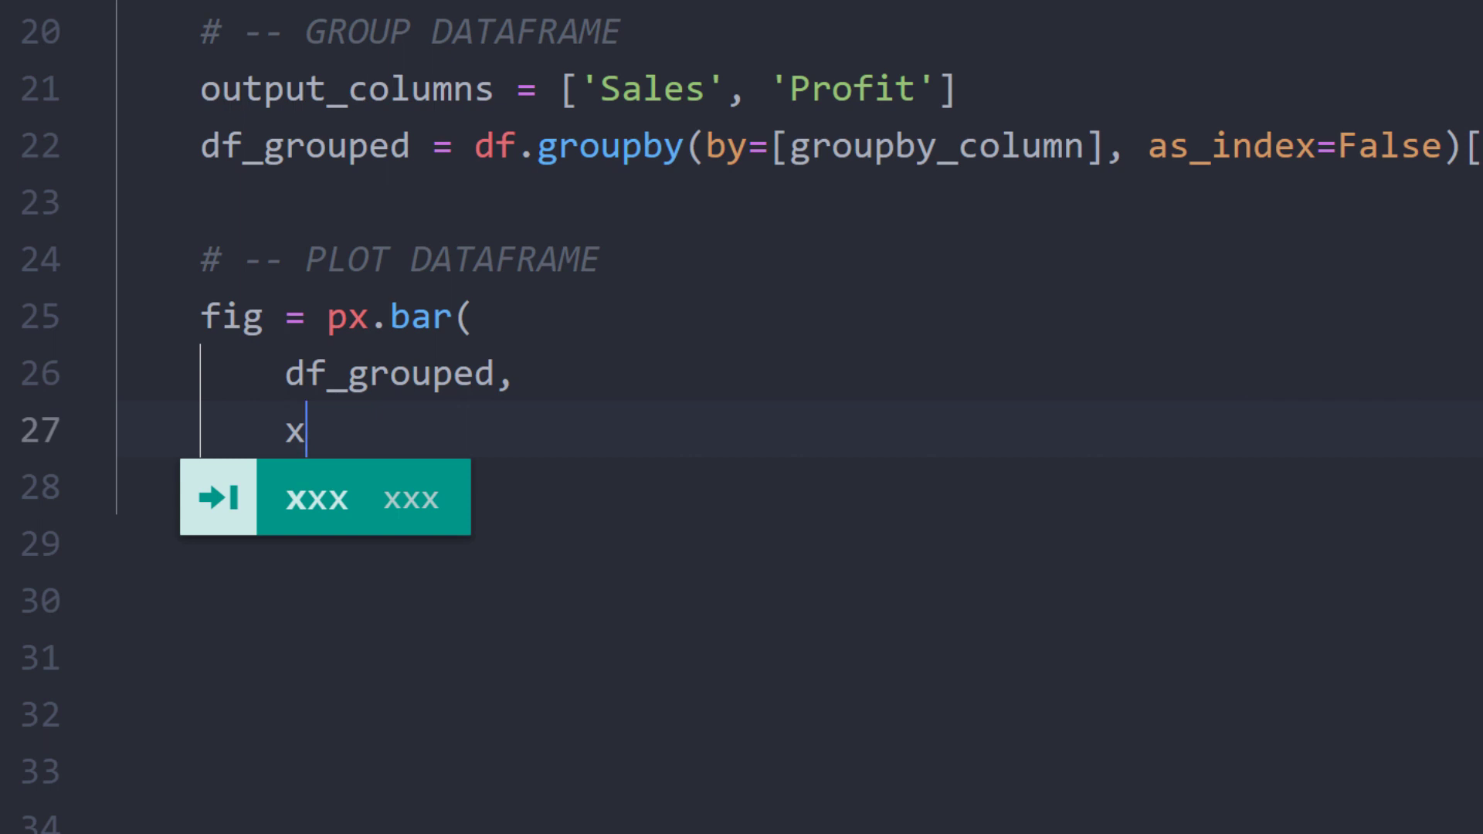
type("=")
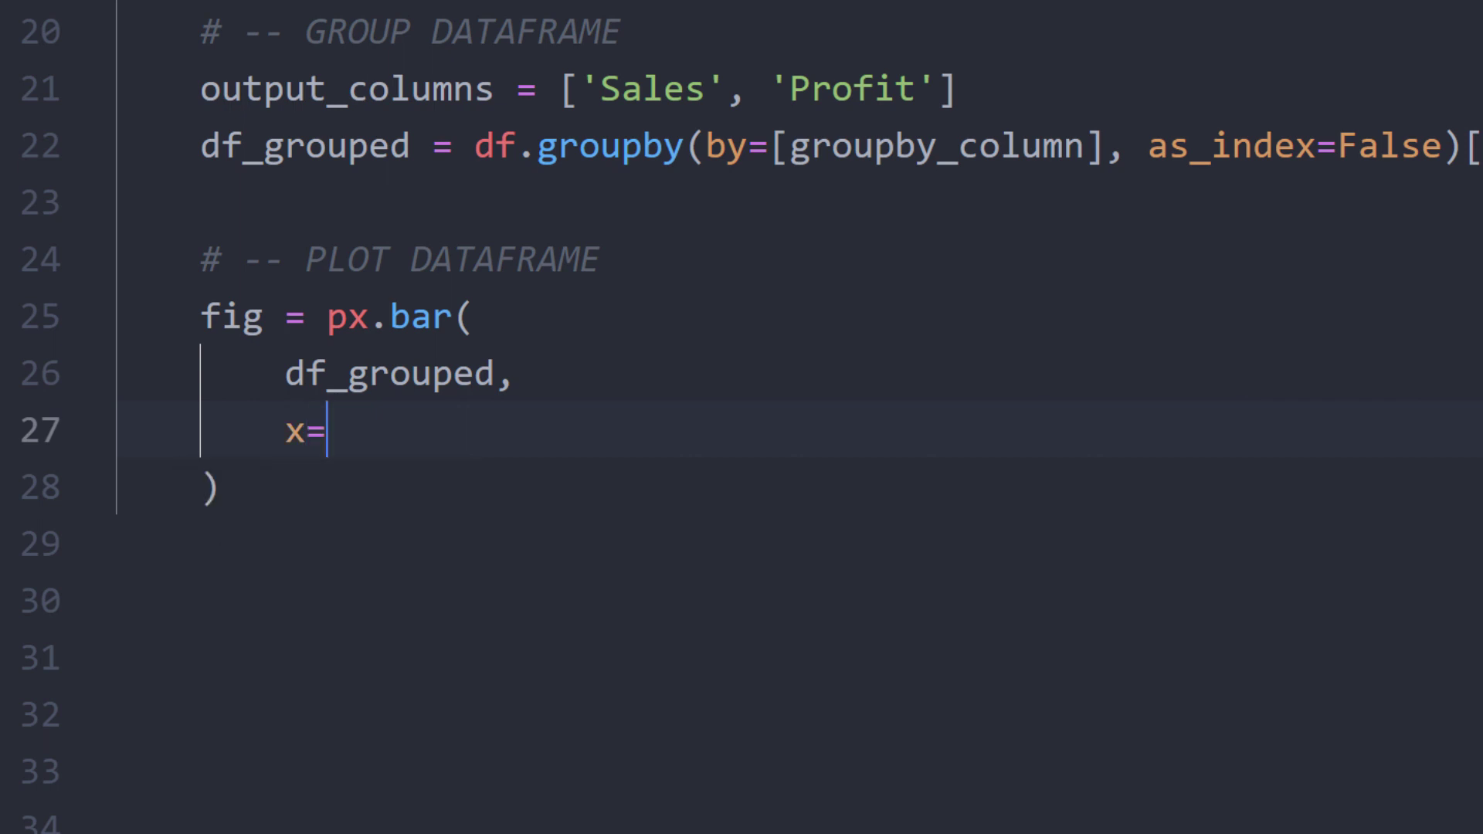
type("groupby_column")
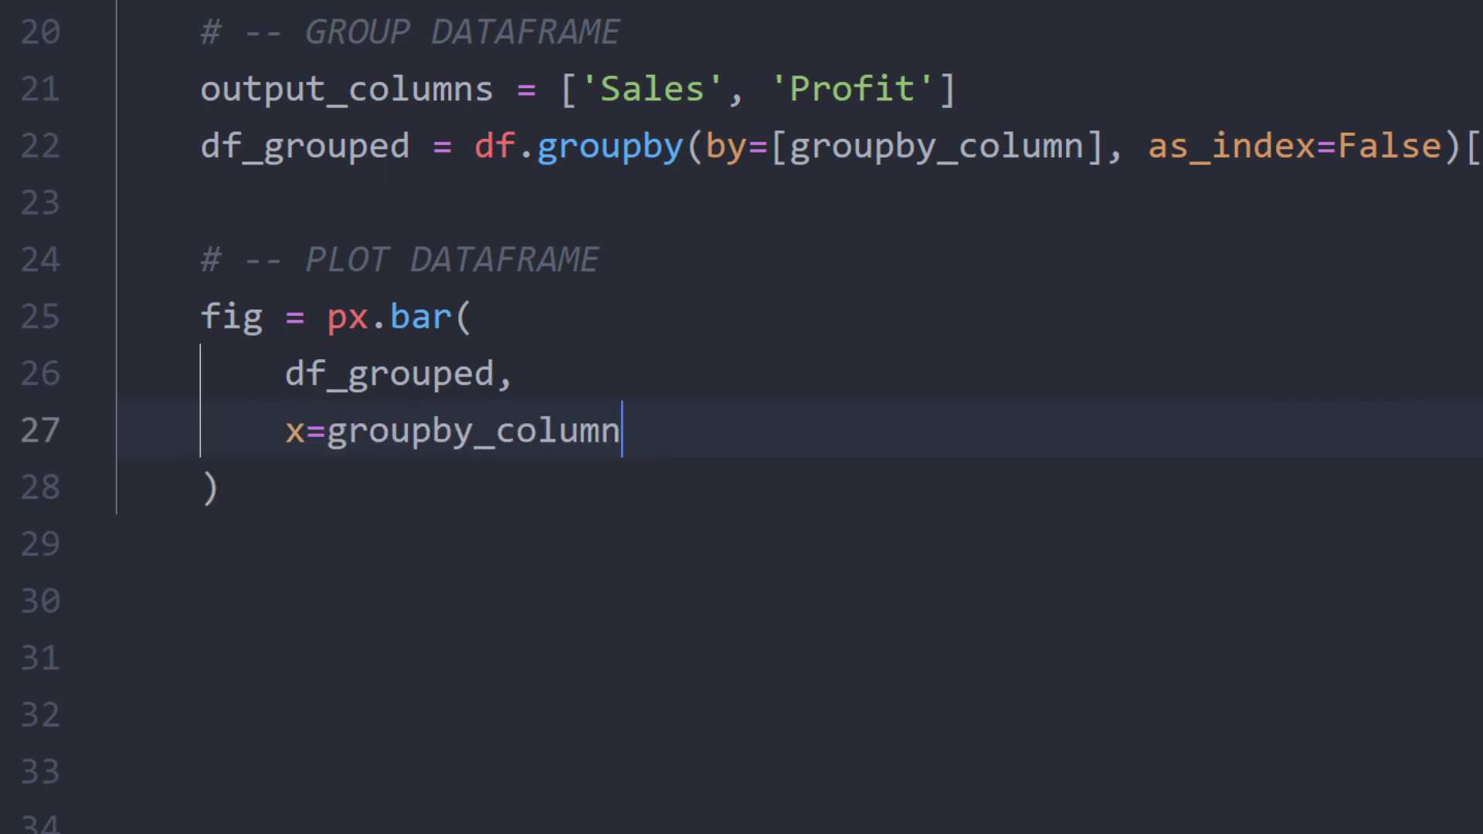
type(",")
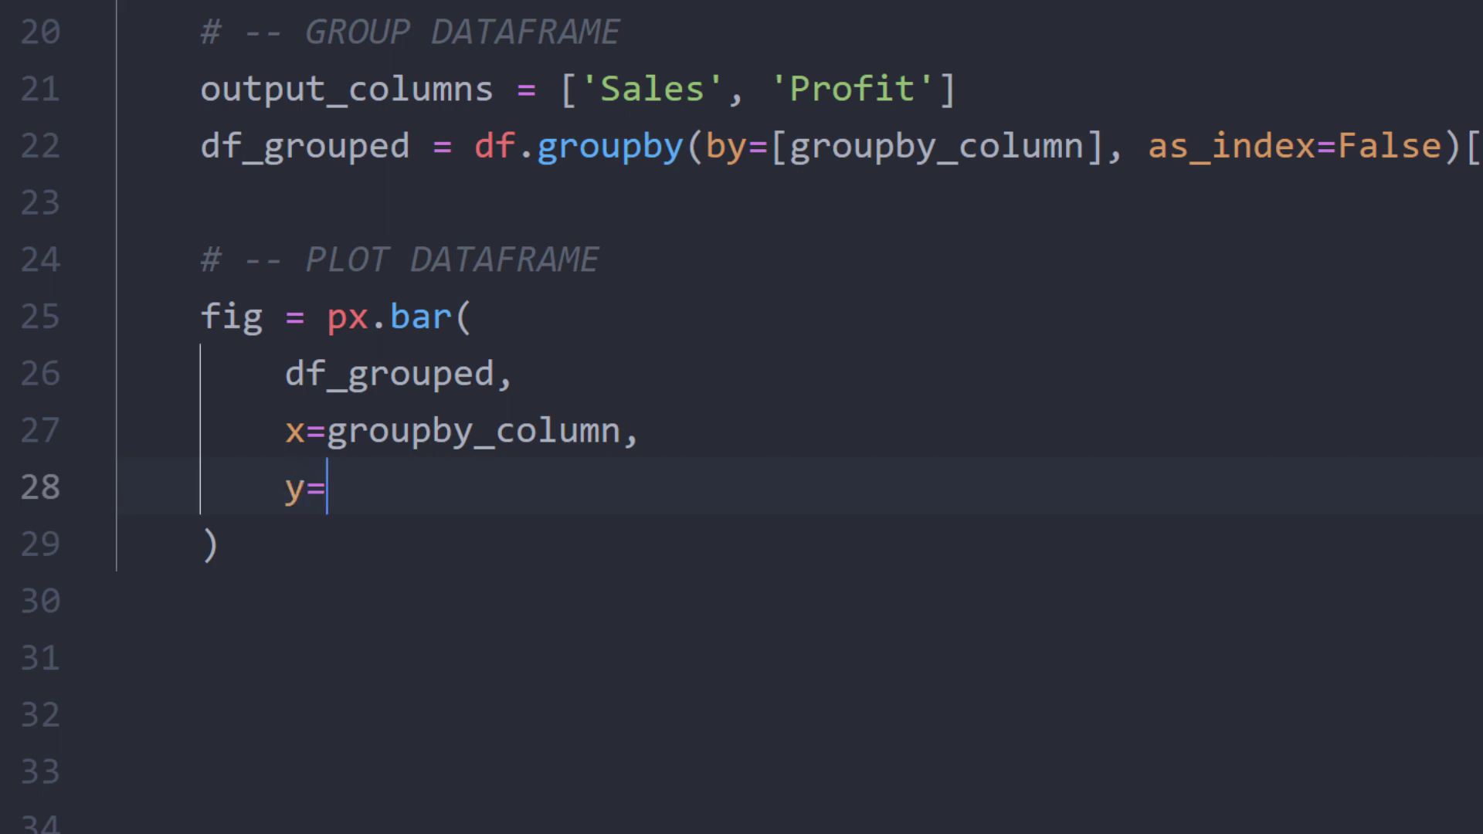
type("'Sal'")
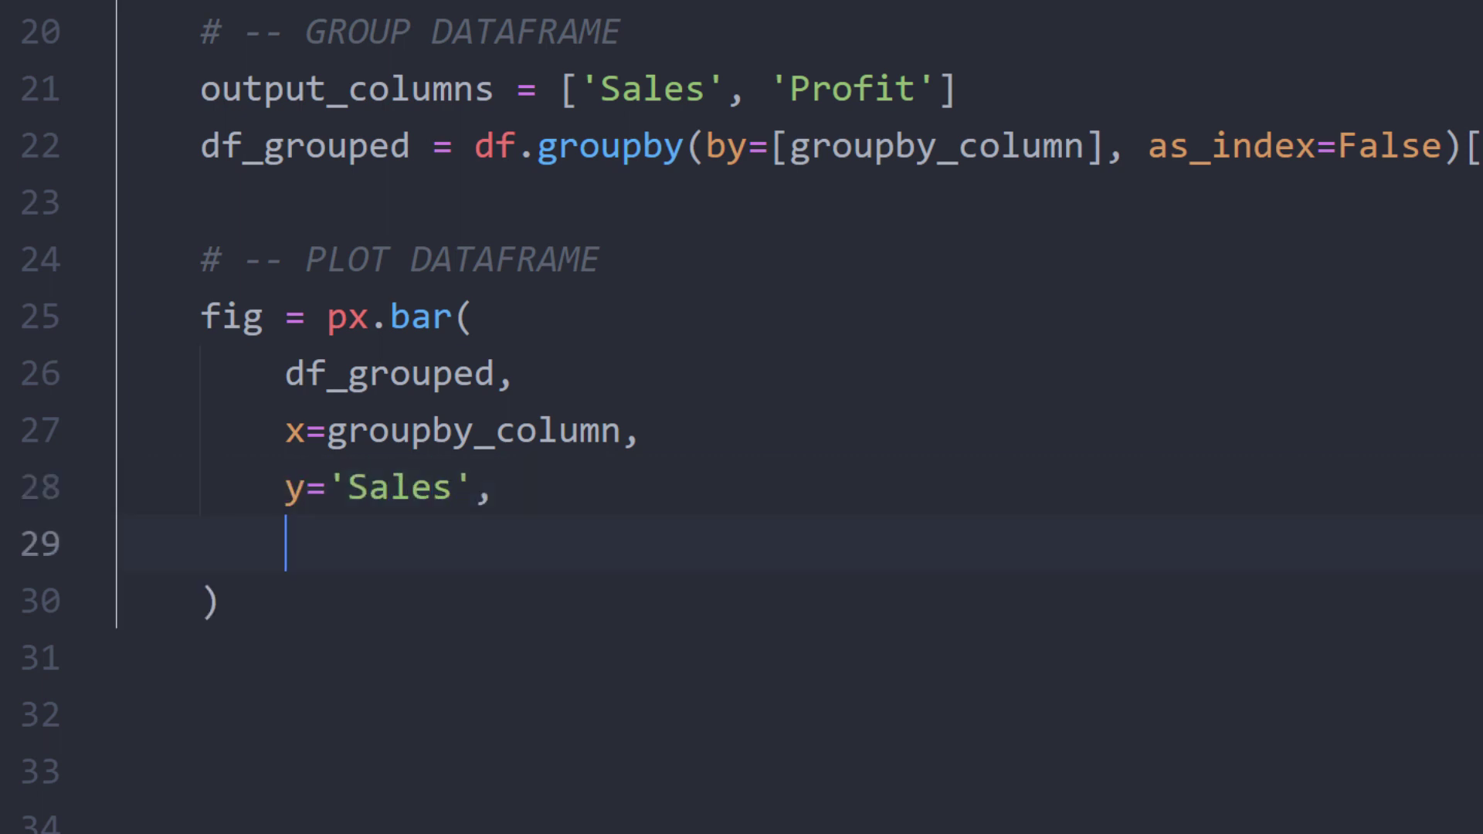
type("color='Profit'")
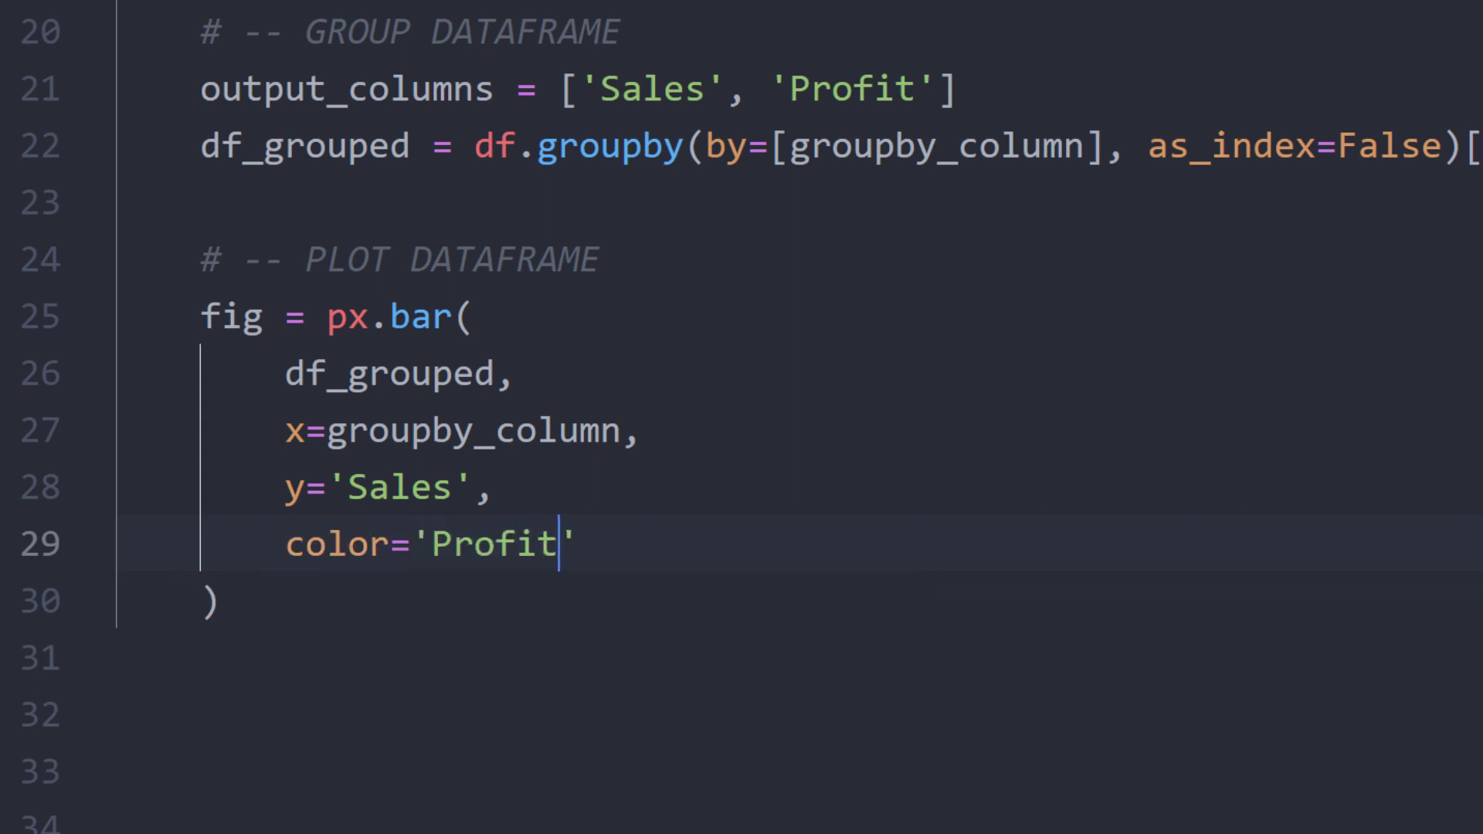
type(",")
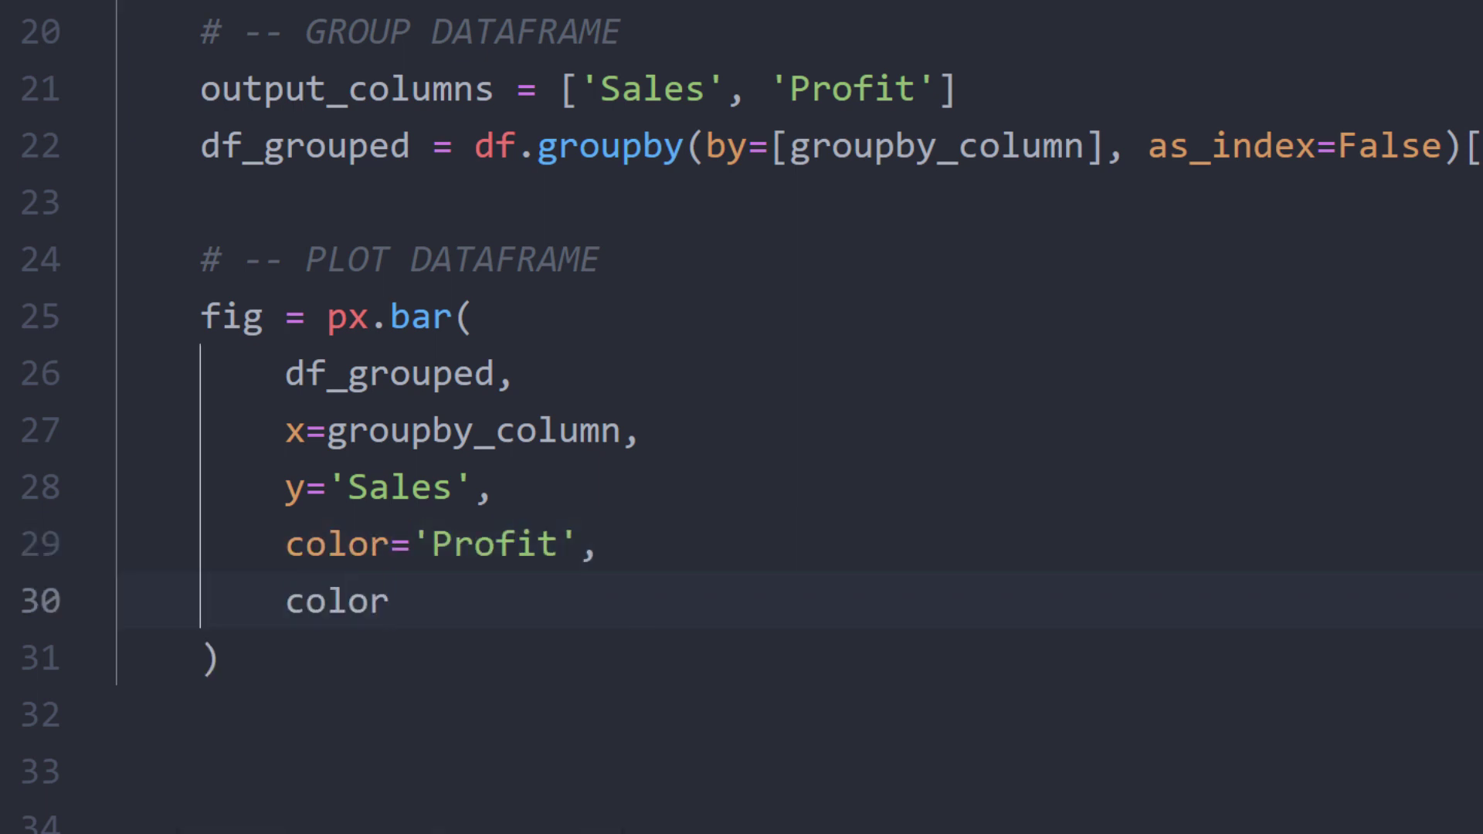
type("_continuous_scale=['red', '']")
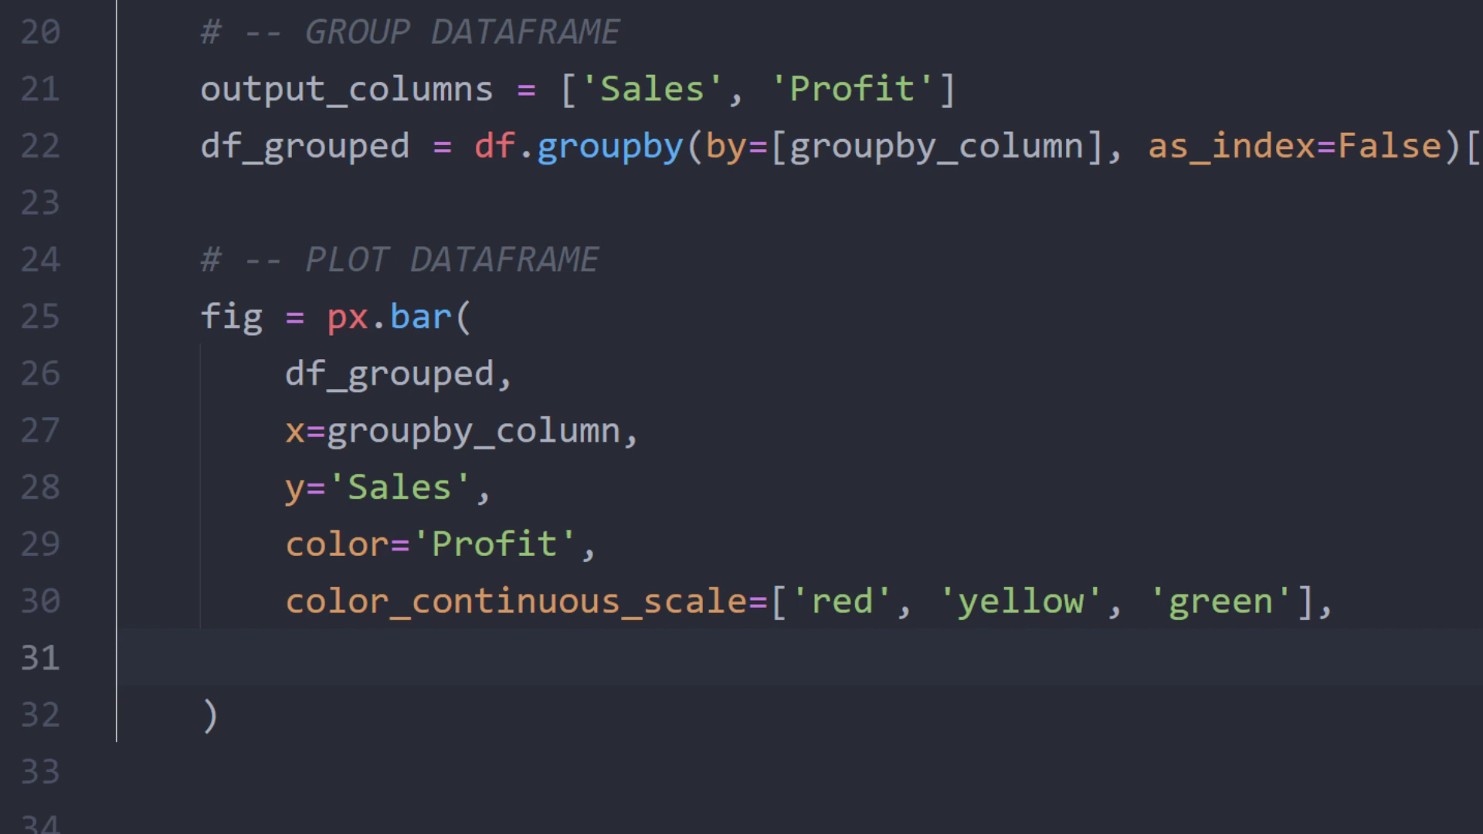
Add template='plotly_white' and bold title f'<b>Sales & Profit by {groupby_column}</b>', then render with st.plotly_chart.
type("template=")
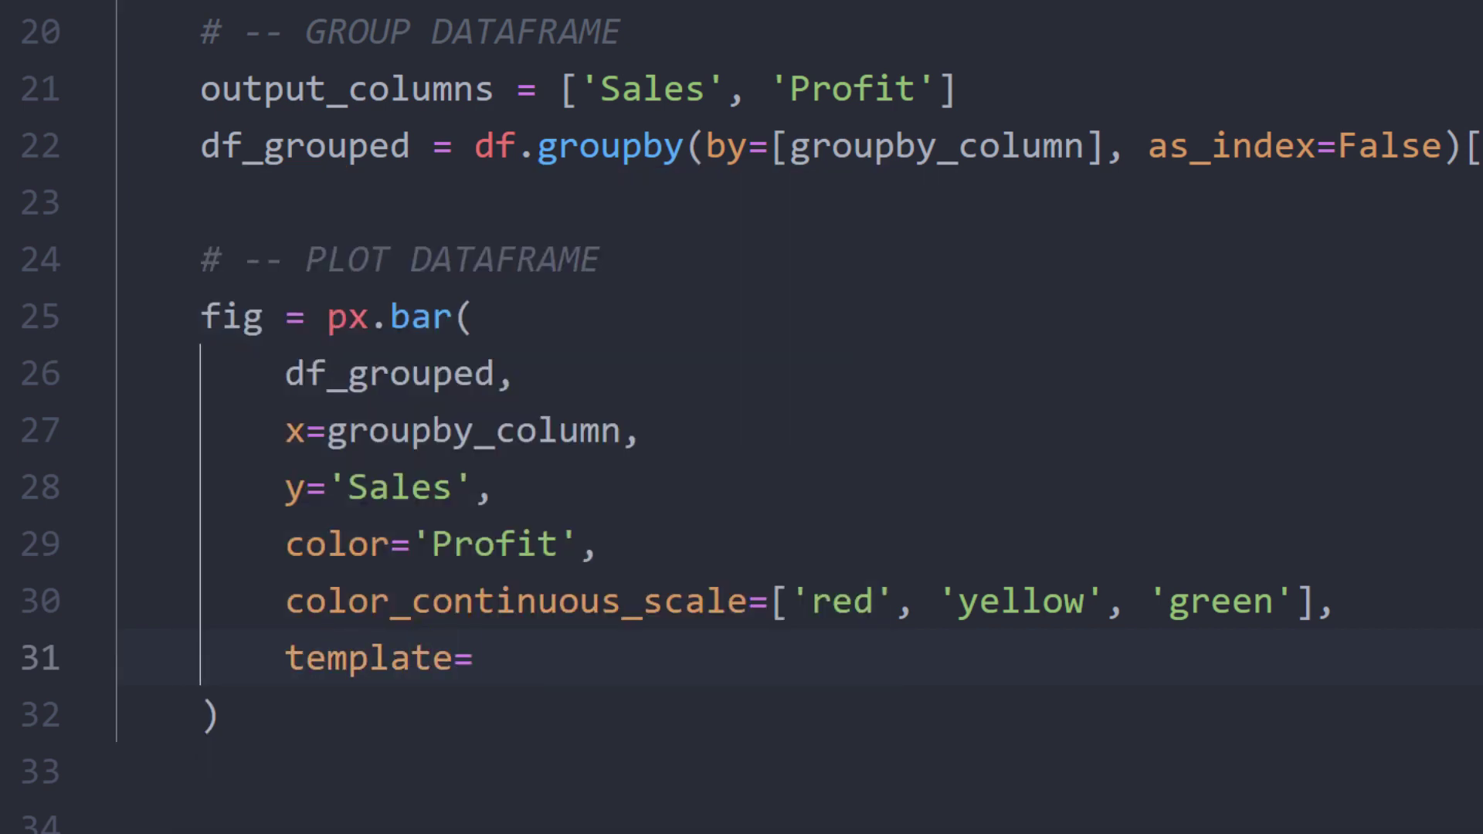
type("'plot'")
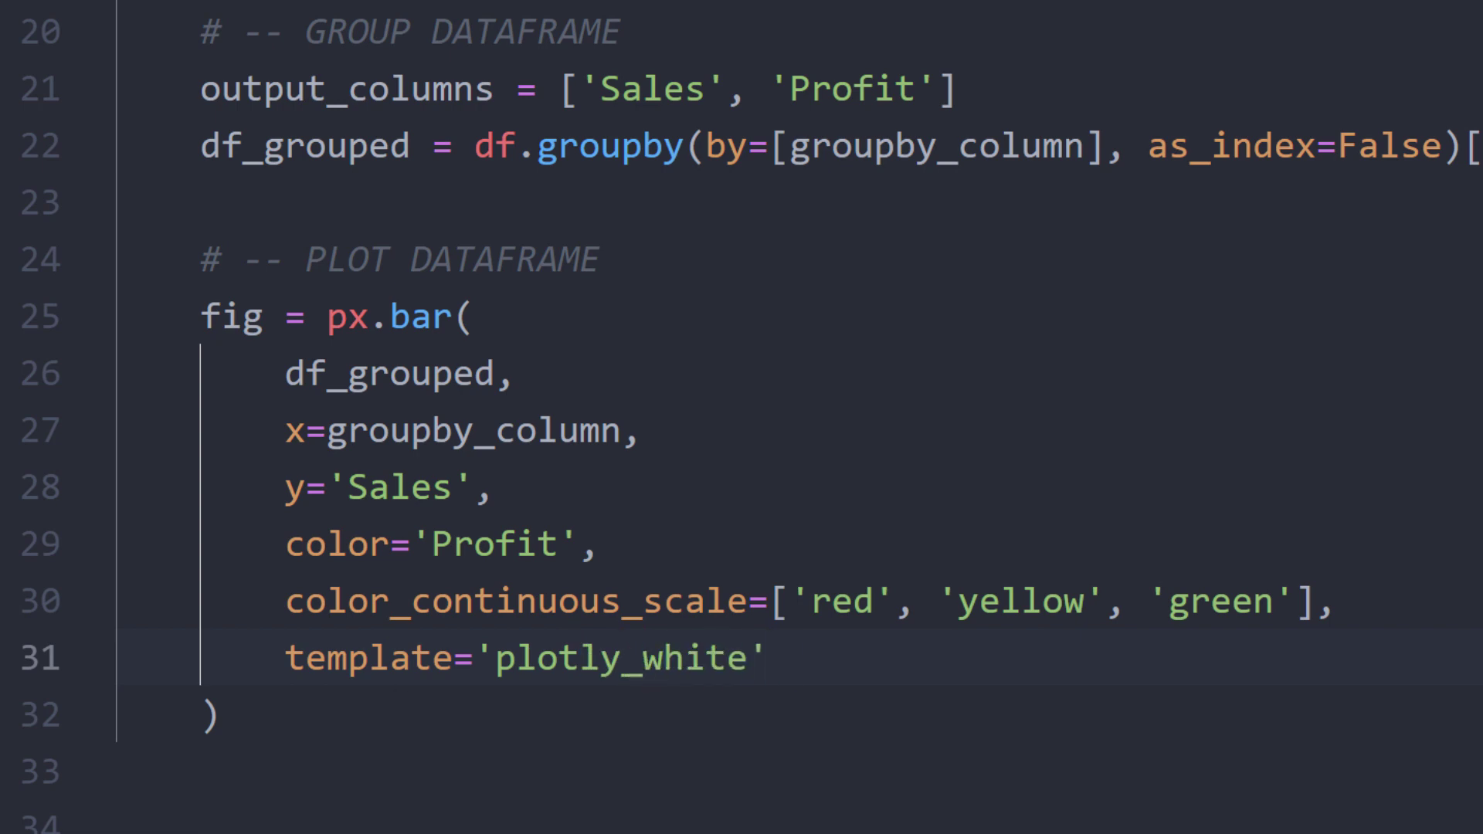
type("title")
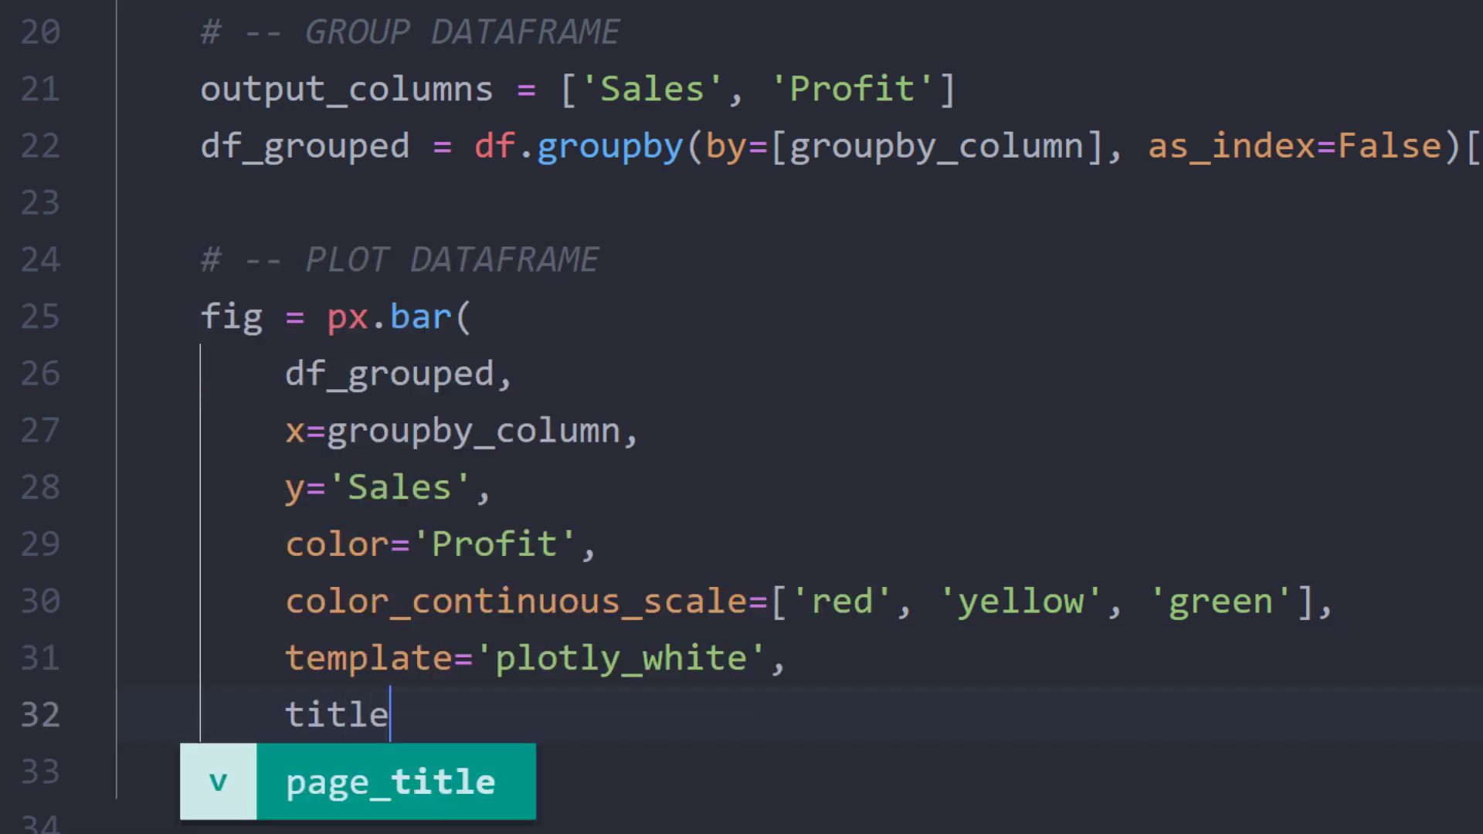
type("=f''")
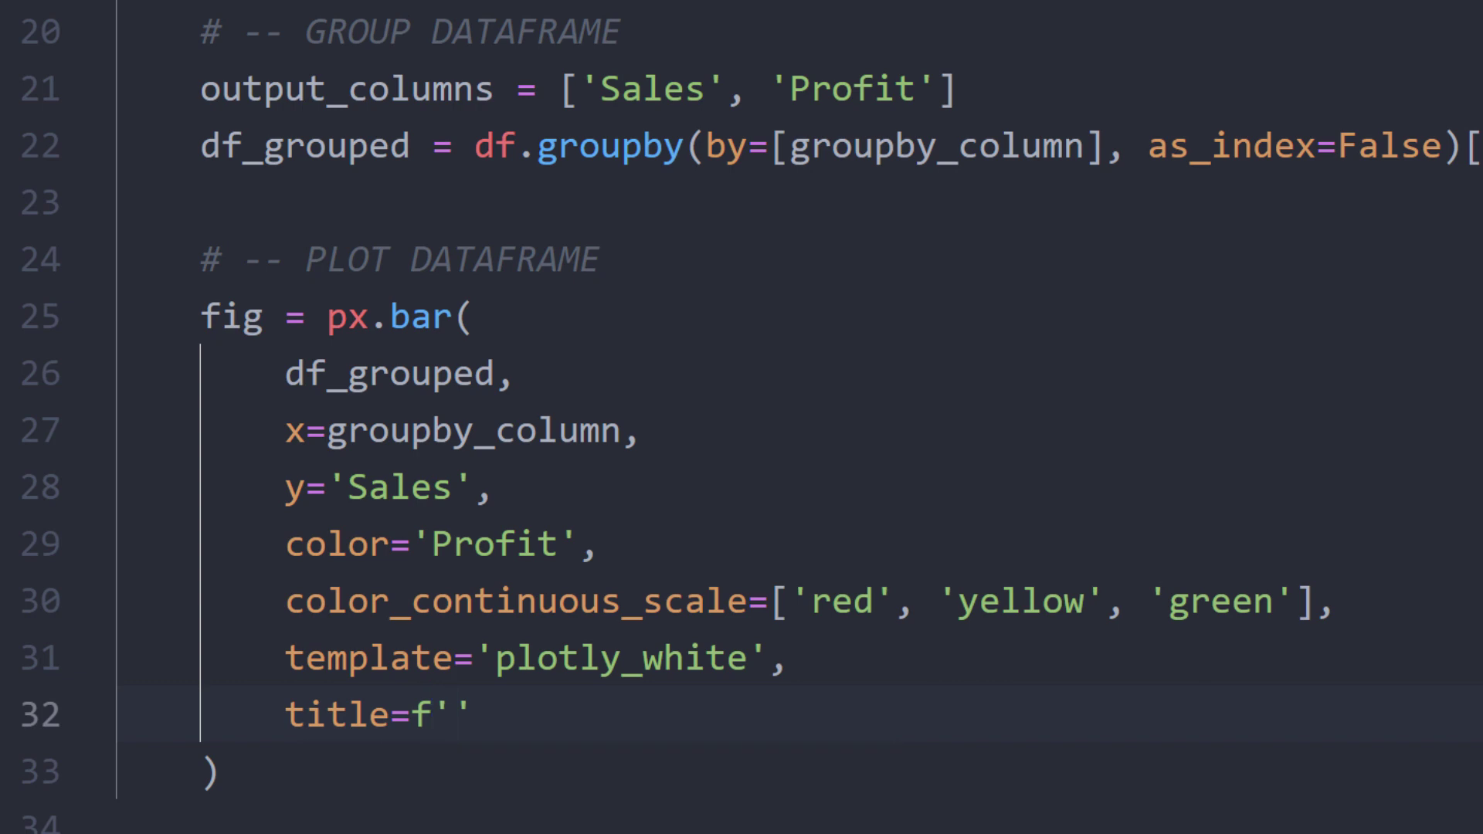
type("<b></b>")
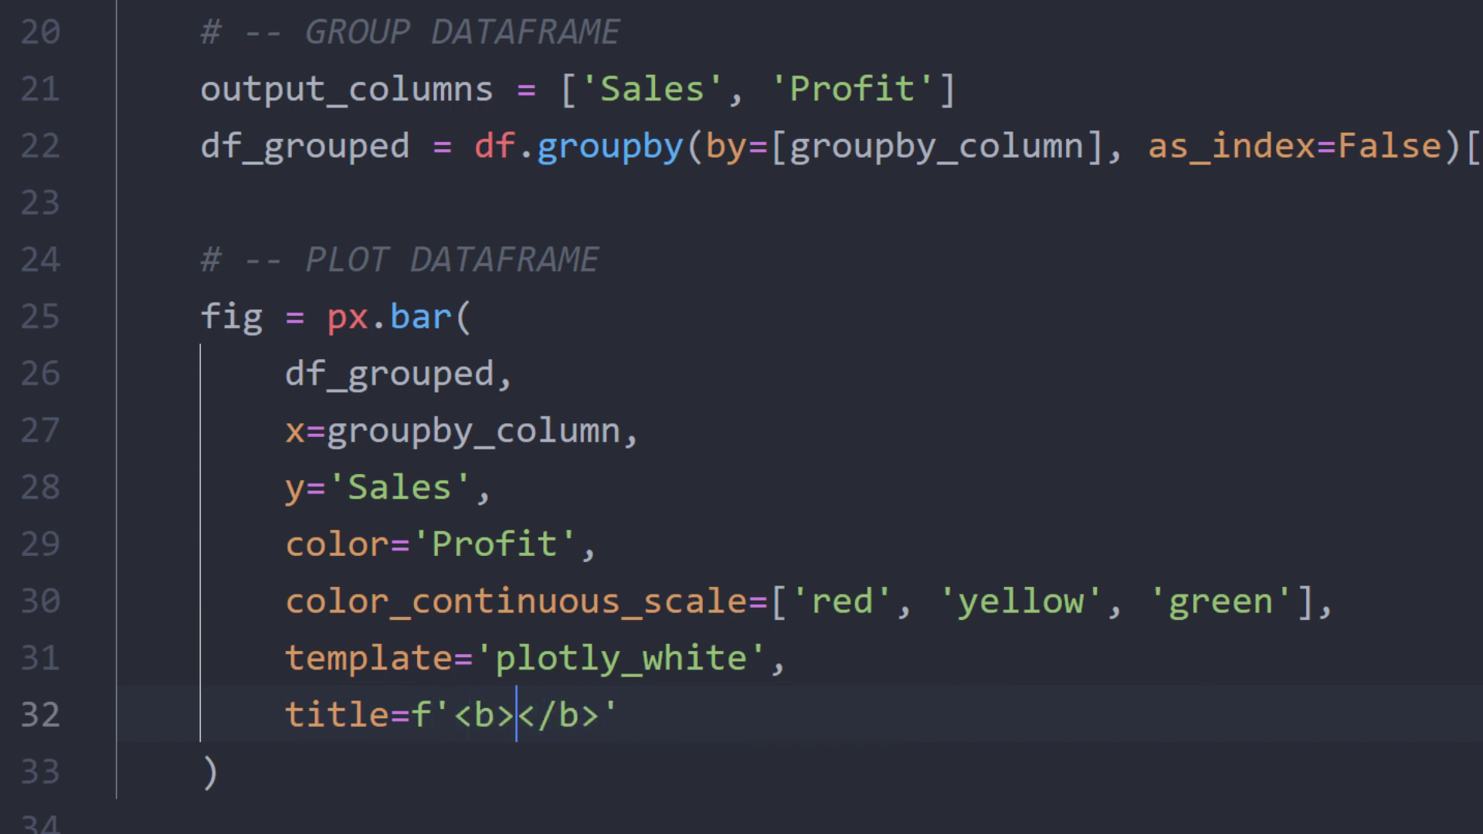
type("Sales & Profit by {groupby_column")
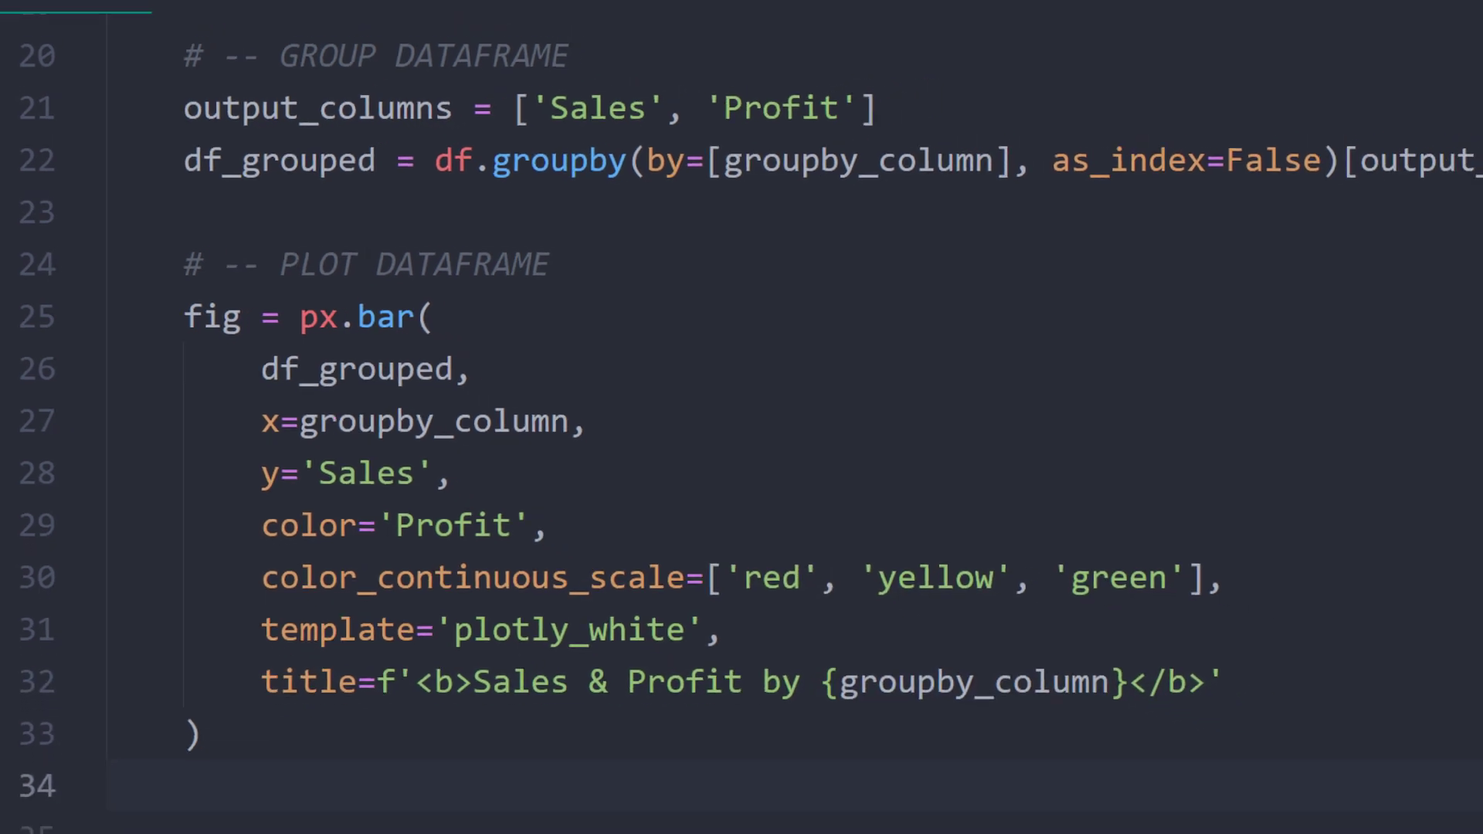
type("st.plo")
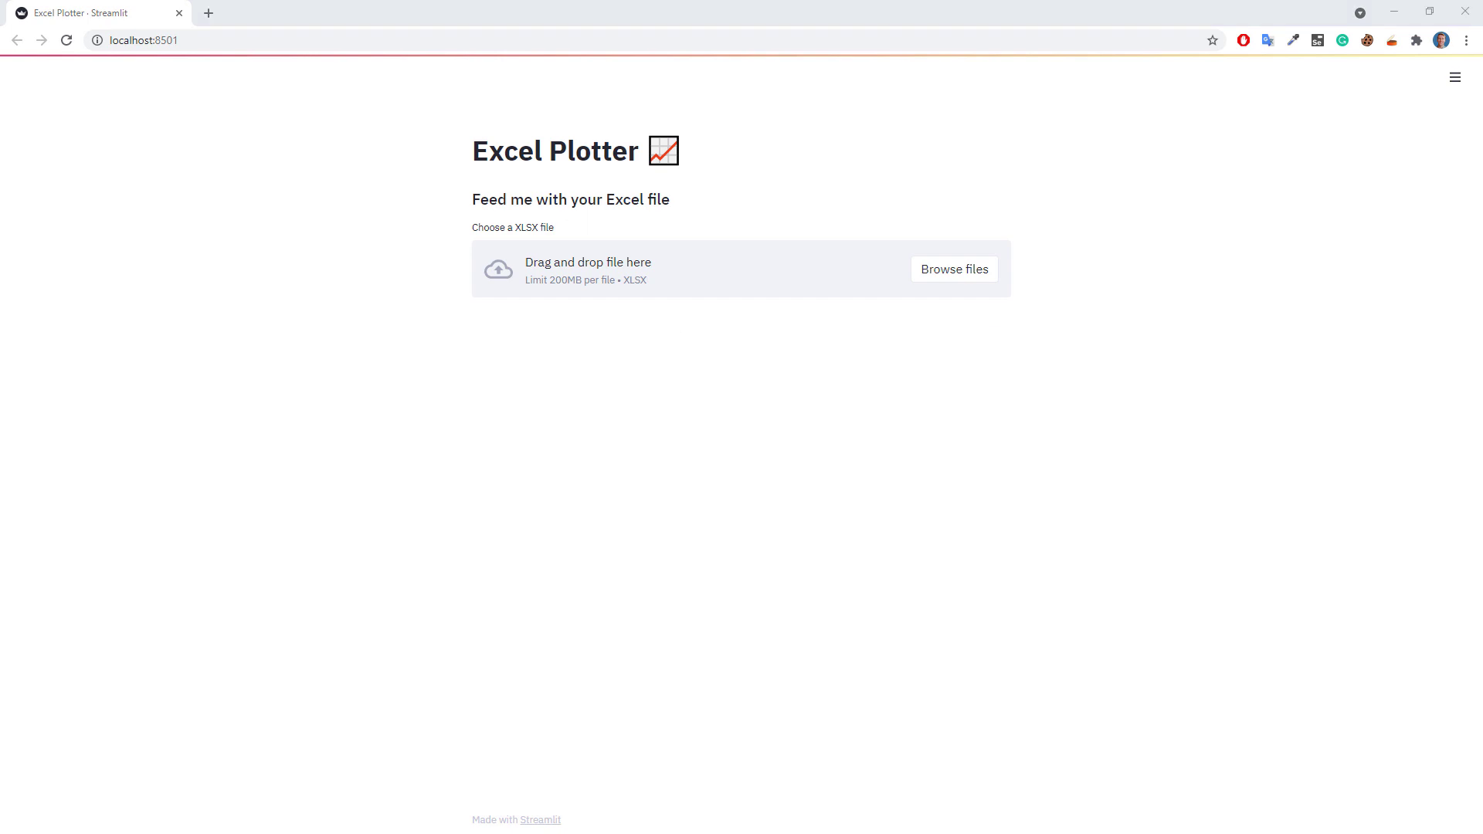
Upload Data.xlsx and scroll down to the colour-coded Sales & Profit bar chart.
left_click(954, 269)
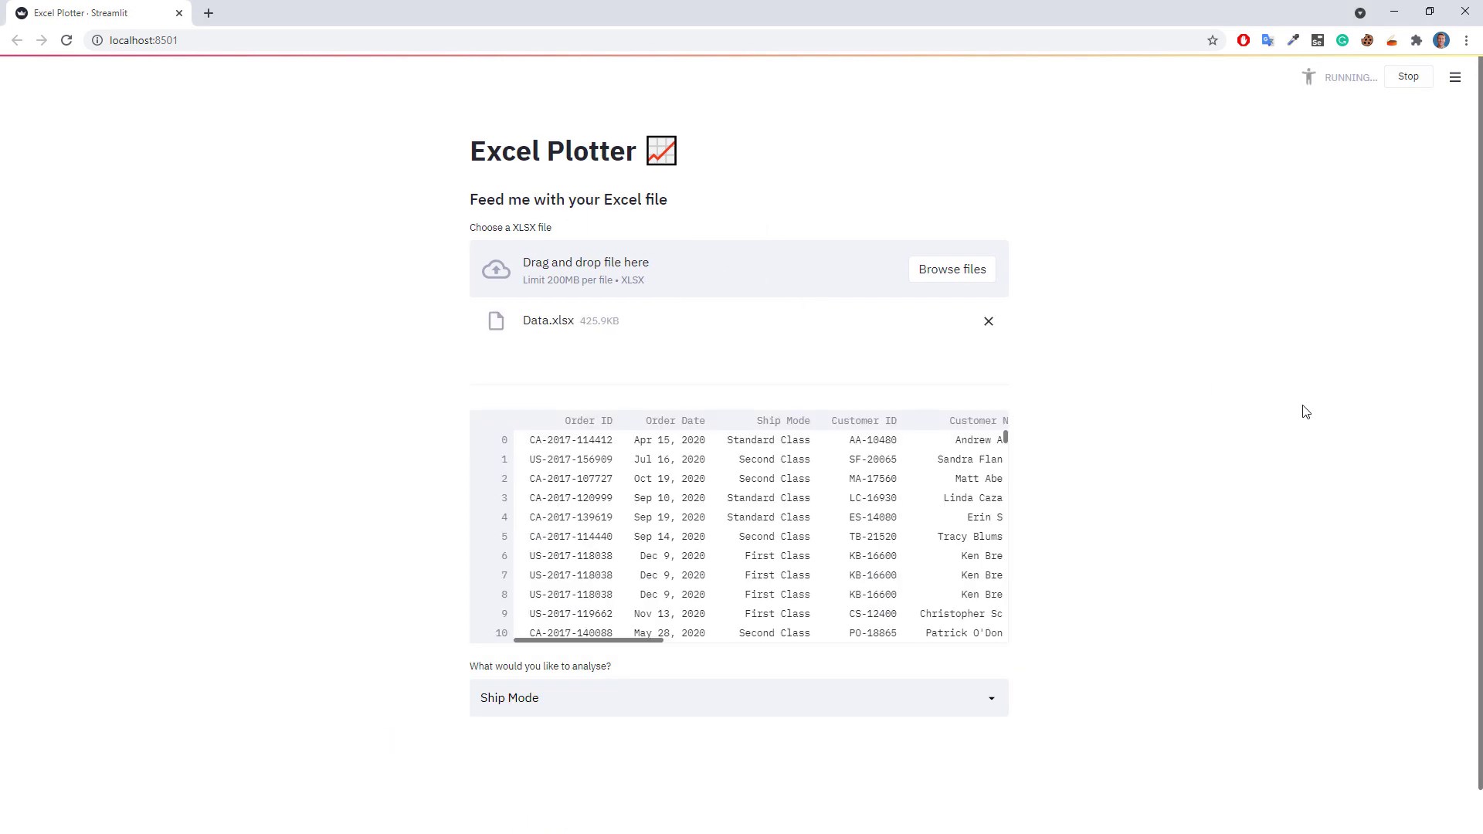
scroll("down", 3)
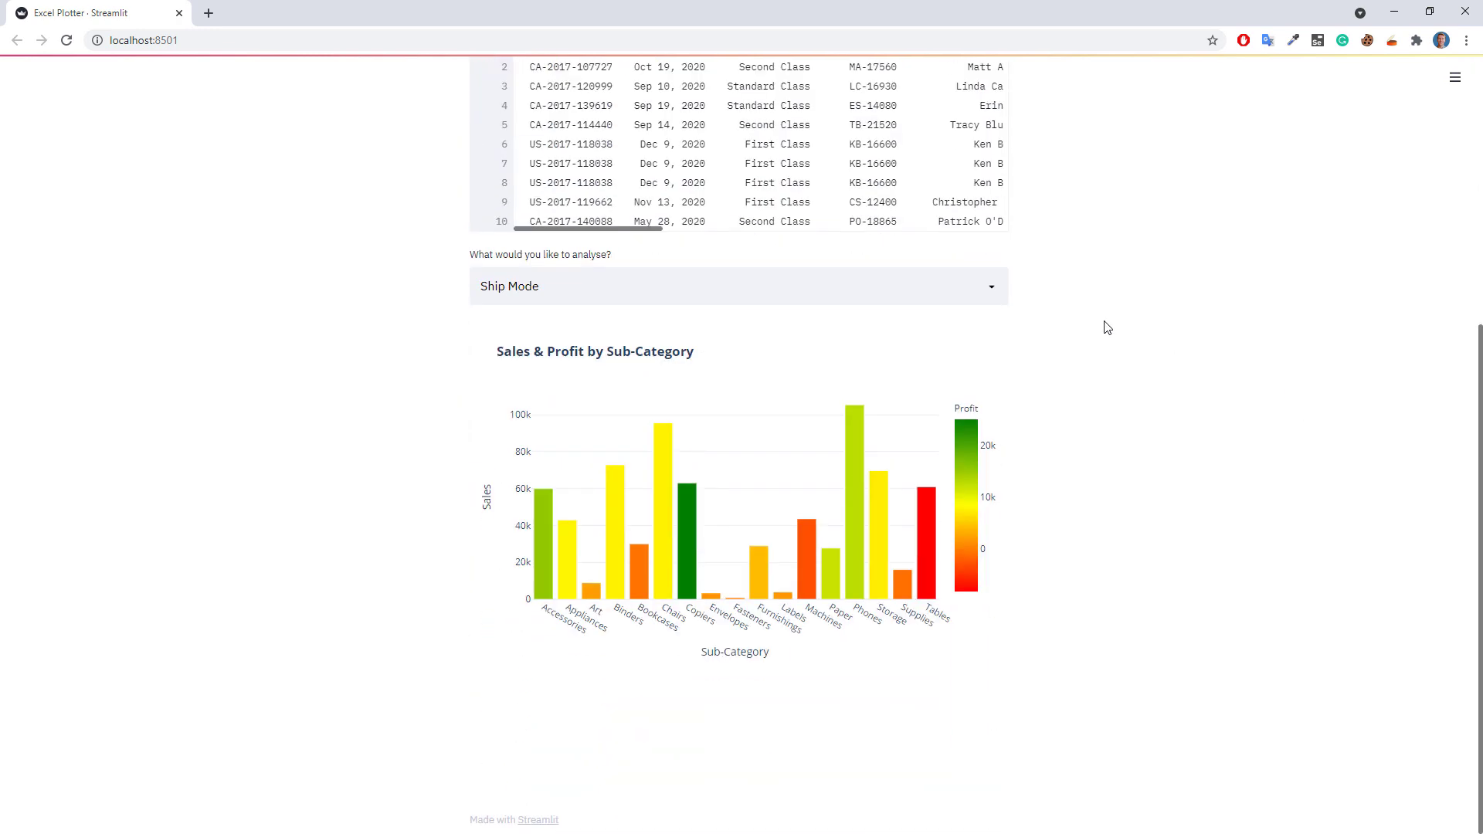
scroll("down", 3)
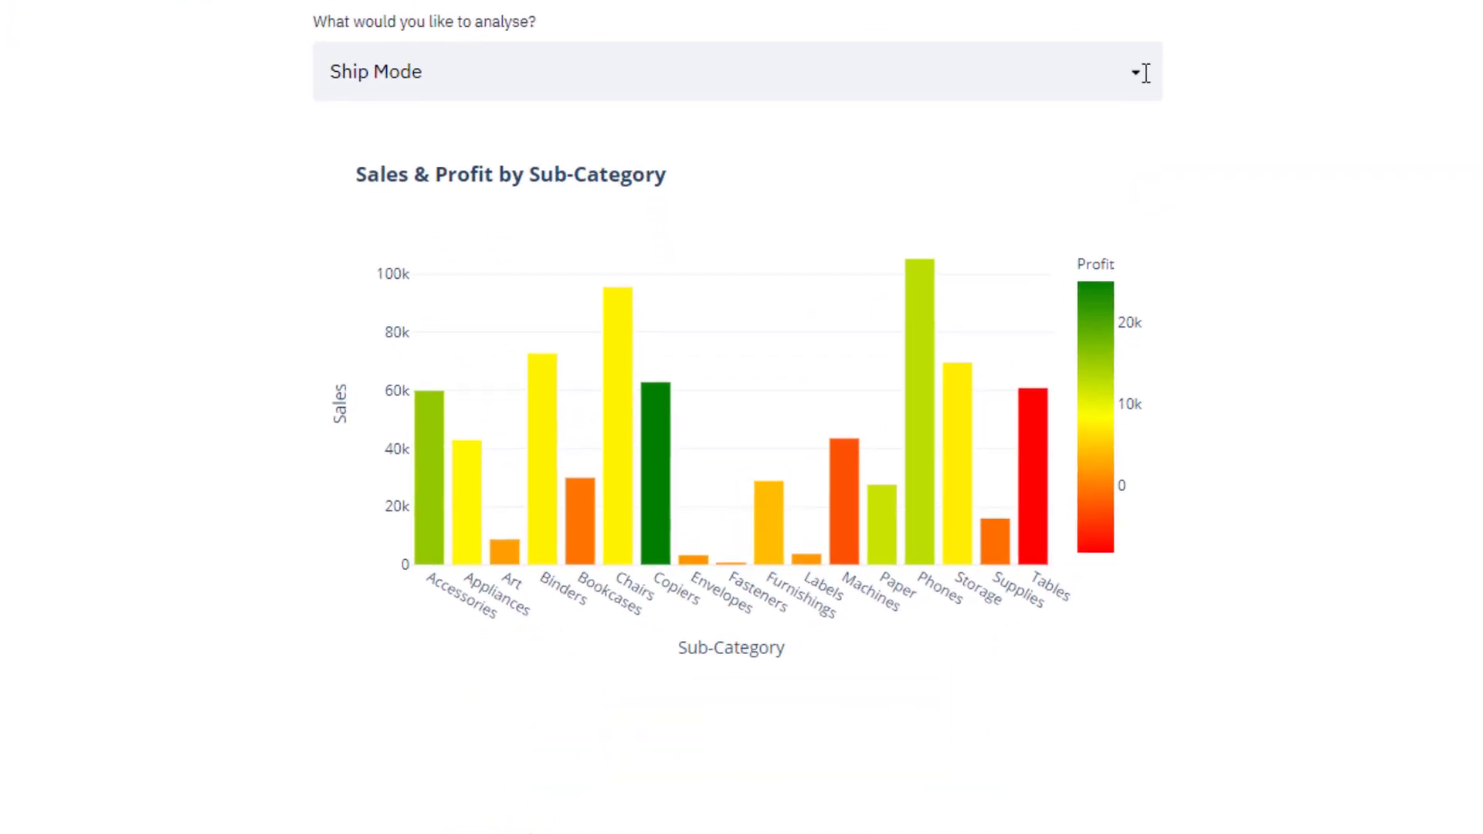
scroll("down", 3)
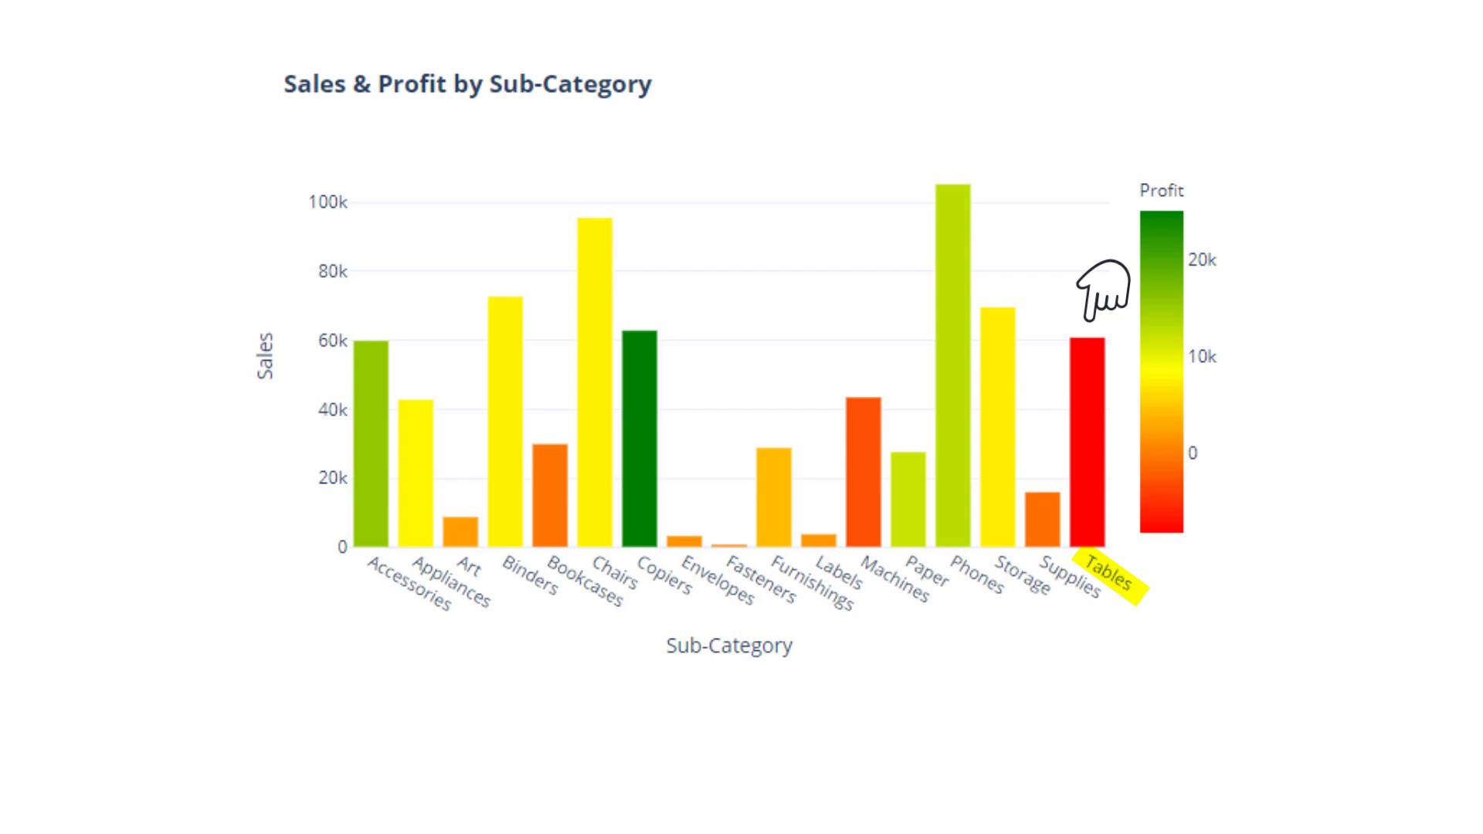
mouse_move(275, 350)
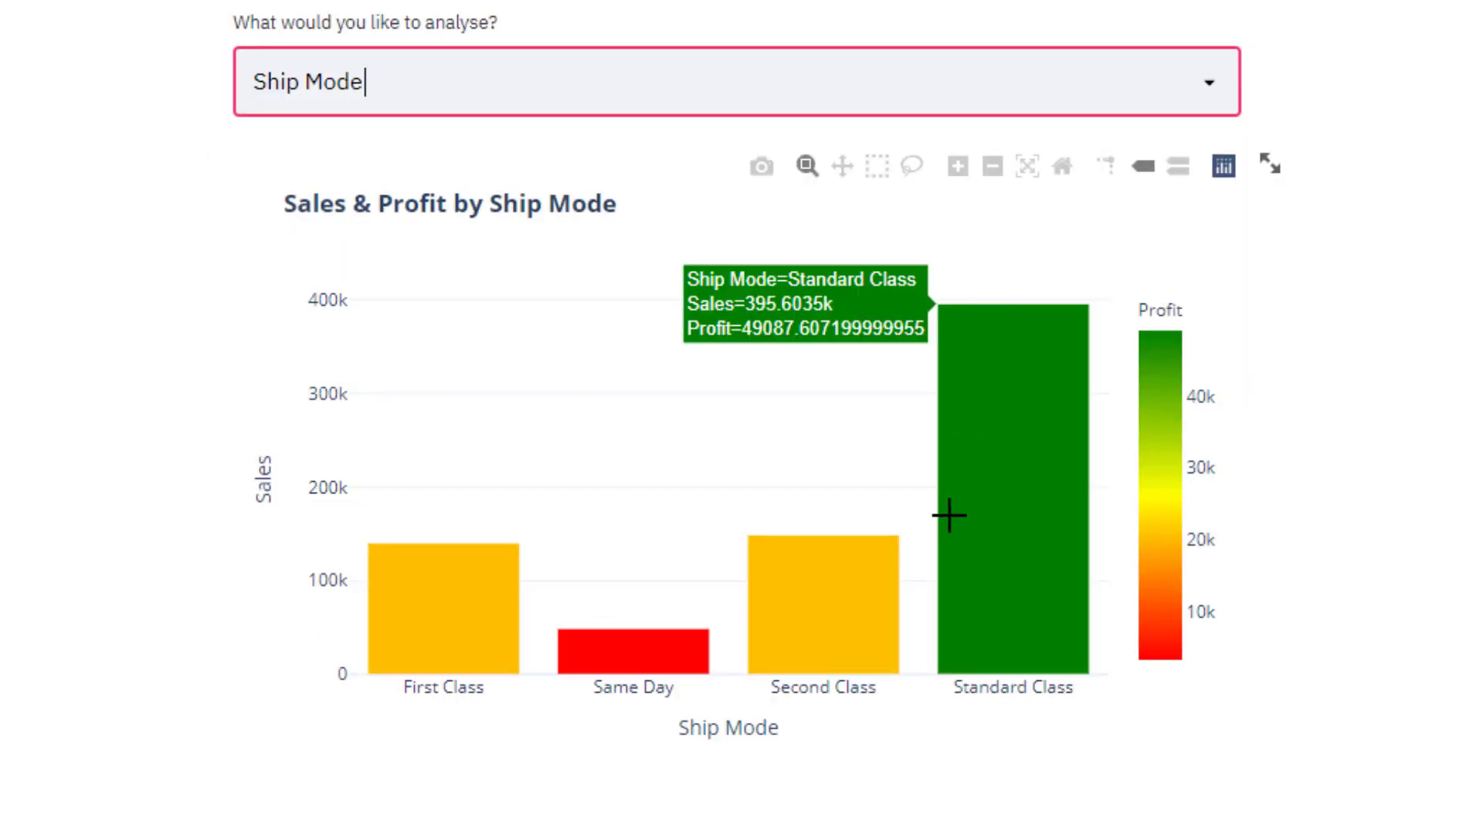
mouse_move(862, 603)
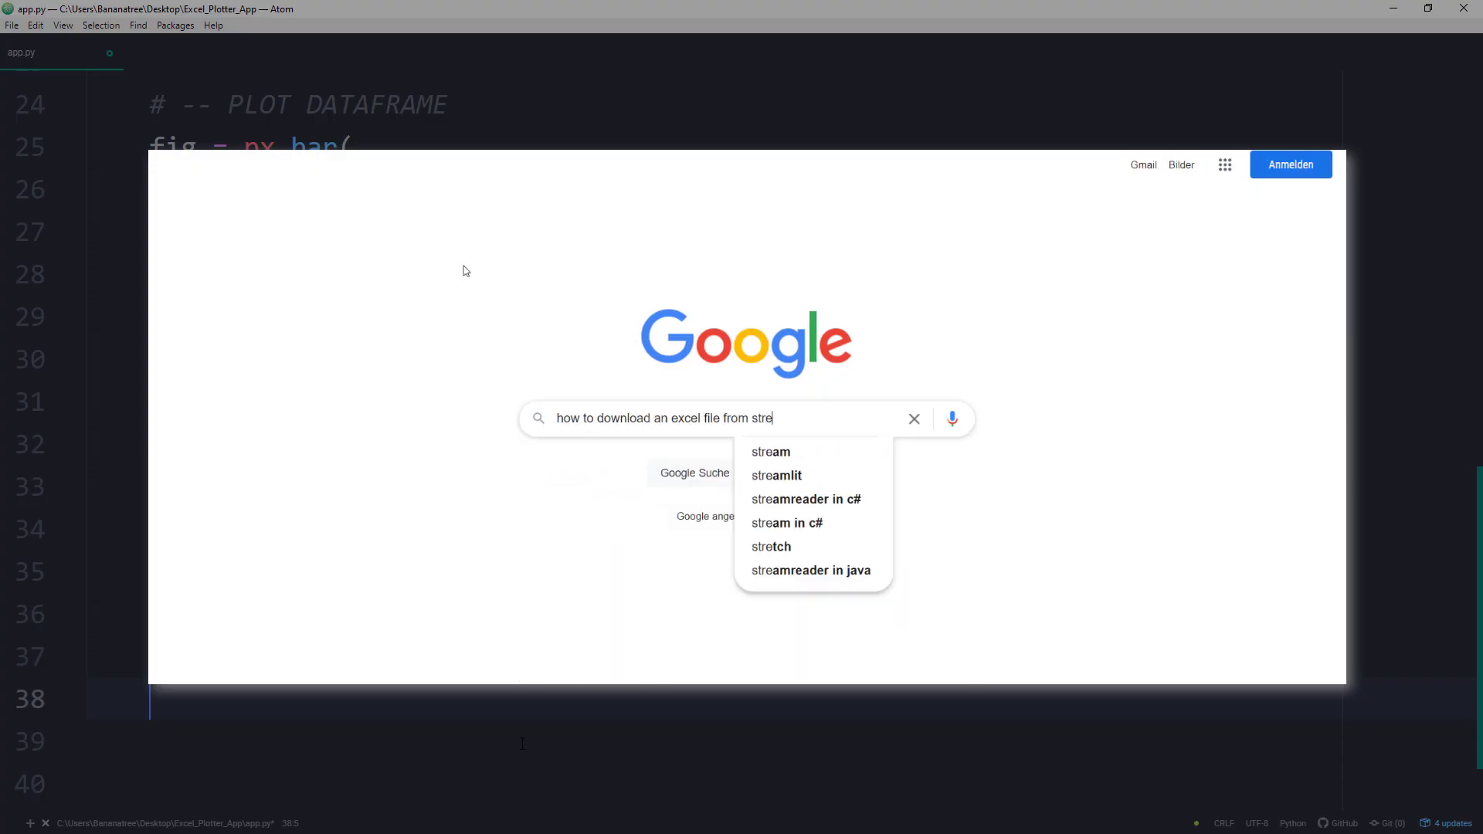
Search the Streamlit forum and read the 'How to download file in streamlit' thread replies.
key("Return")
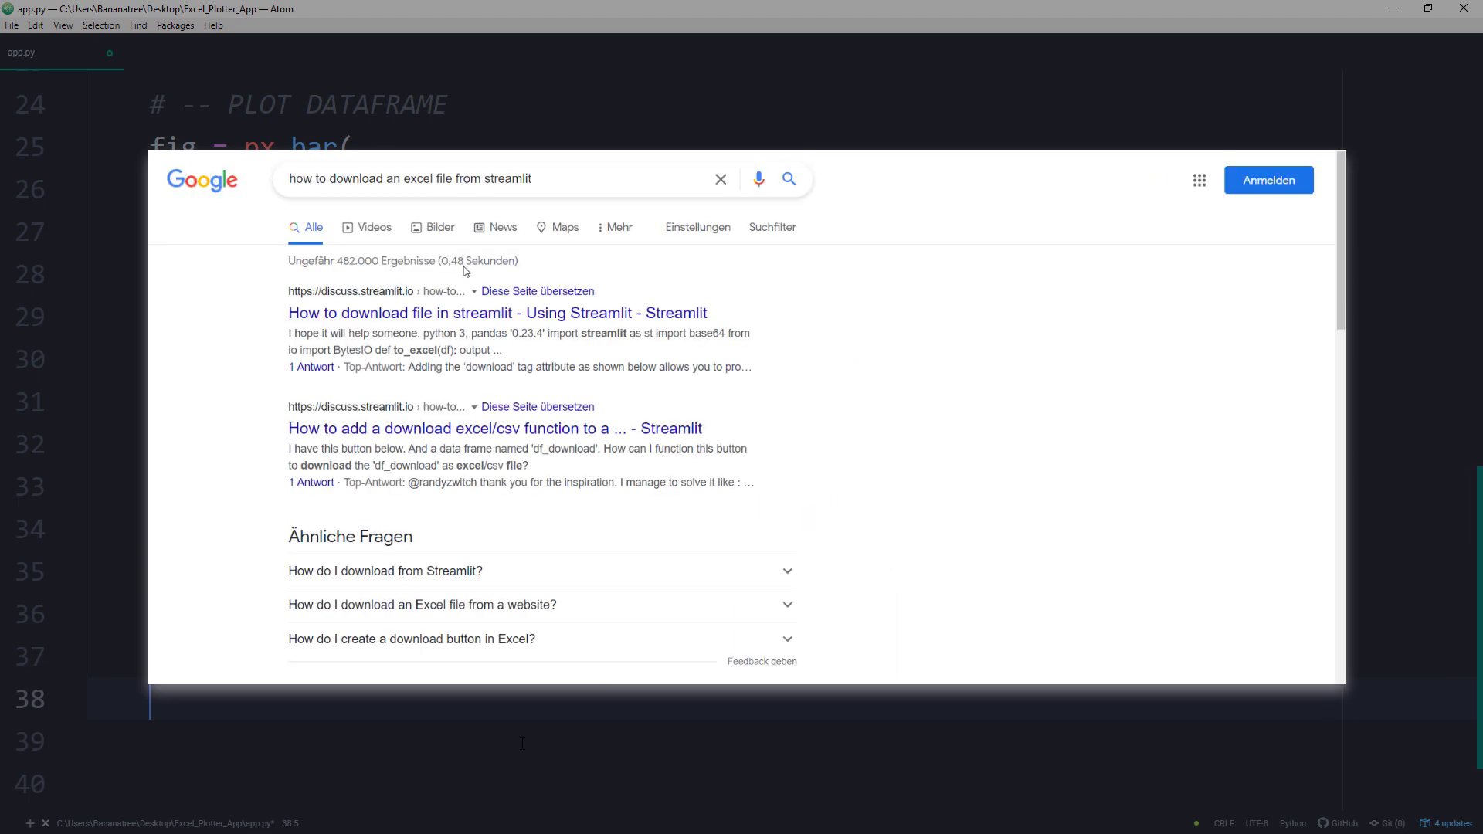
left_click(496, 312)
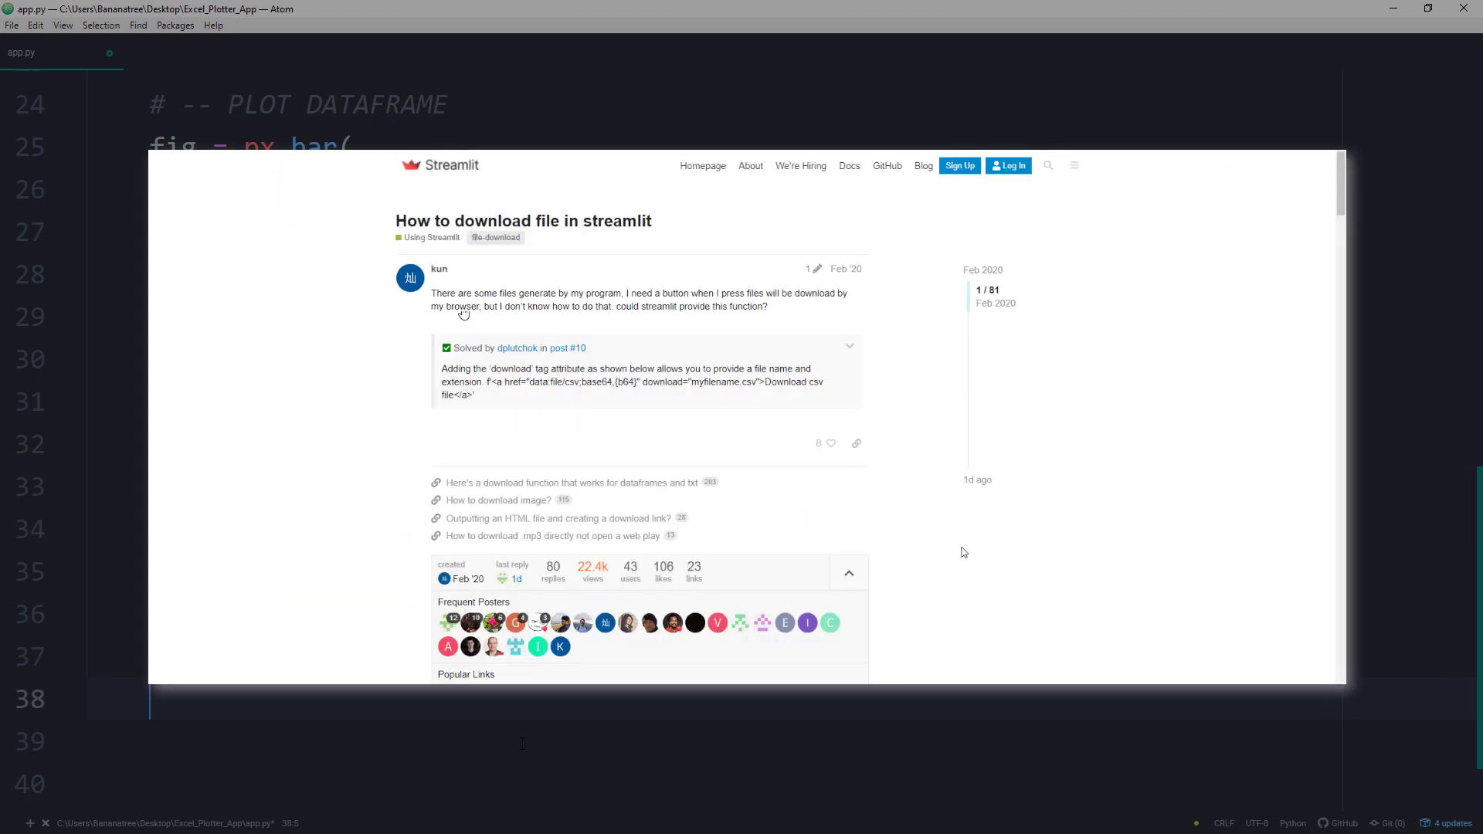
scroll("down", 3)
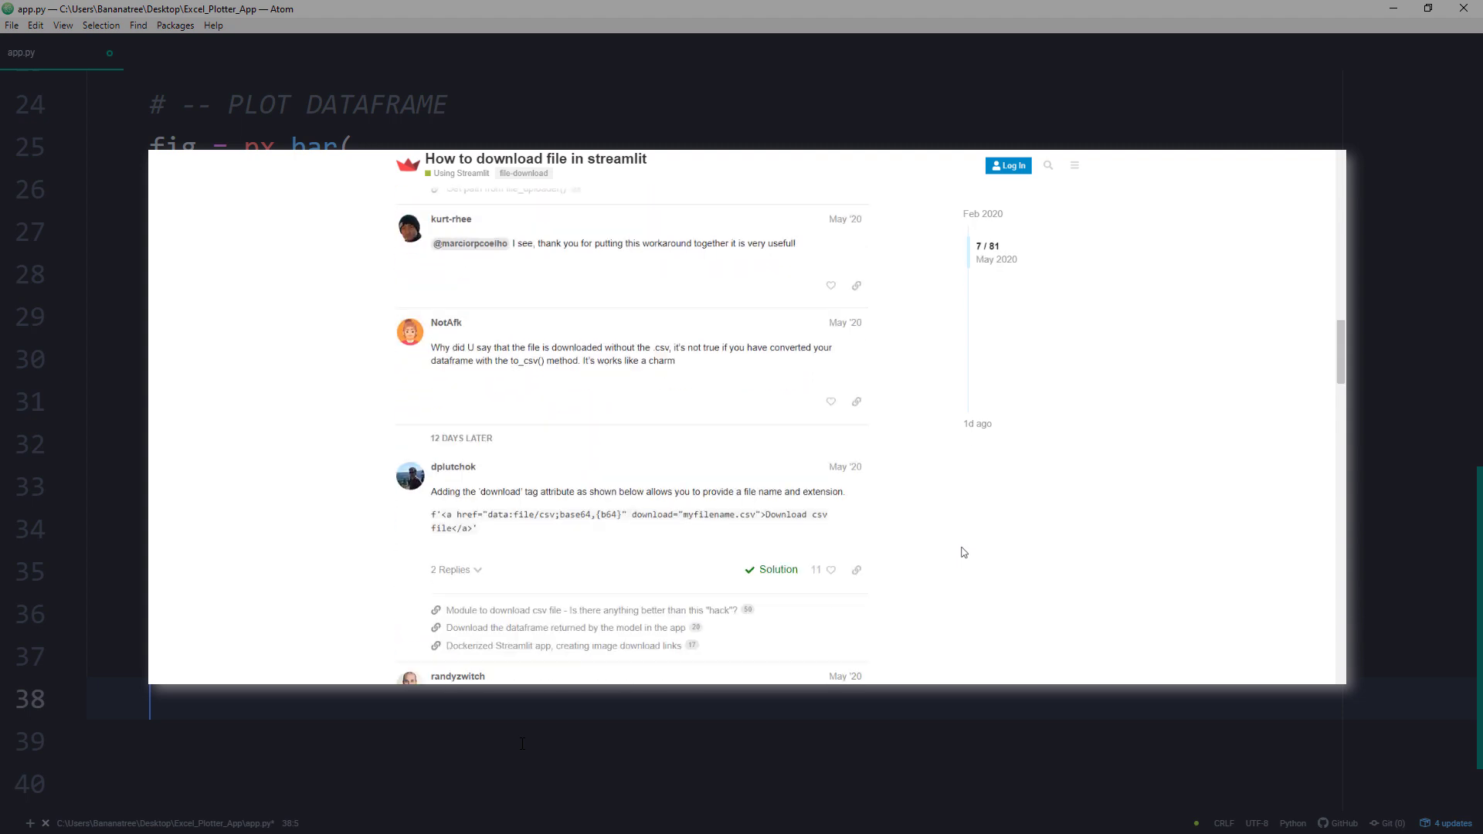
scroll("down", 3)
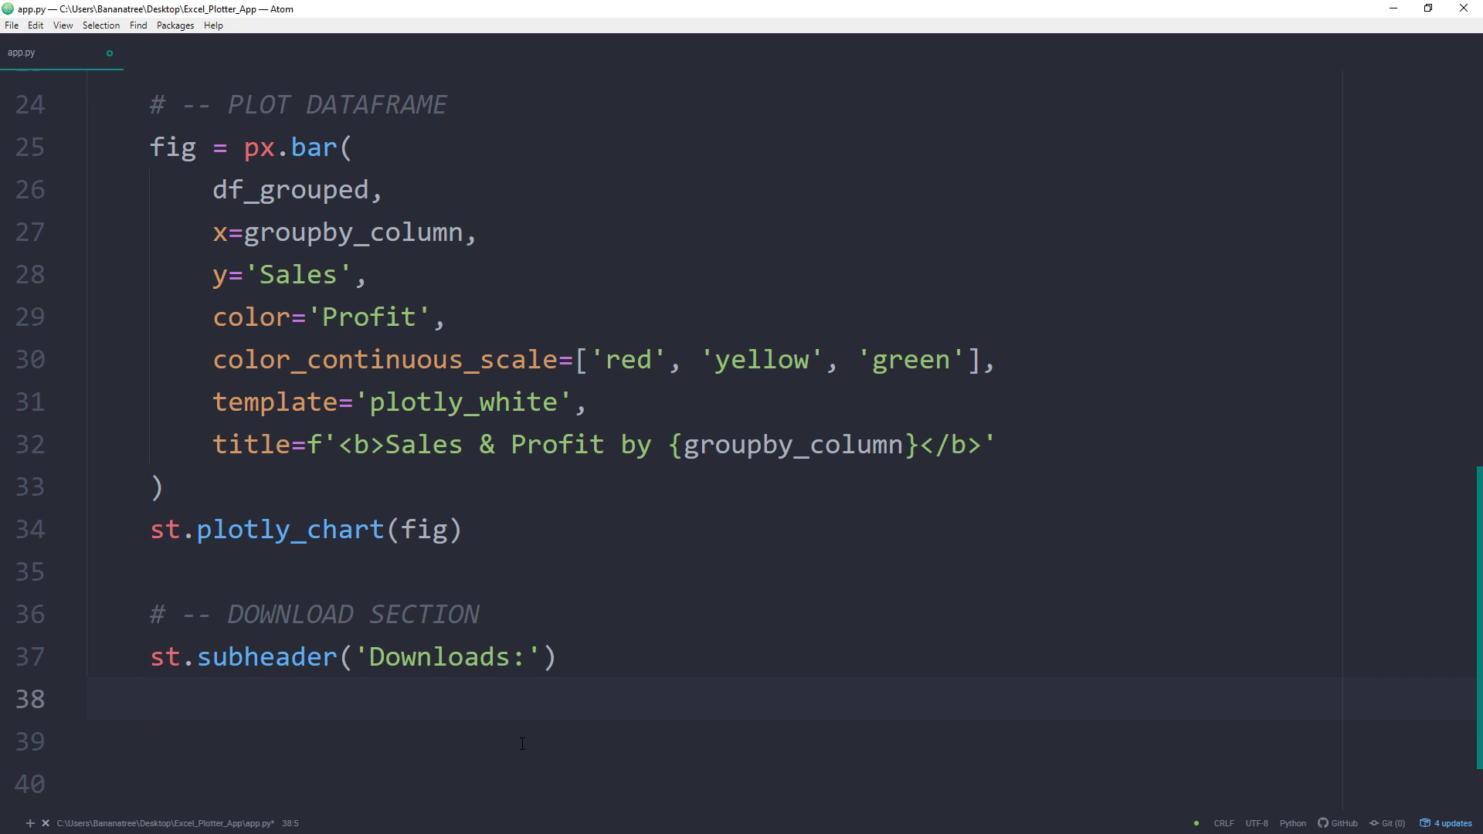
Call generate_excel_download_link(df_grouped) and generate_html_download_link(fig) in the Downloads section.
type("generate_excel_download")
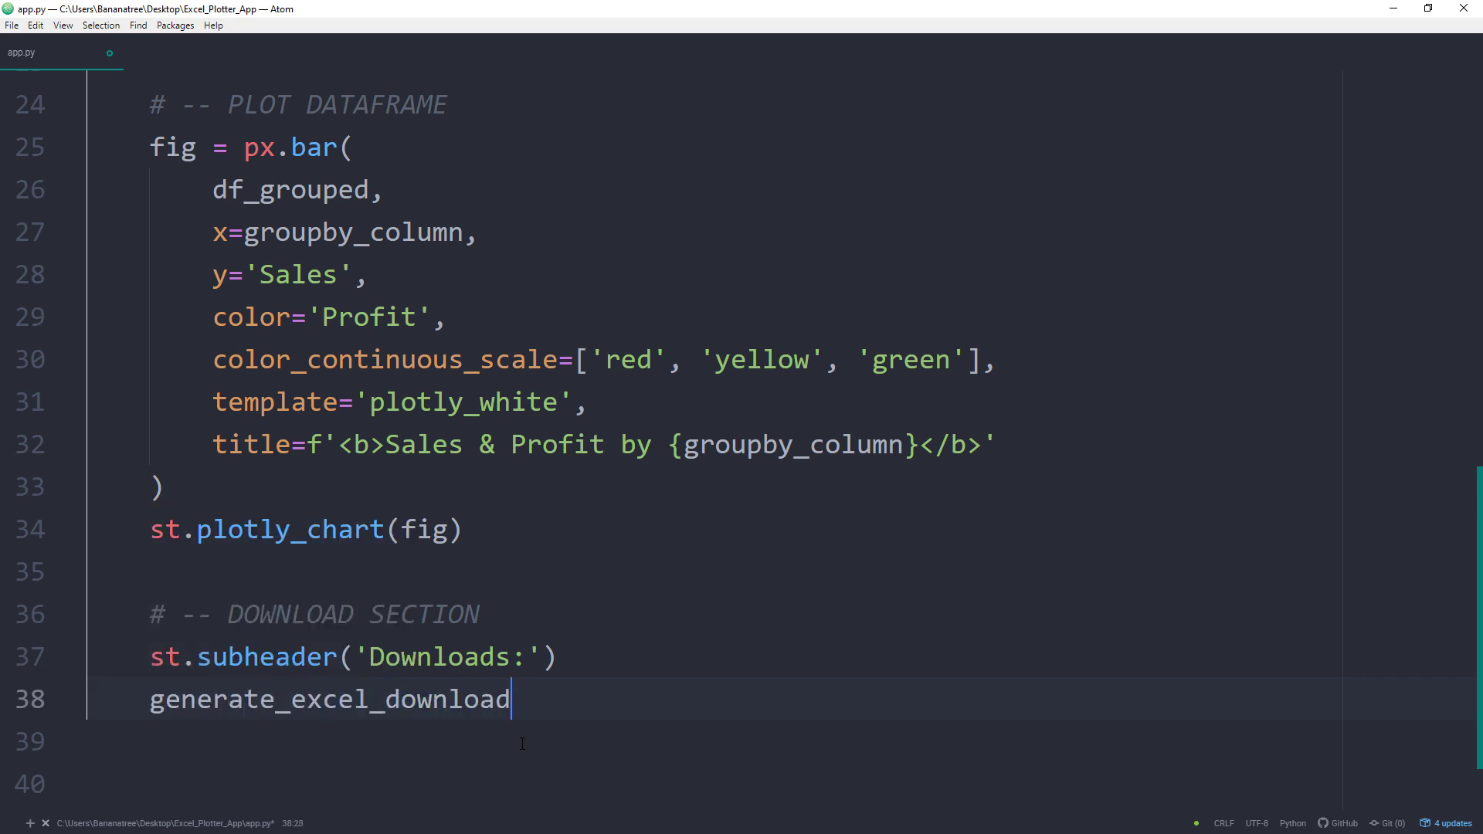
type("_link(df_grouped")
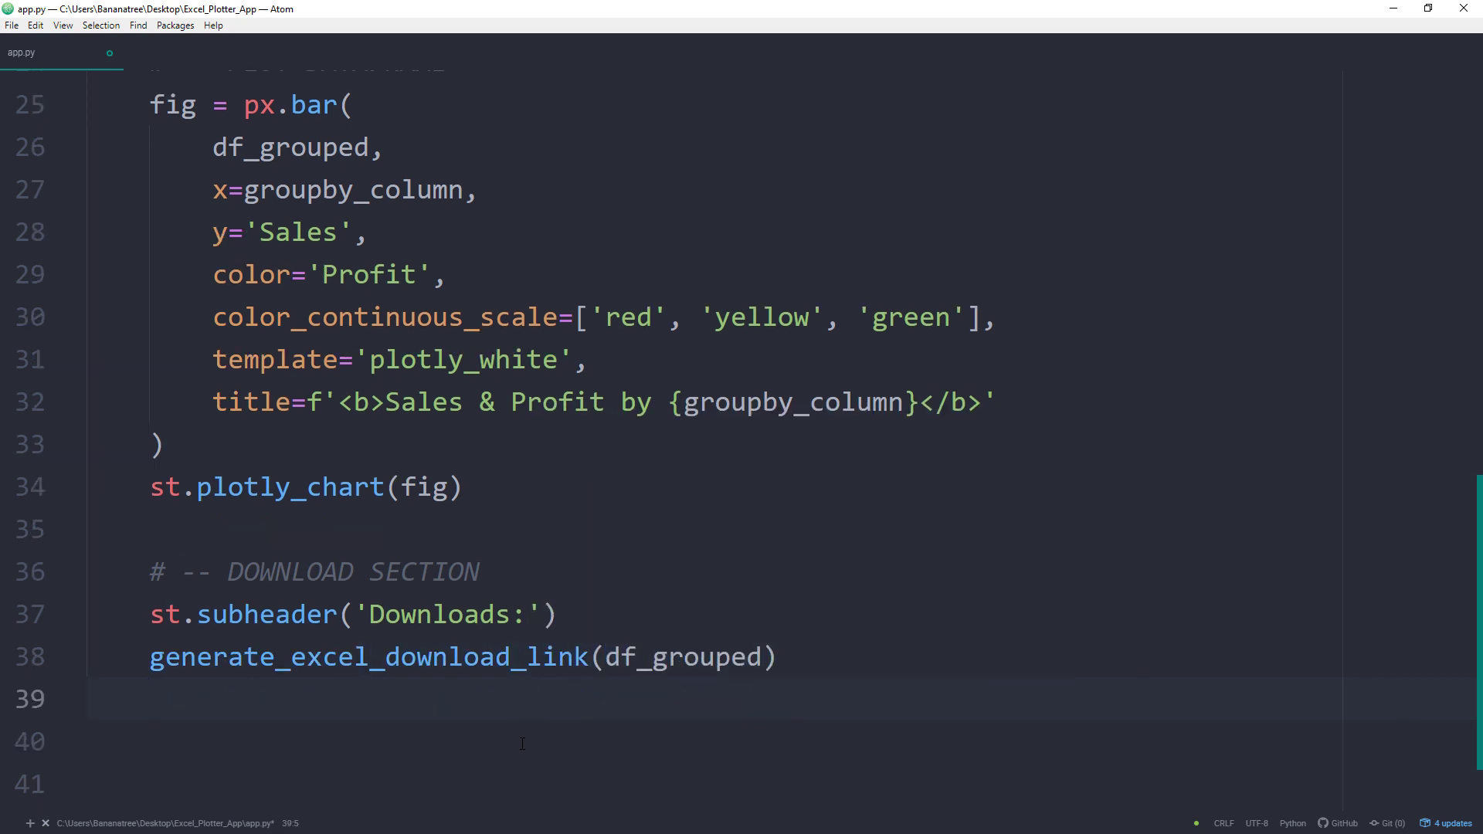
type("generate_html")
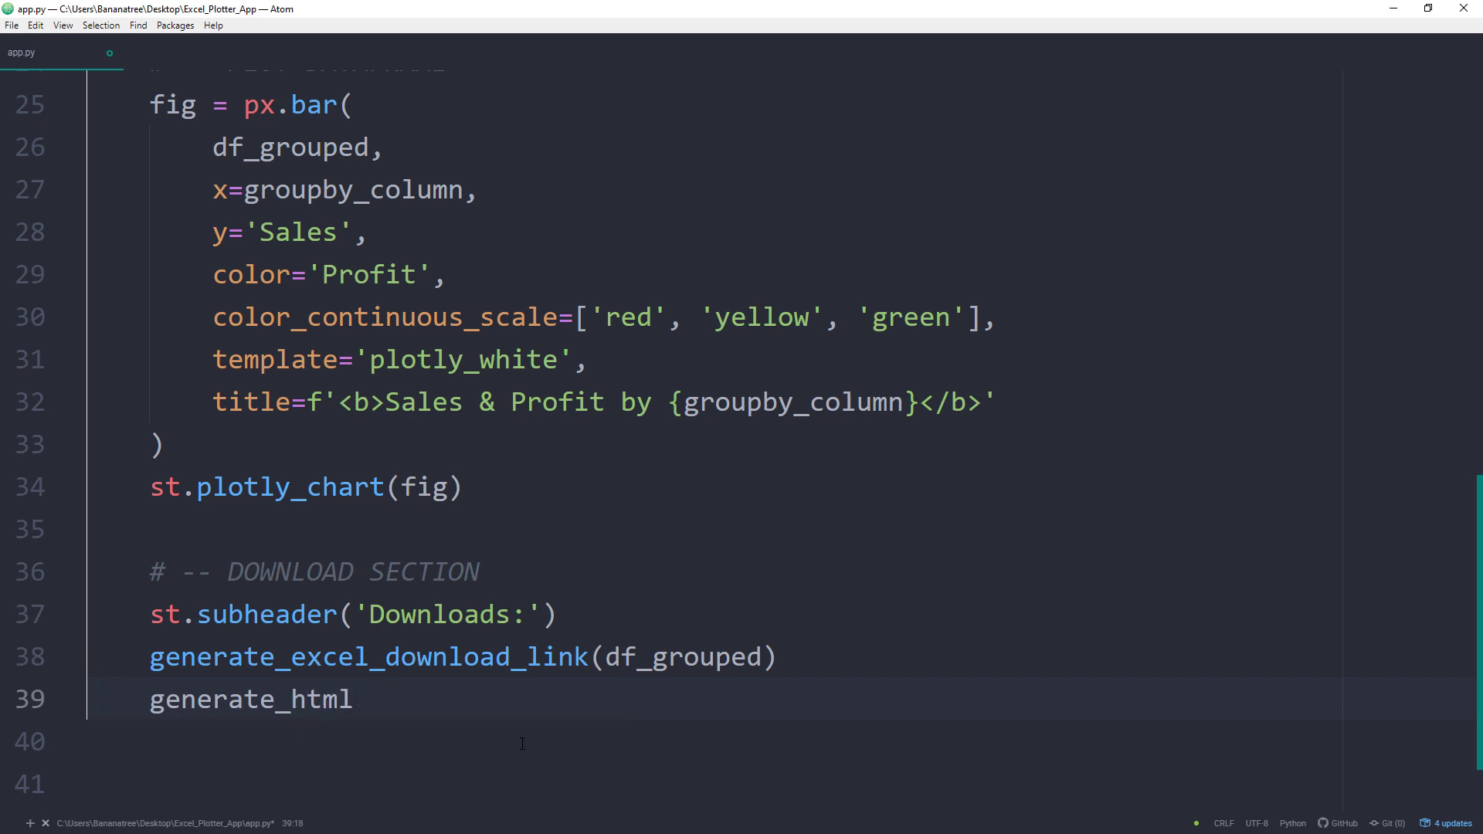
type("_download_link(fig)")
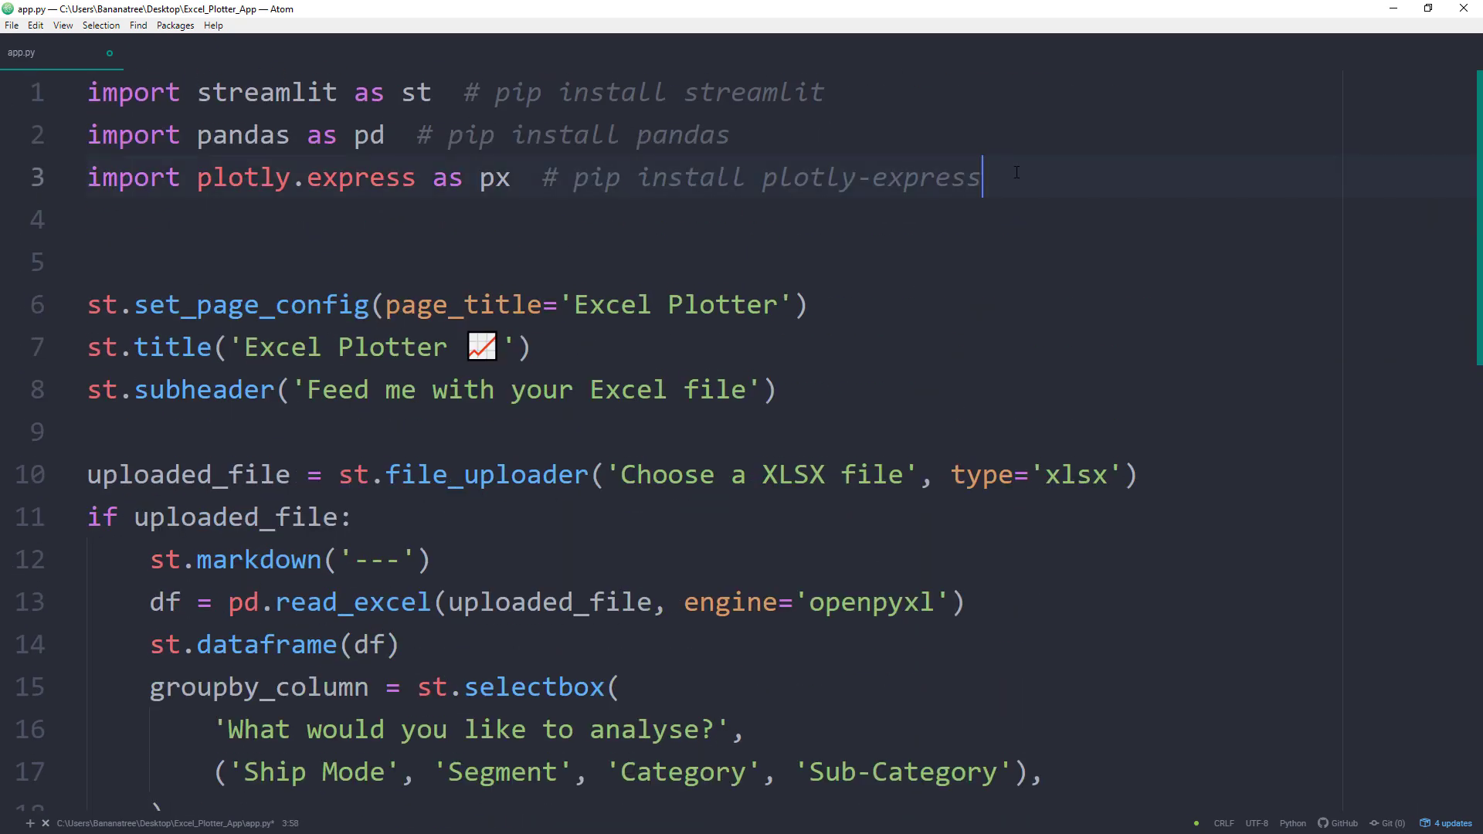
Import base64 and StringIO, BytesIO from io, then start def generate_excel_download_link(df):.
type("import base64  # Standard Python Module")
type("from")
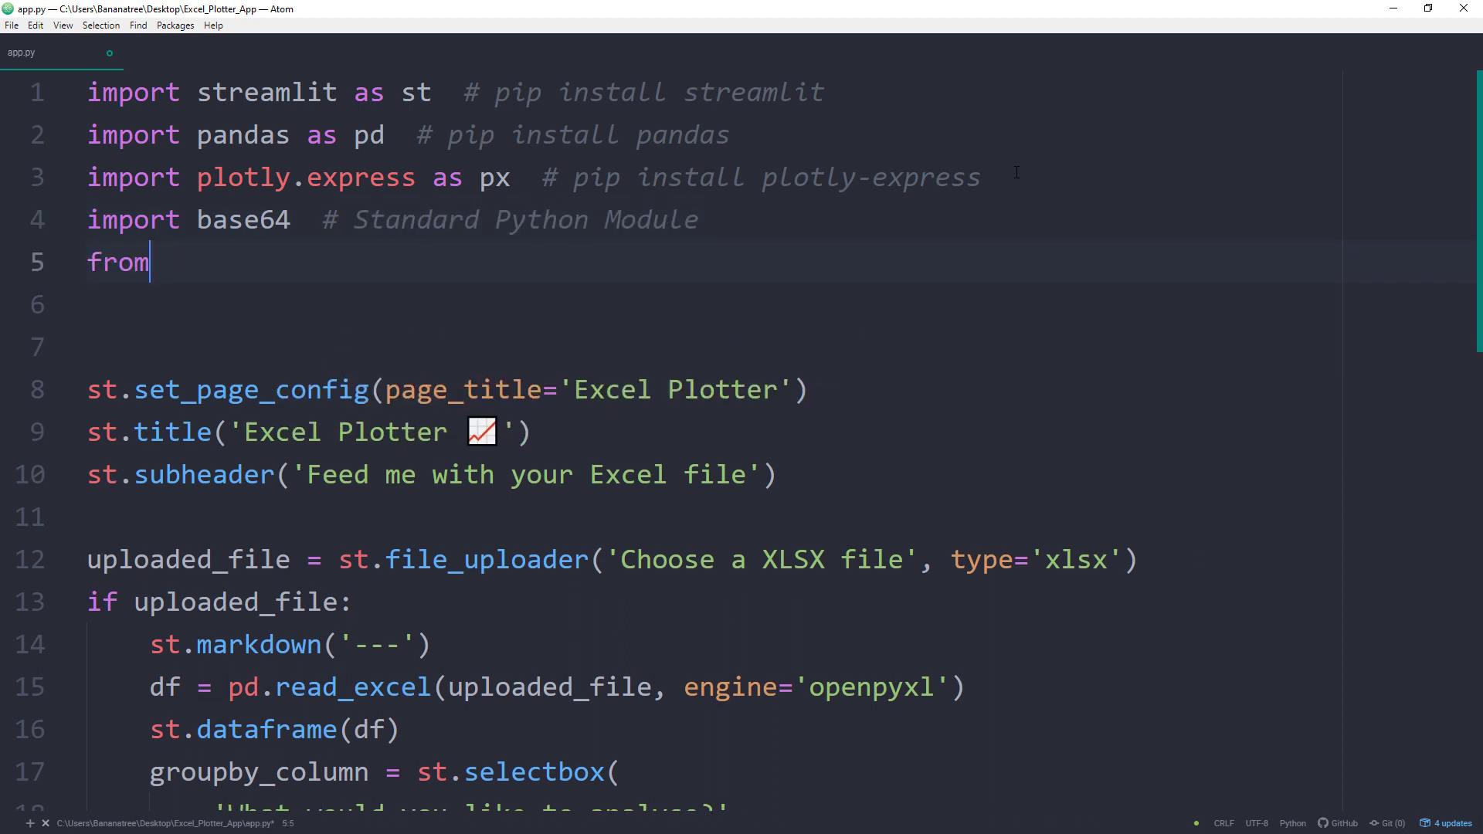
type("io import StringIO, BytesIO")
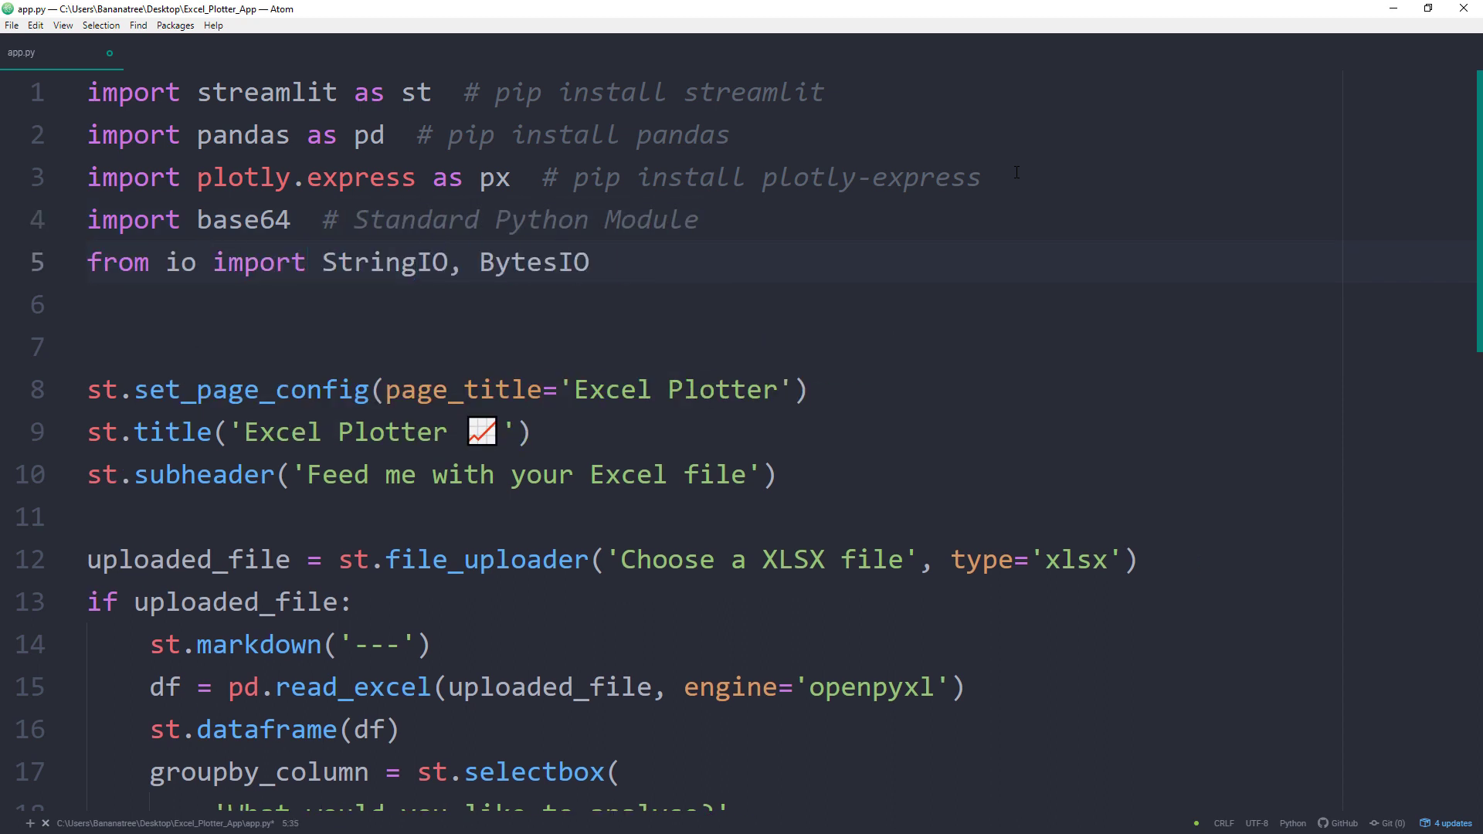
type("# Standard Python Module")
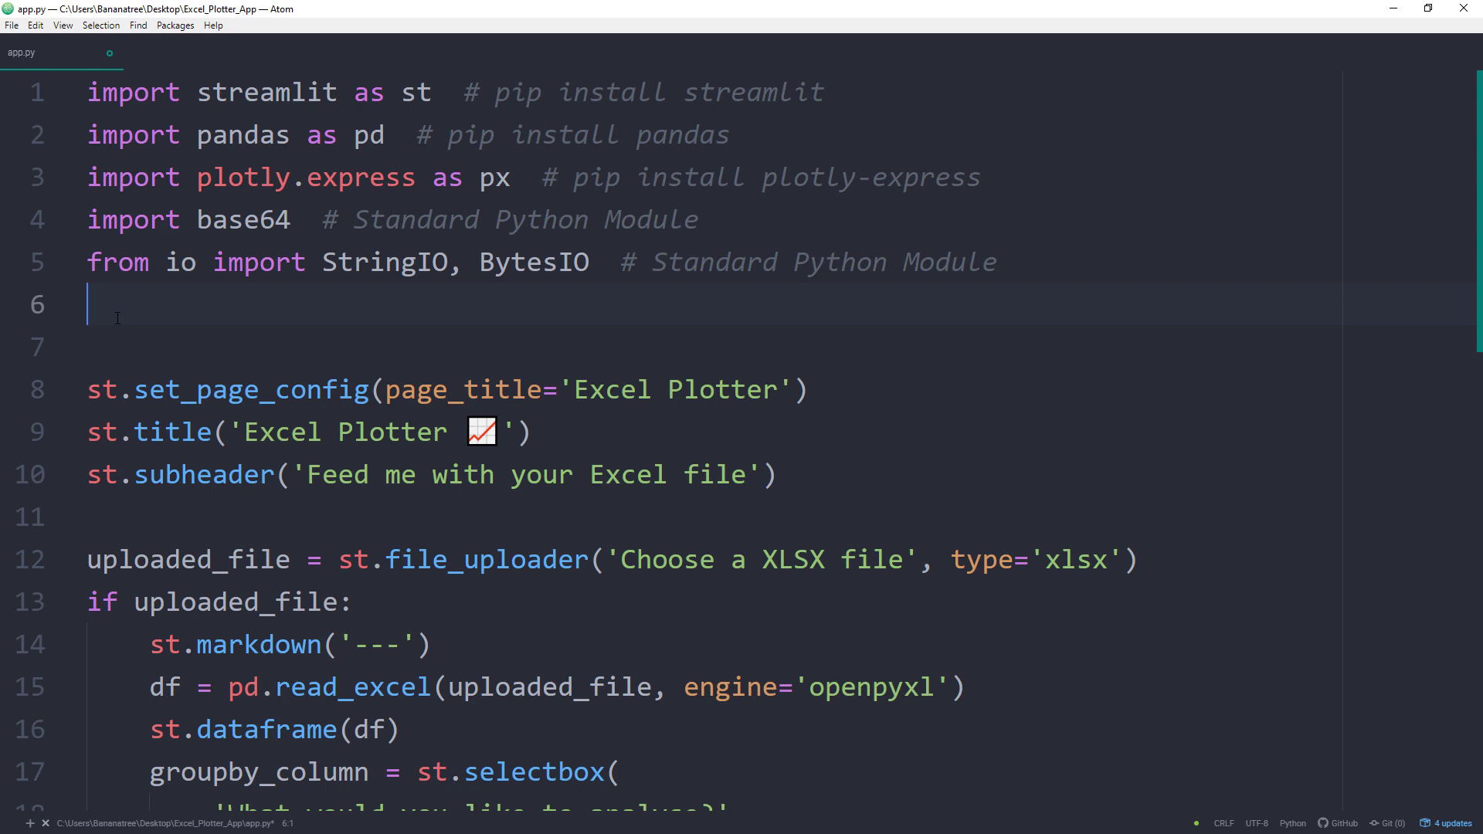
key("enter")
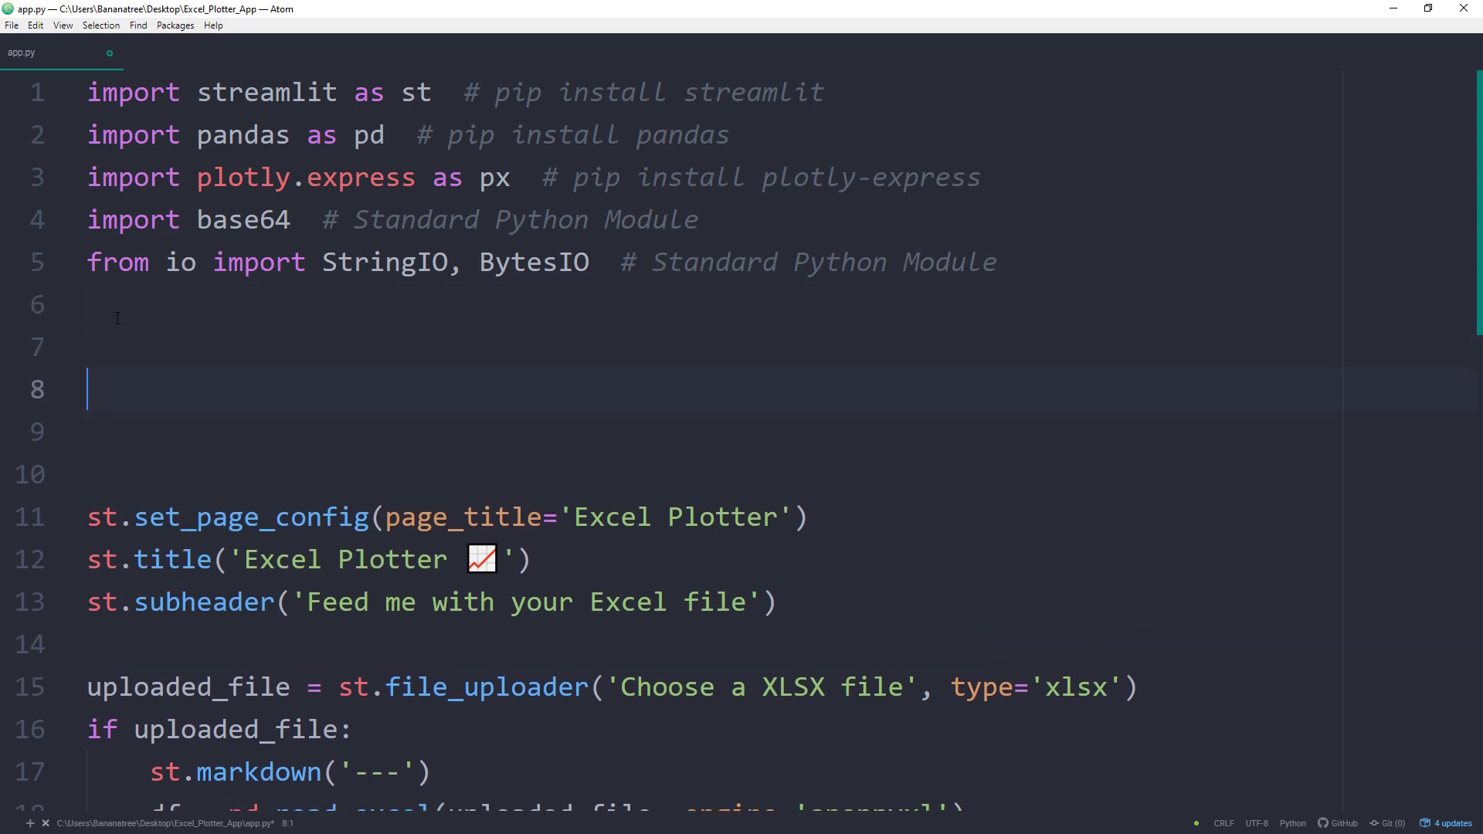
type("def generate_excel_download_link(df):")
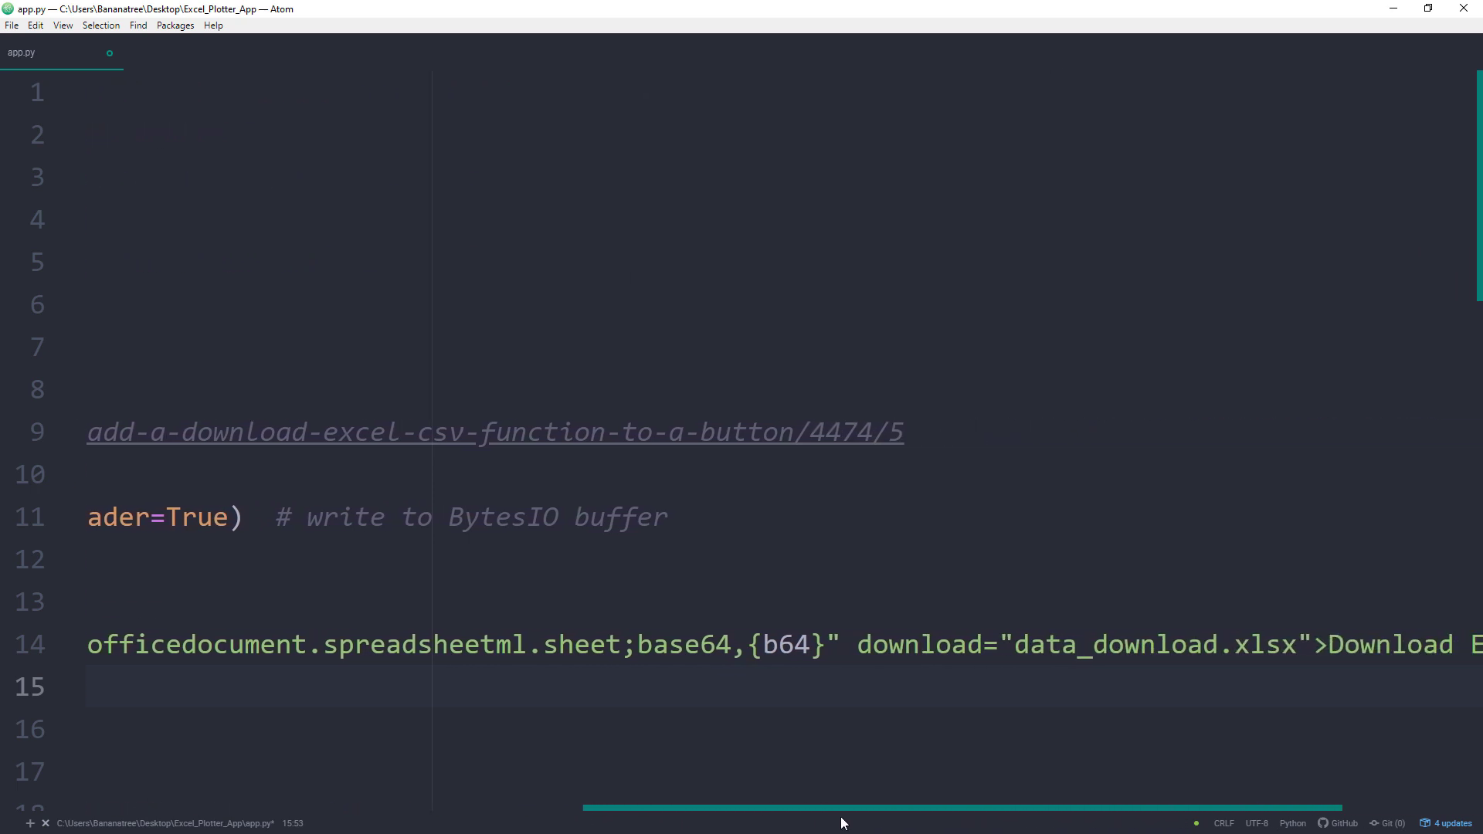
Scroll through the pasted generate_excel_download_link and generate_html_download_link bodies to review the long href lines.
scroll("right", 3)
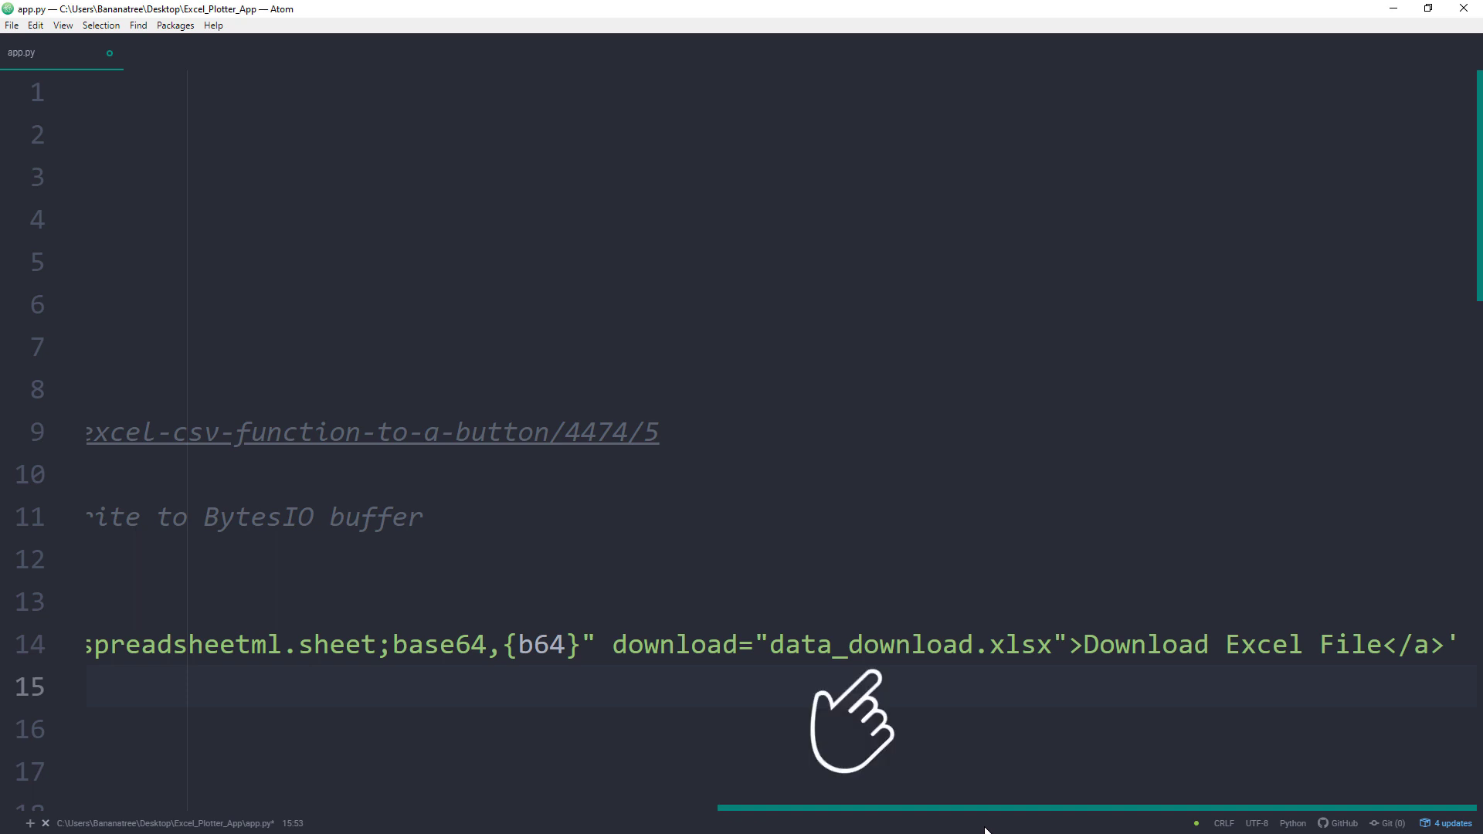
mouse_move(1196, 723)
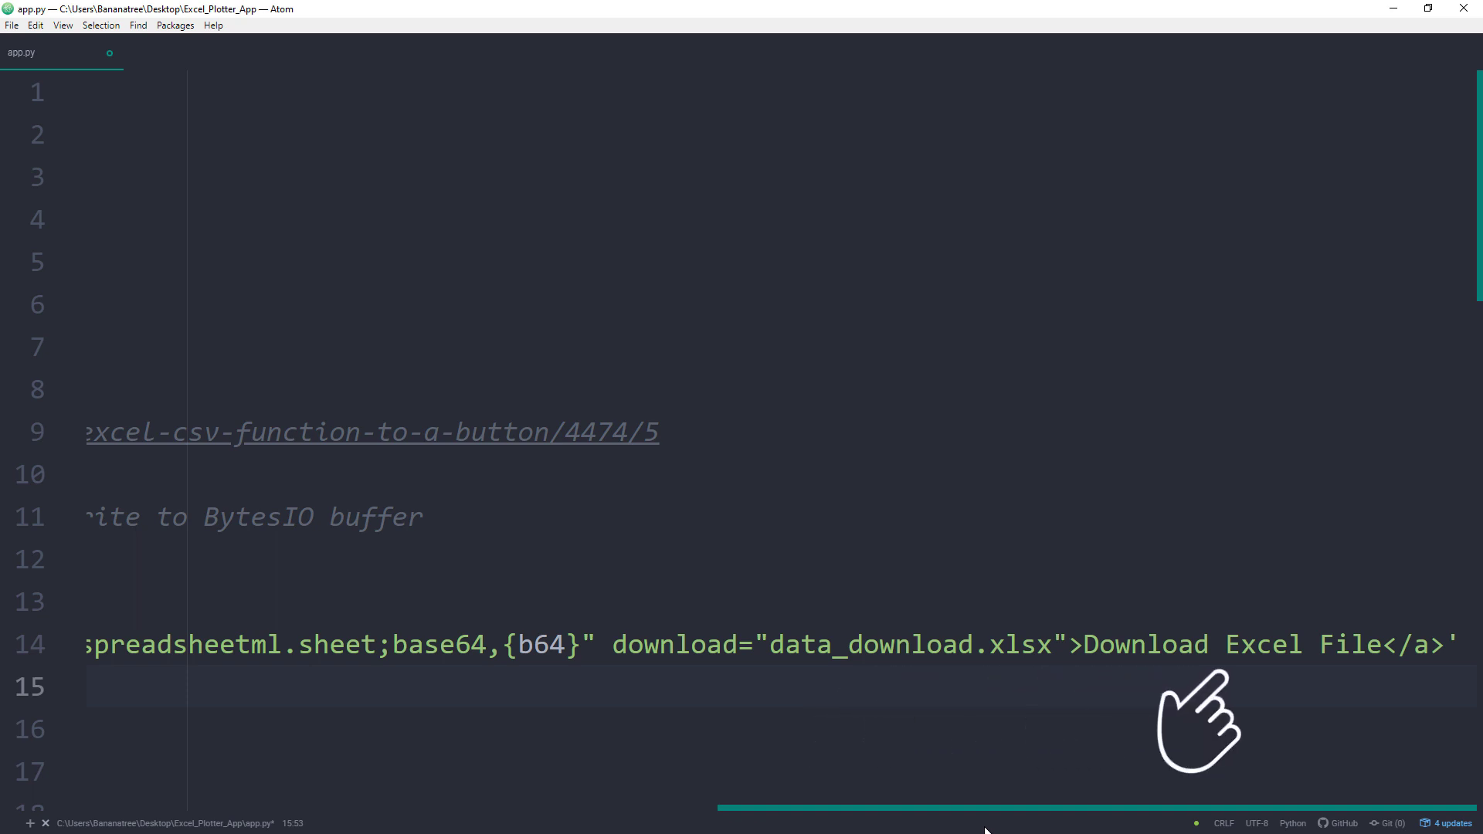
scroll("left", 3)
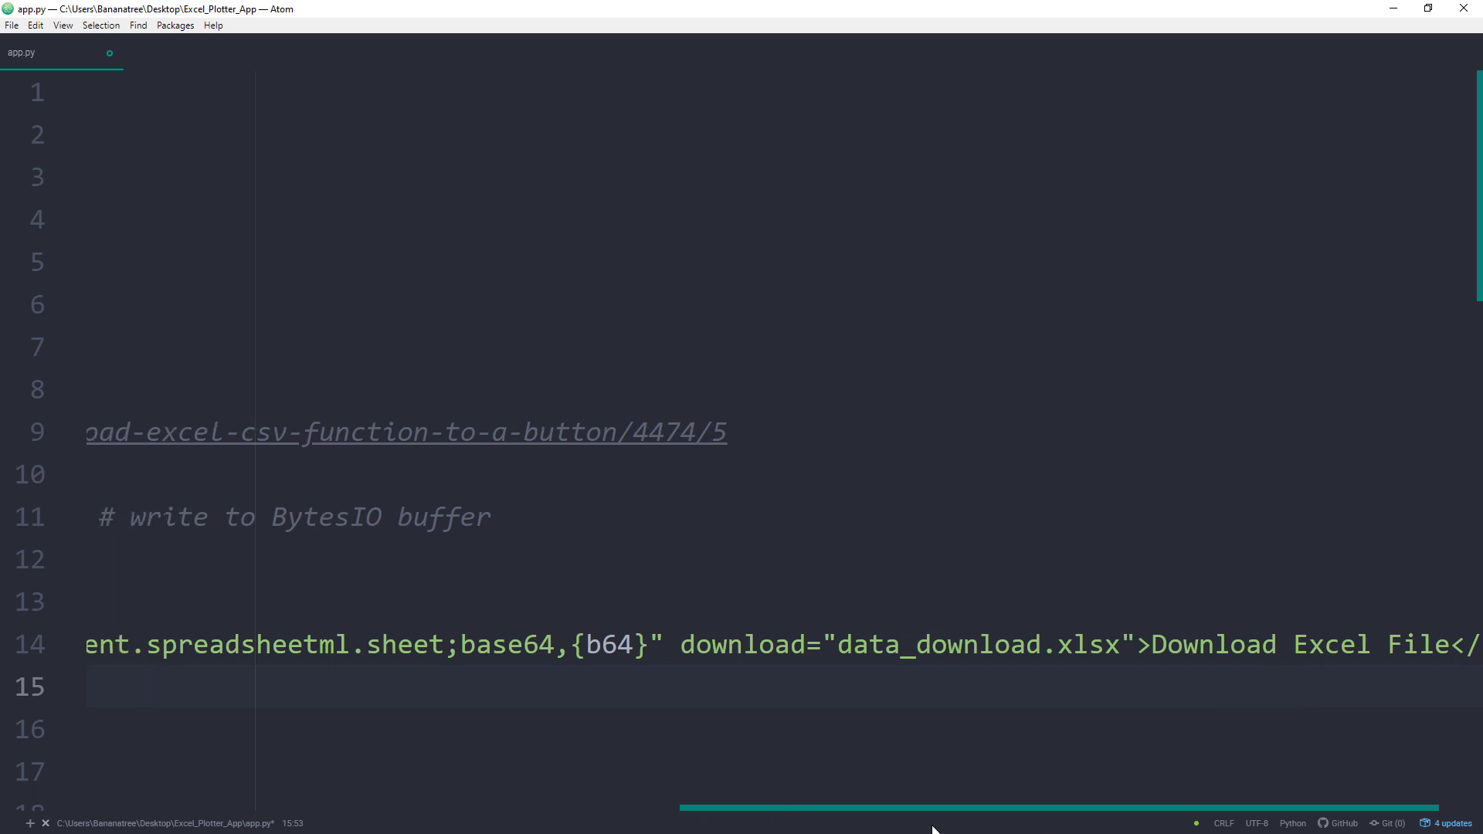
scroll("down", 3)
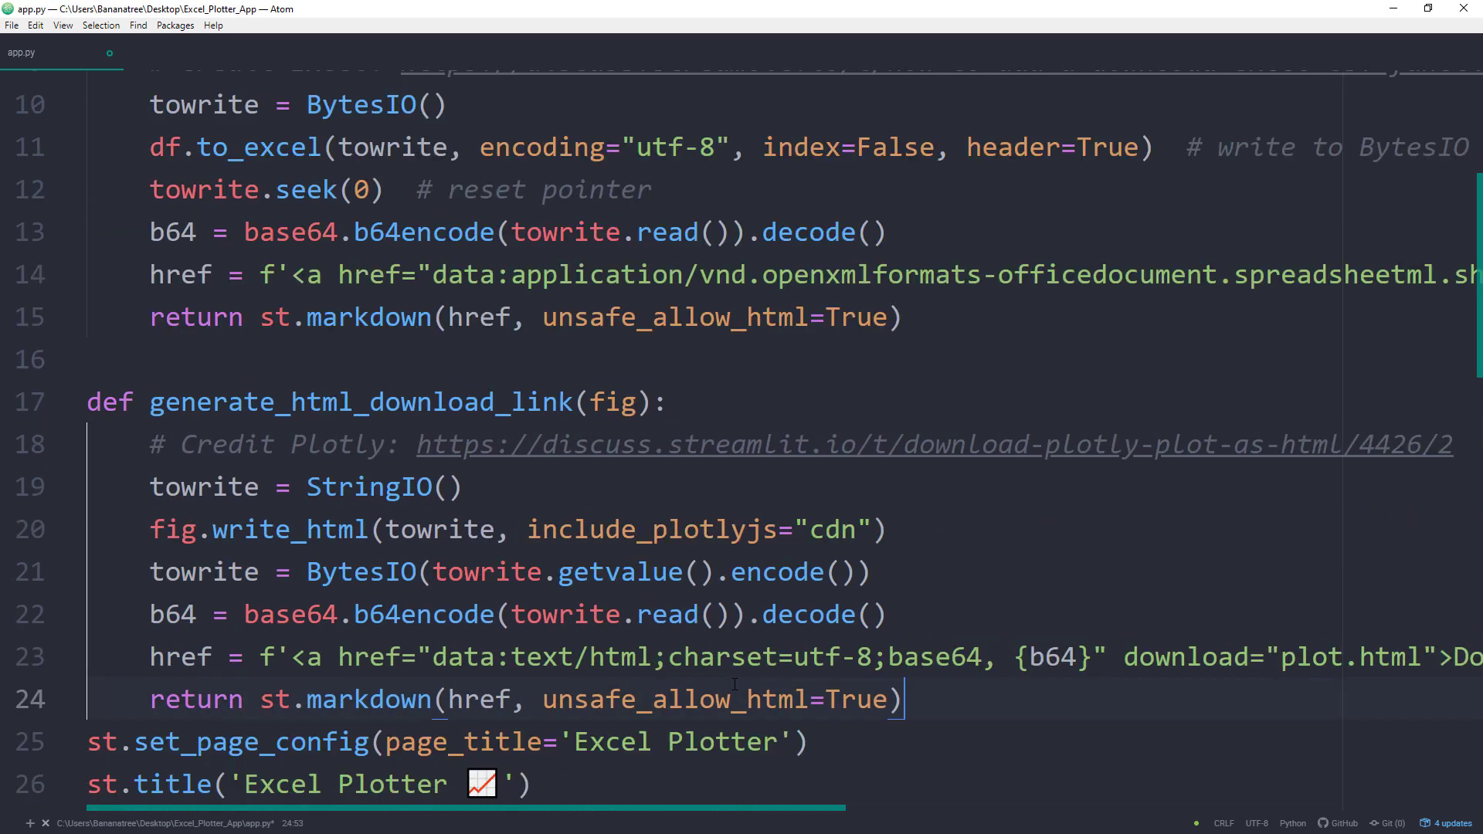
scroll("up", 3)
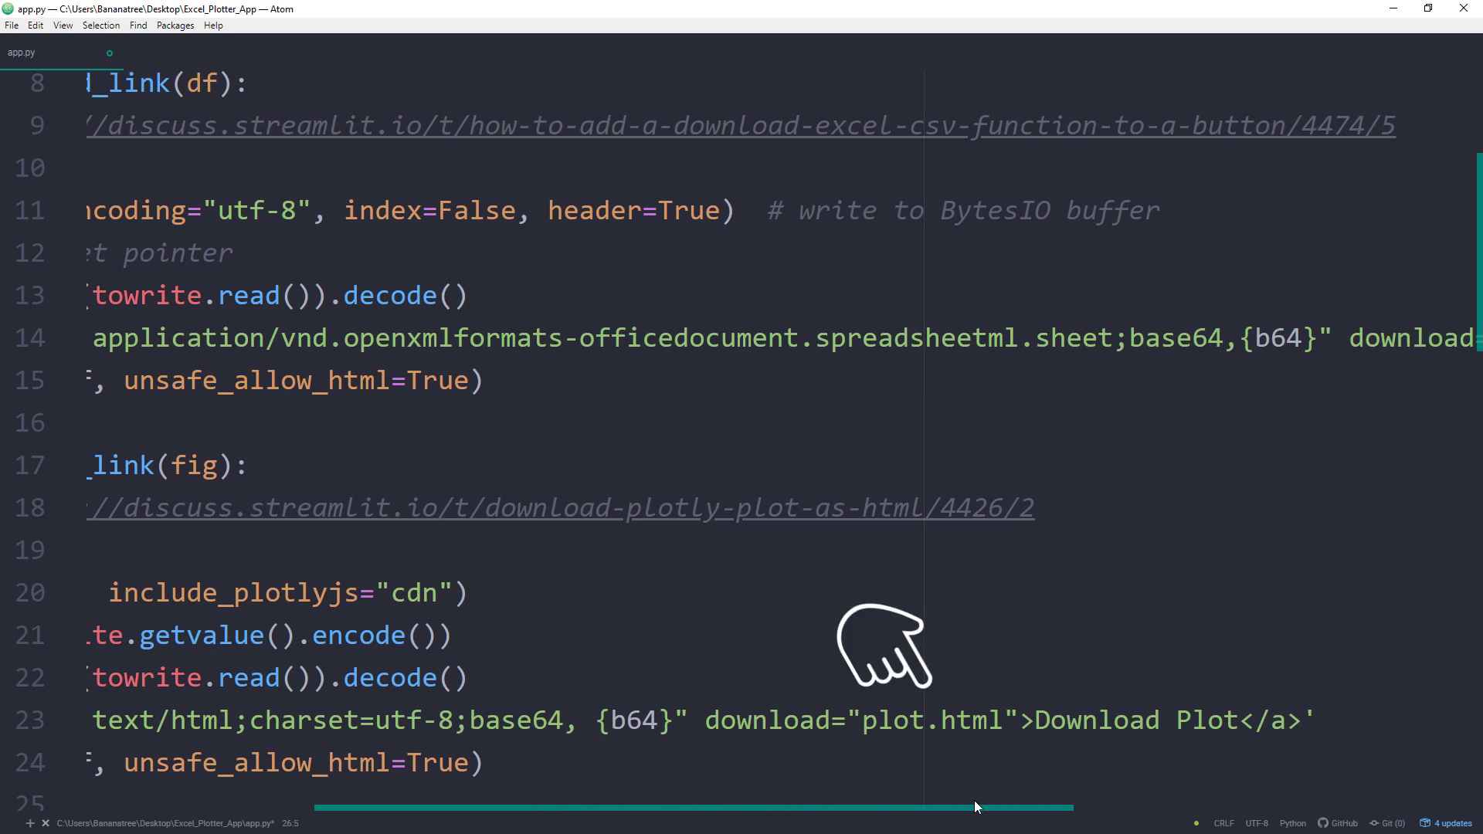
mouse_move(1093, 648)
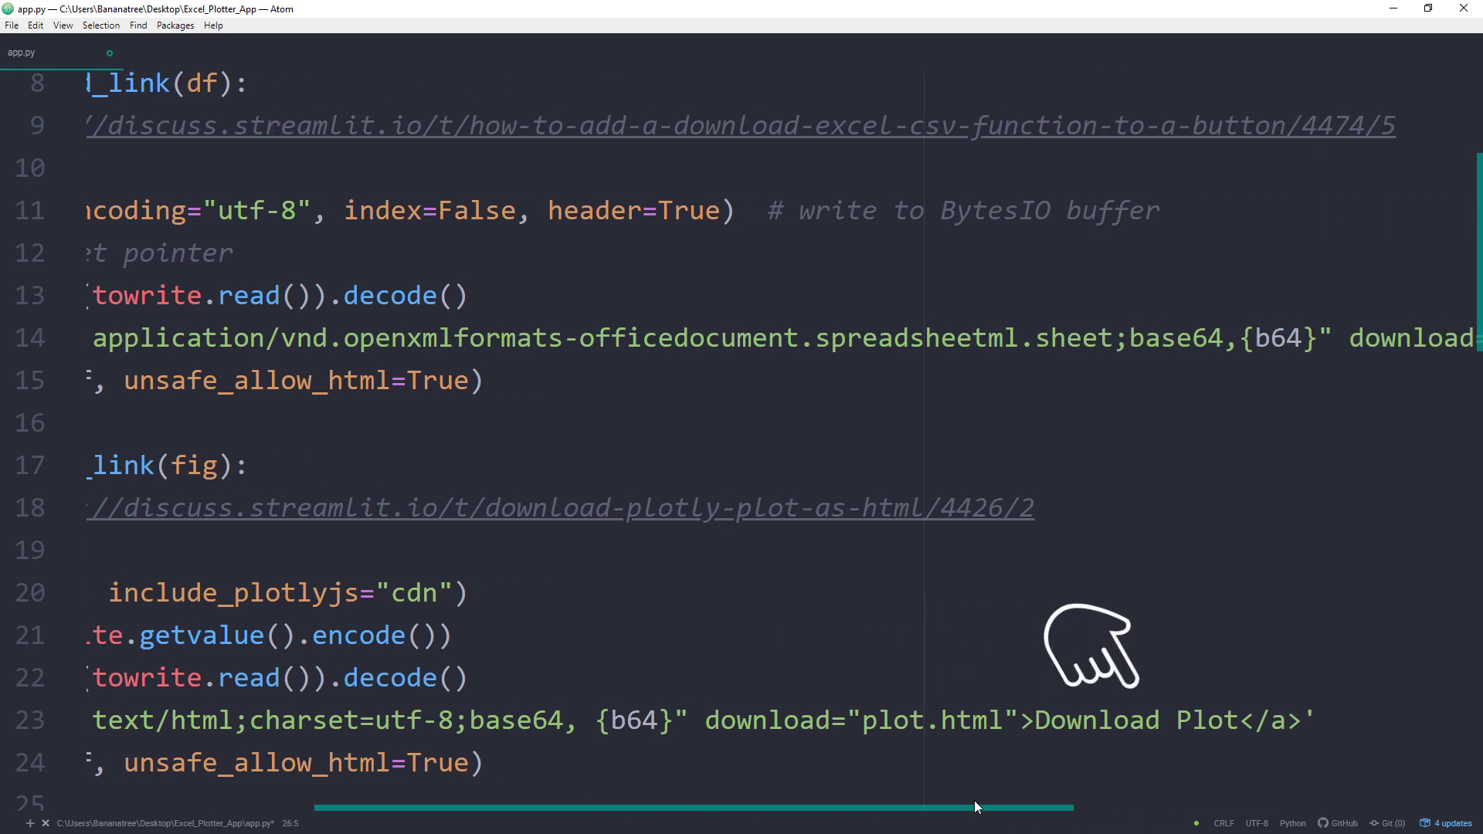
scroll("left", 3)
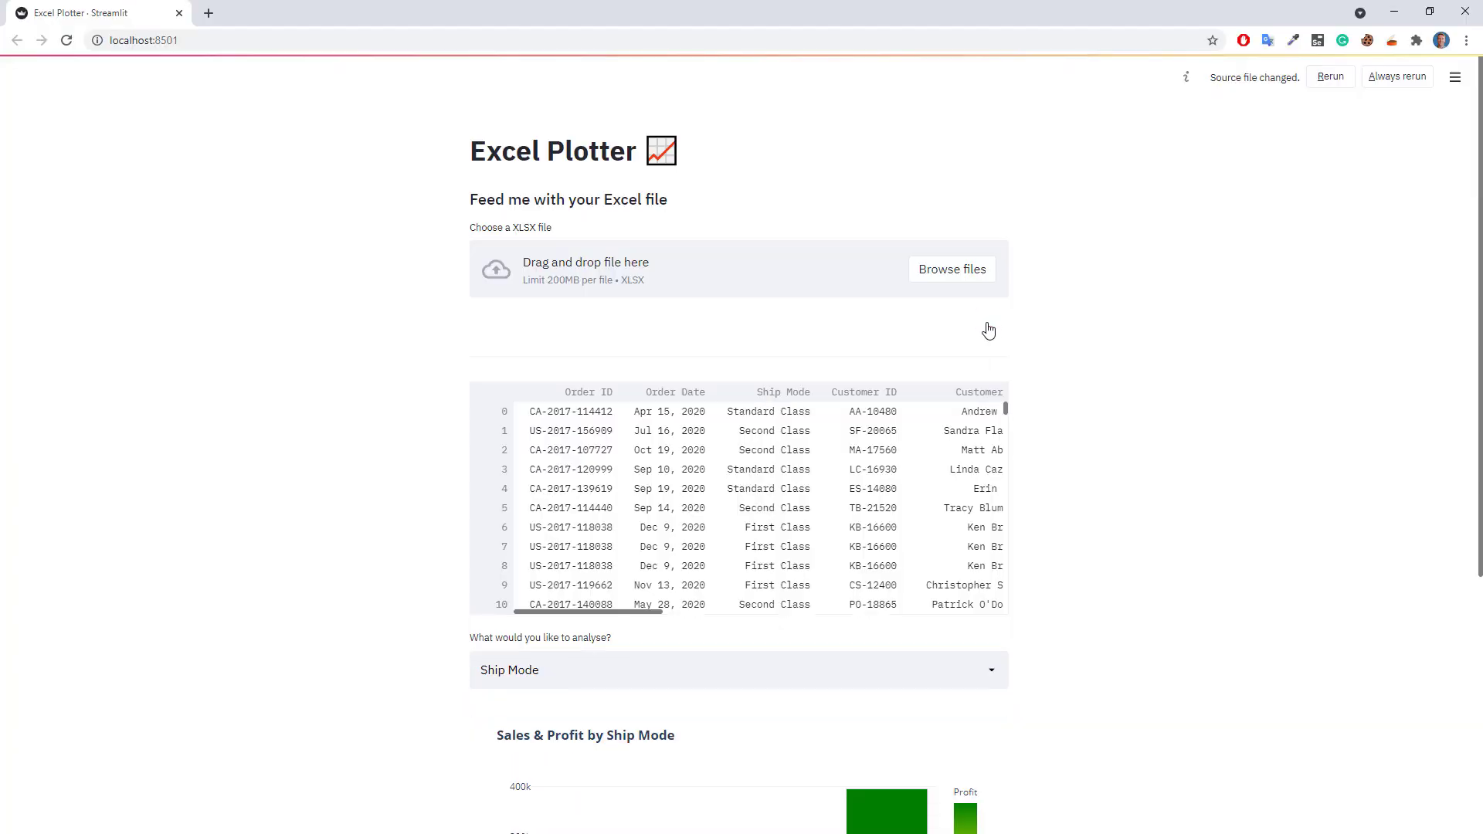
Rerun the app and choose Sub-Category in the analysis selectbox.
left_click(951, 268)
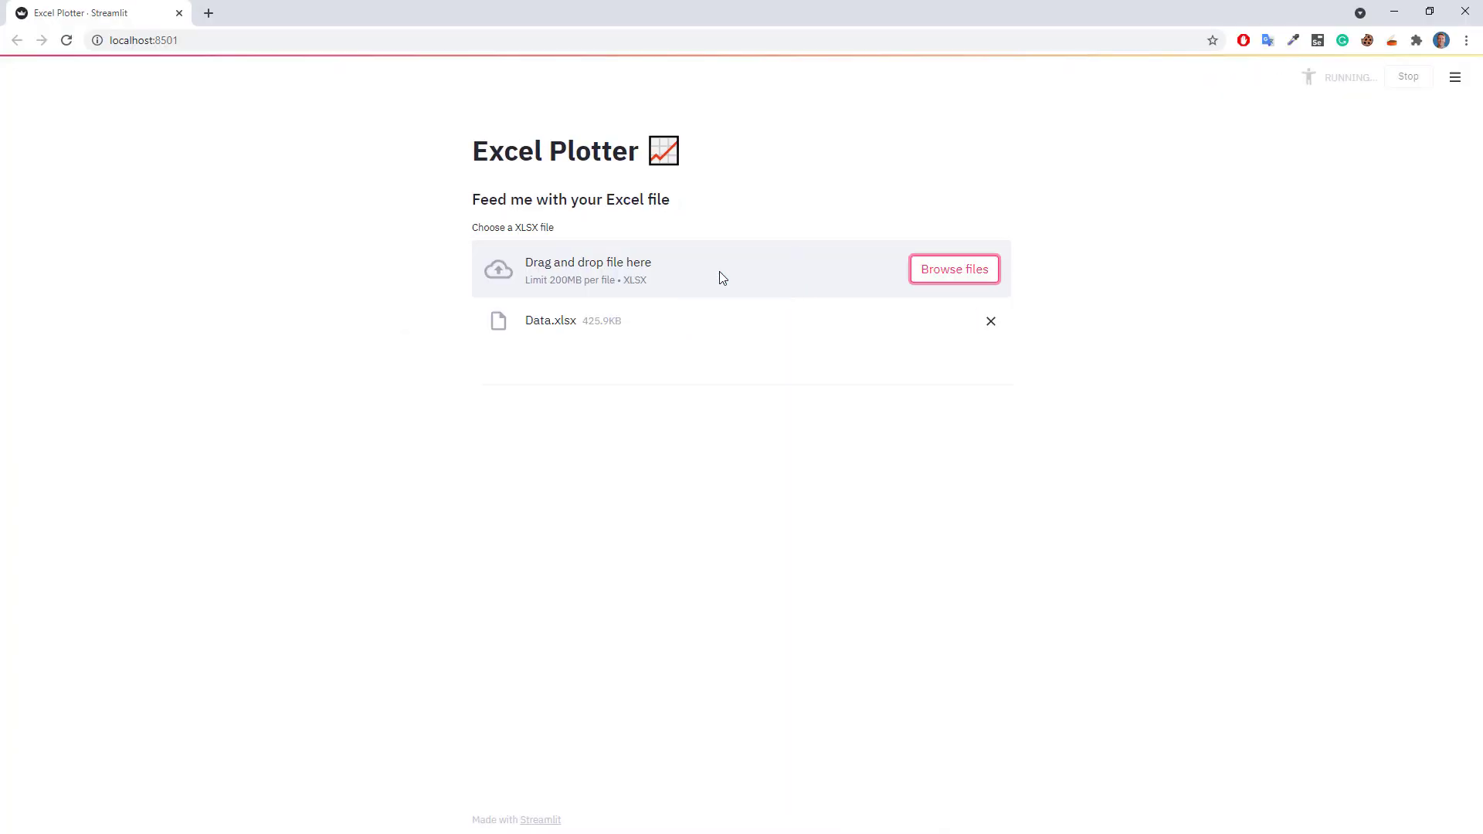
mouse_move(1445, 440)
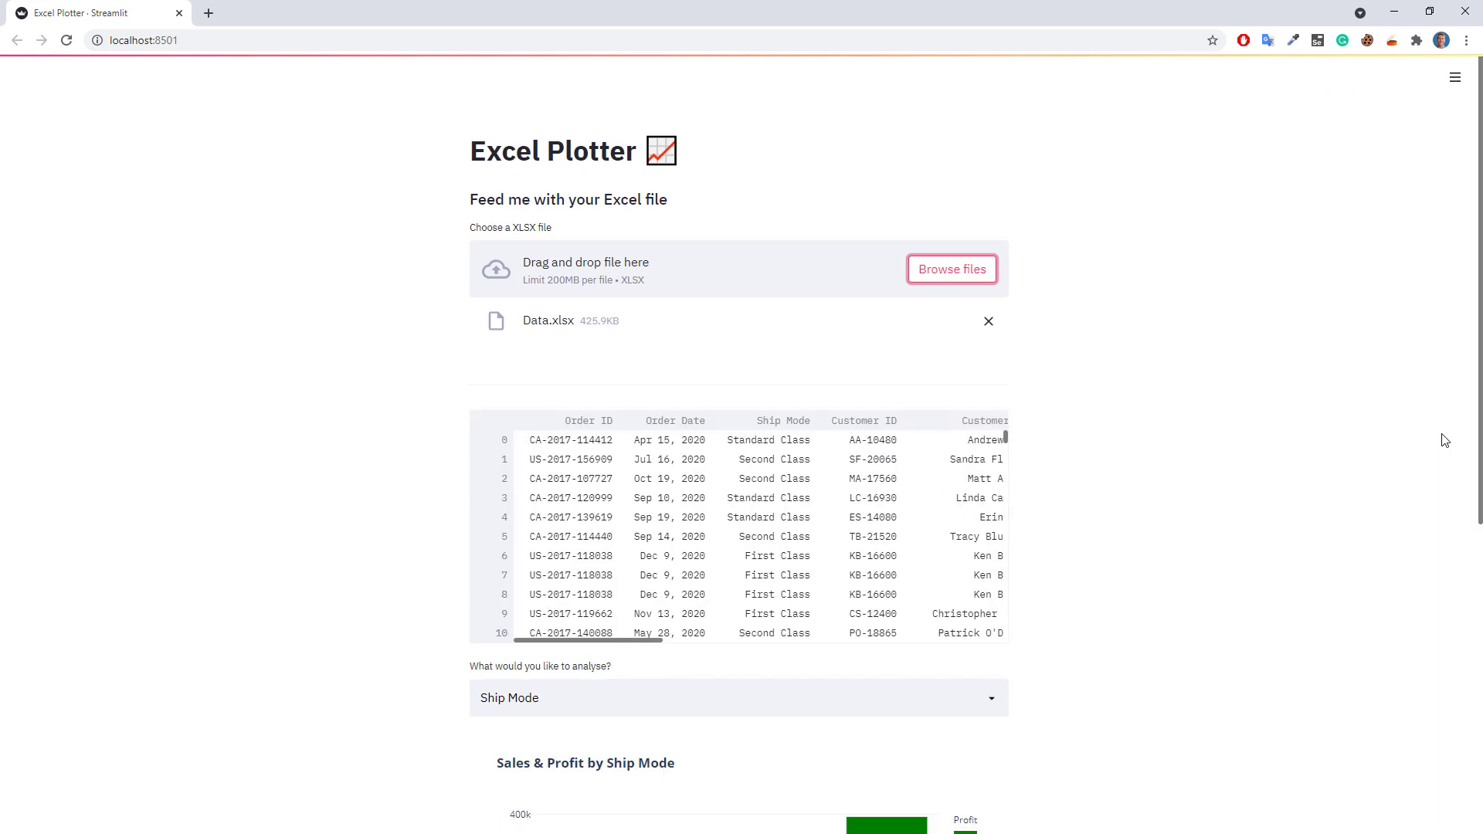
scroll("down", 3)
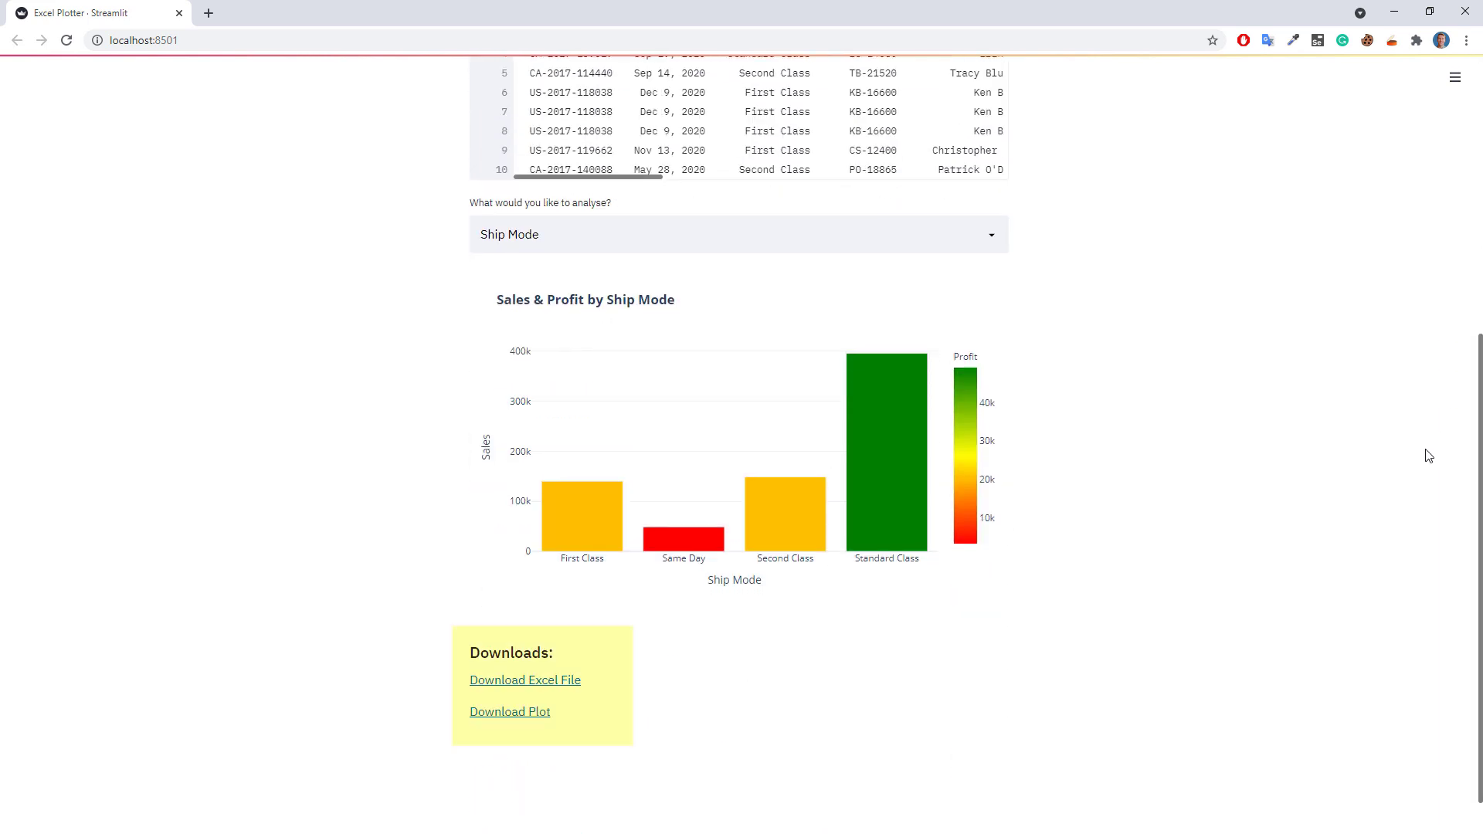
mouse_move(1193, 336)
type("Sub-Category")
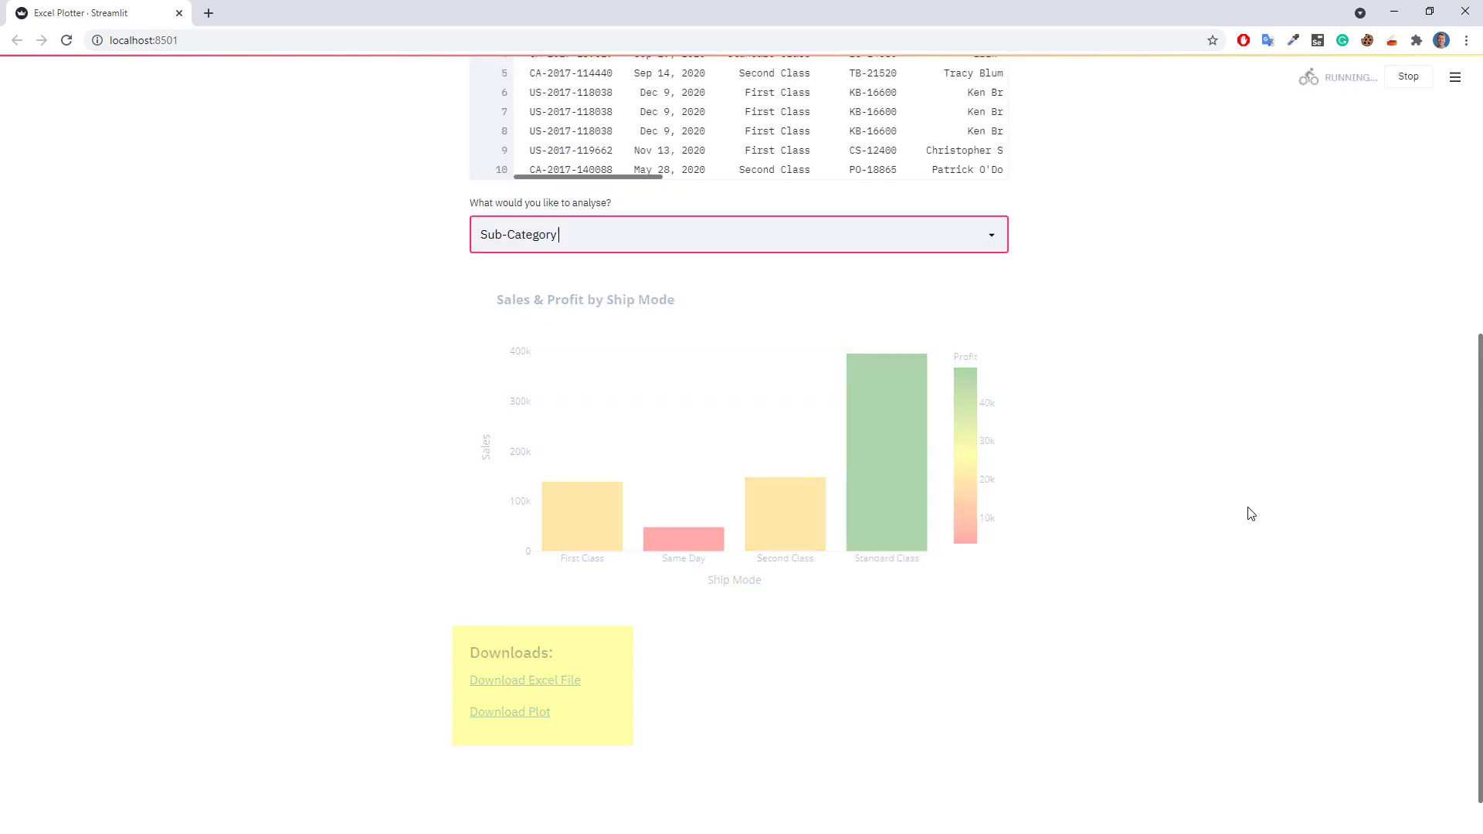
left_click(526, 679)
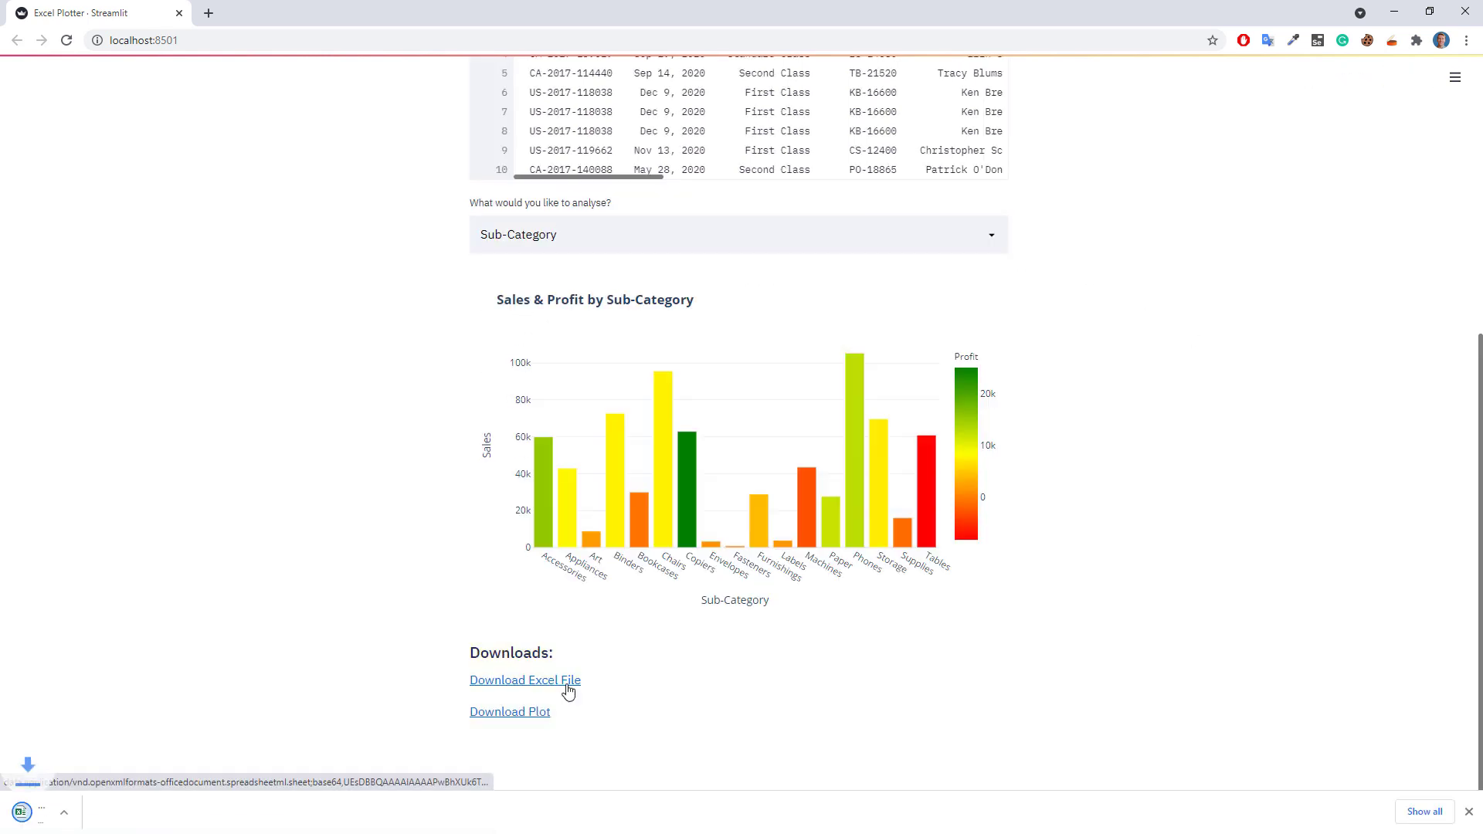
Download the grouped data via the Excel File link in the new Downloads section.
left_click(525, 680)
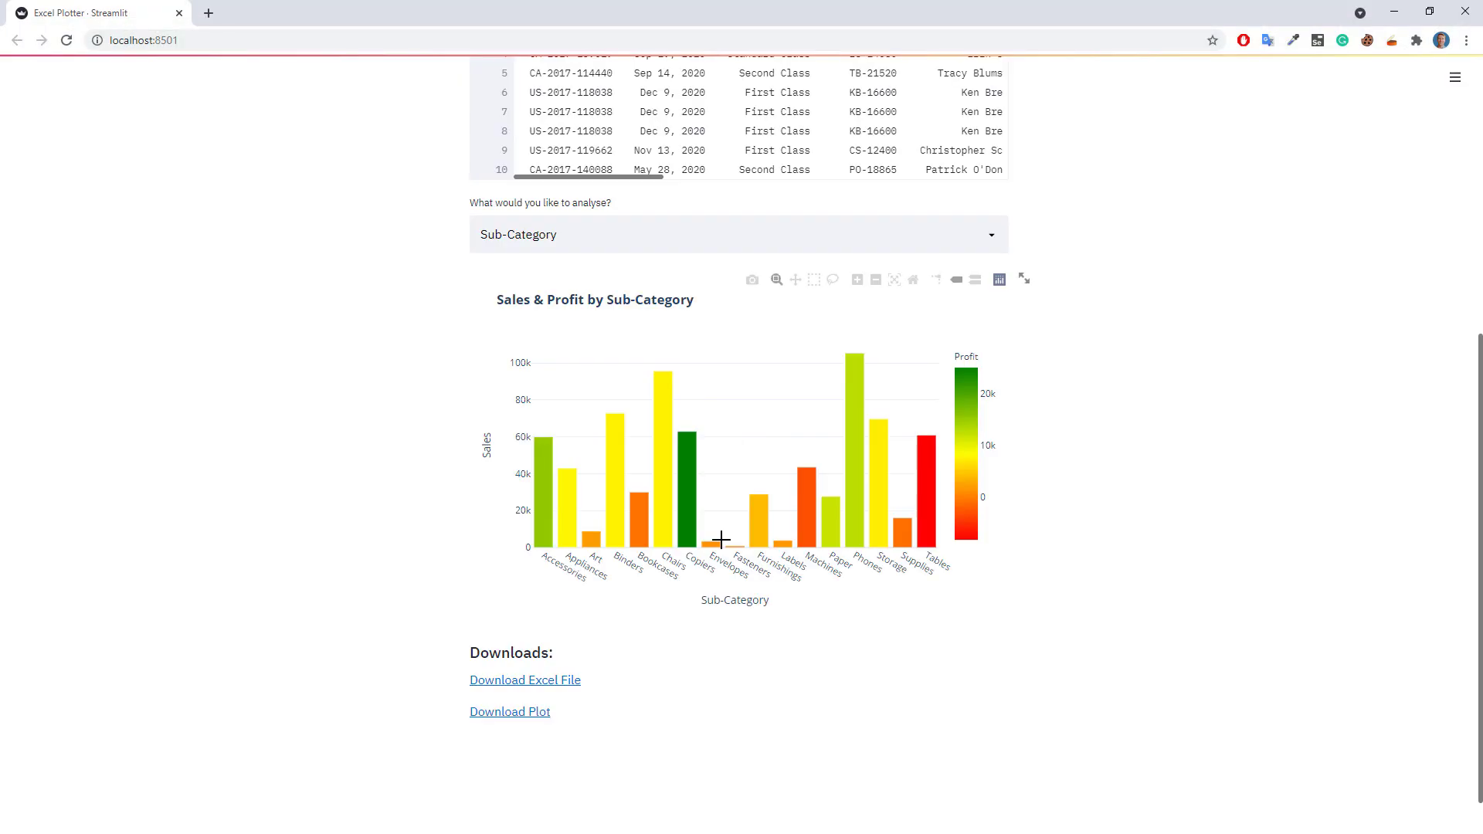
left_click(509, 711)
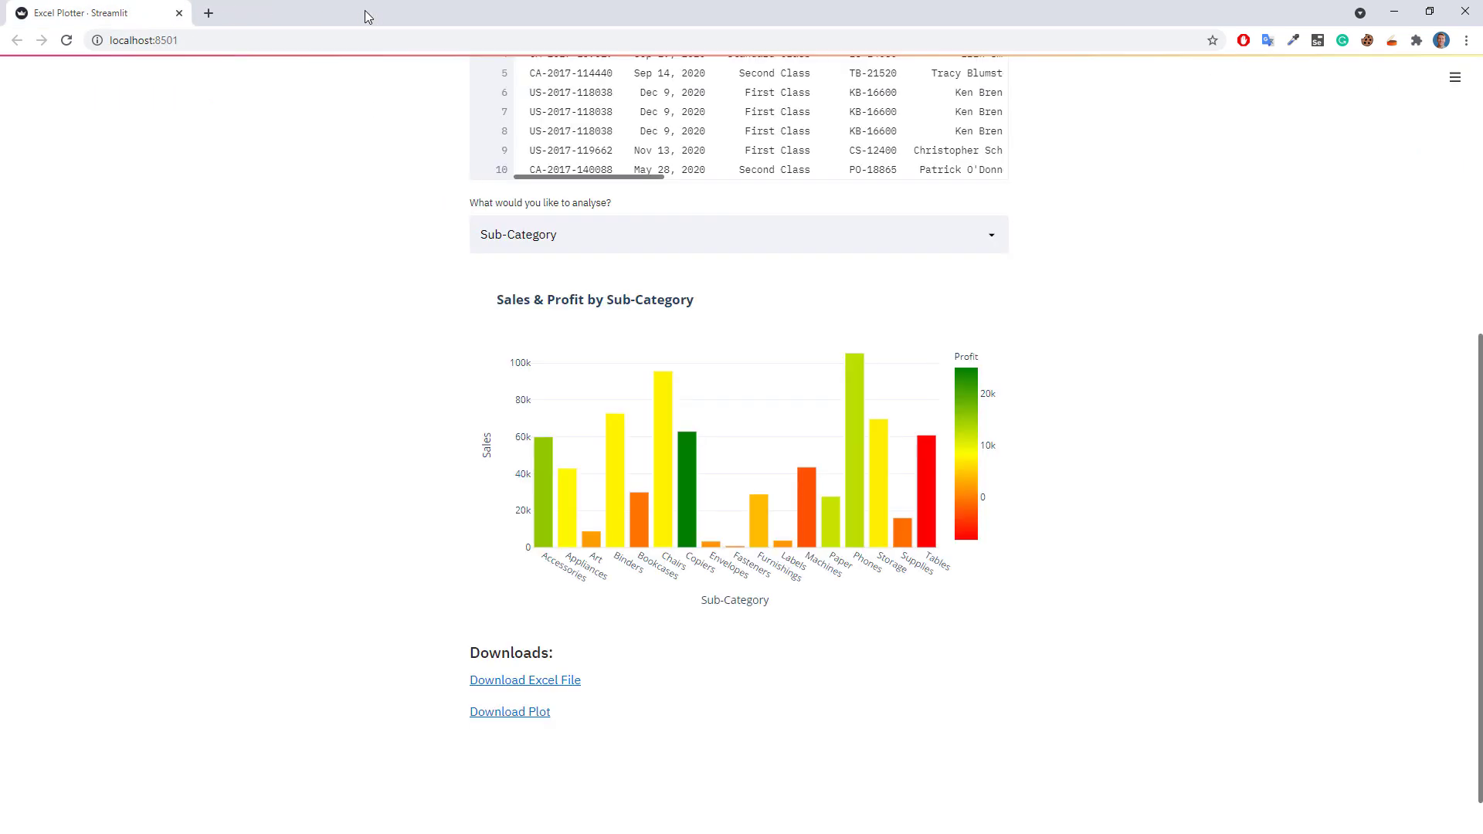
scroll("up", 3)
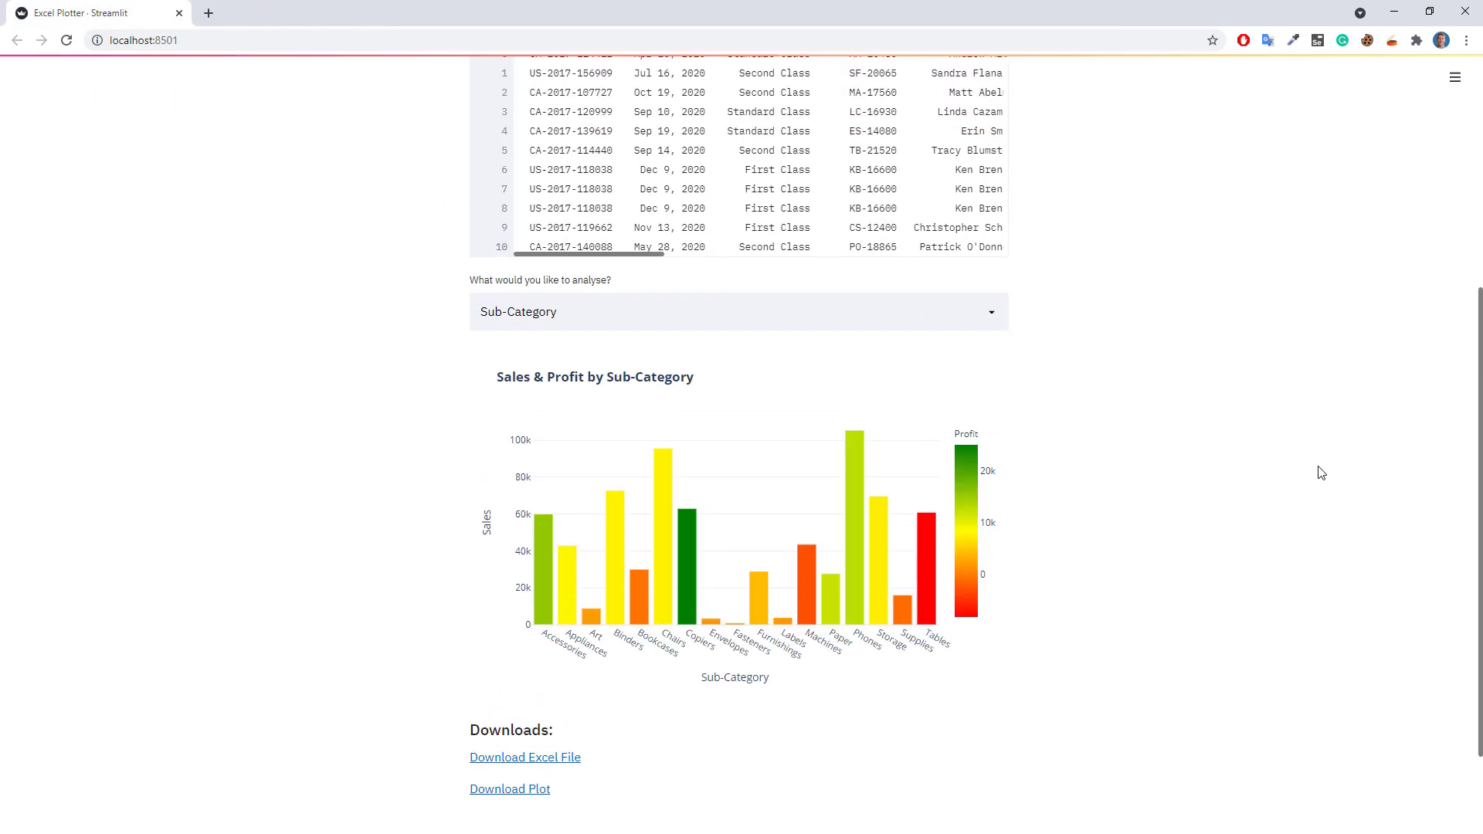